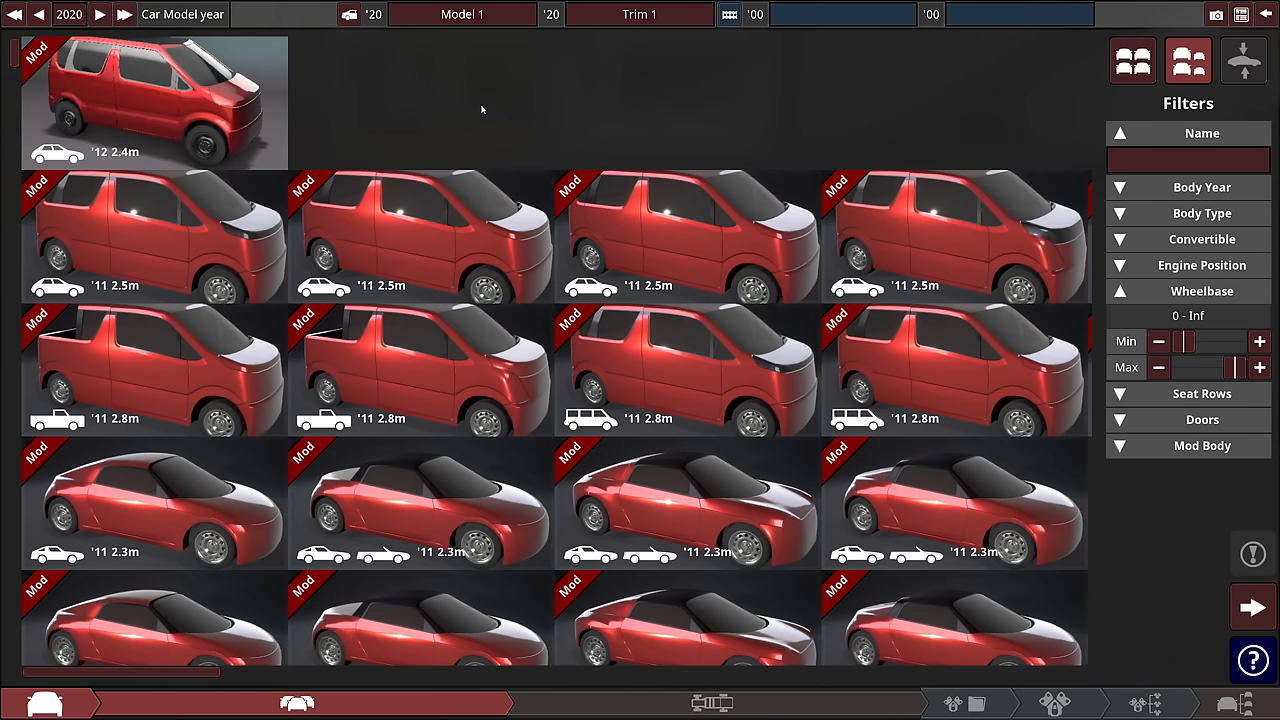
mouse_move(568, 134)
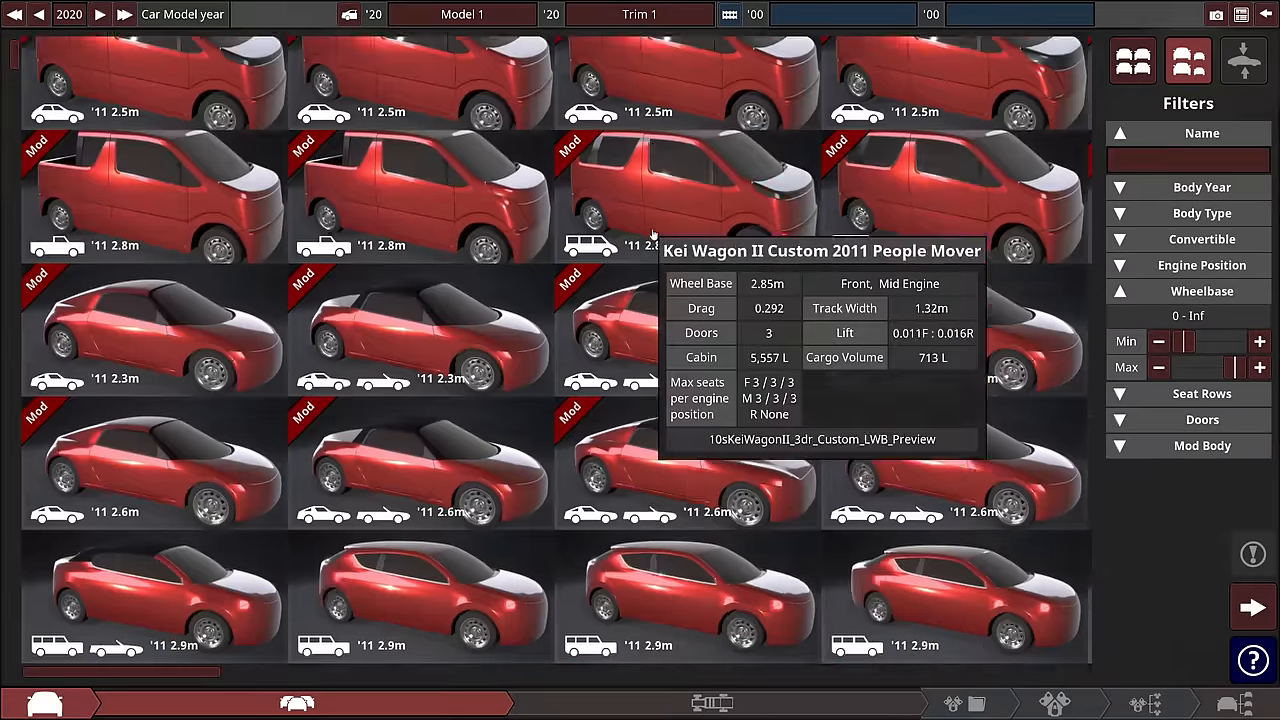
Step: Choose the '78 2.7 m modded sedan body from the catalogue for the 2020 model
scroll("down", 3)
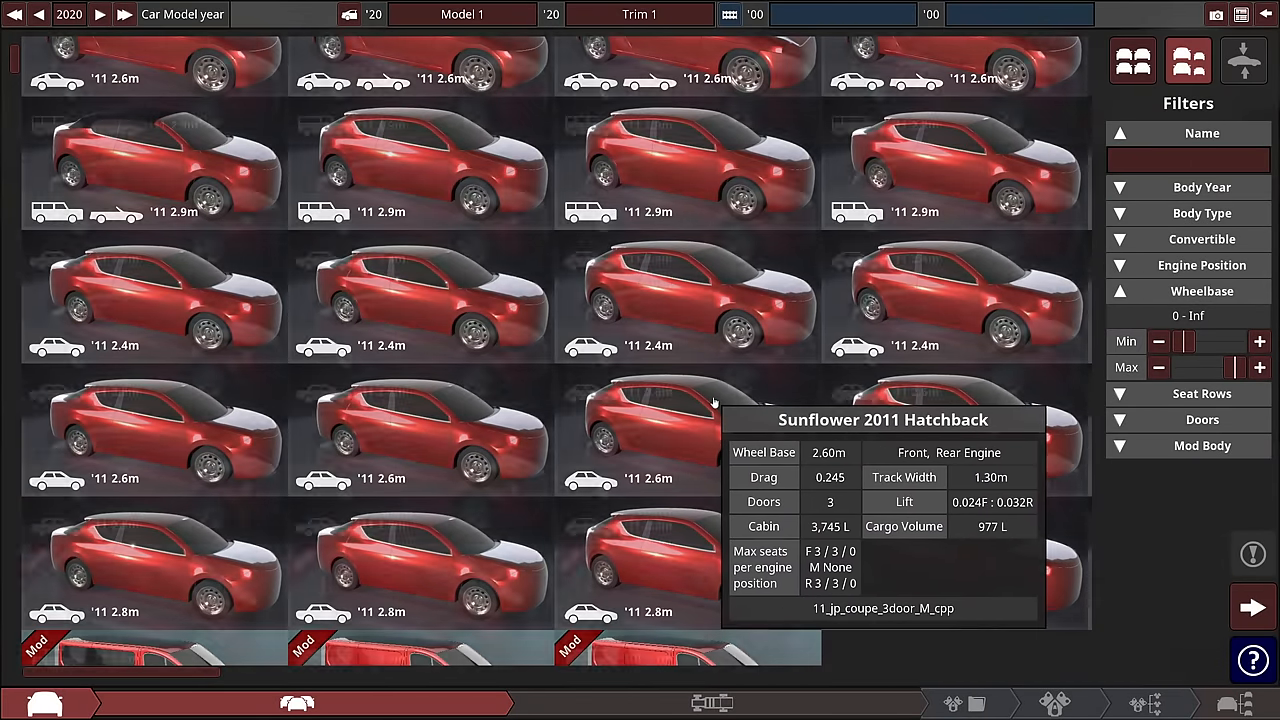
scroll("down", 3)
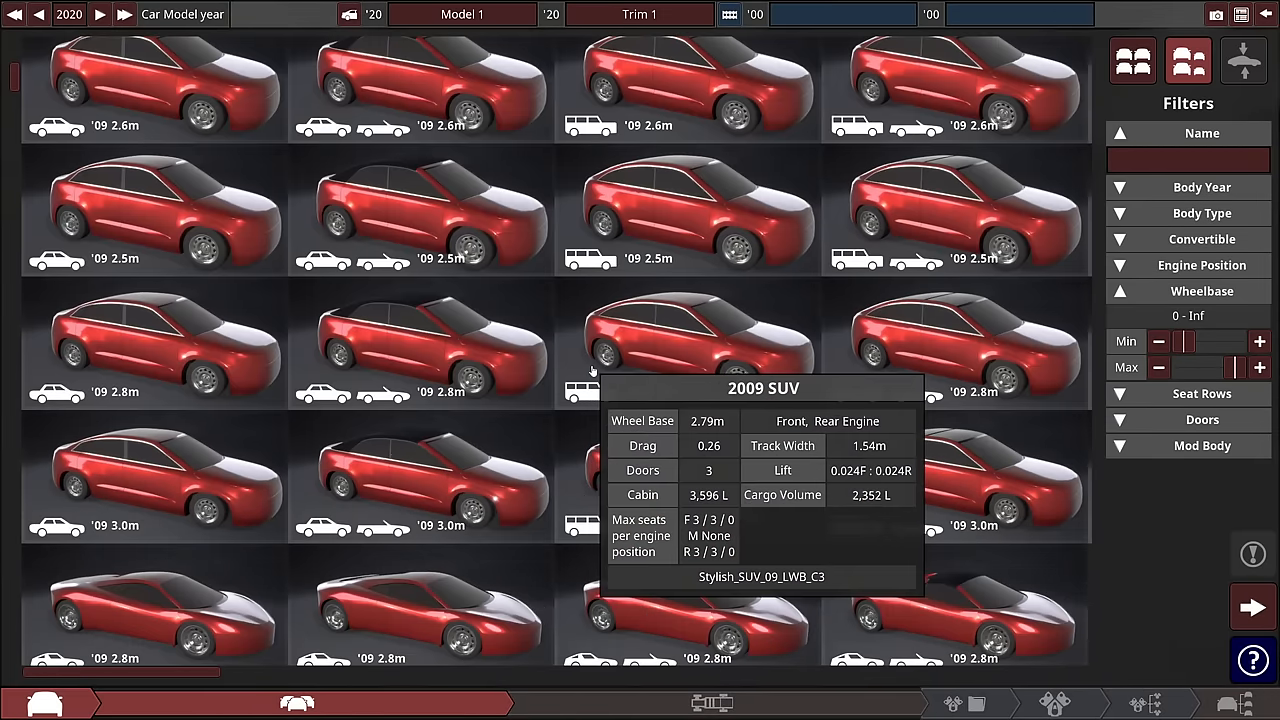
scroll("down", 3)
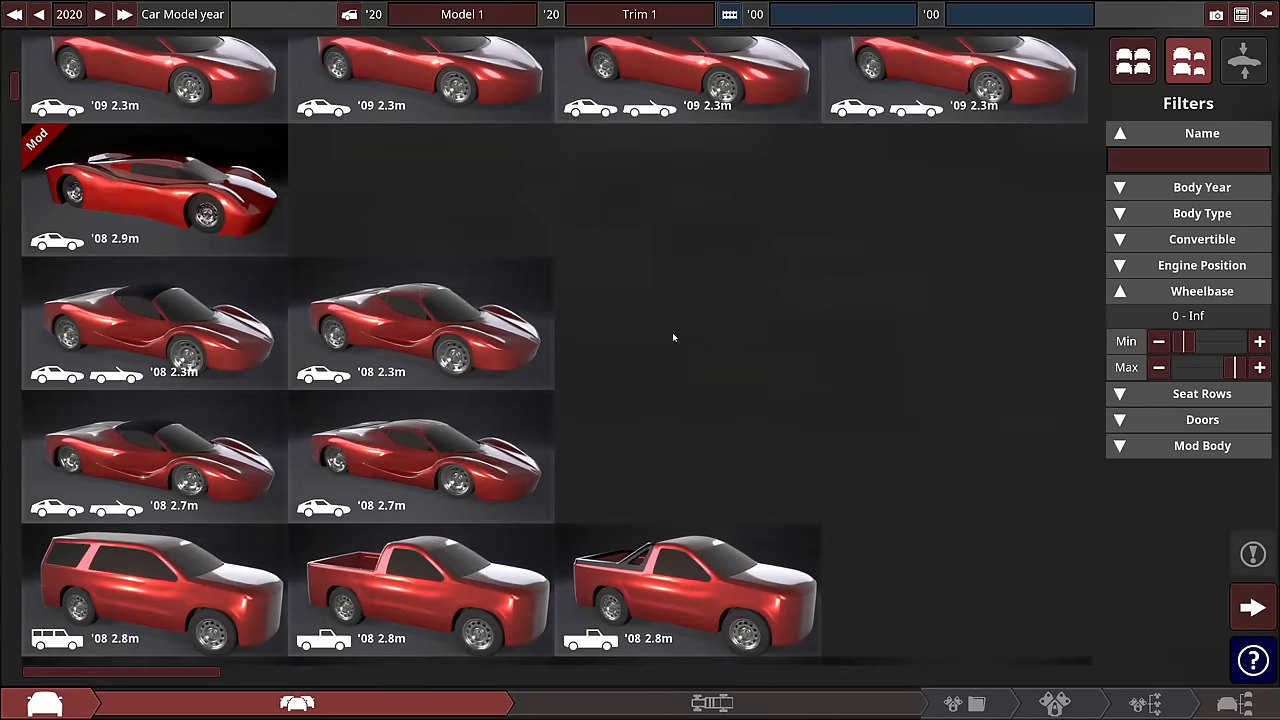
scroll("down", 3)
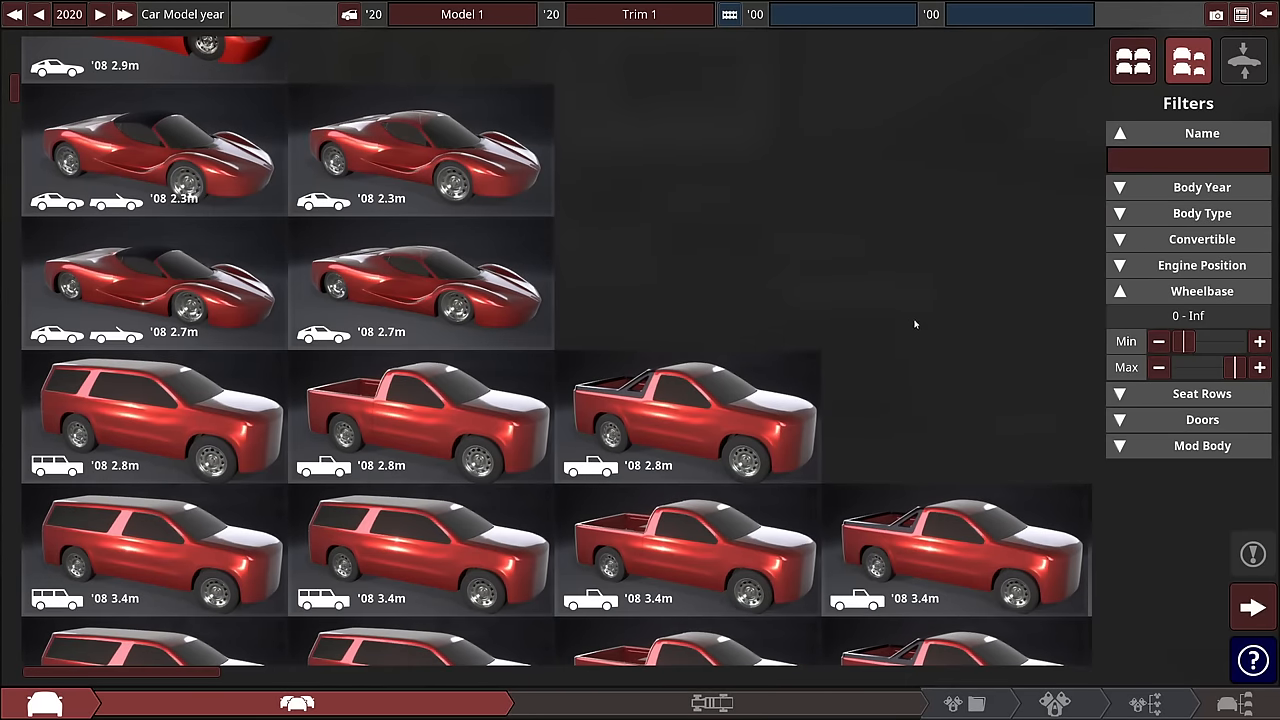
scroll("down", 3)
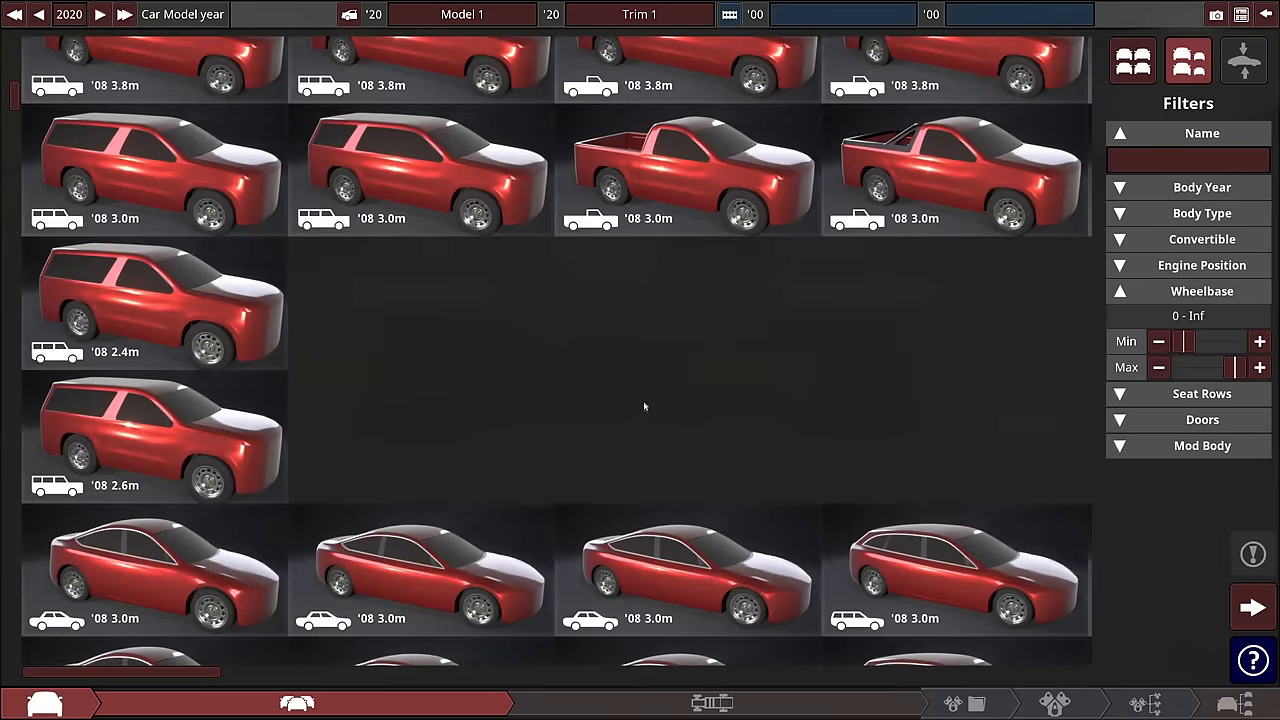
scroll("down", 3)
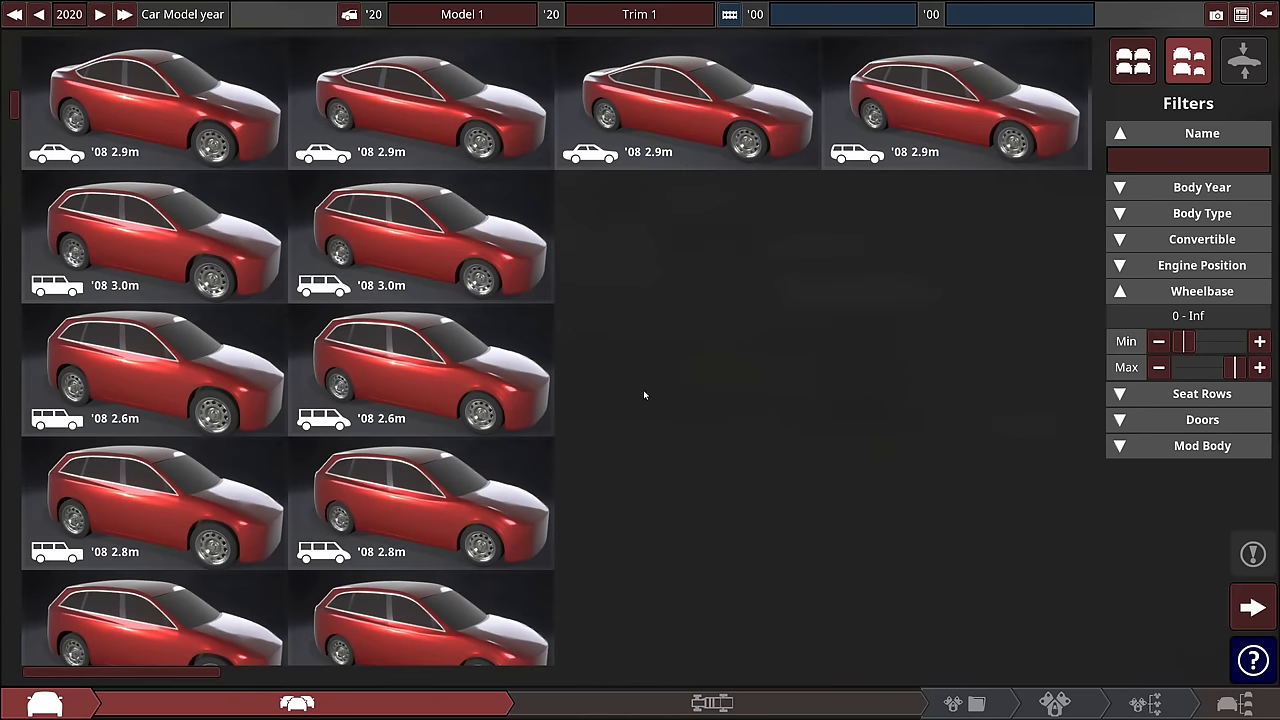
scroll("down", 3)
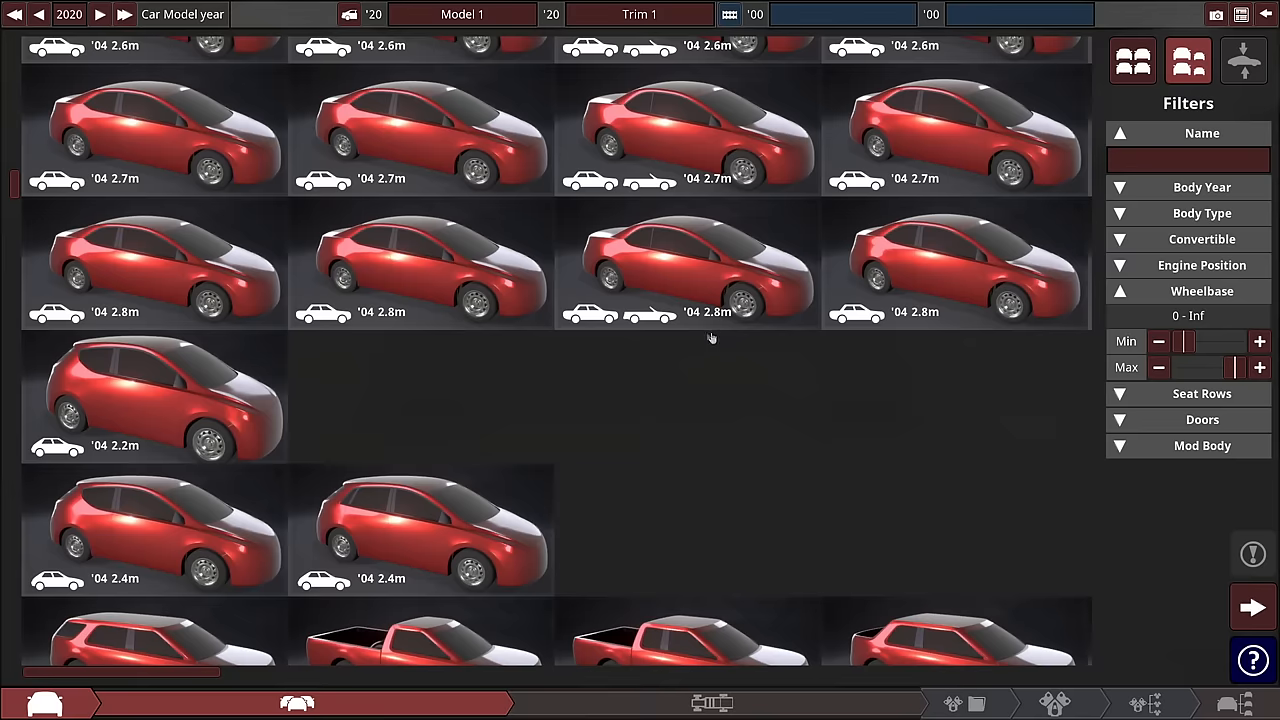
scroll("down", 3)
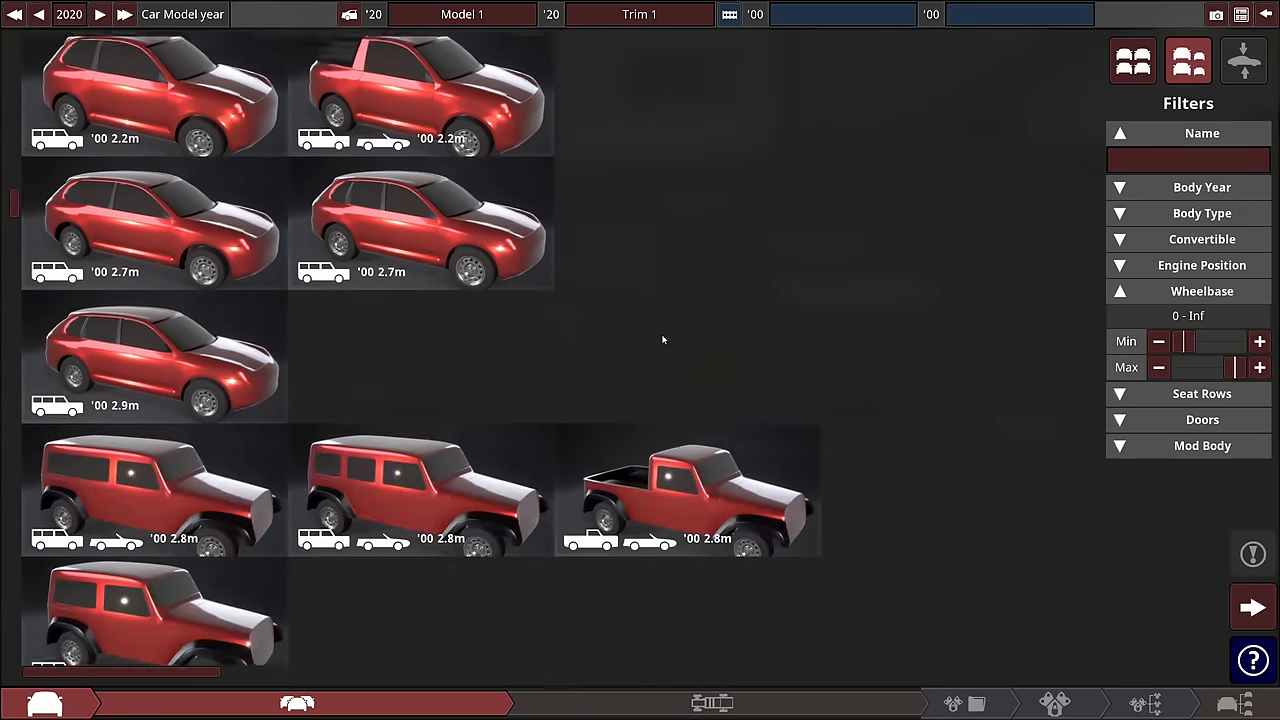
scroll("down", 3)
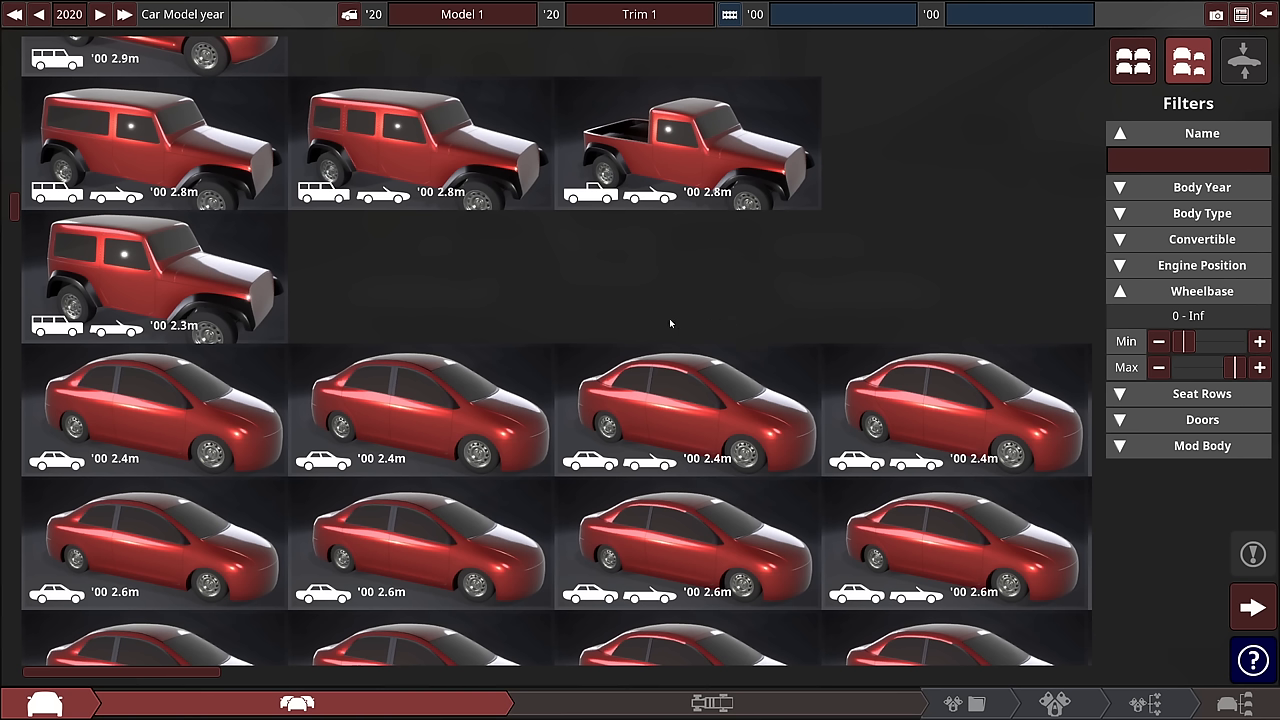
scroll("down", 3)
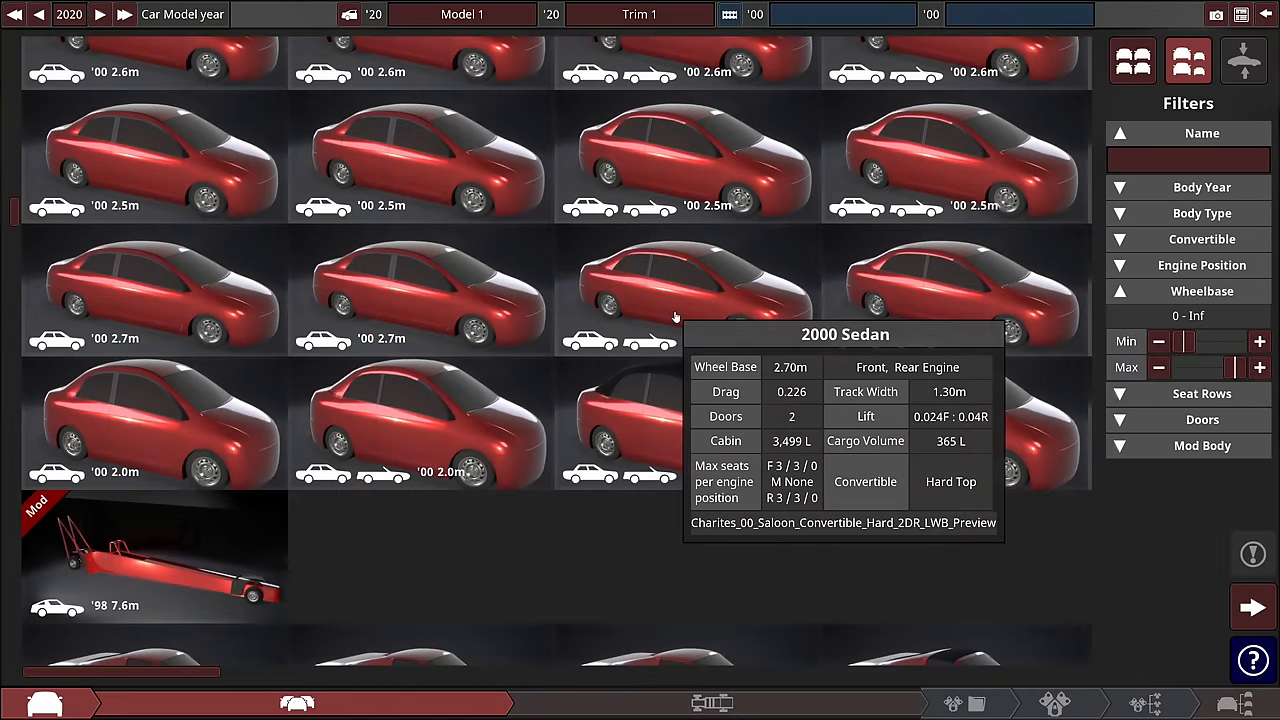
scroll("down", 3)
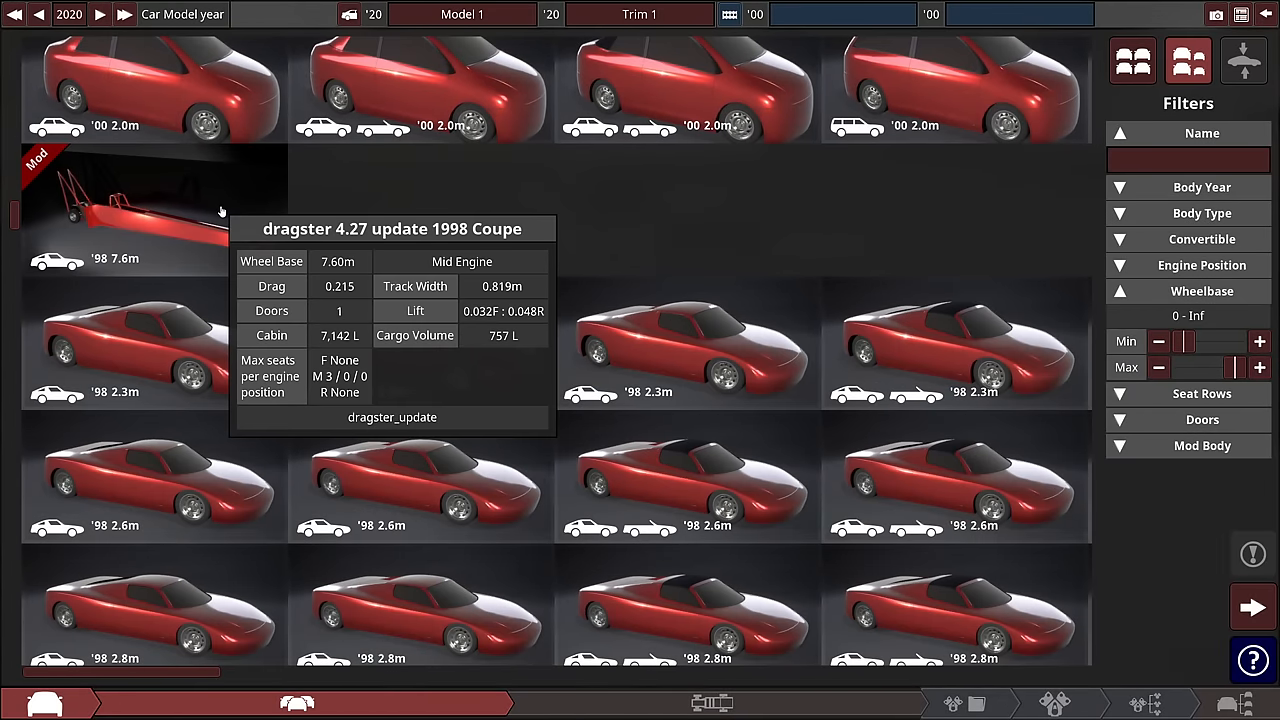
mouse_move(472, 224)
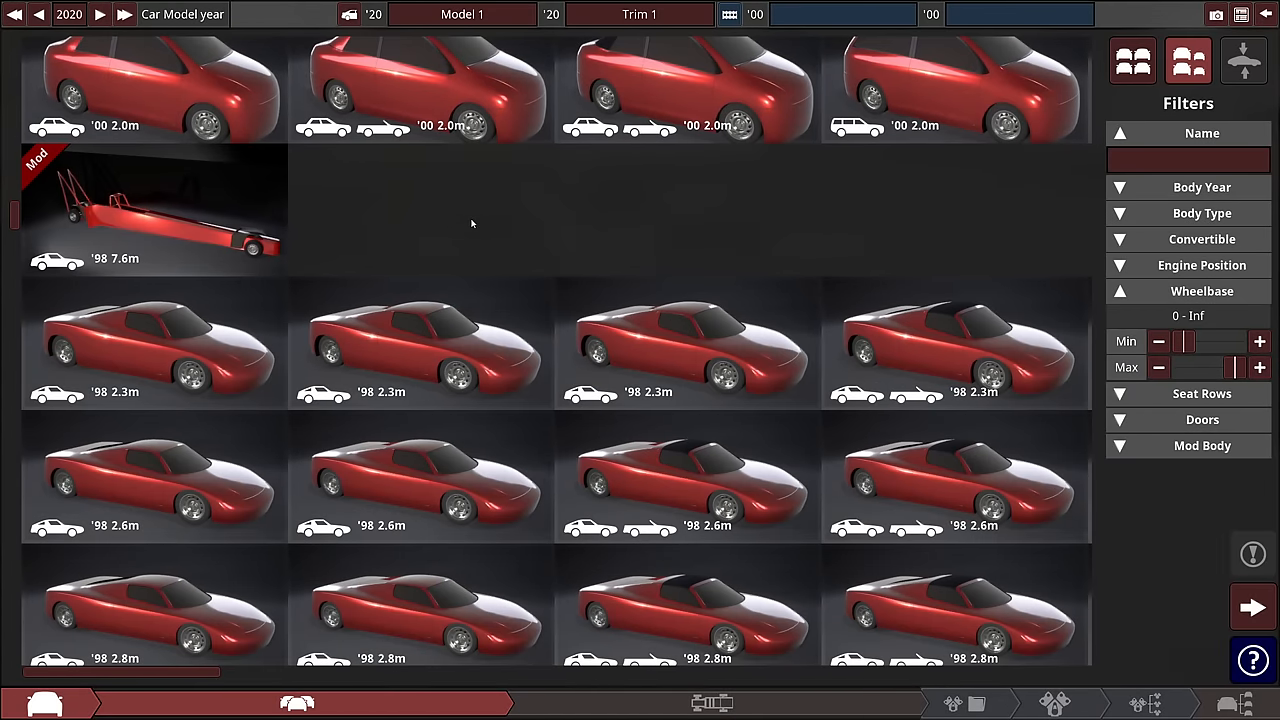
scroll("down", 3)
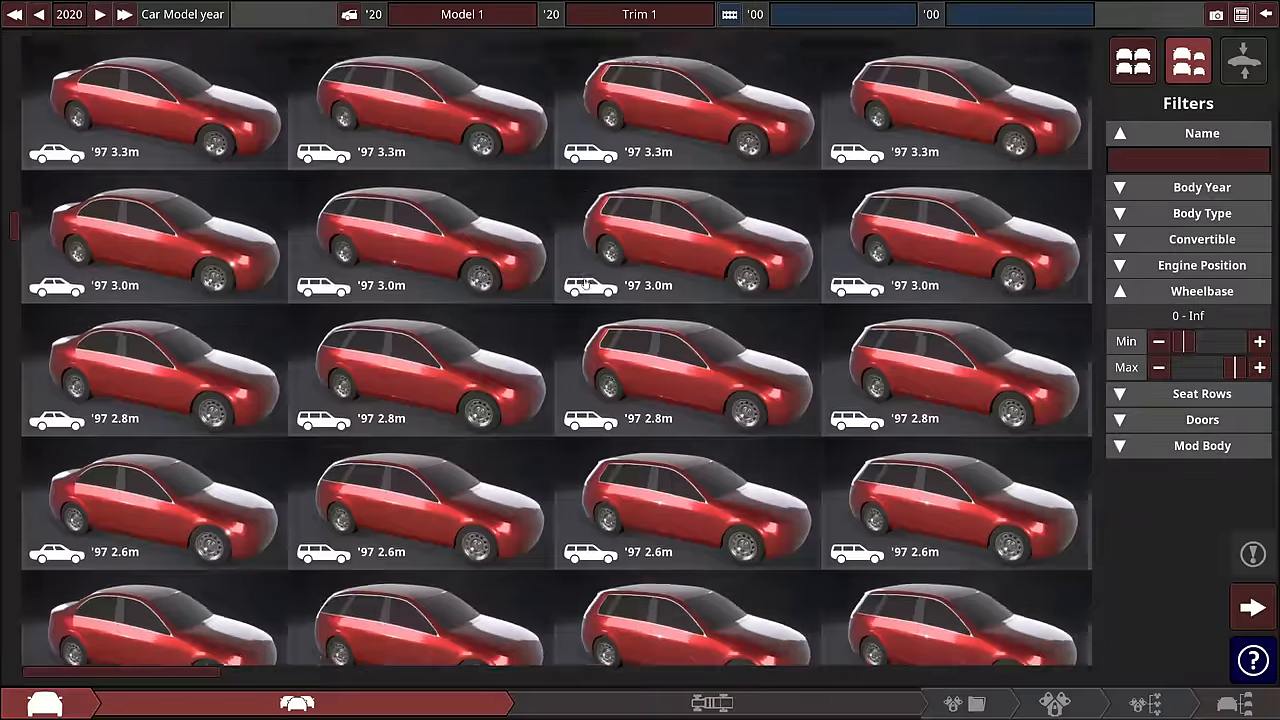
scroll("down", 3)
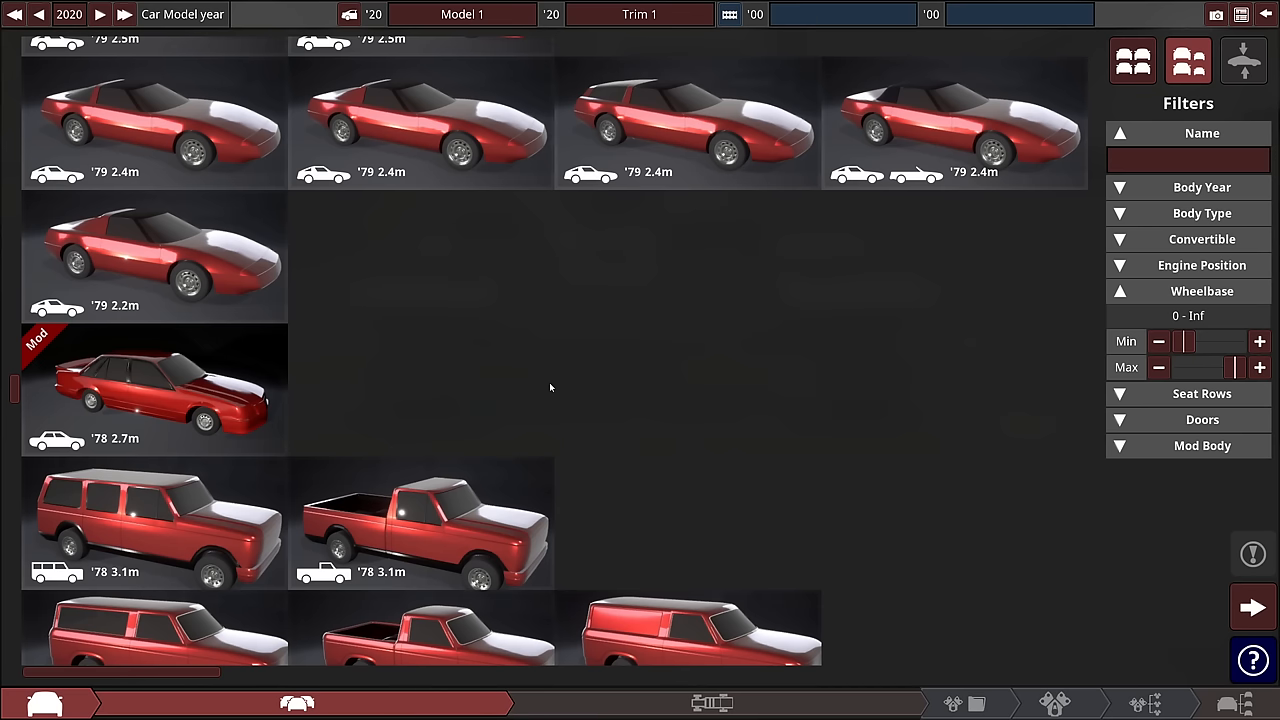
mouse_move(316, 398)
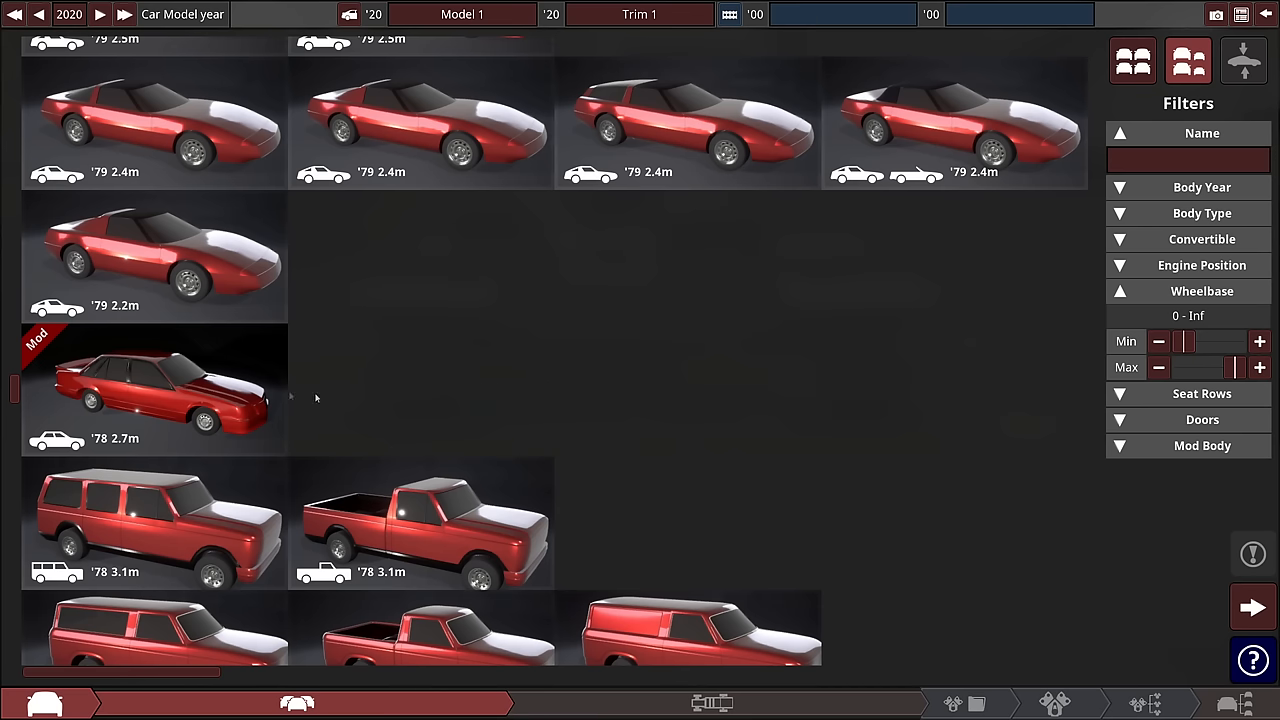
left_click(154, 390)
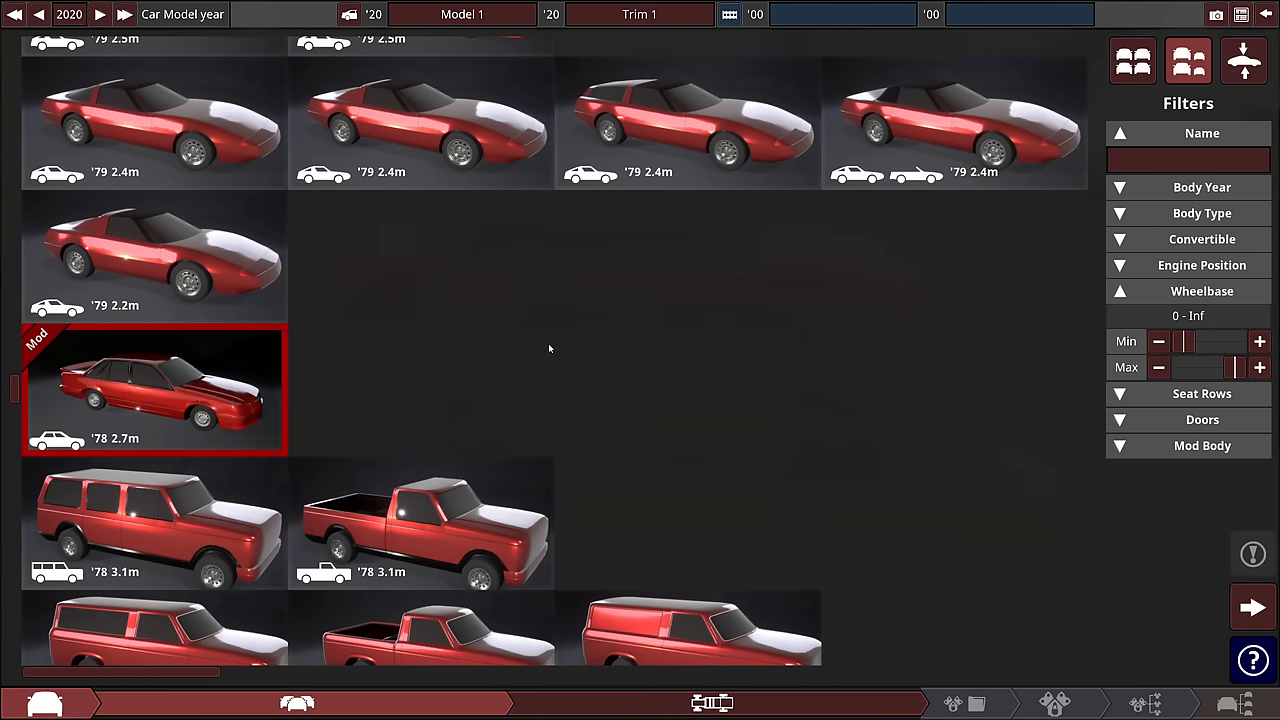
mouse_move(404, 352)
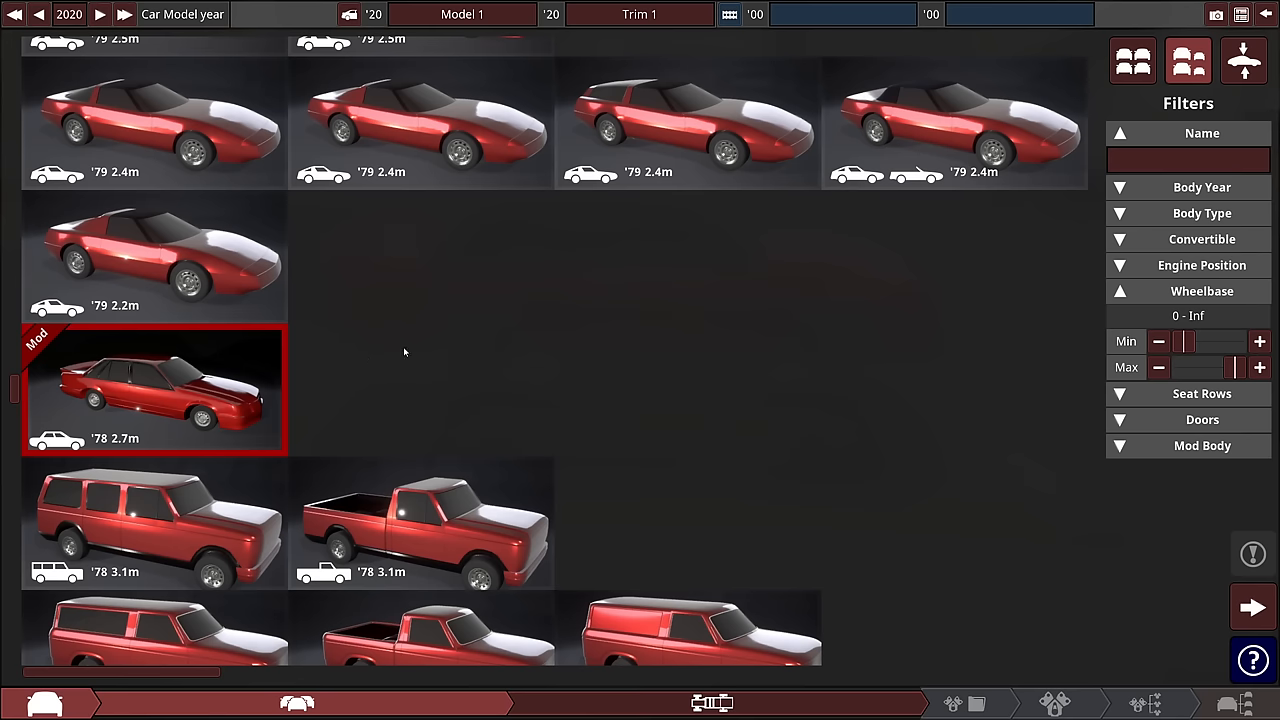
mouse_move(610, 472)
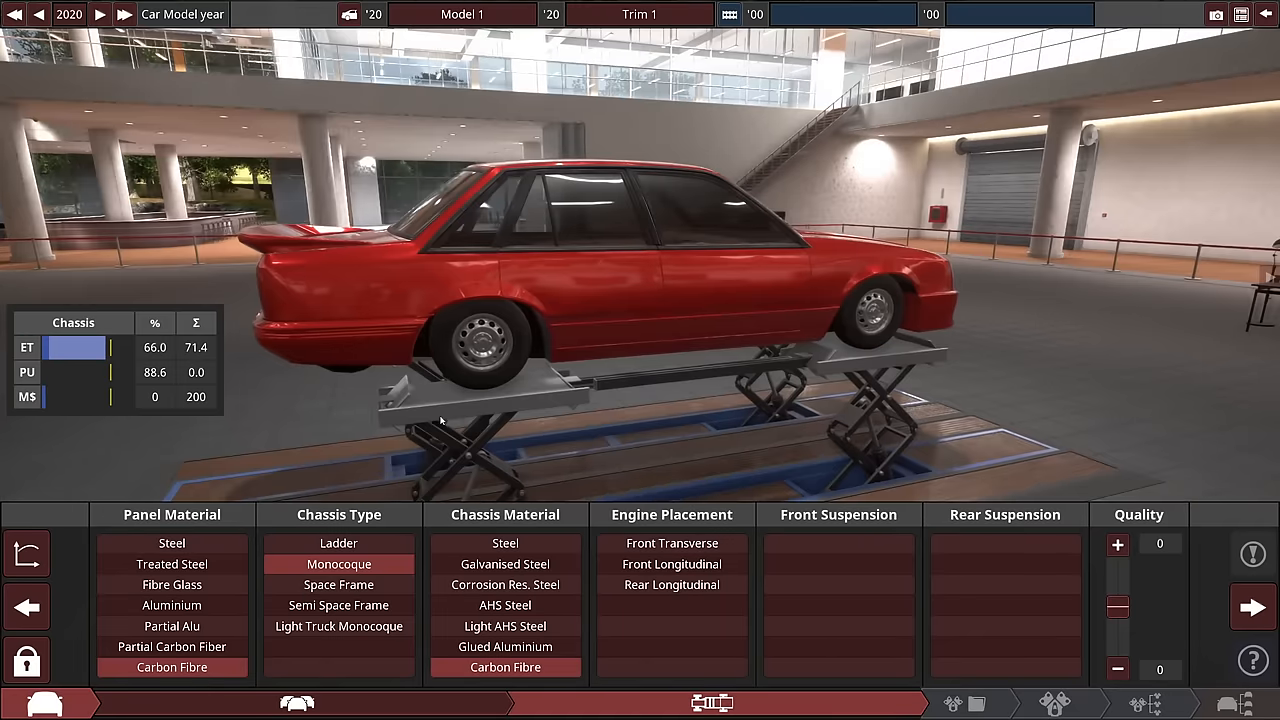
Step: Place the engine front-longitudinally and fit MacPherson strut front suspension
left_click(672, 564)
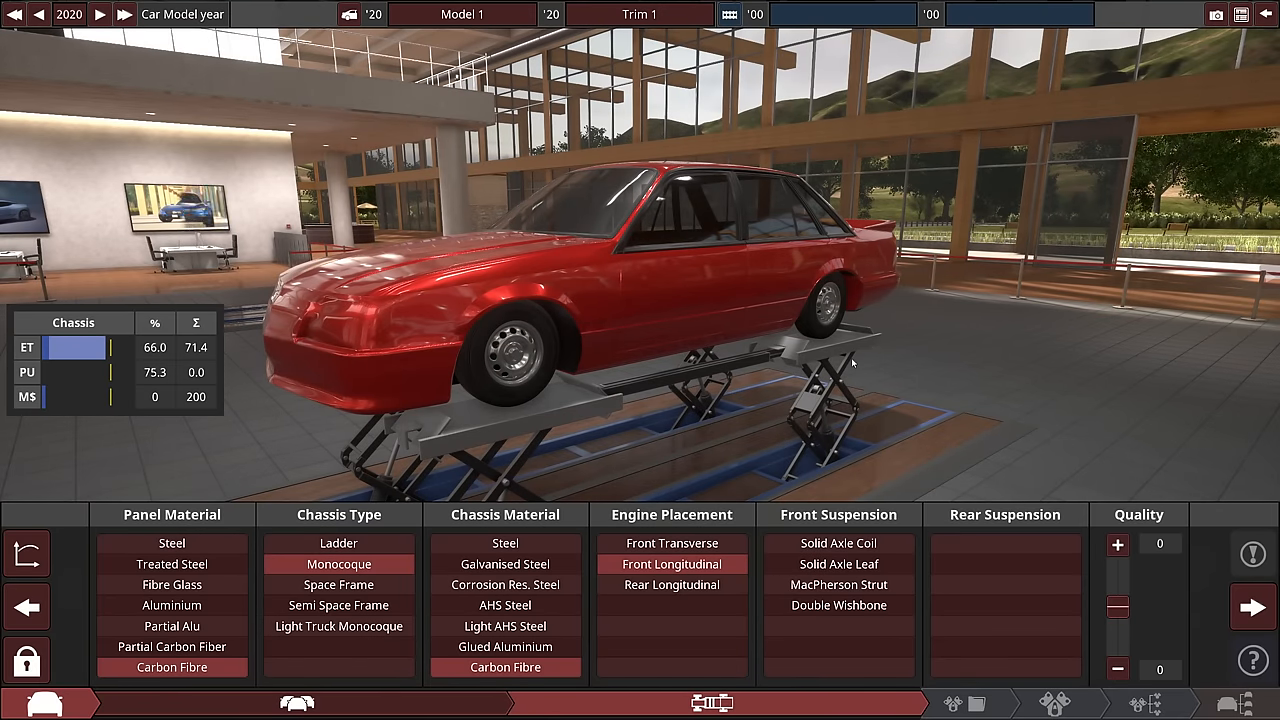
left_click(838, 584)
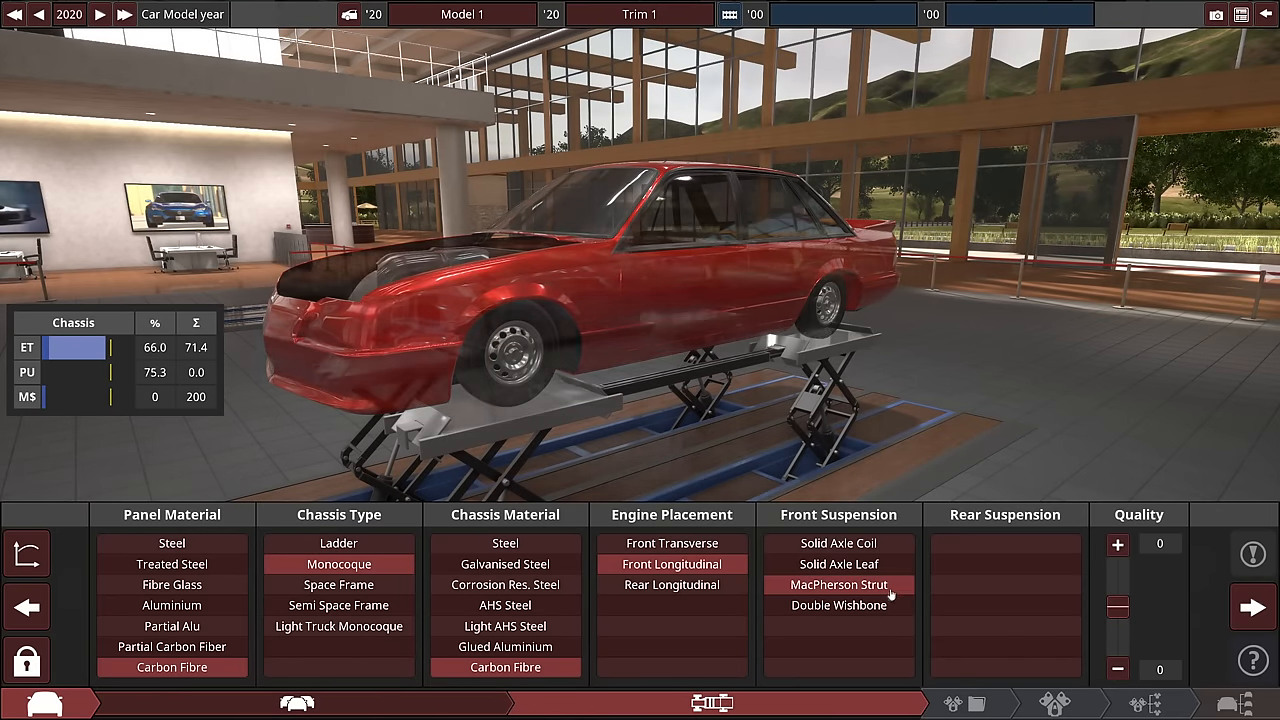
mouse_move(838, 564)
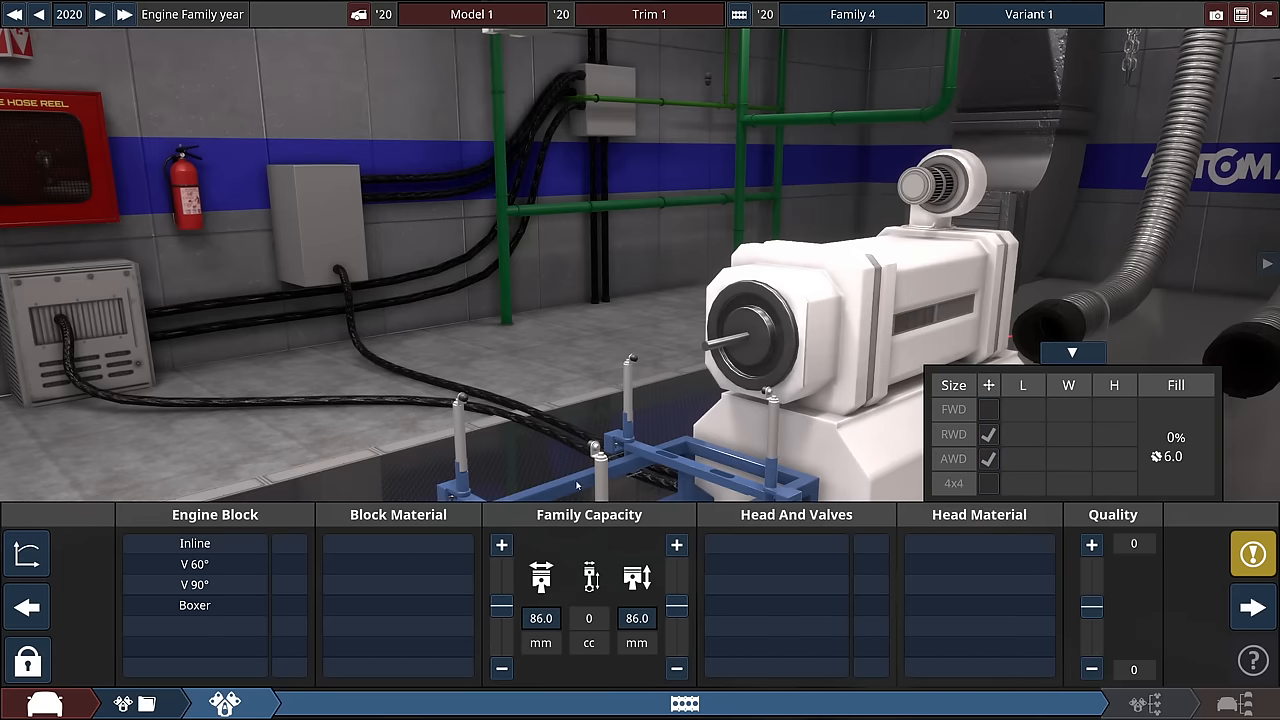
Step: Try V60 V12, V90 V10 and V90 V16 blocks and make the block magnesium
left_click(194, 564)
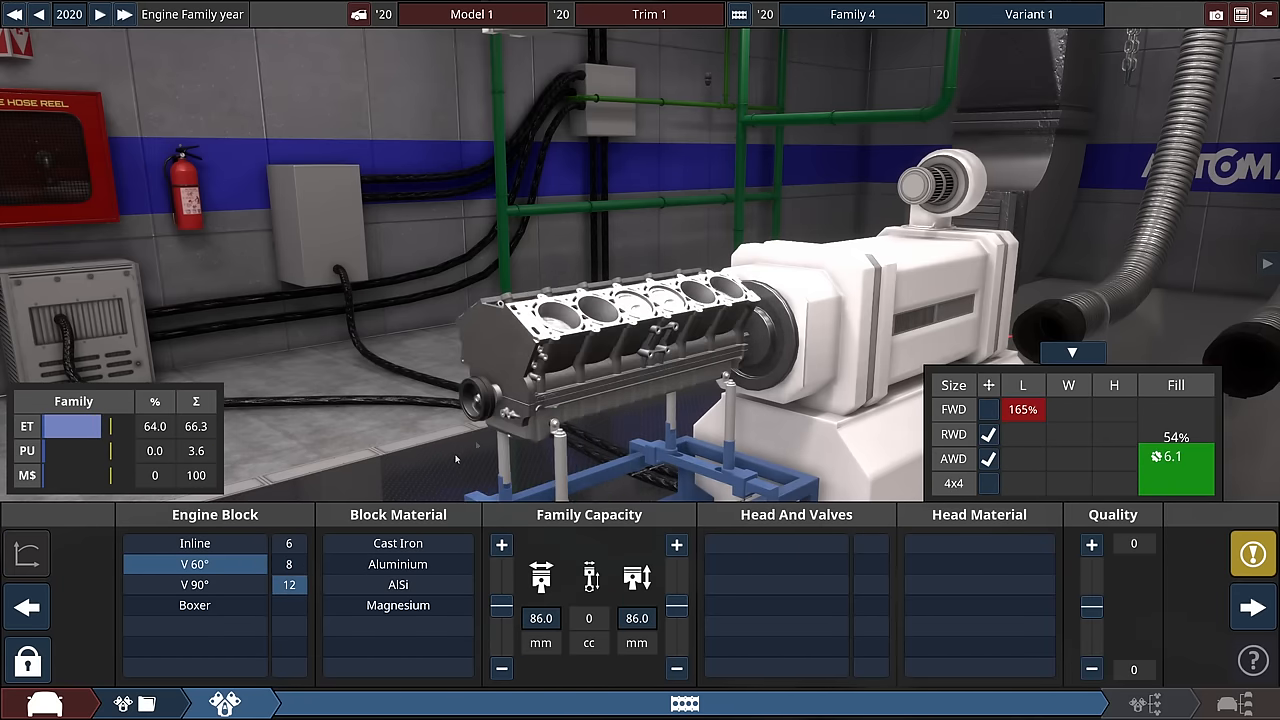
left_click(194, 584)
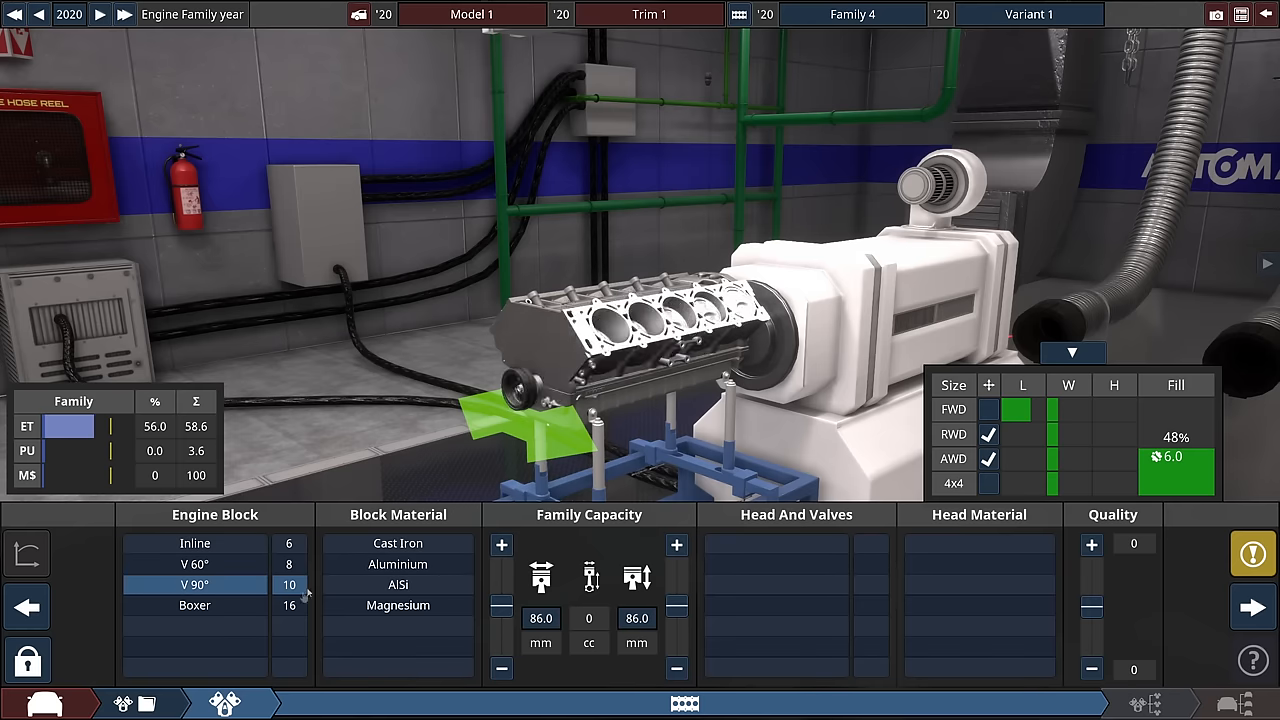
left_click(196, 604)
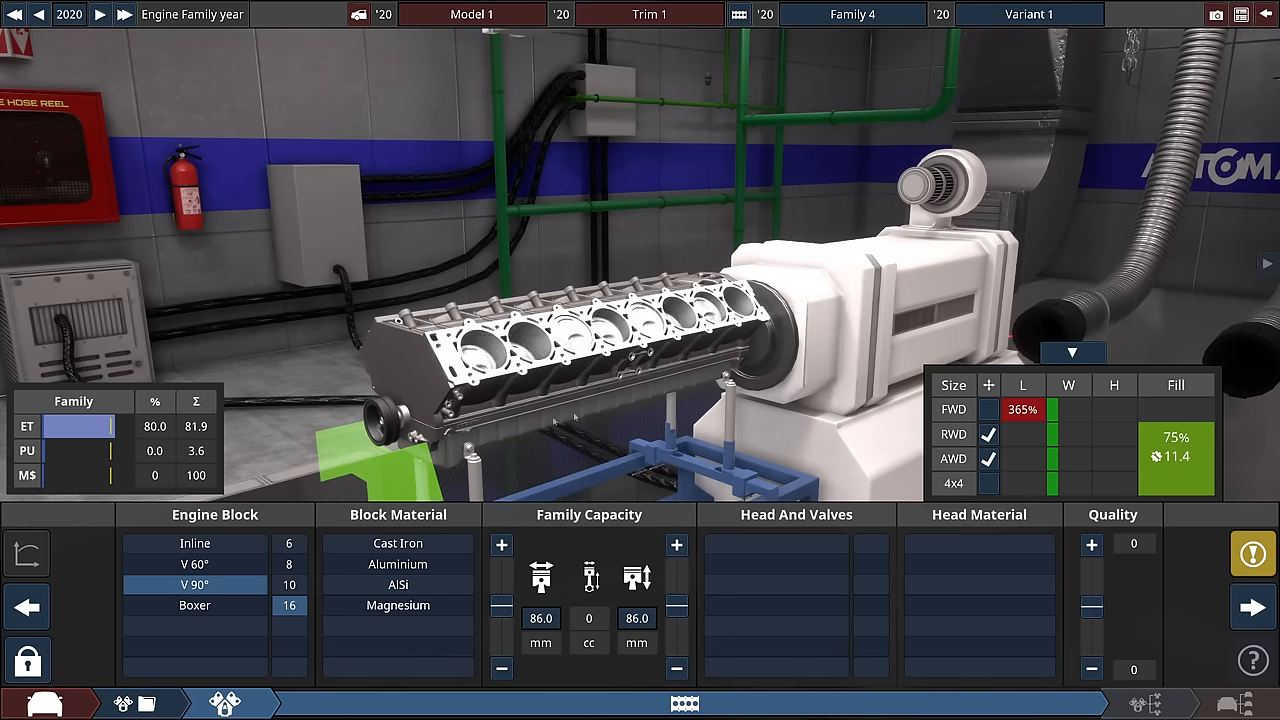
left_click(396, 604)
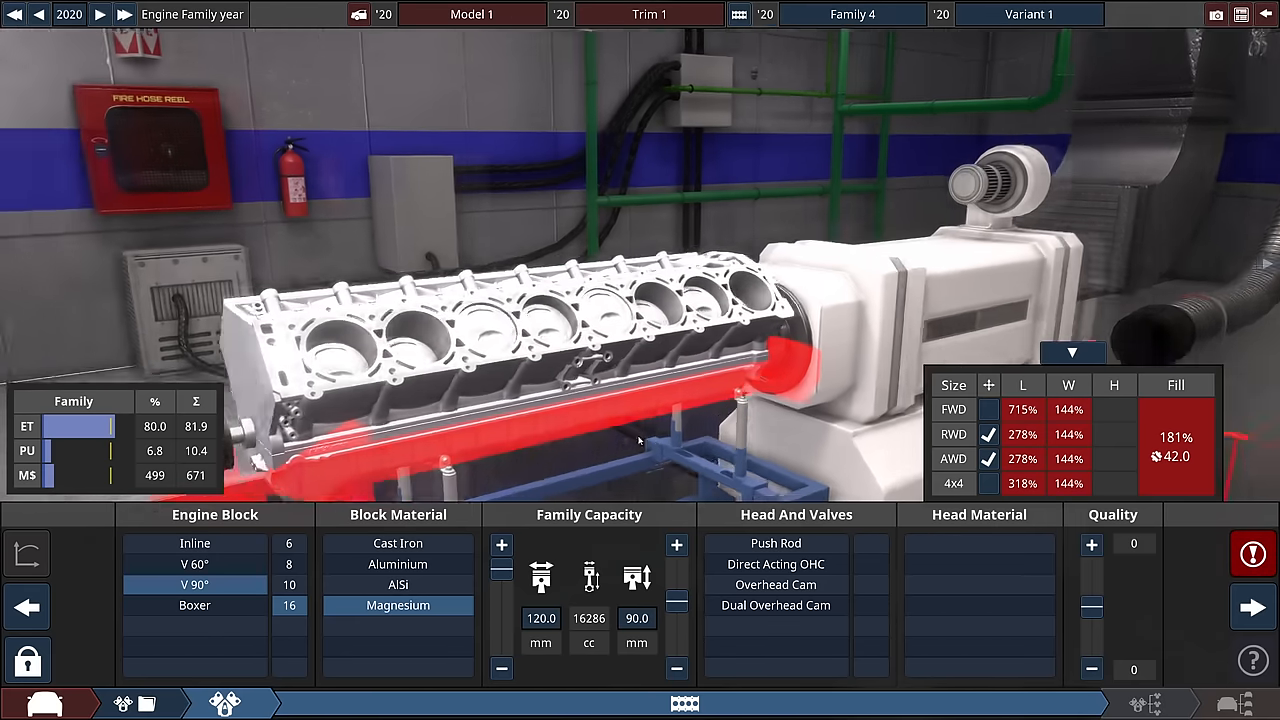
Step: Compare OHC and DAOHC heads, settle on pushrod valvetrain and a 90° V block
left_click(776, 584)
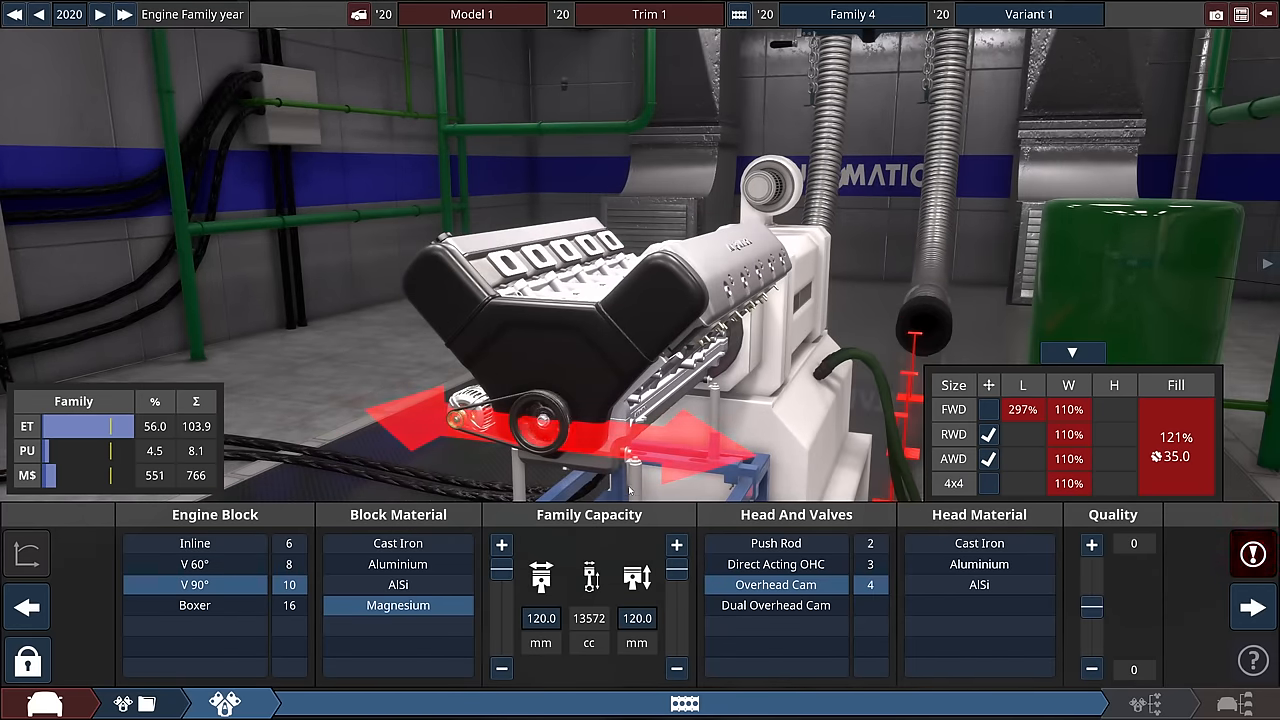
left_click(776, 564)
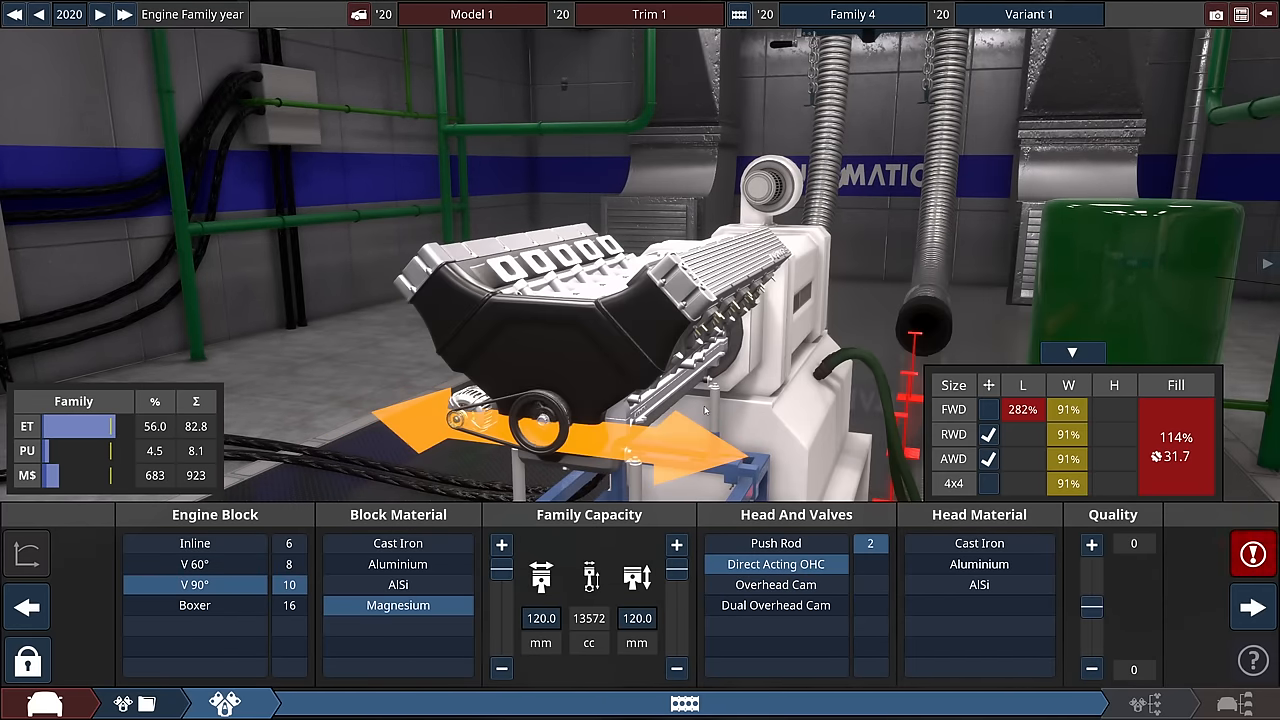
left_click(776, 542)
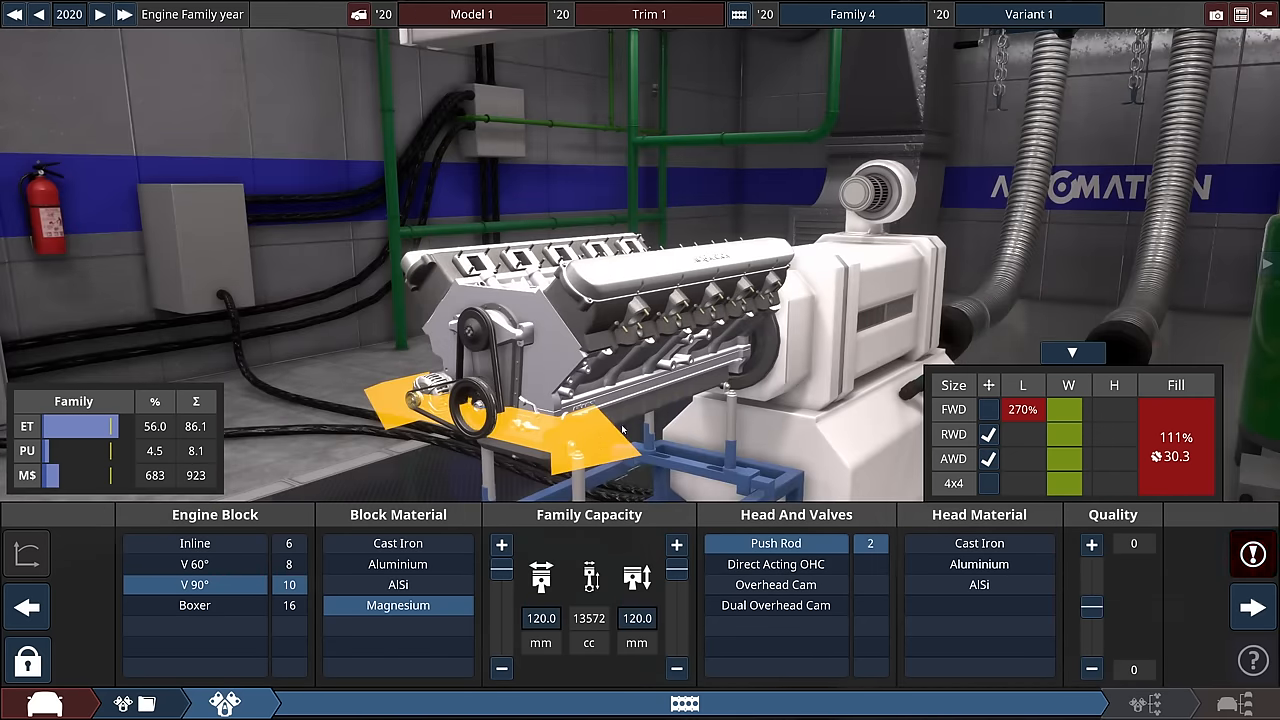
left_click(196, 564)
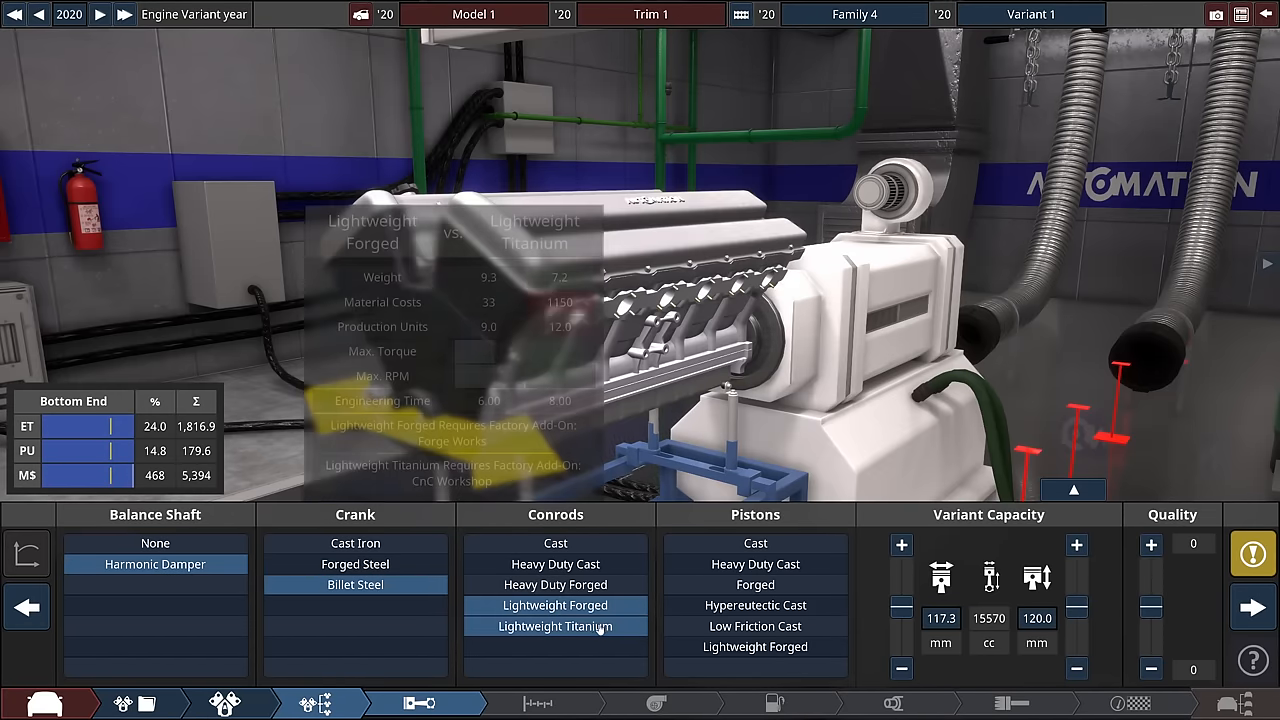
Step: Fit lightweight titanium conrods and make the variant turbocharged
left_click(756, 584)
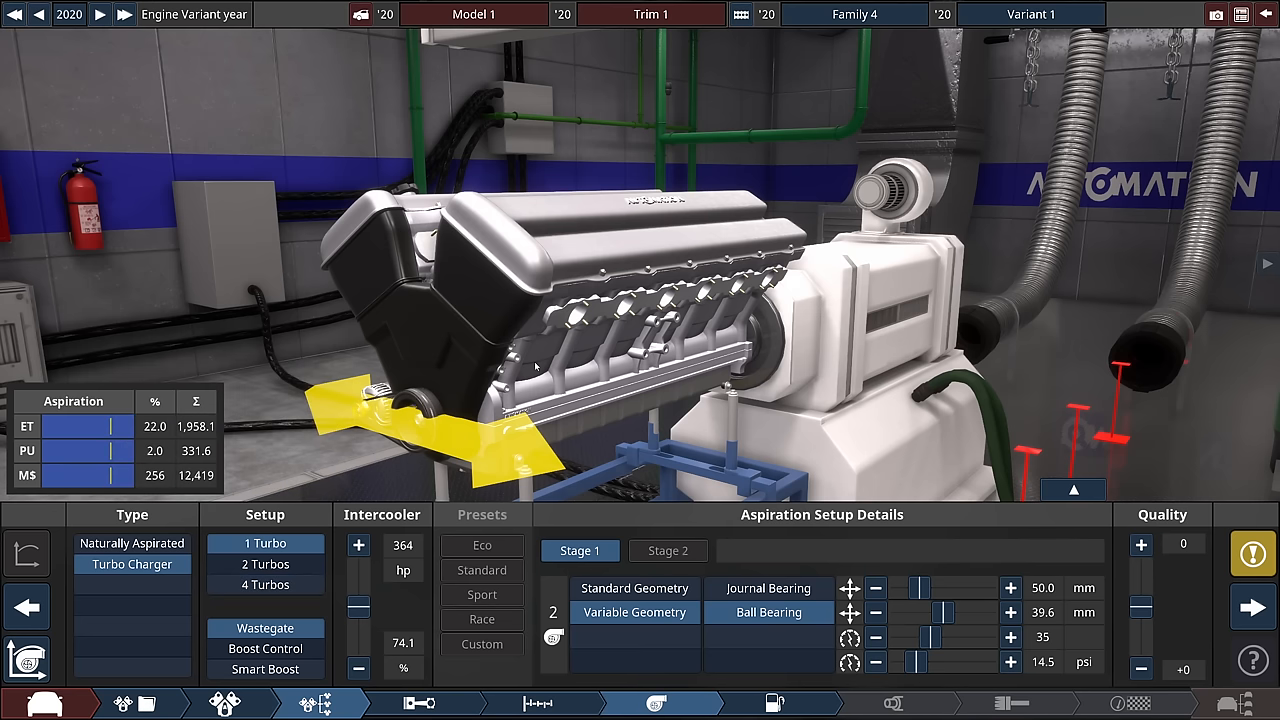
left_click(264, 584)
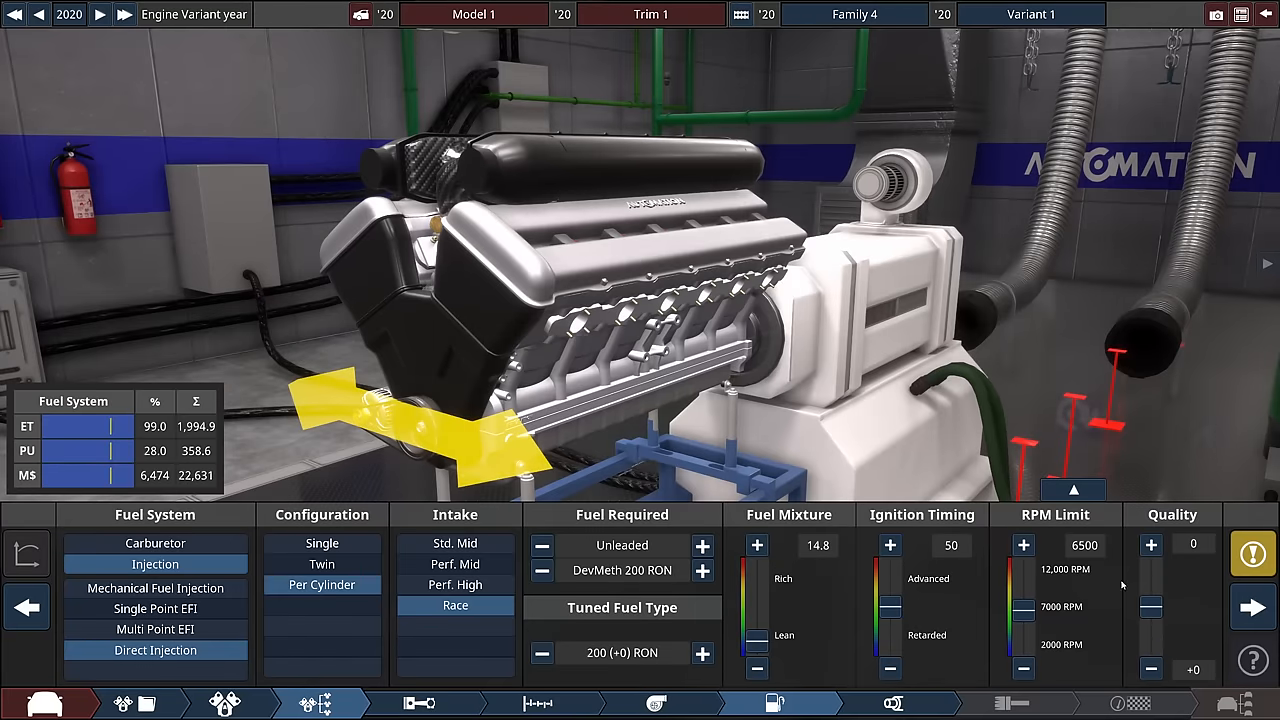
Step: Move to the exhaust settings for turbo race headers and dual 133 mm exhaust
left_click(892, 704)
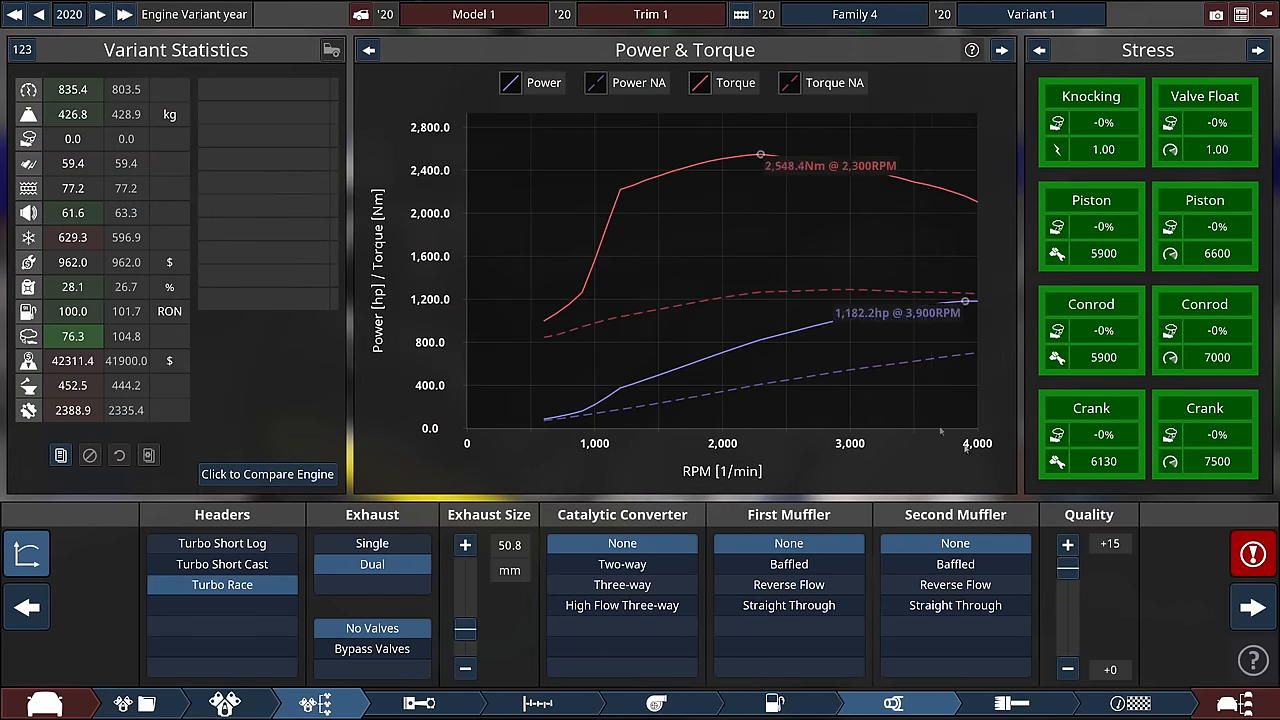
mouse_move(1008, 320)
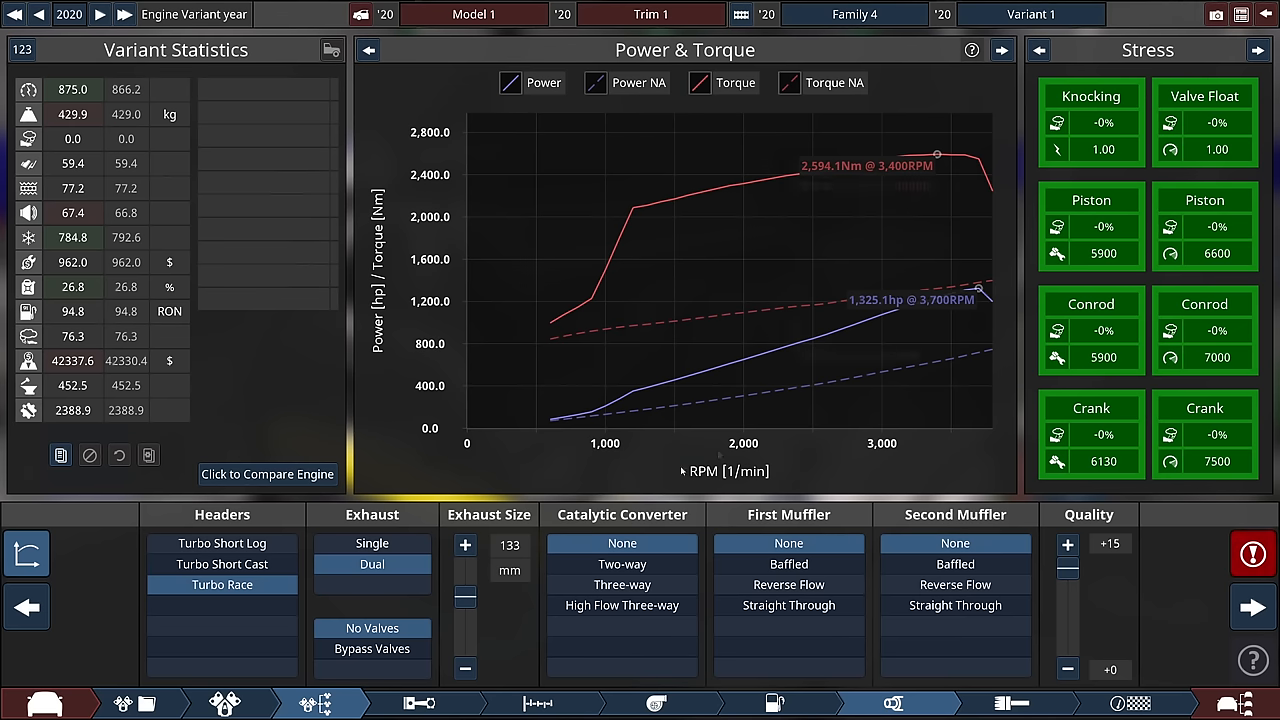
Step: Apply the race turbo preset and enlarge the intercooler to about 12,100 hp capacity
left_click(656, 704)
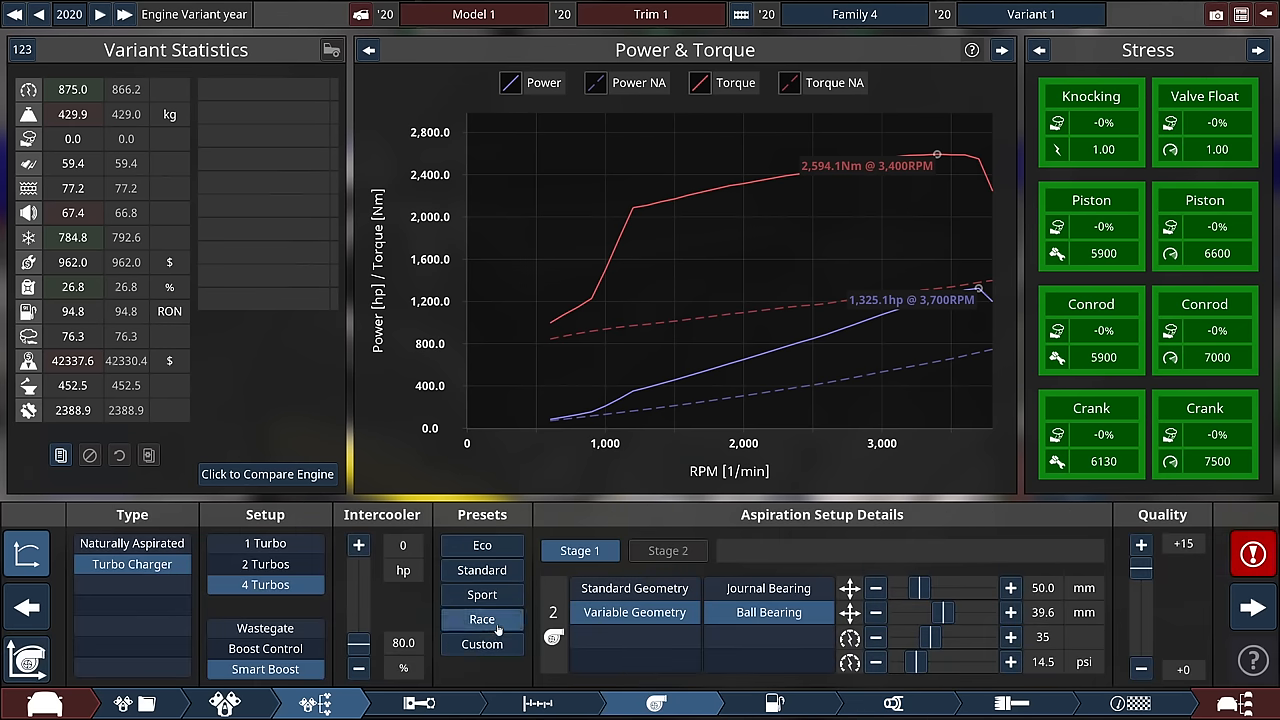
left_click(480, 620)
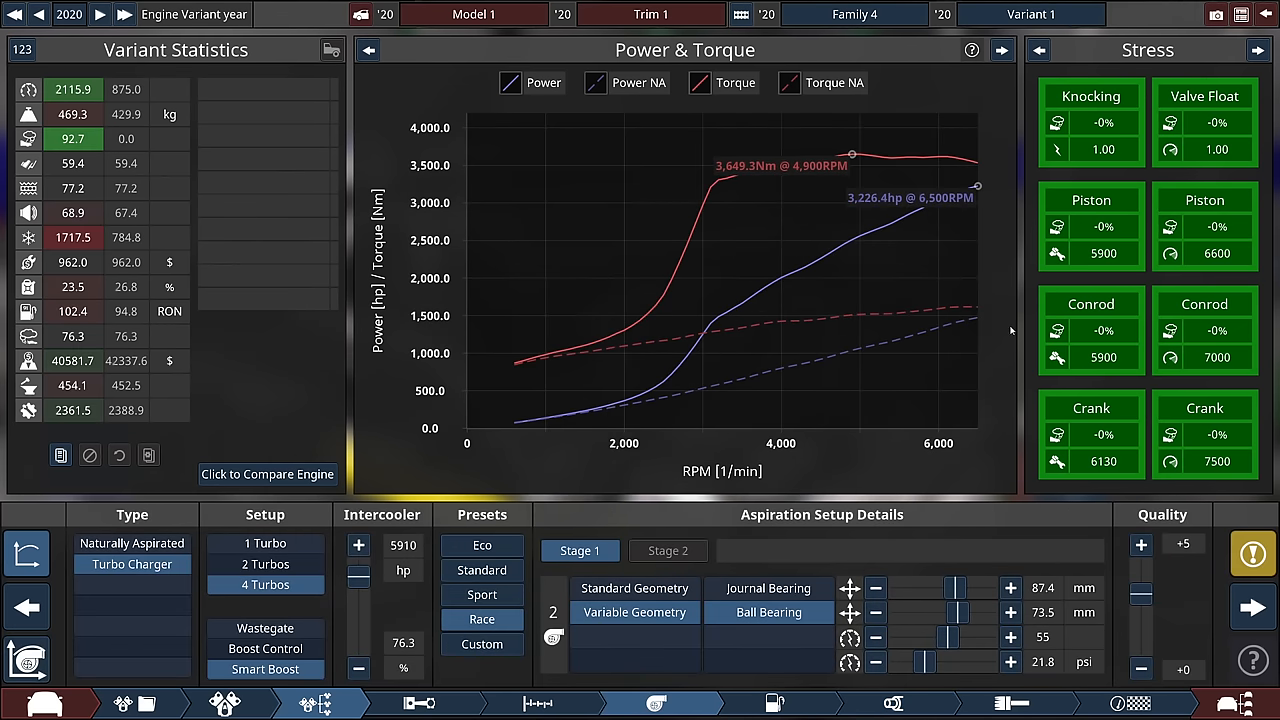
mouse_move(1008, 278)
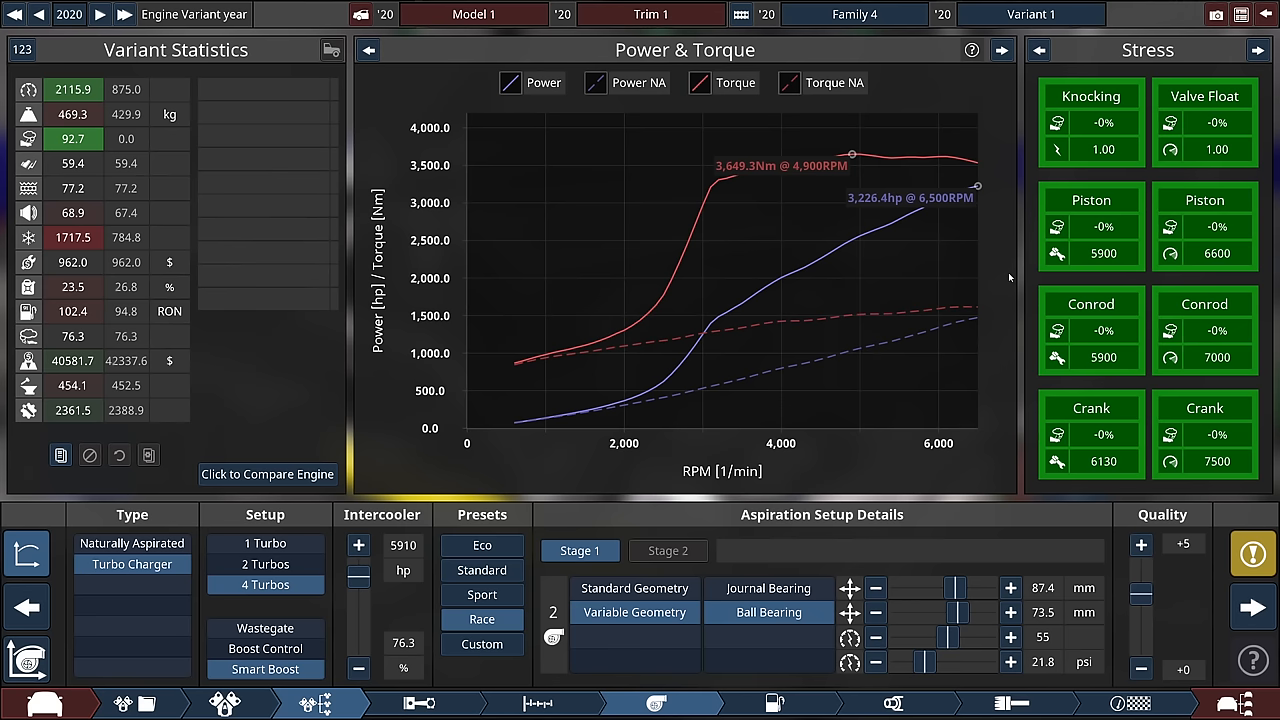
left_click(1252, 552)
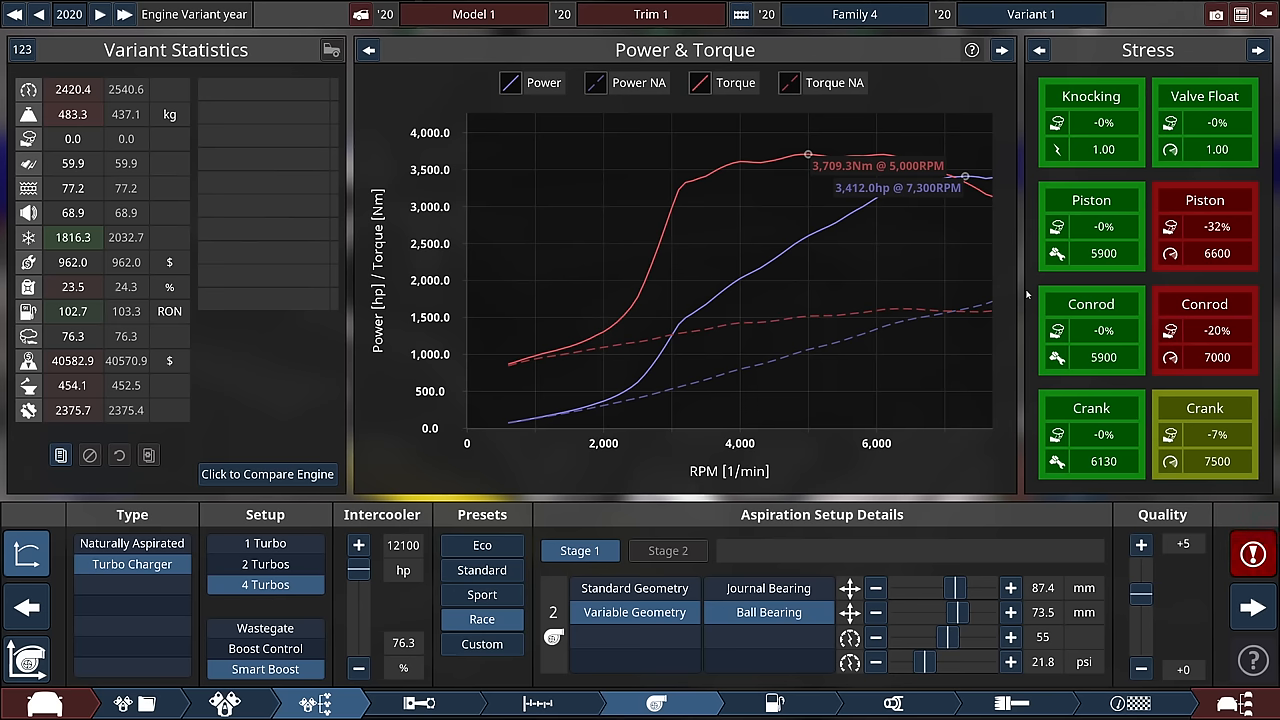
left_click(1252, 554)
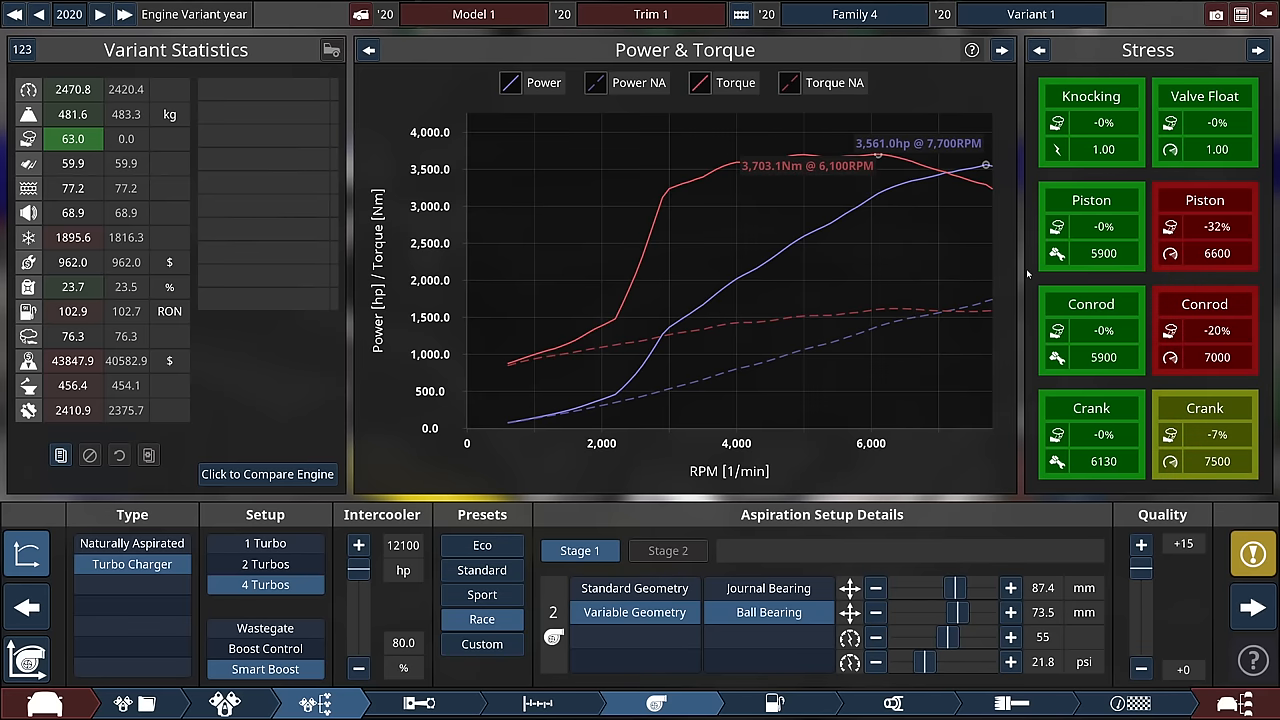
Step: Grow the turbo compressor and turbine sizes step by step toward 34.8 psi boost
left_click(1010, 588)
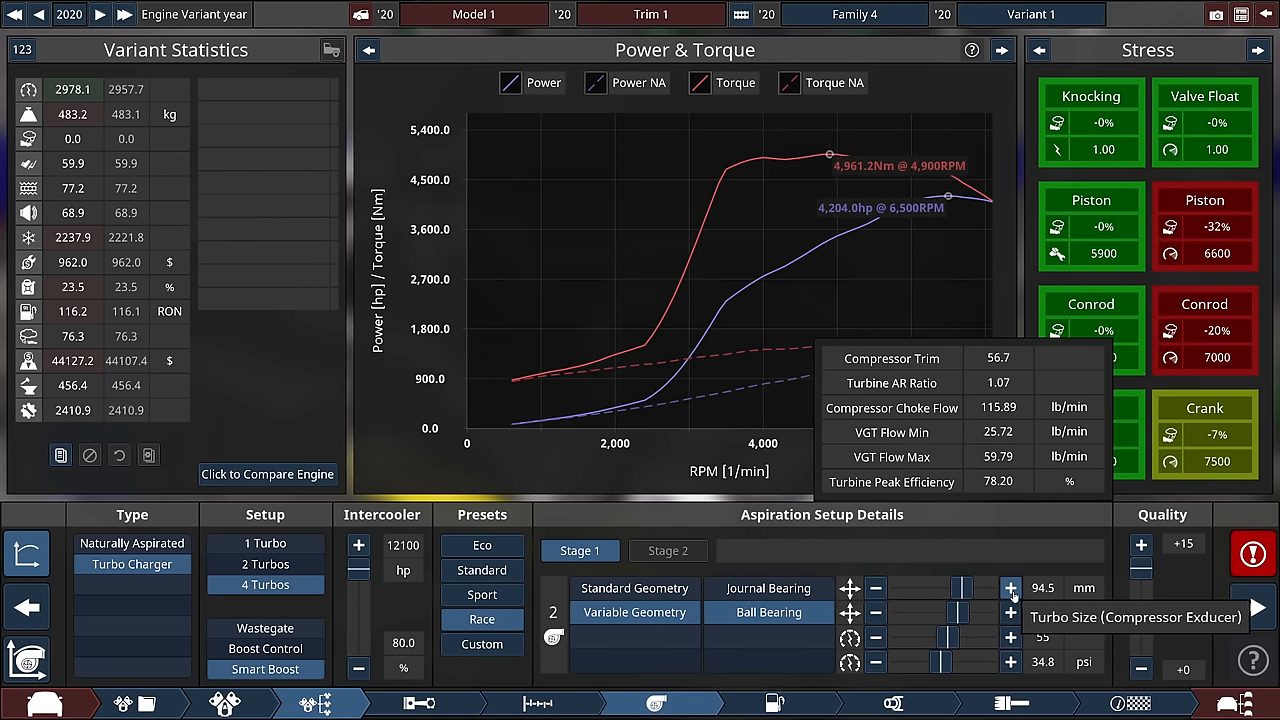
left_click(1010, 588)
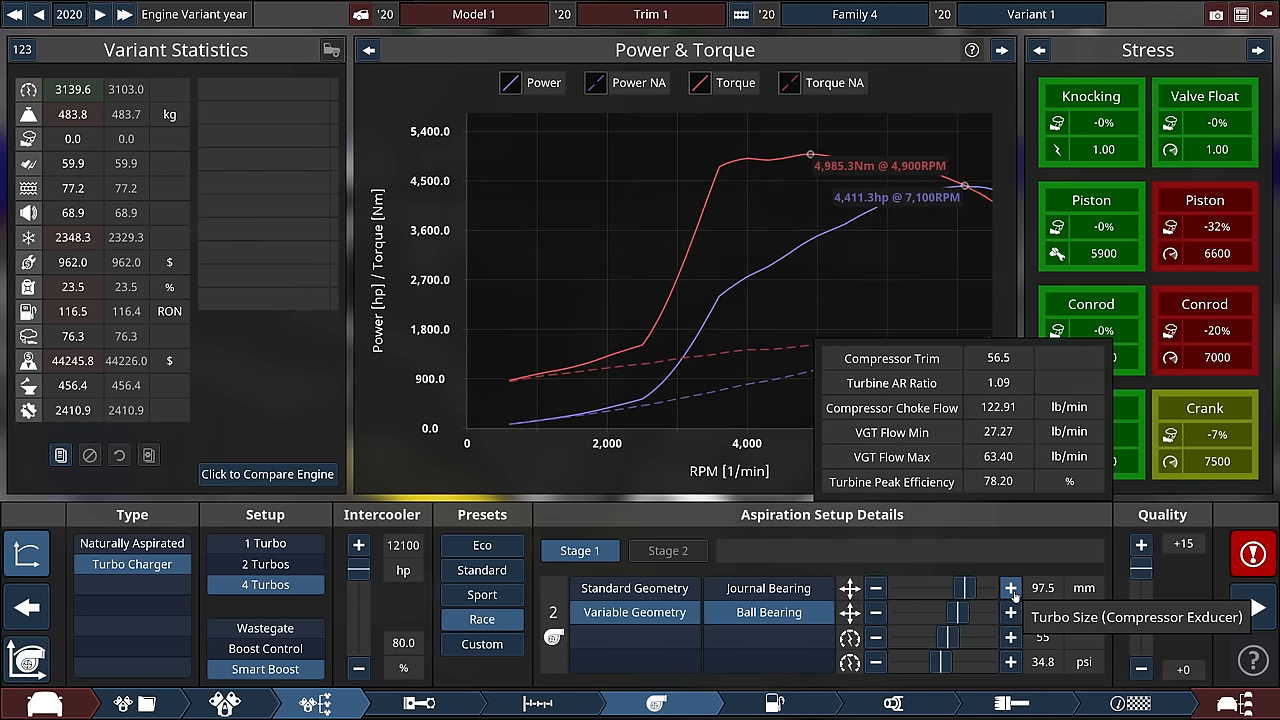
left_click(1010, 588)
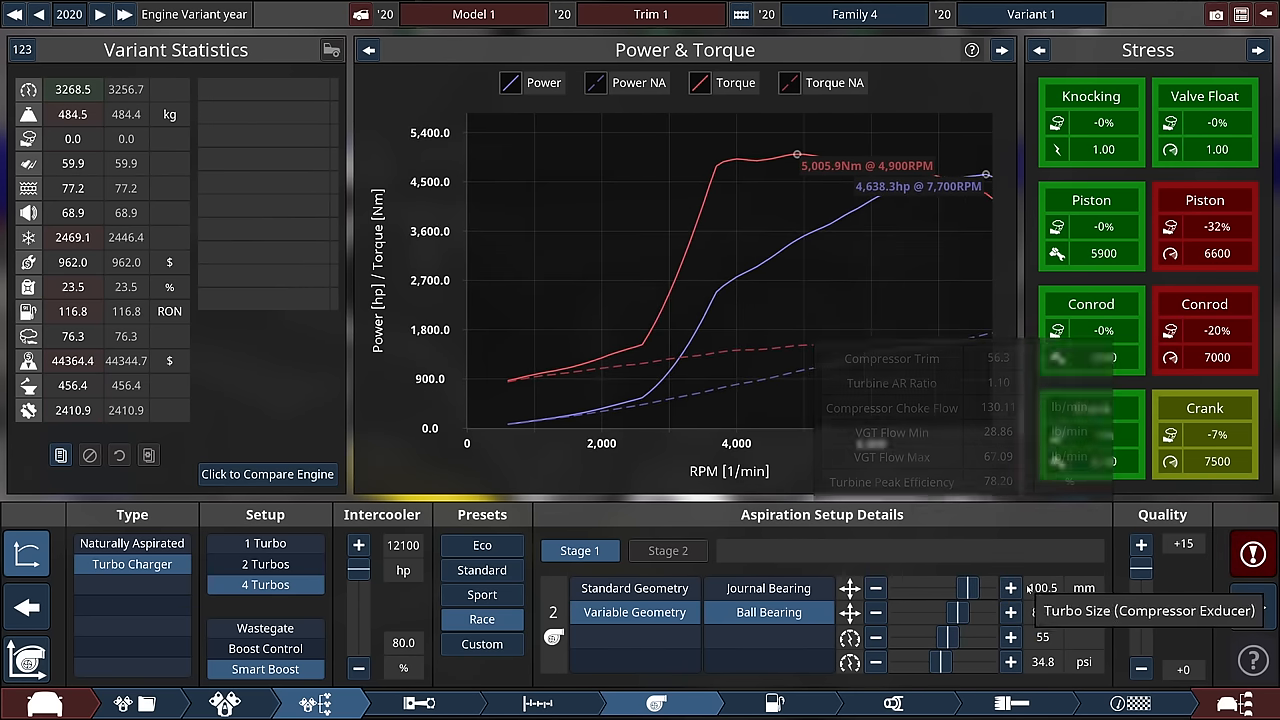
left_click(1010, 588)
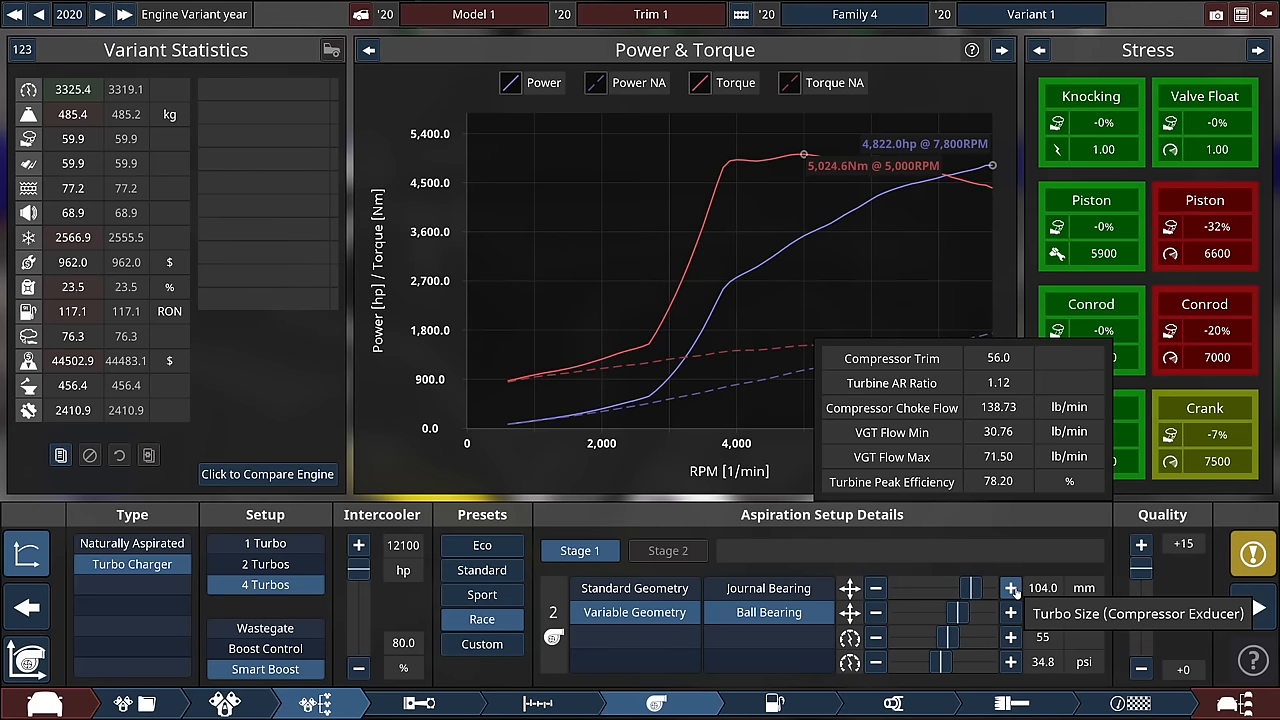
left_click(1010, 588)
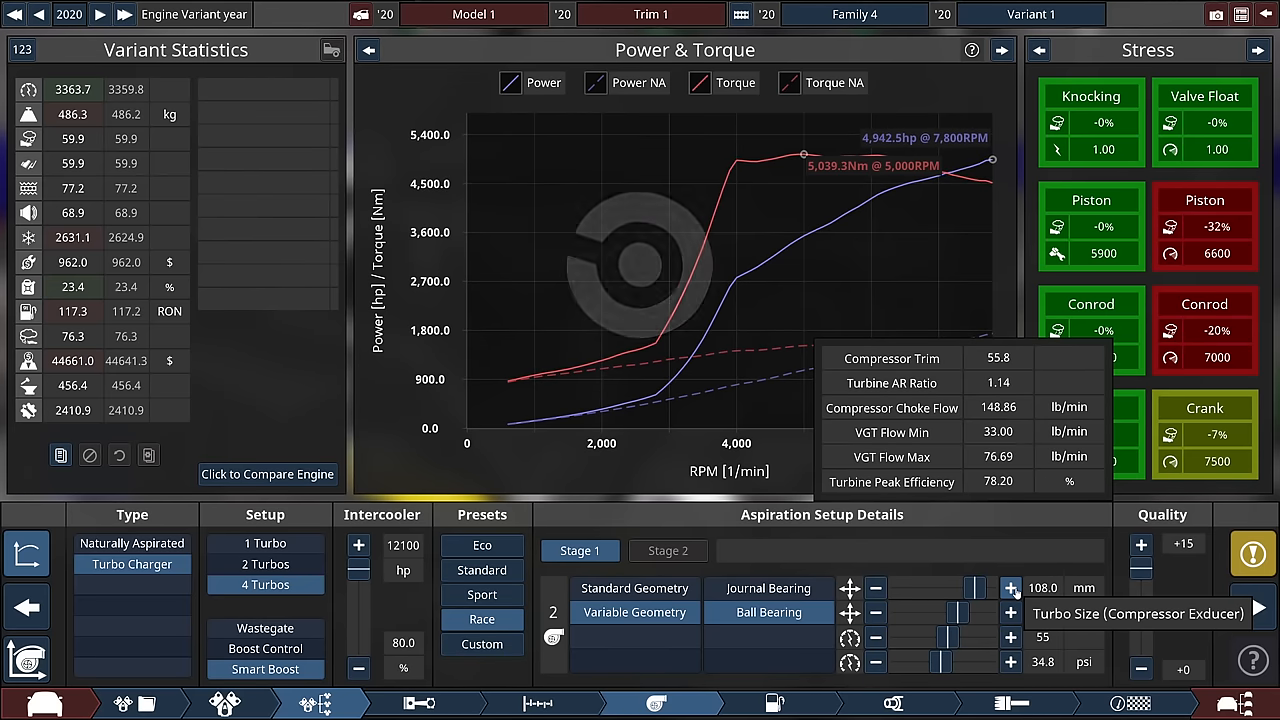
left_click(1010, 588)
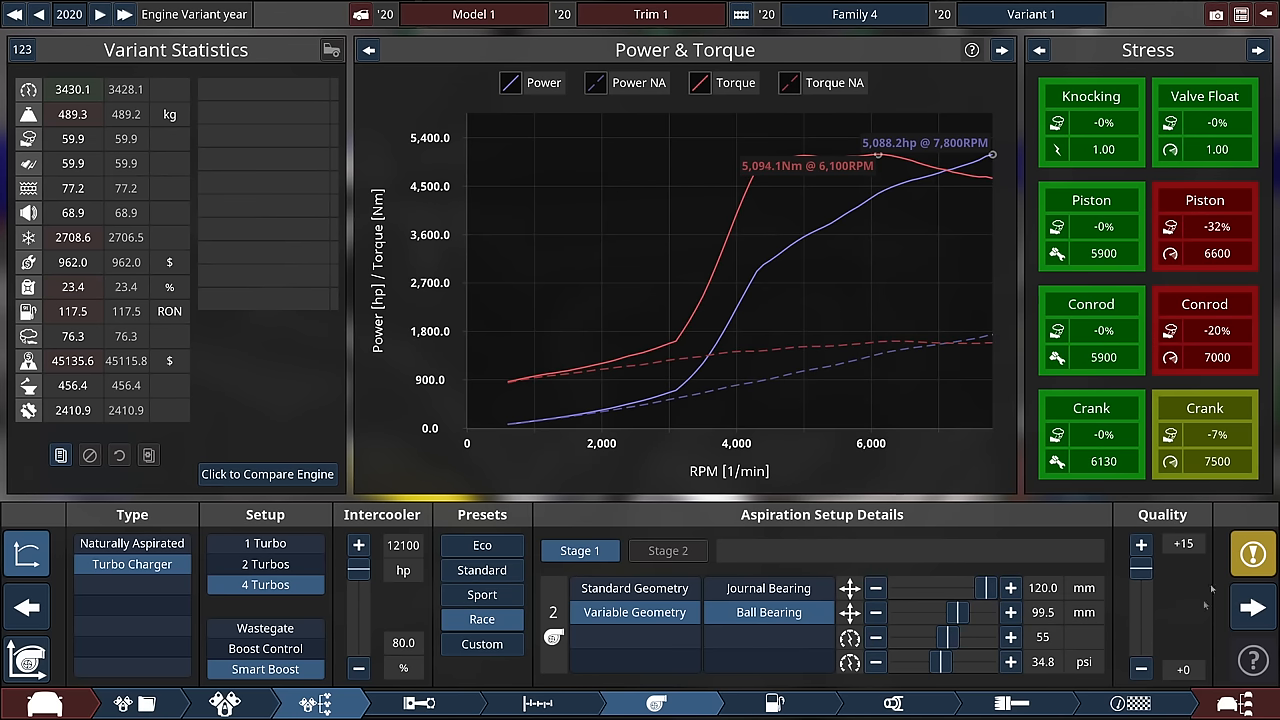
mouse_move(1036, 638)
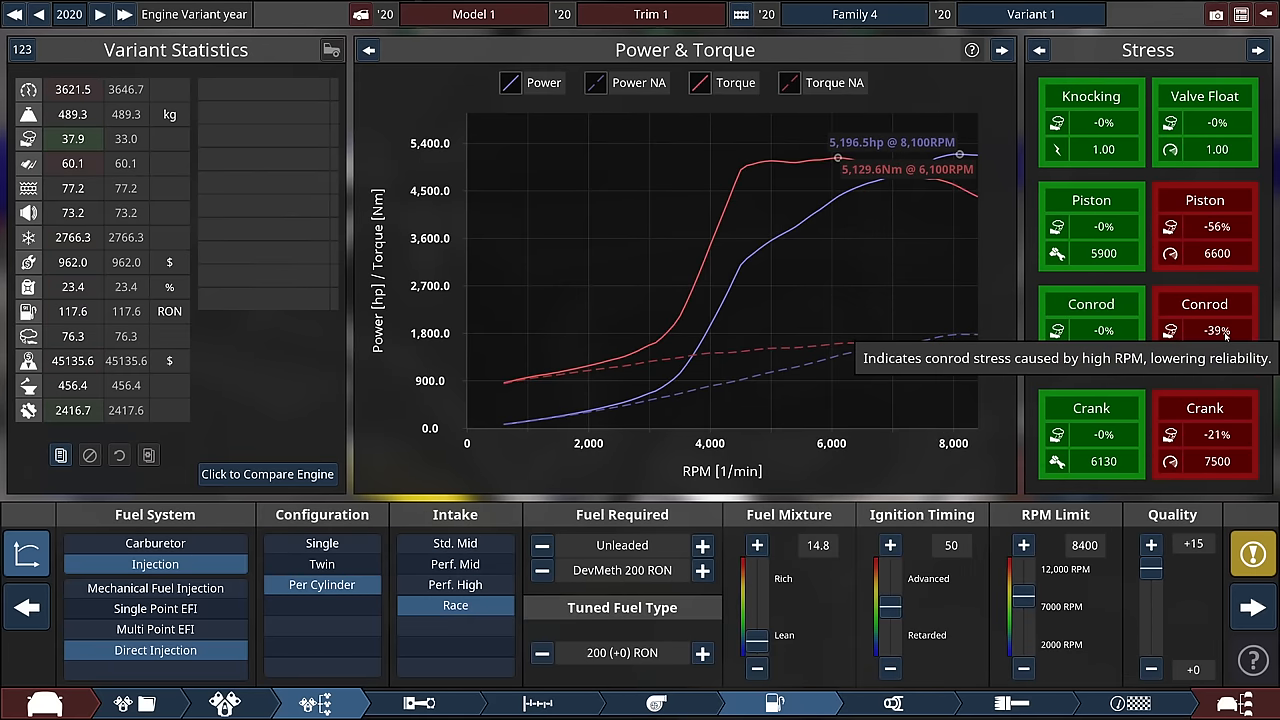
Step: Revisit the bottom-end internals for forged pistons and titanium conrods
left_click(1252, 552)
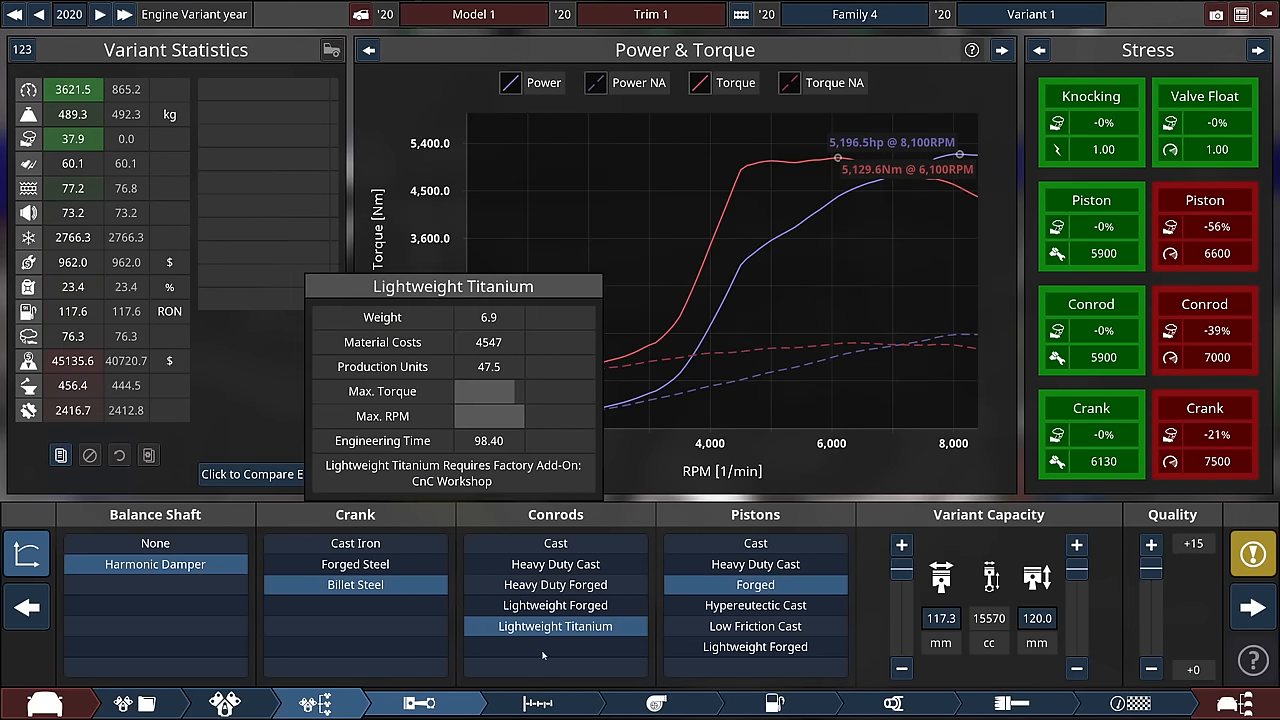
mouse_move(540, 704)
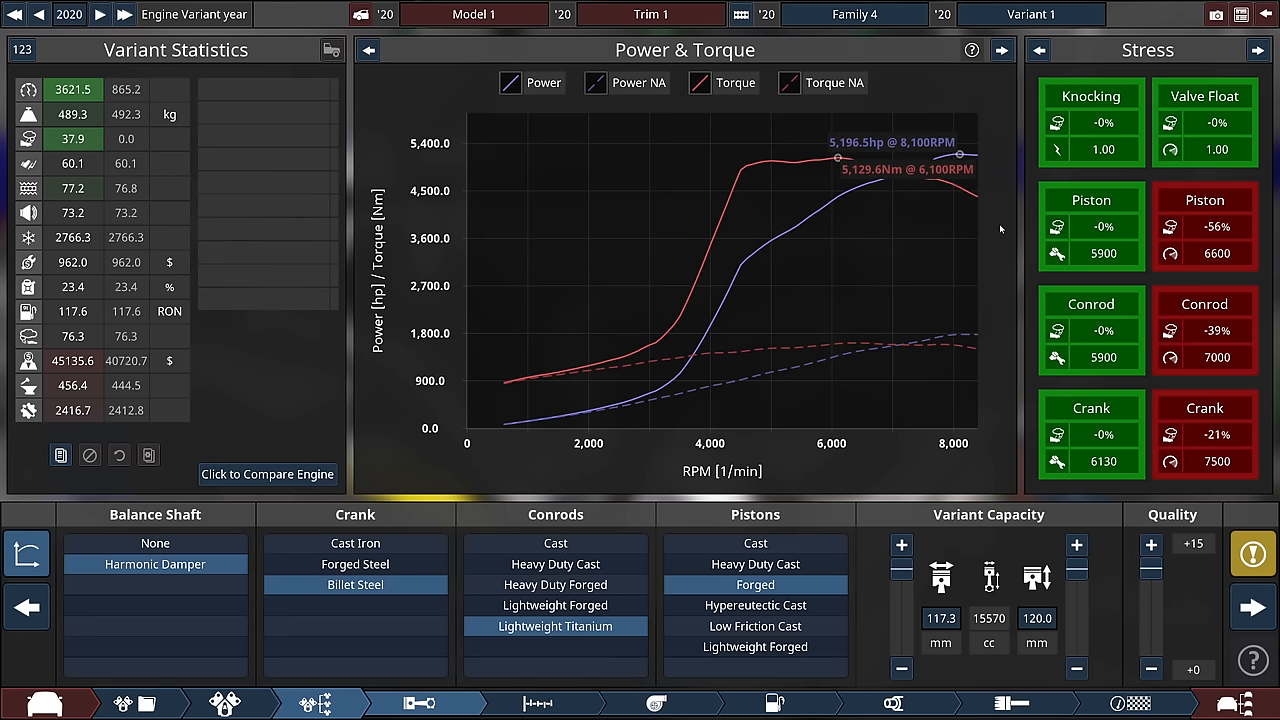
mouse_move(988, 168)
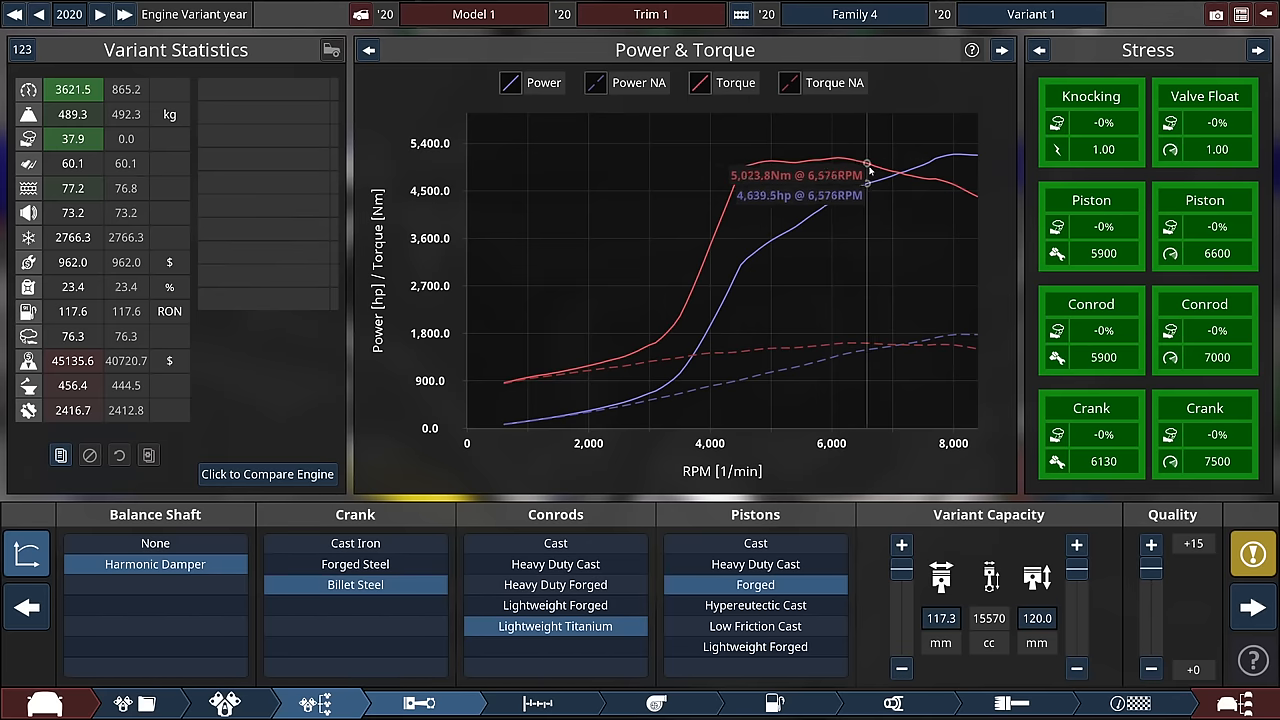
mouse_move(680, 296)
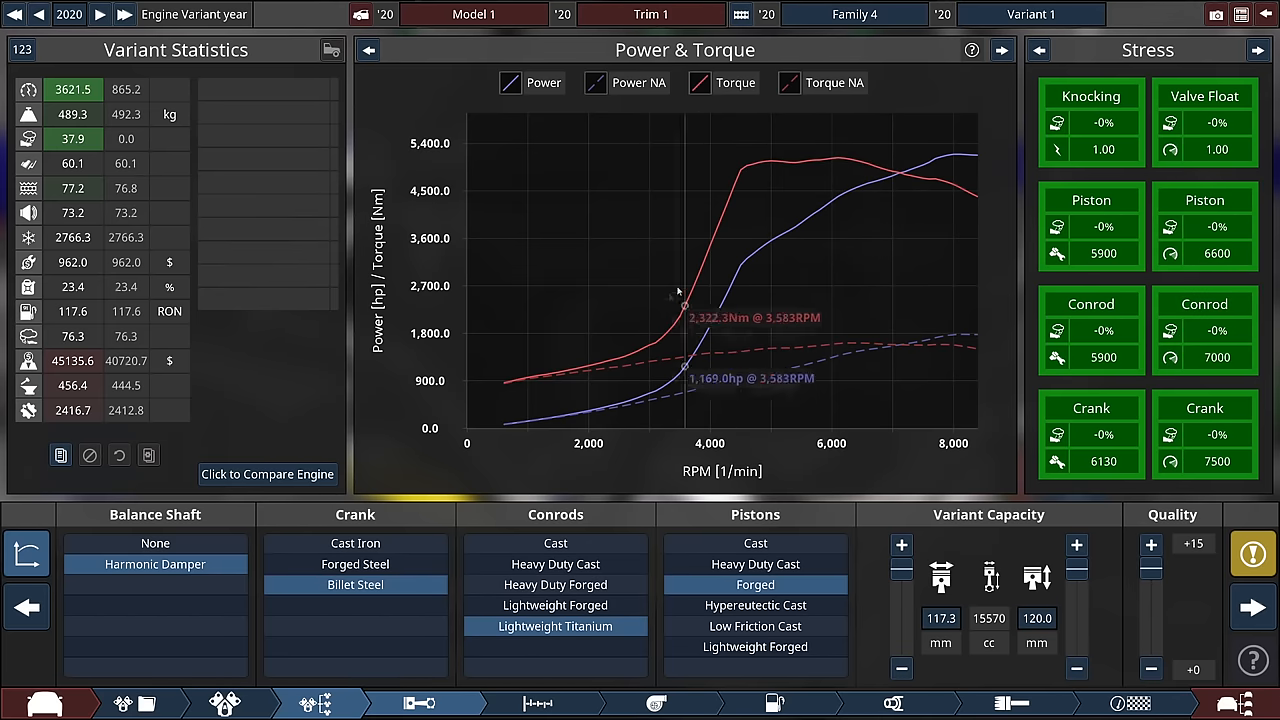
mouse_move(744, 190)
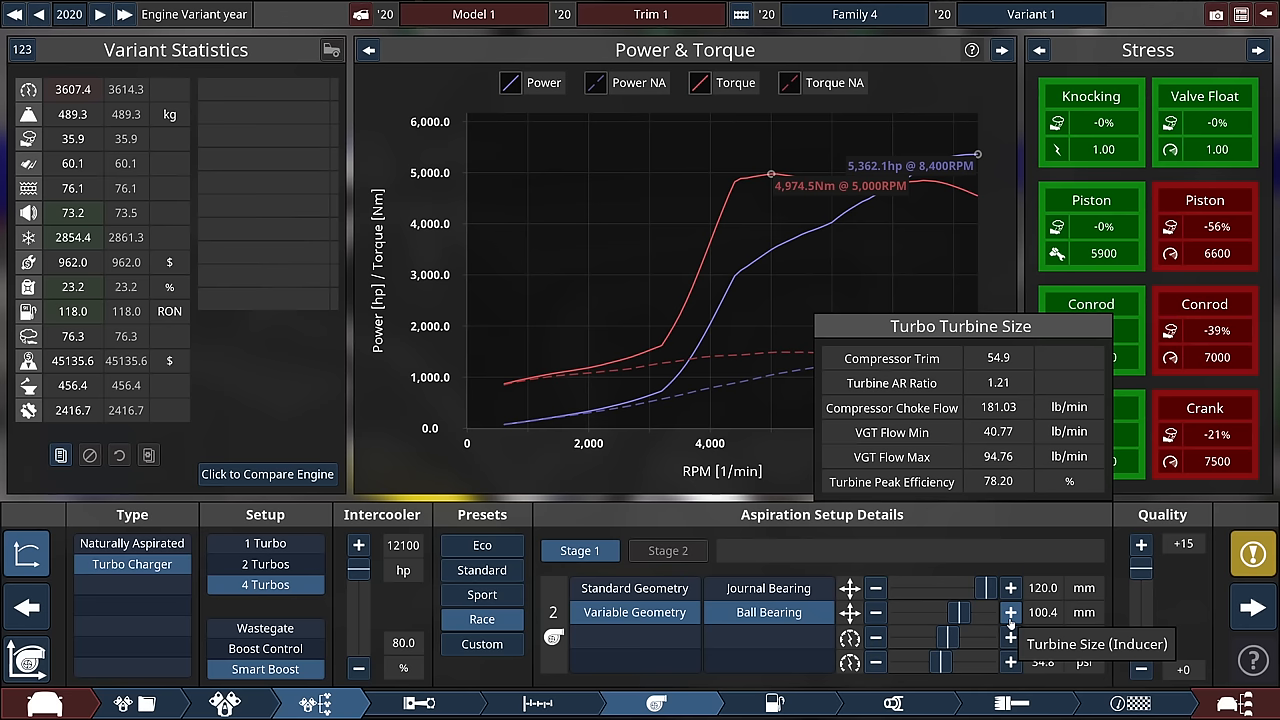
Step: Enlarge the turbines to 118 mm, check the power graph and raise maximum boost
left_click(1010, 612)
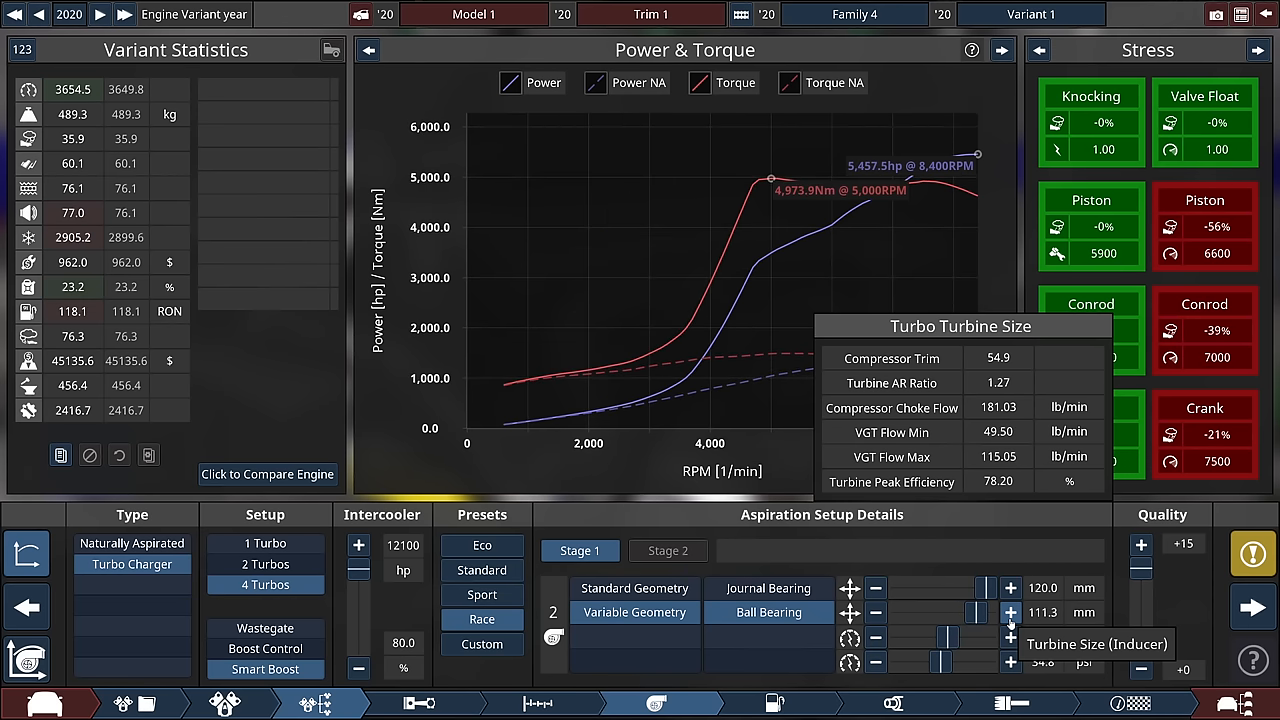
left_click(1010, 612)
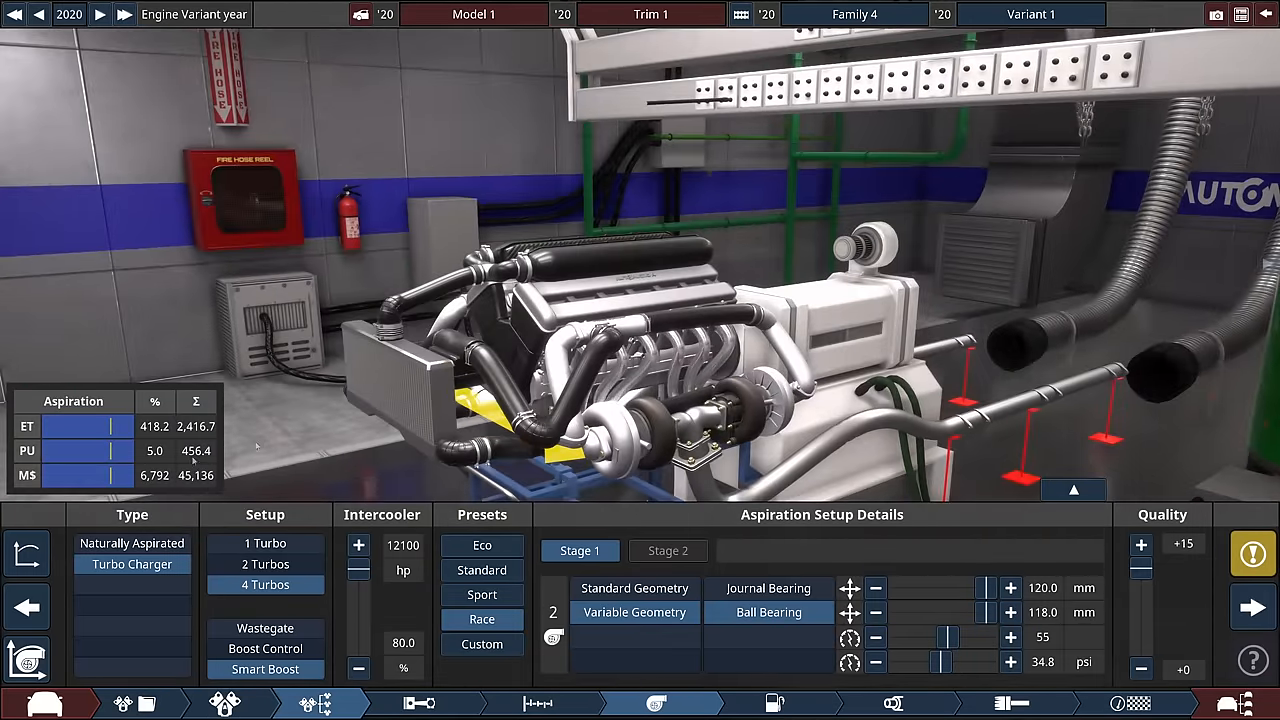
left_click(26, 554)
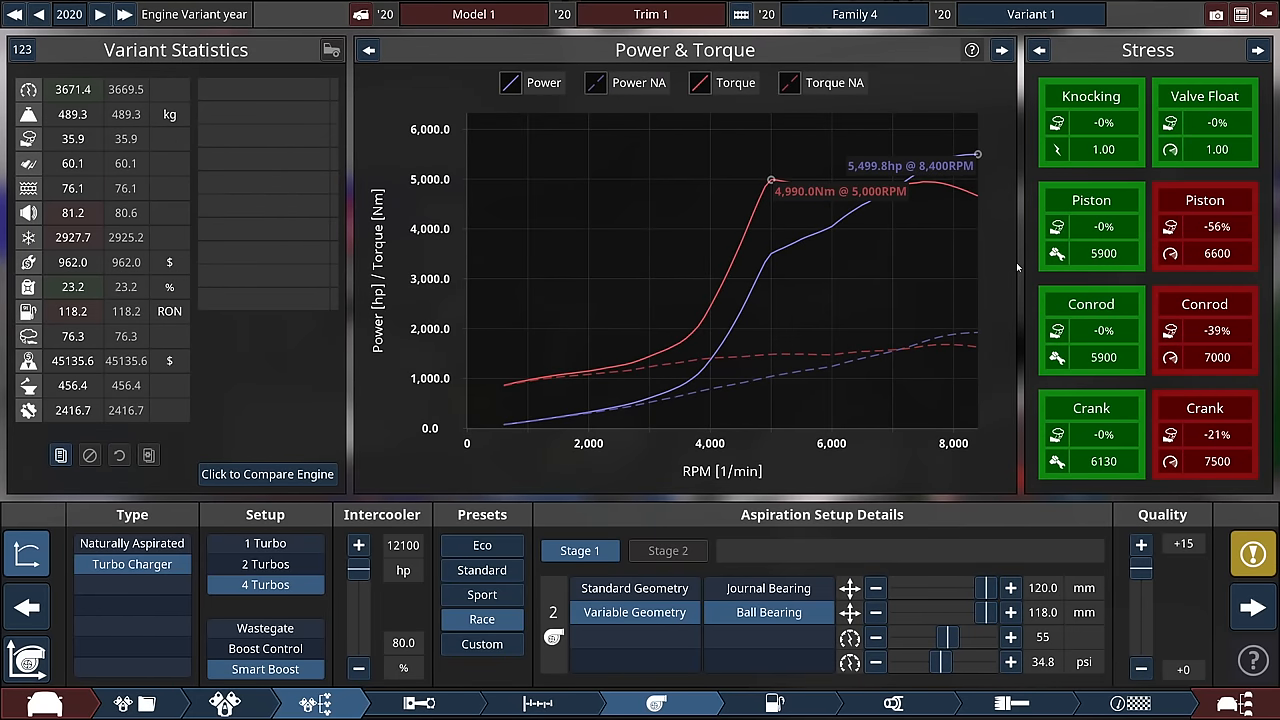
mouse_move(1024, 296)
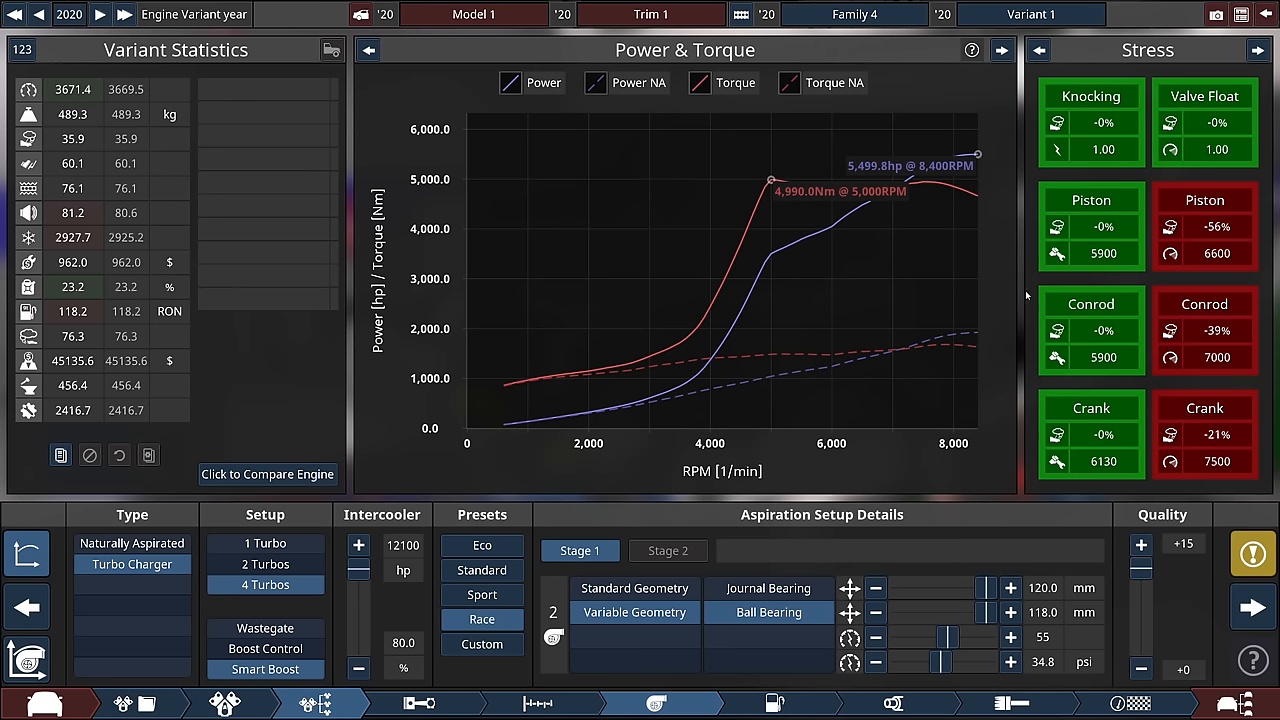
mouse_move(1026, 644)
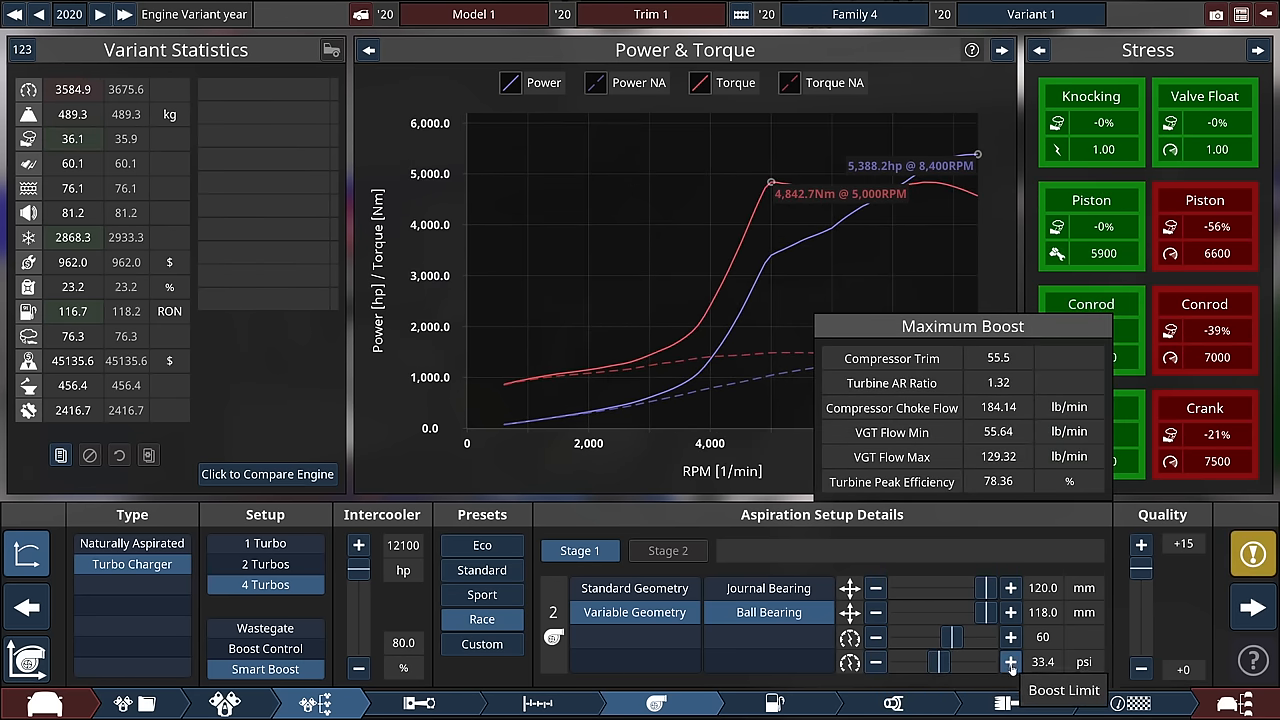
left_click(1010, 664)
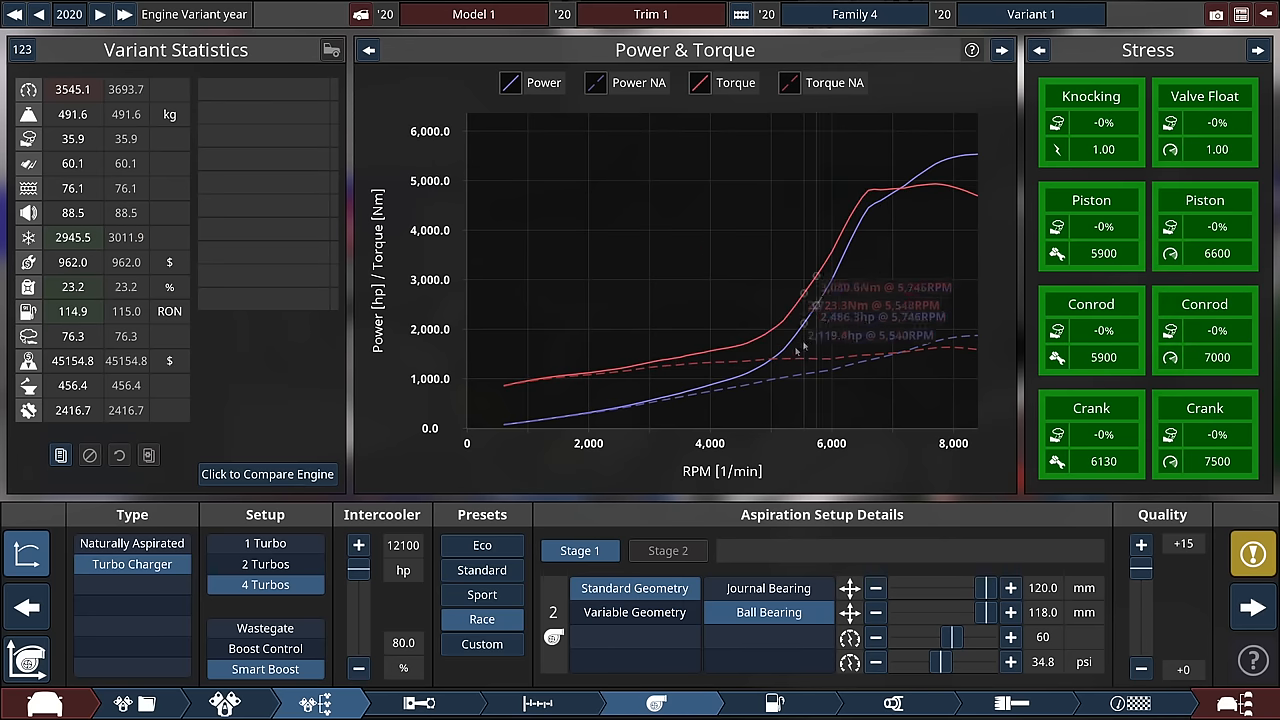
Step: Return to variable-geometry turbos, try a second stage, retune fuel, then reach engine paint
left_click(636, 612)
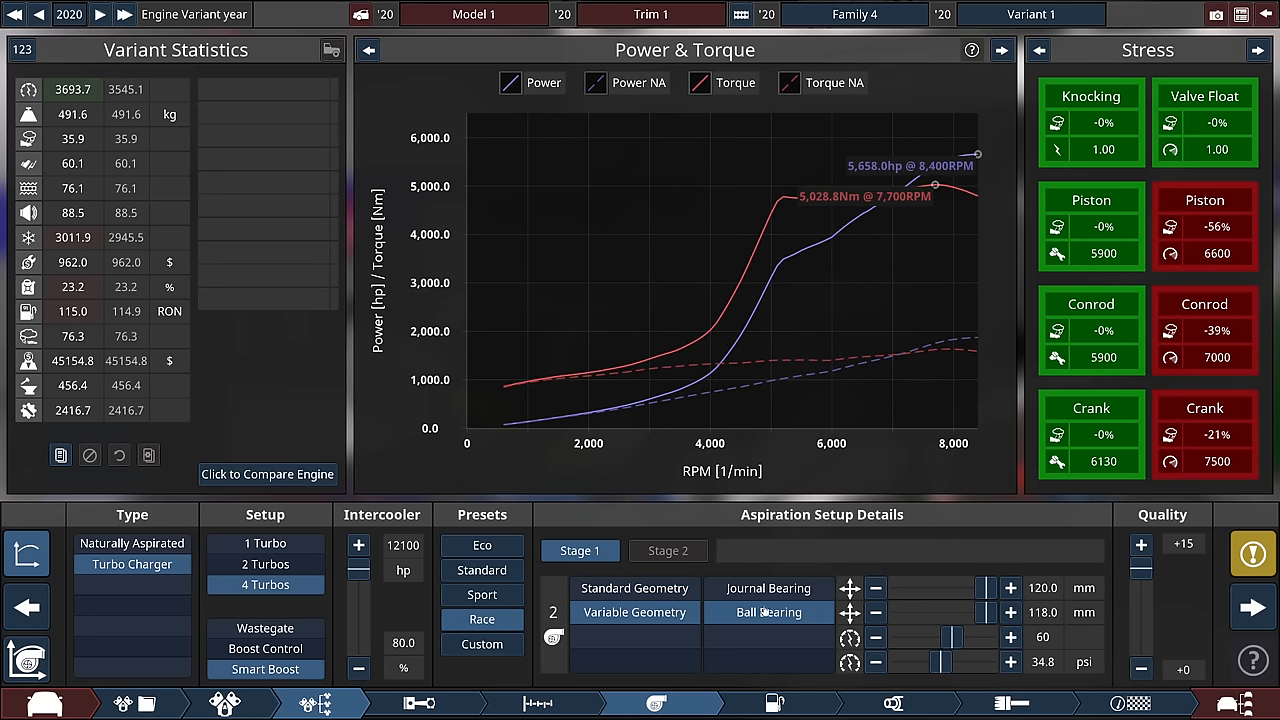
left_click(768, 588)
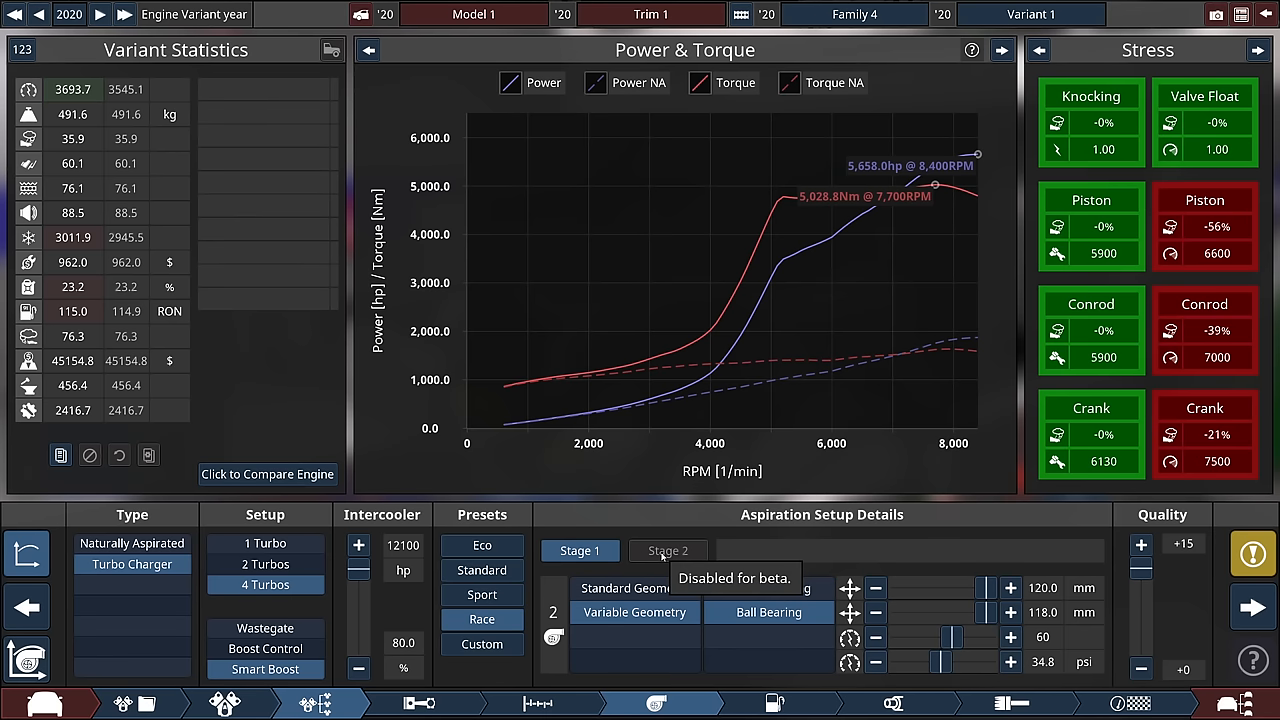
left_click(776, 704)
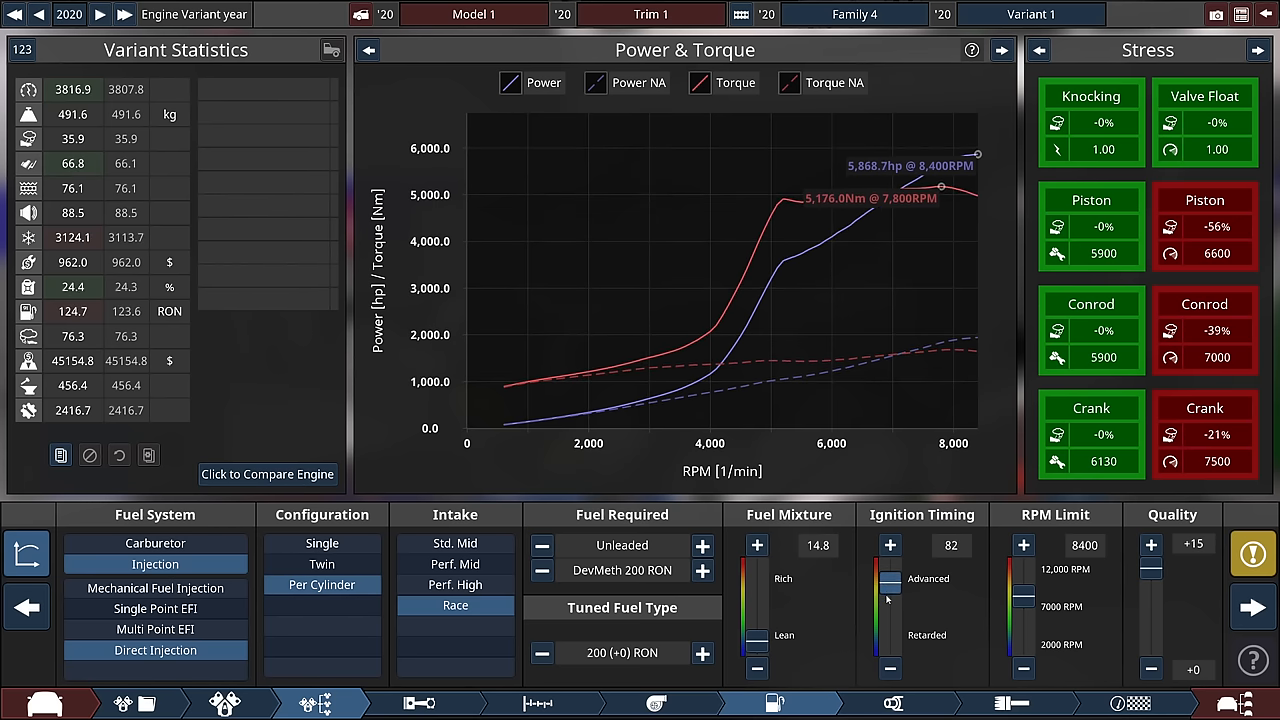
left_click(888, 544)
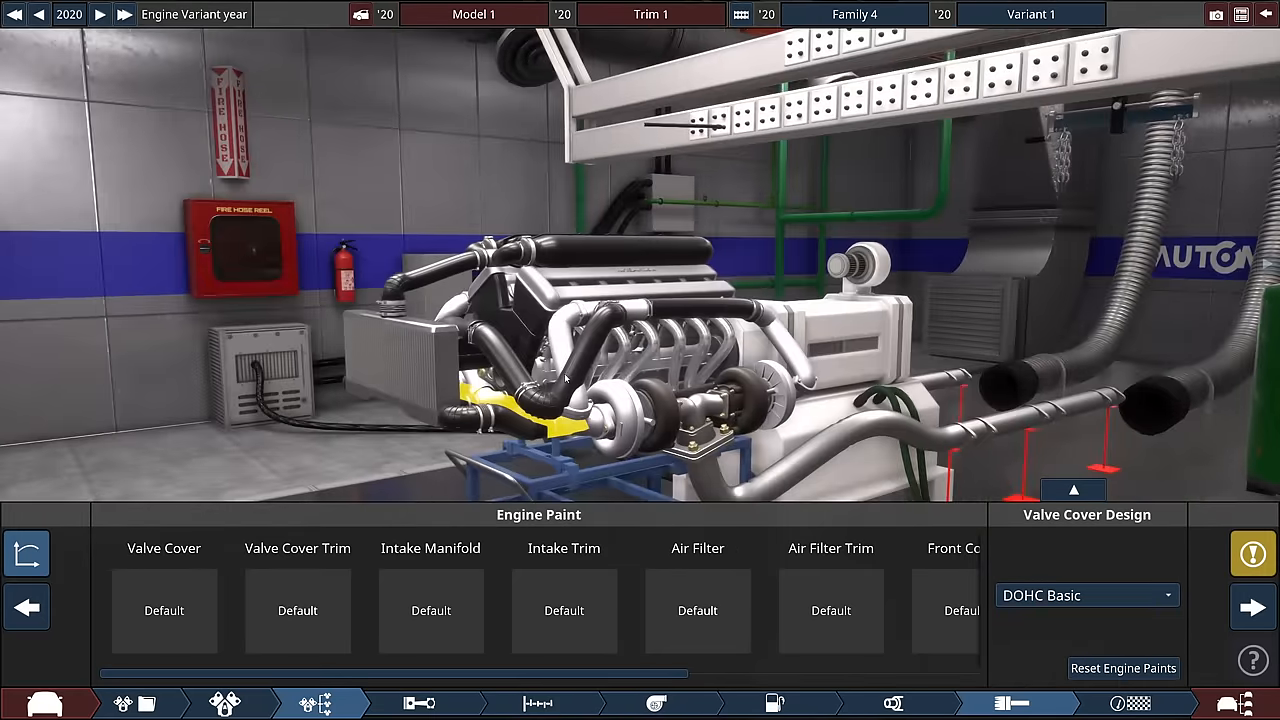
Step: Paint the valve covers blue and run the engine on the test bench
left_click(164, 610)
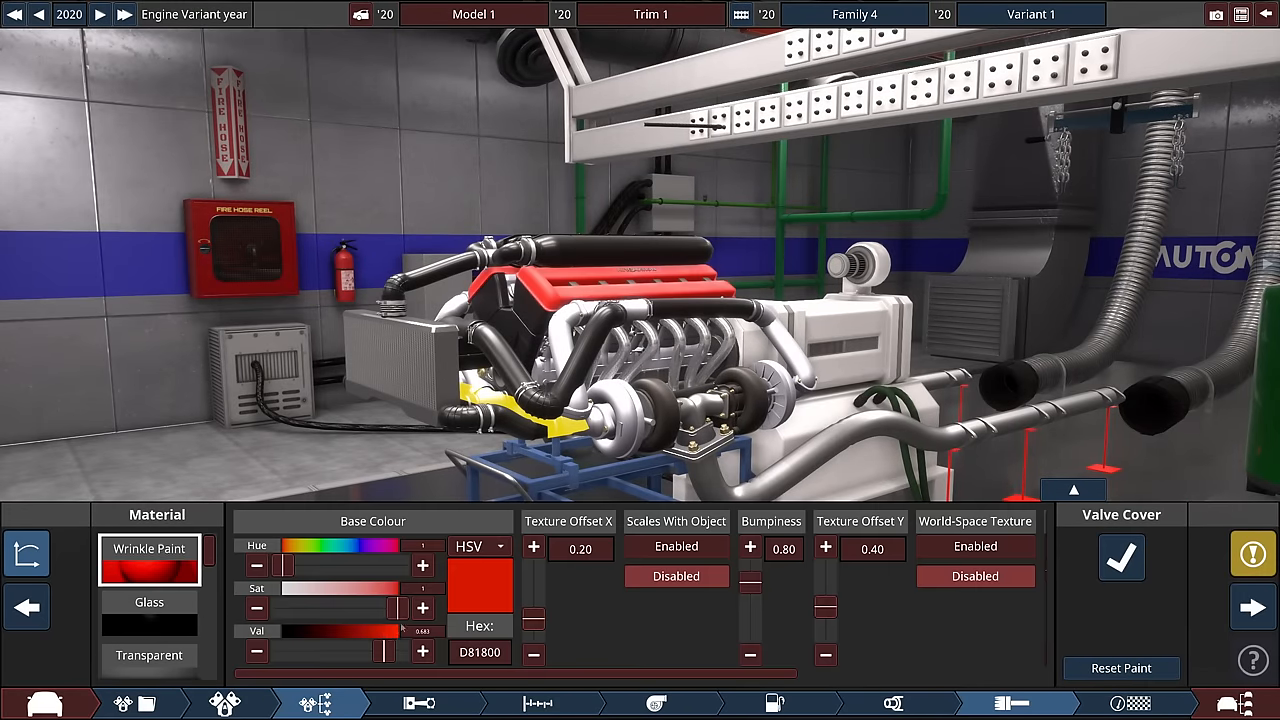
left_click_drag(284, 564, 356, 564)
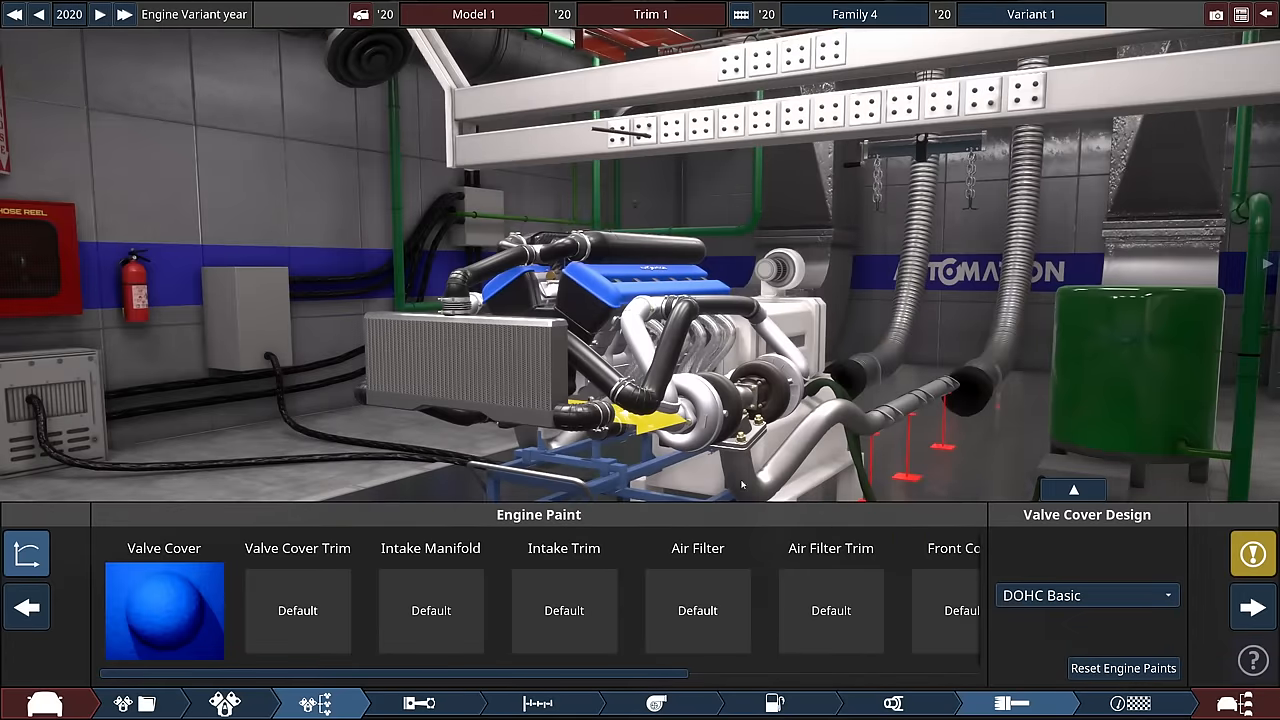
left_click(1084, 596)
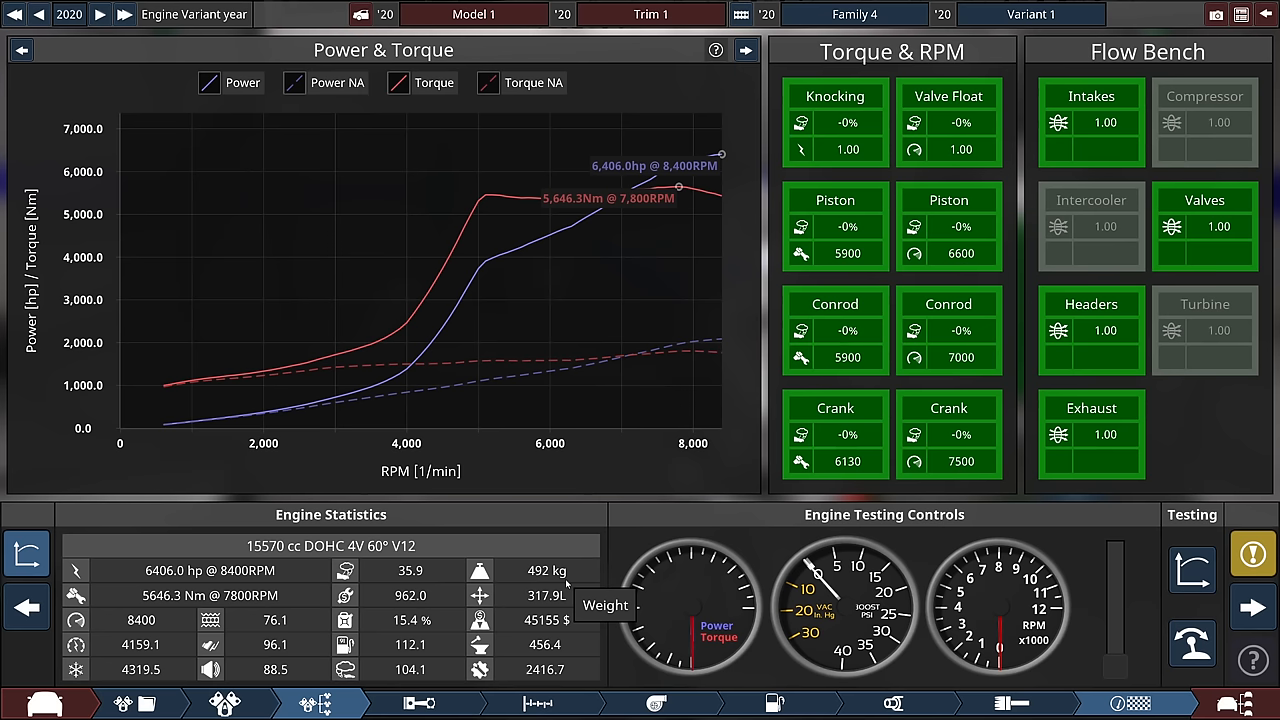
mouse_move(624, 336)
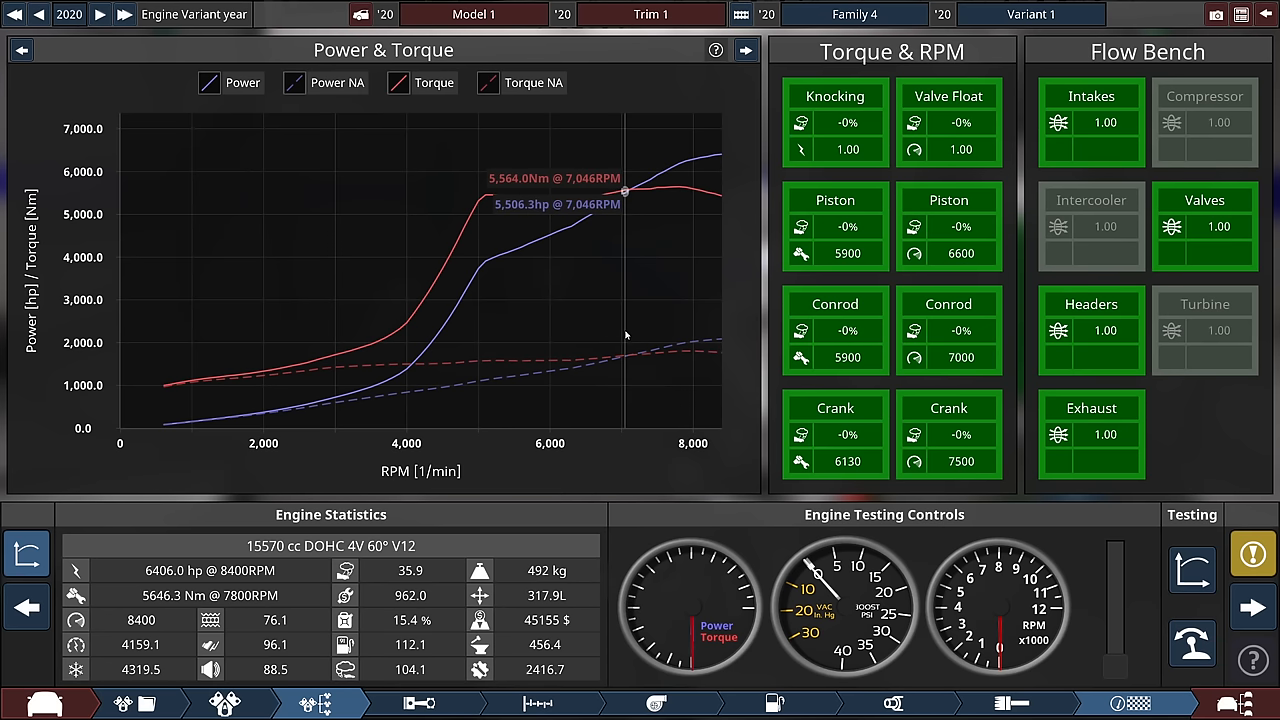
Step: Leave engine testing of the 6,406 hp V12 and open the car's drivetrain setup
left_click(412, 704)
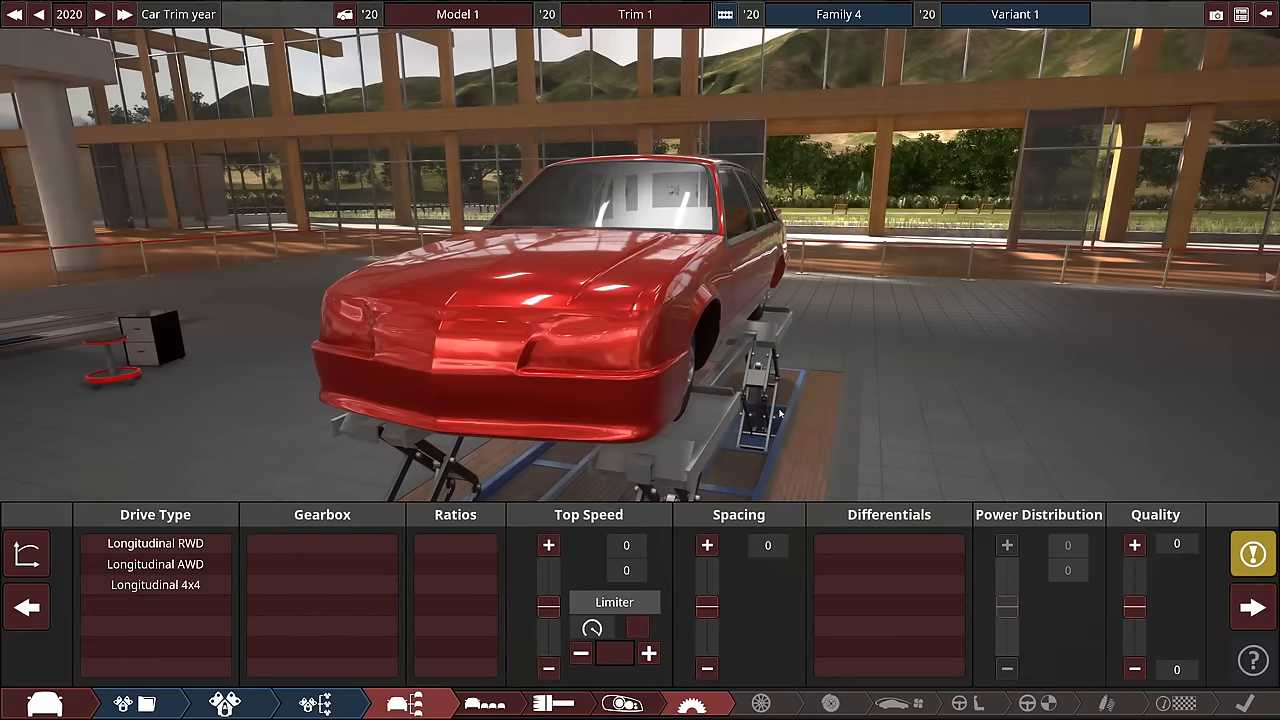
Step: Select longitudinal AWD with a dual-clutch gearbox
left_click(156, 564)
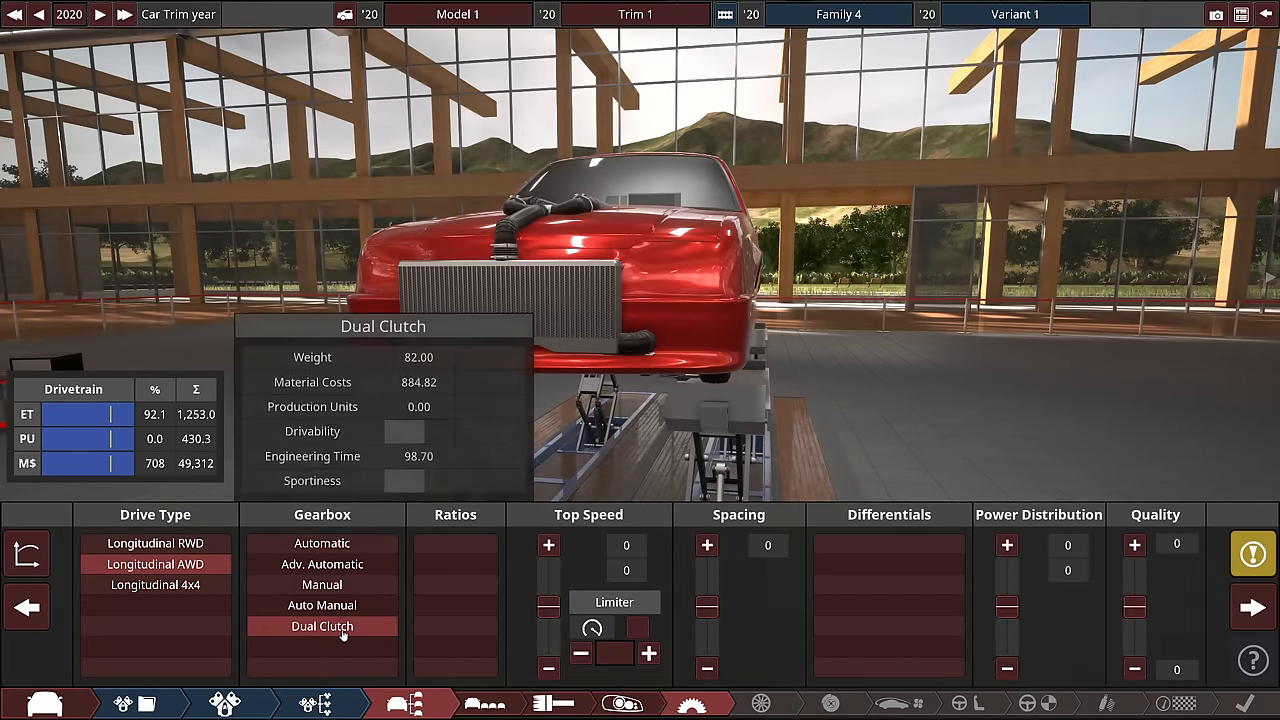
left_click(322, 624)
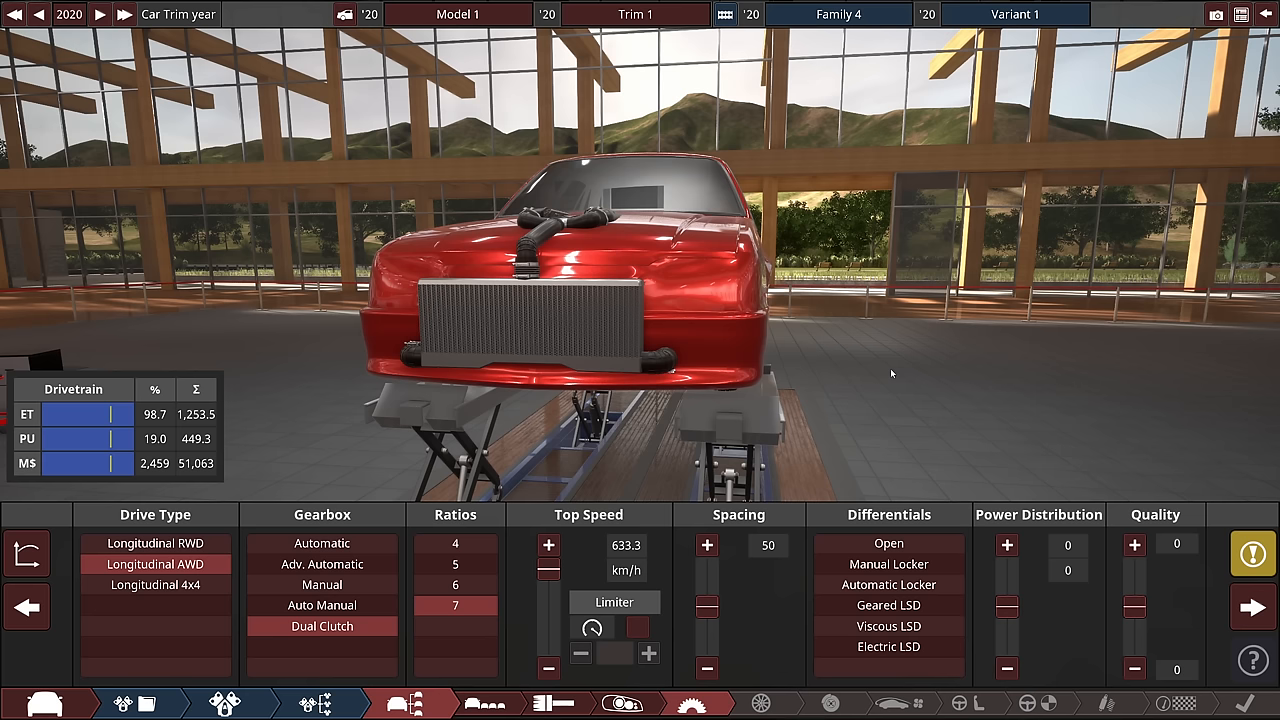
Step: Fit electric LSDs and set the power distribution to 80% front, 20% rear
left_click(888, 646)
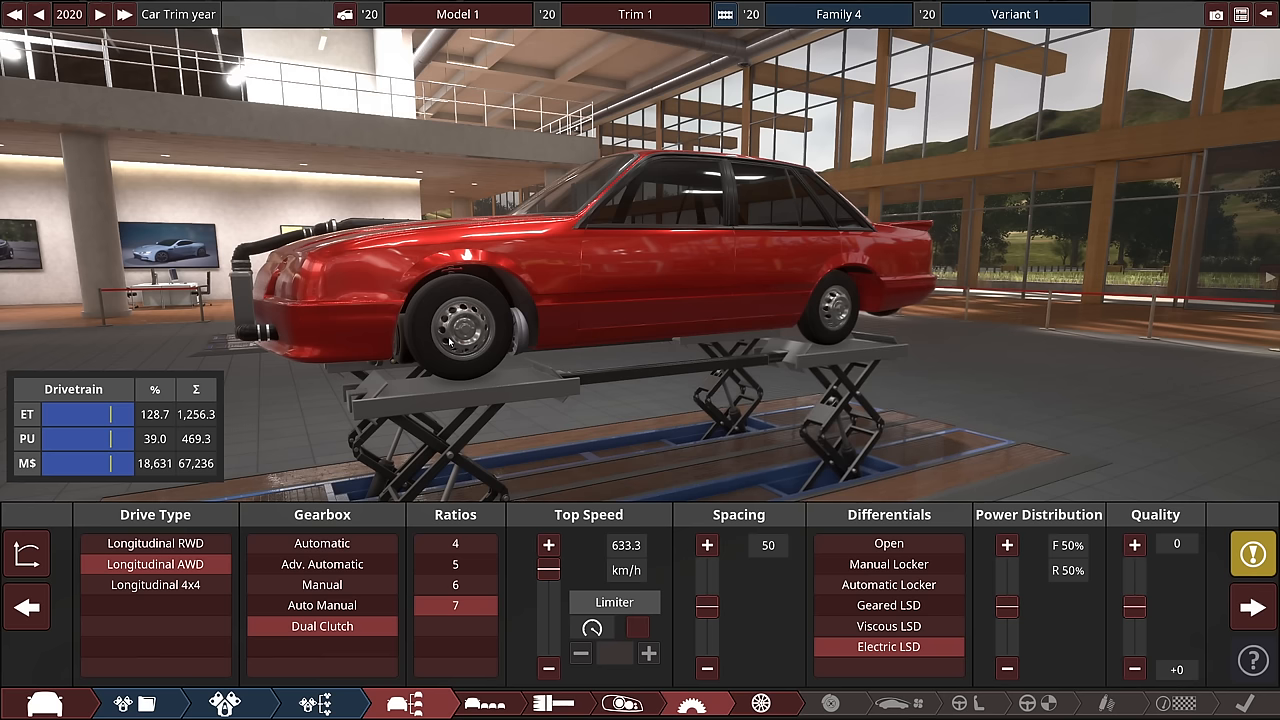
mouse_move(544, 388)
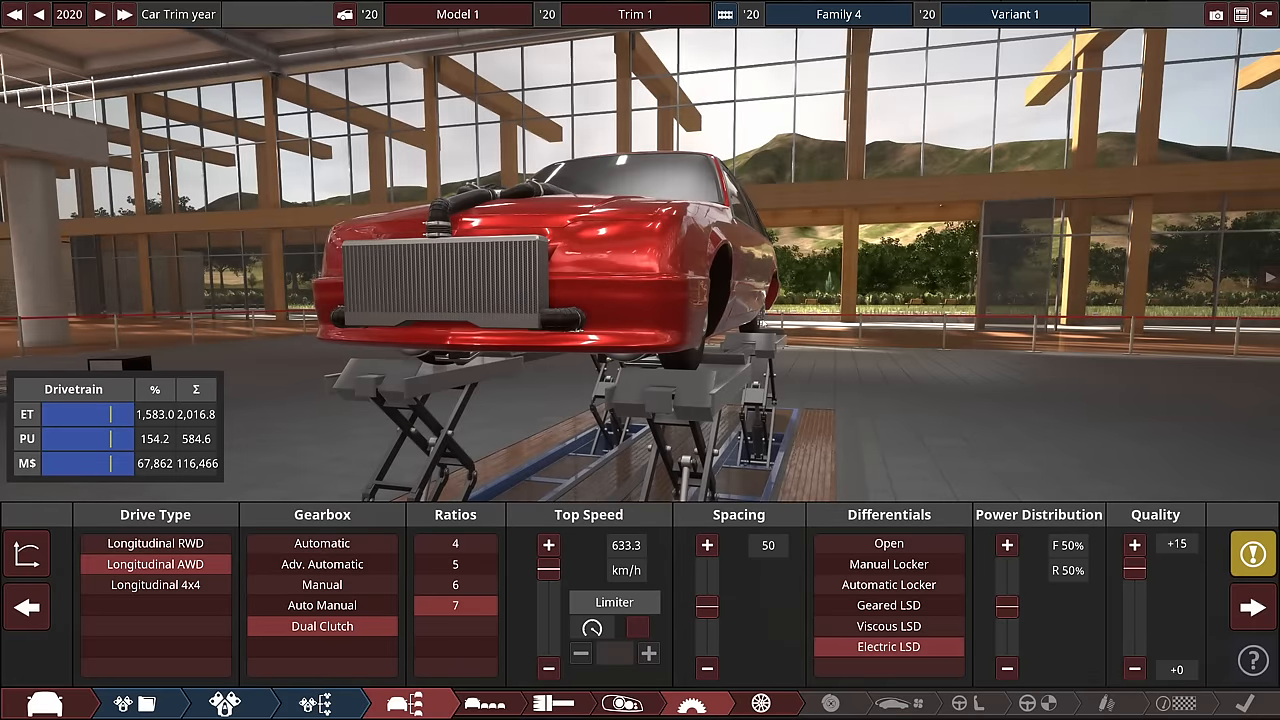
mouse_move(848, 384)
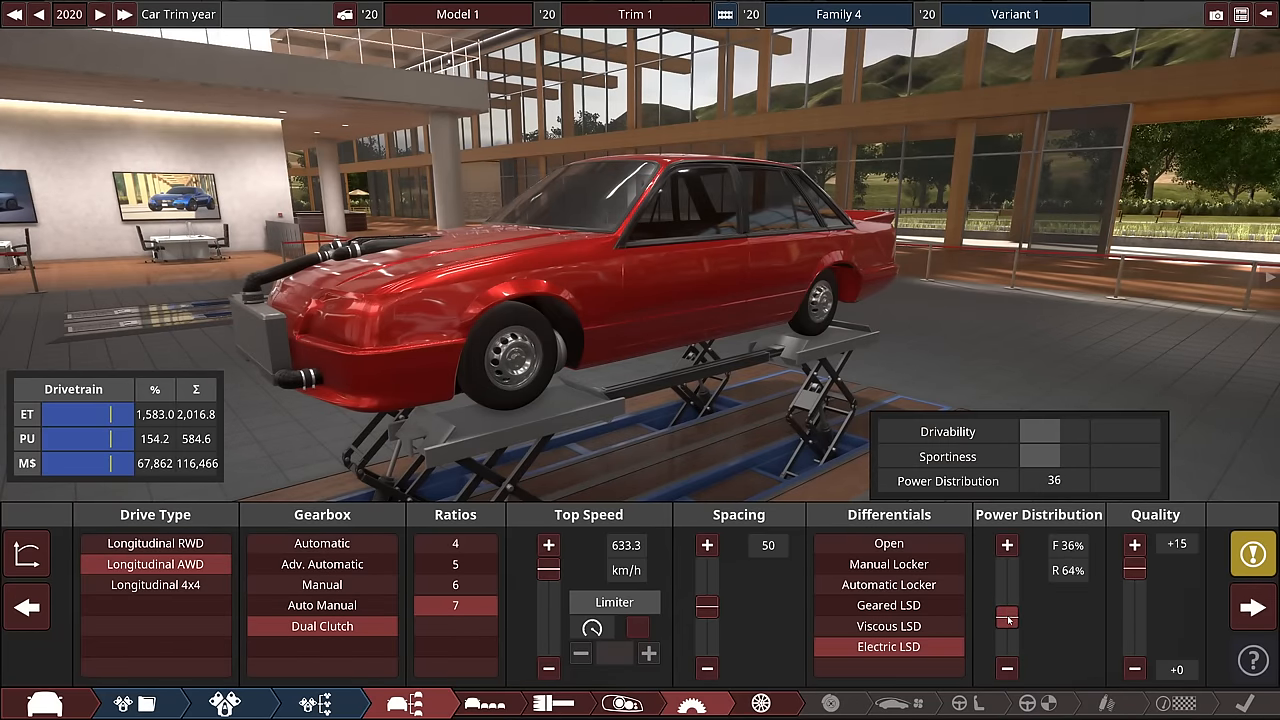
left_click_drag(1008, 616, 1008, 640)
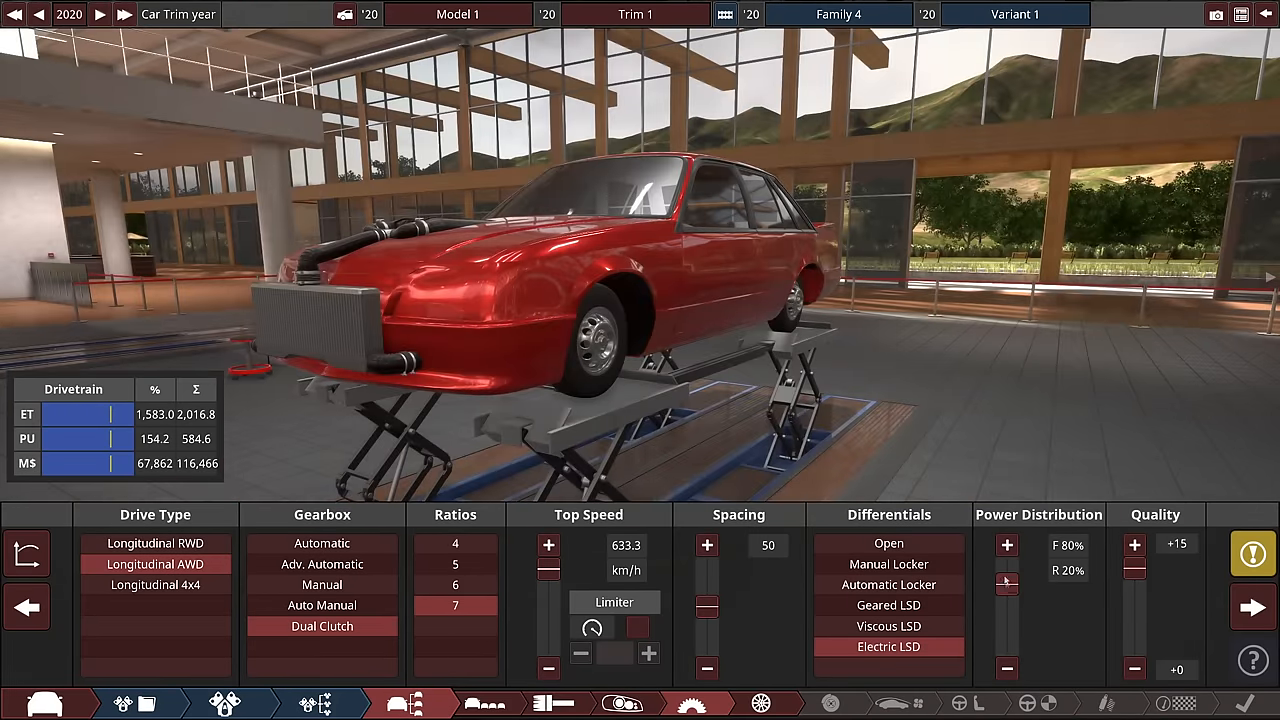
left_click_drag(1008, 584, 1008, 620)
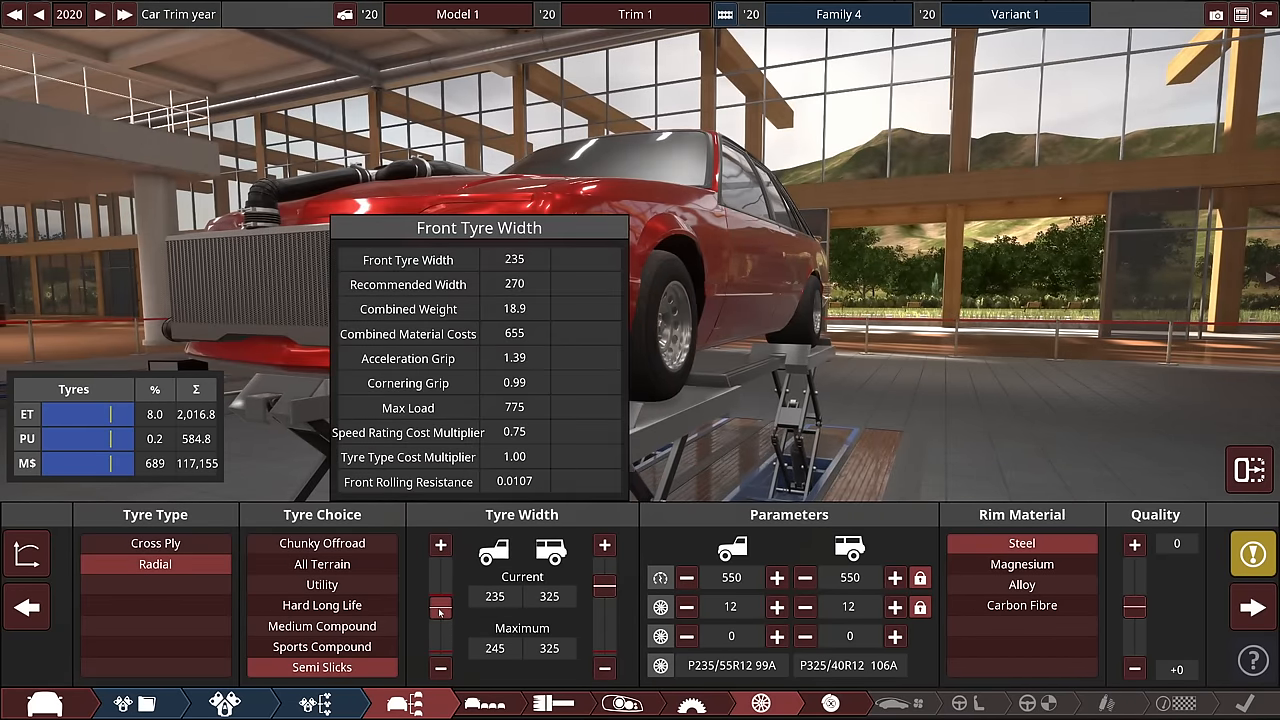
Step: Widen the front tyres to 245, switch to carbon-fibre rims and reduce front tyre diameter
left_click(440, 544)
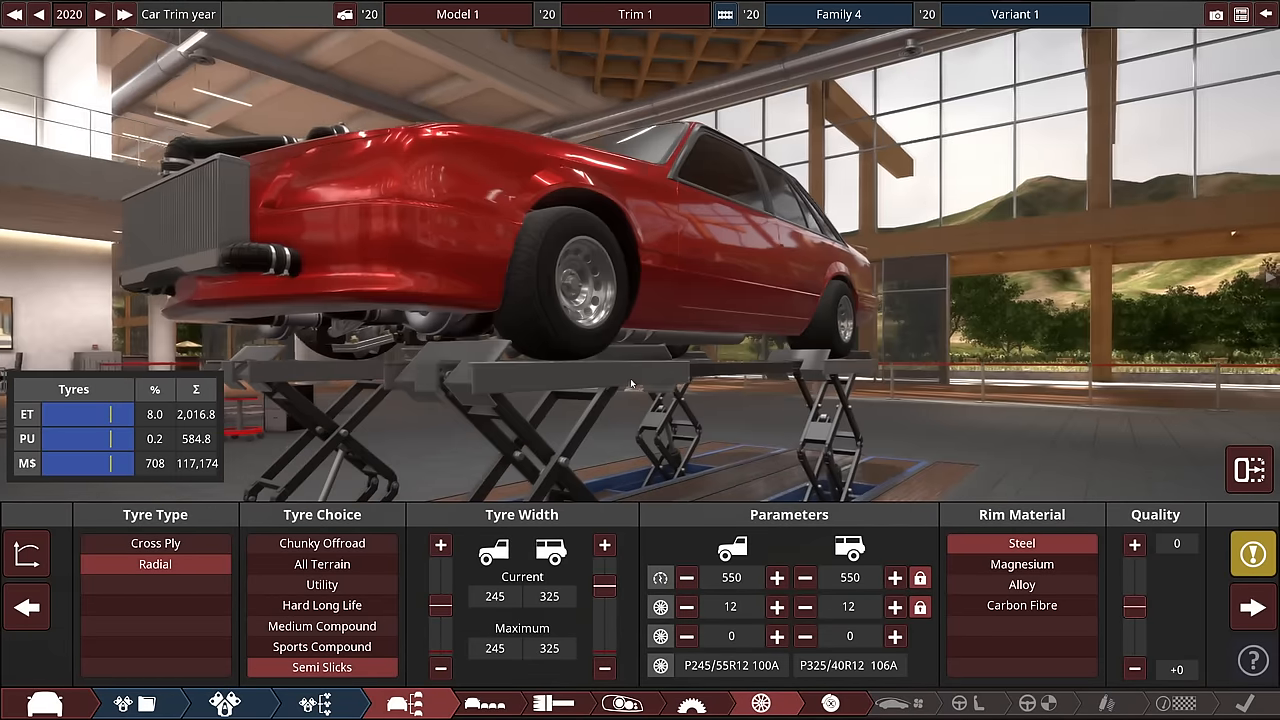
left_click(894, 636)
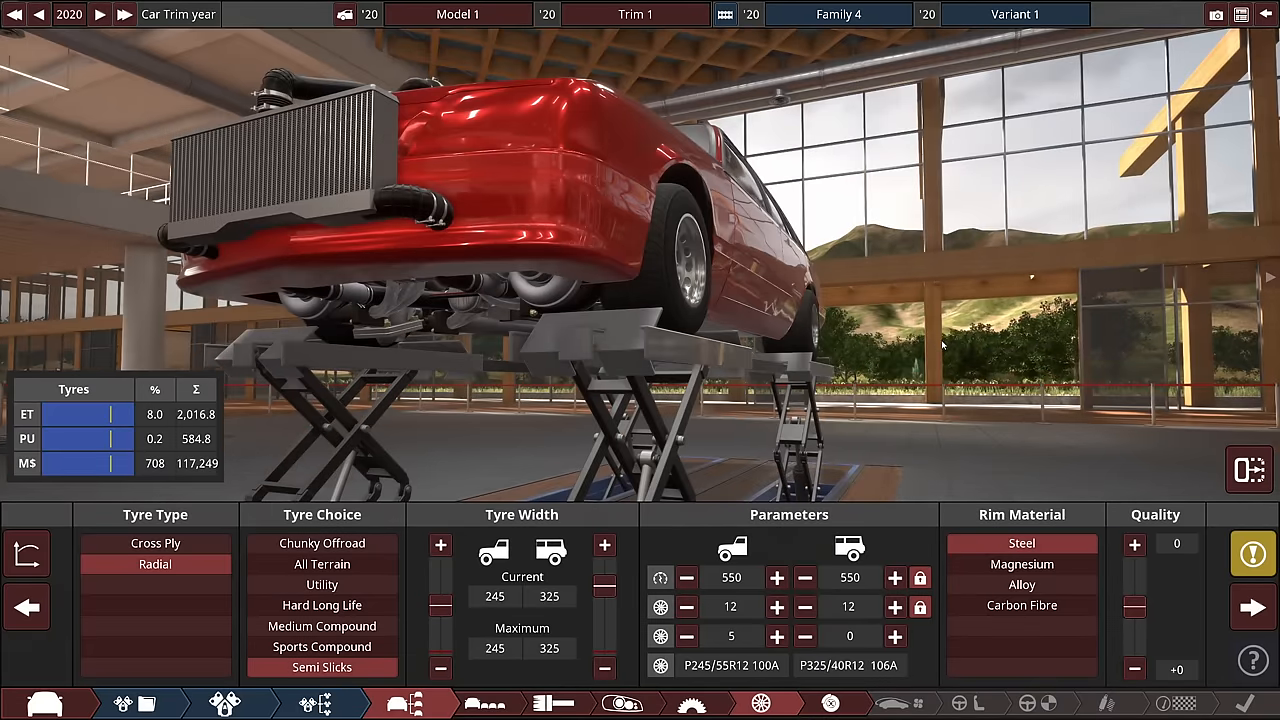
left_click(776, 576)
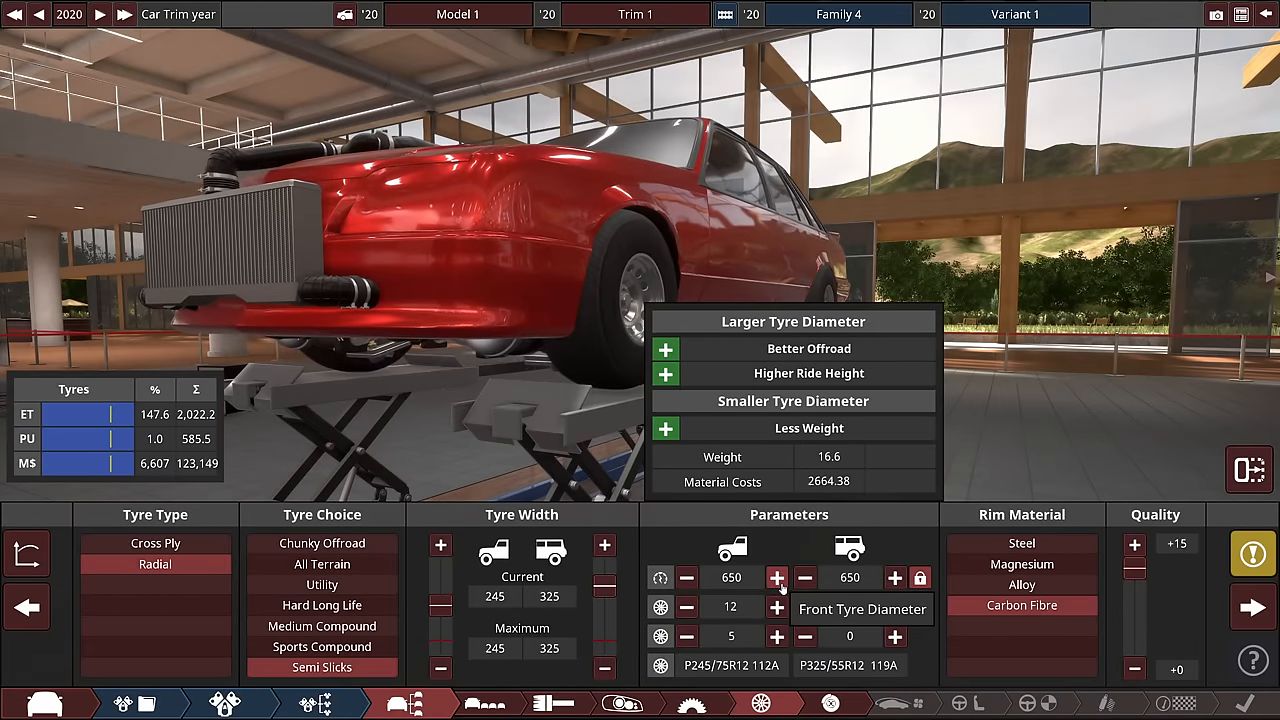
left_click(920, 578)
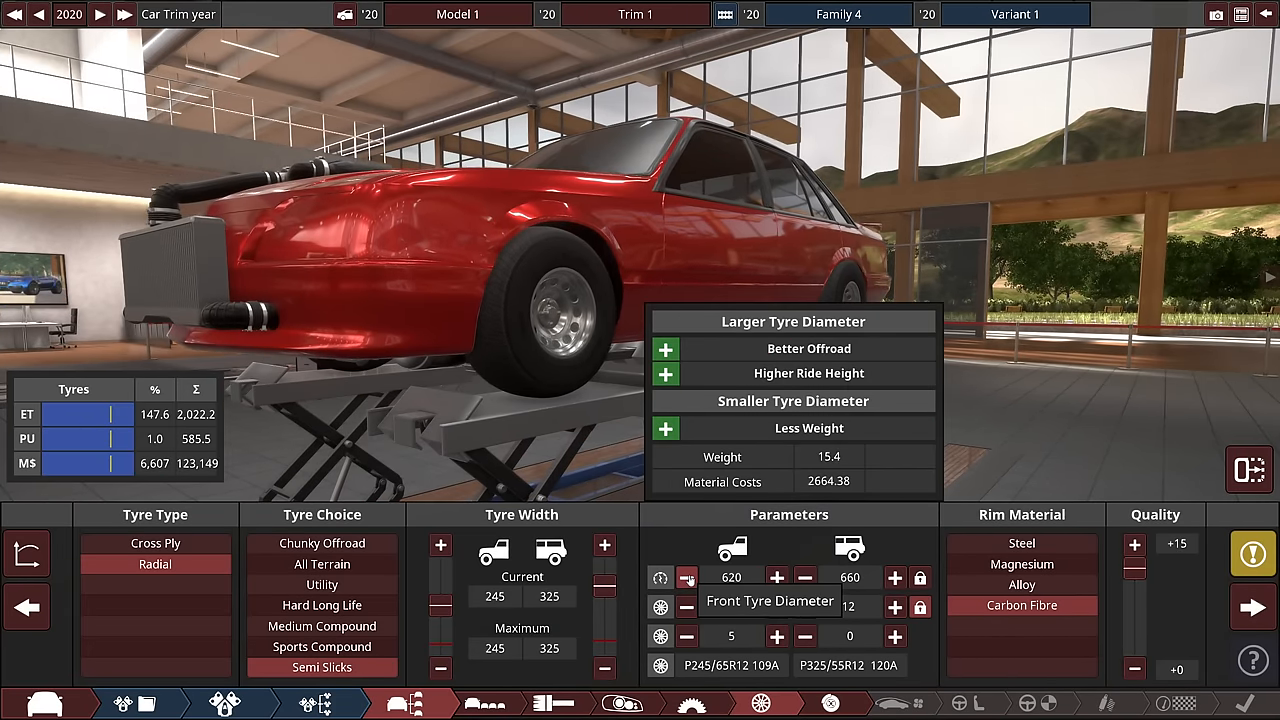
left_click(686, 576)
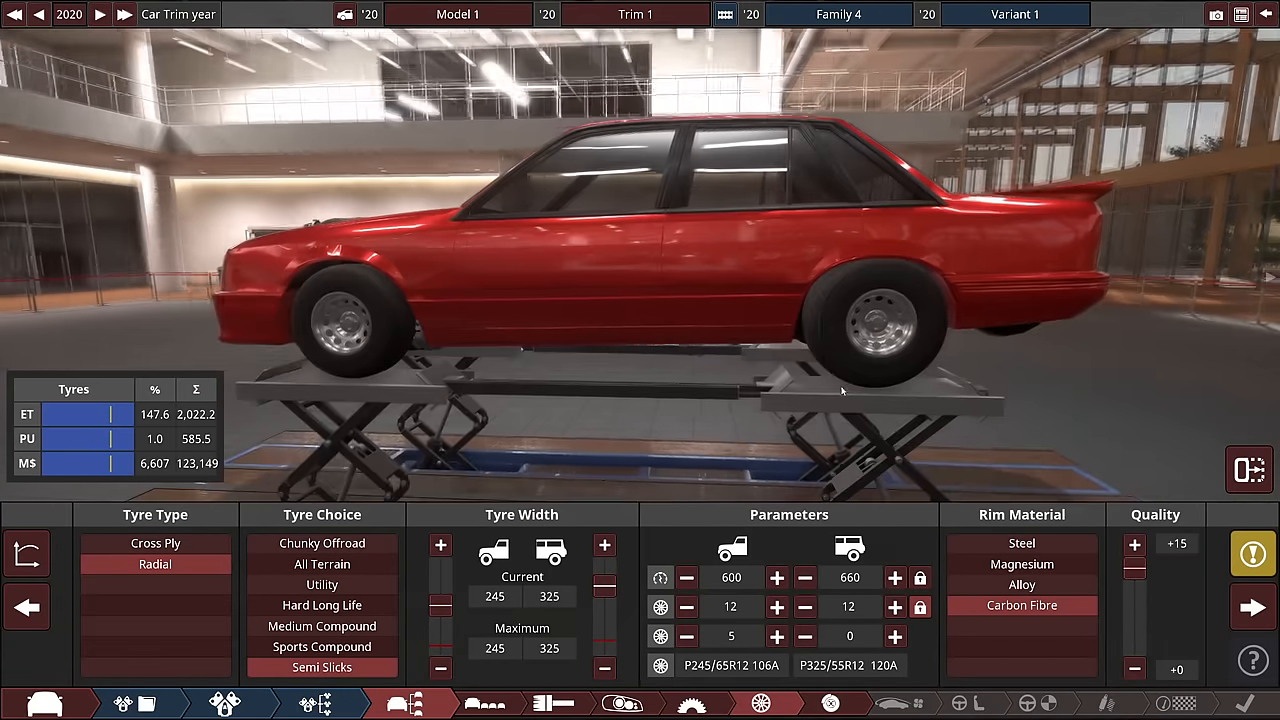
Step: Increase the rear tyre diameter by two steps
left_click(894, 578)
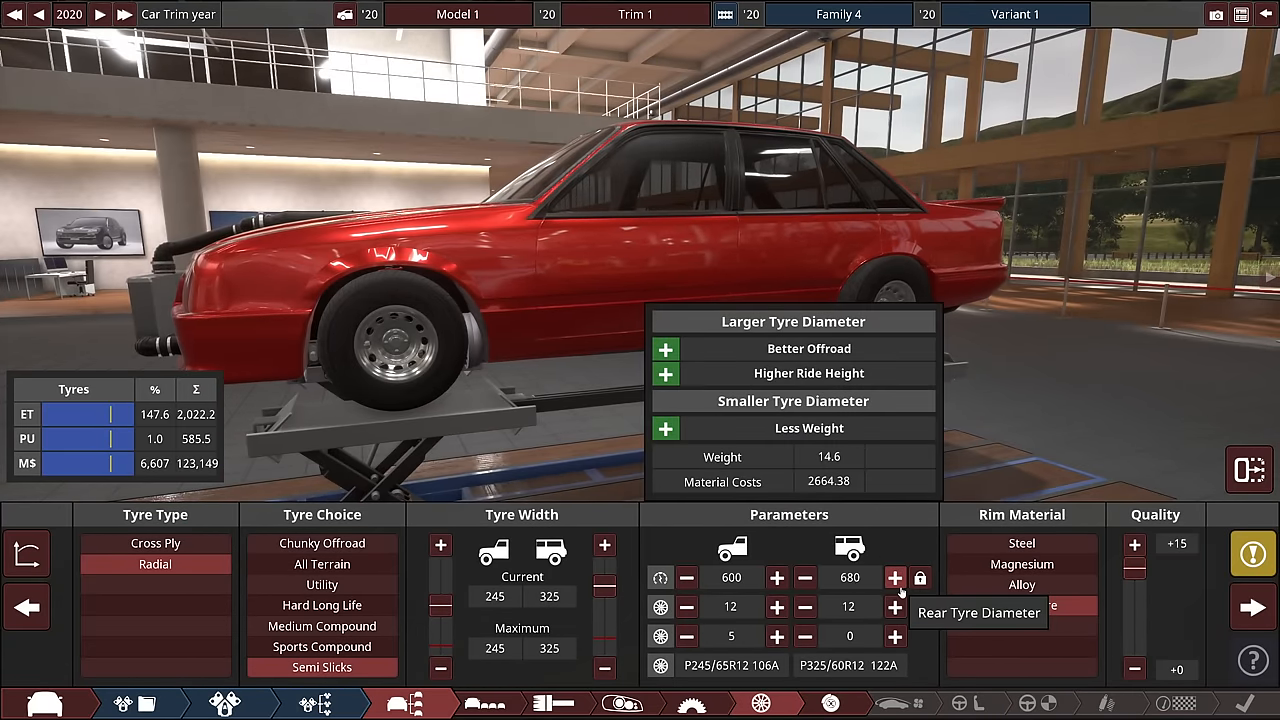
left_click(896, 578)
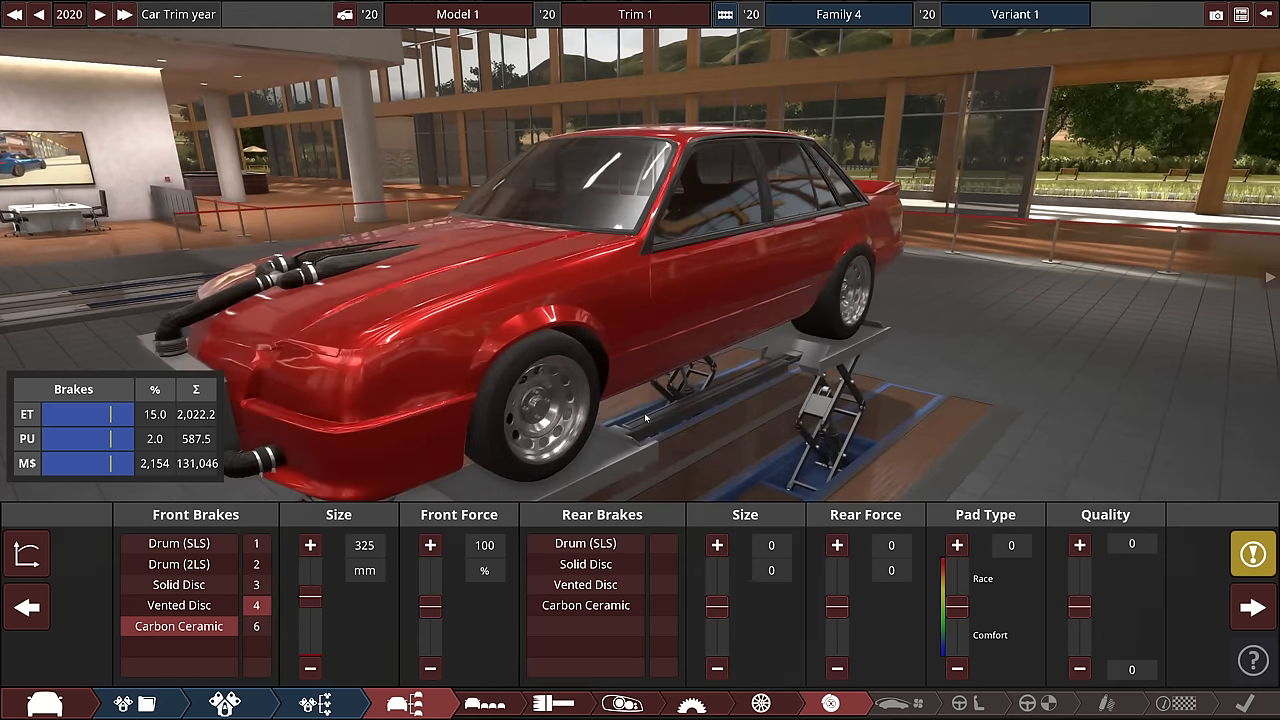
Step: Advance from the aerodynamics panel to the next part of the design
left_click(584, 604)
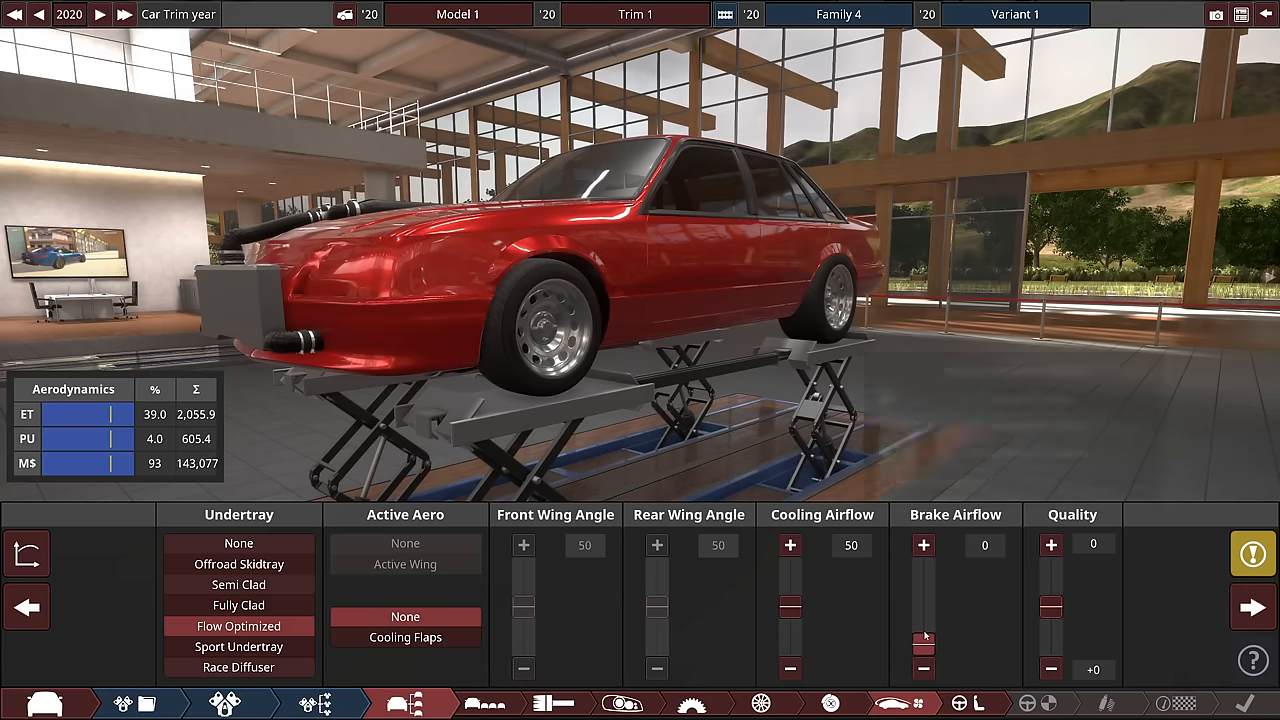
mouse_move(1050, 608)
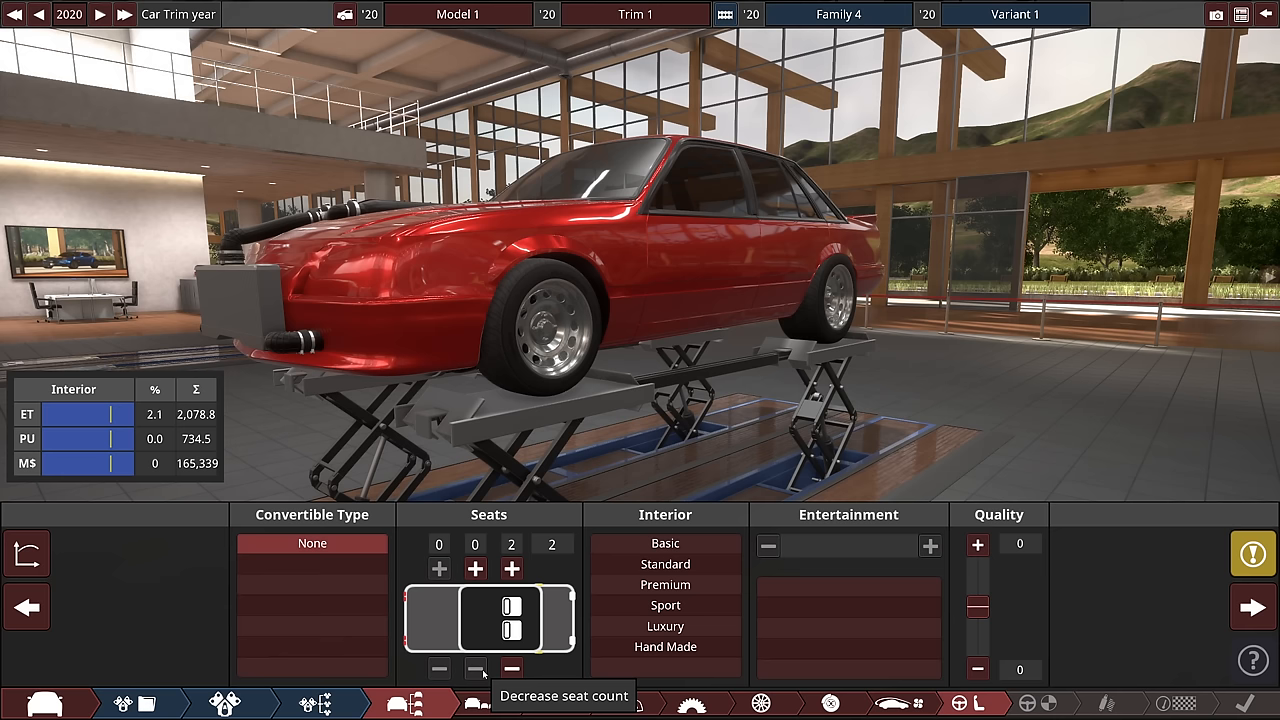
Step: Reduce seating to a single seat with basic interior trim, then move to driver assists and safety
left_click(512, 668)
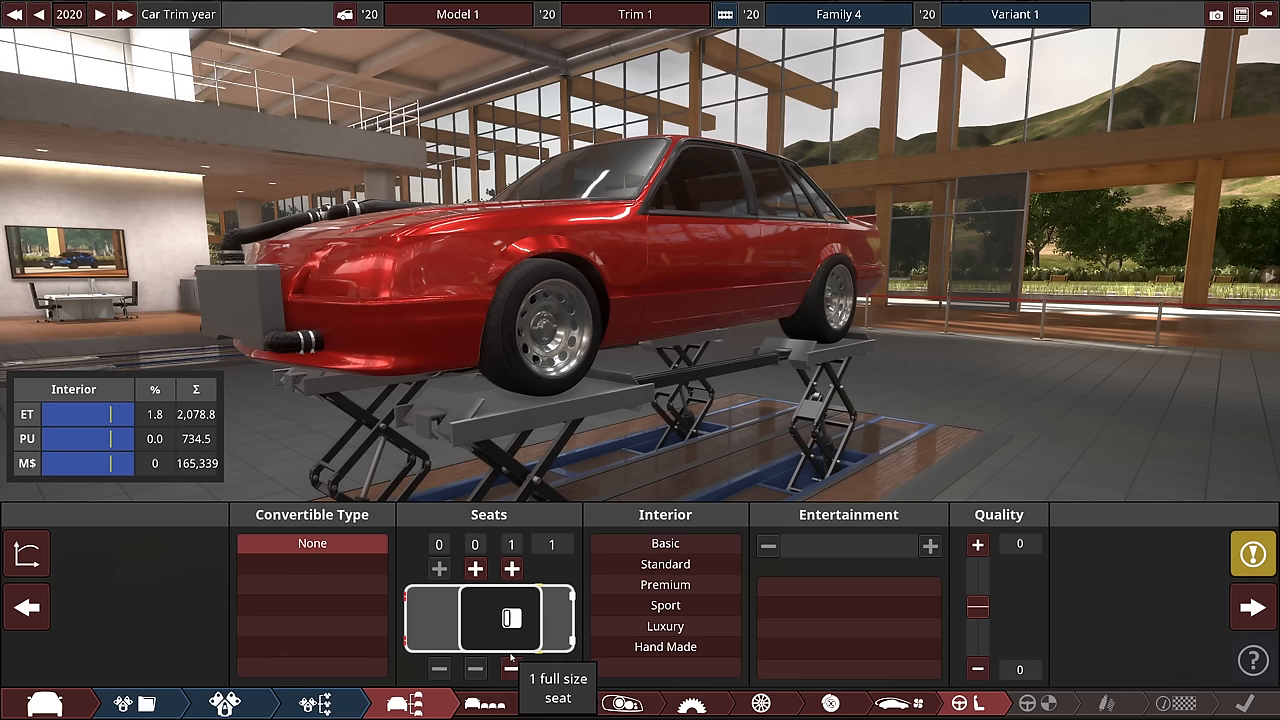
left_click(512, 568)
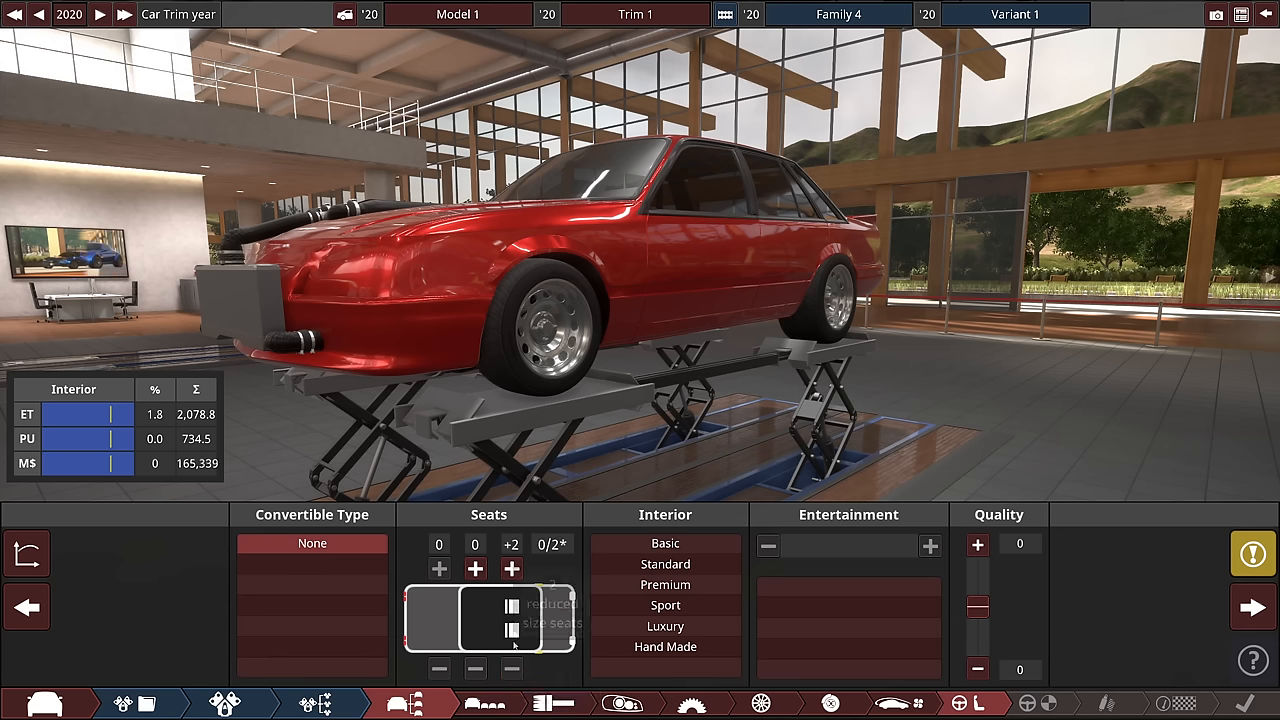
left_click(664, 544)
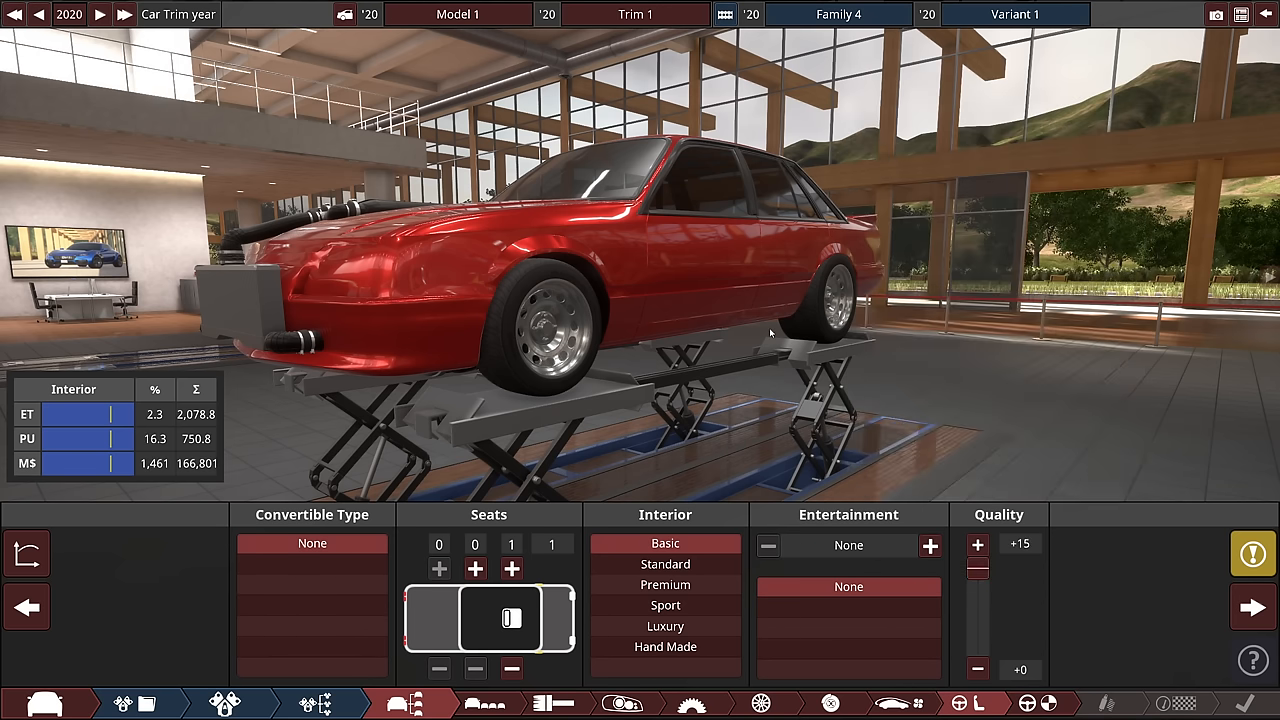
left_click(408, 704)
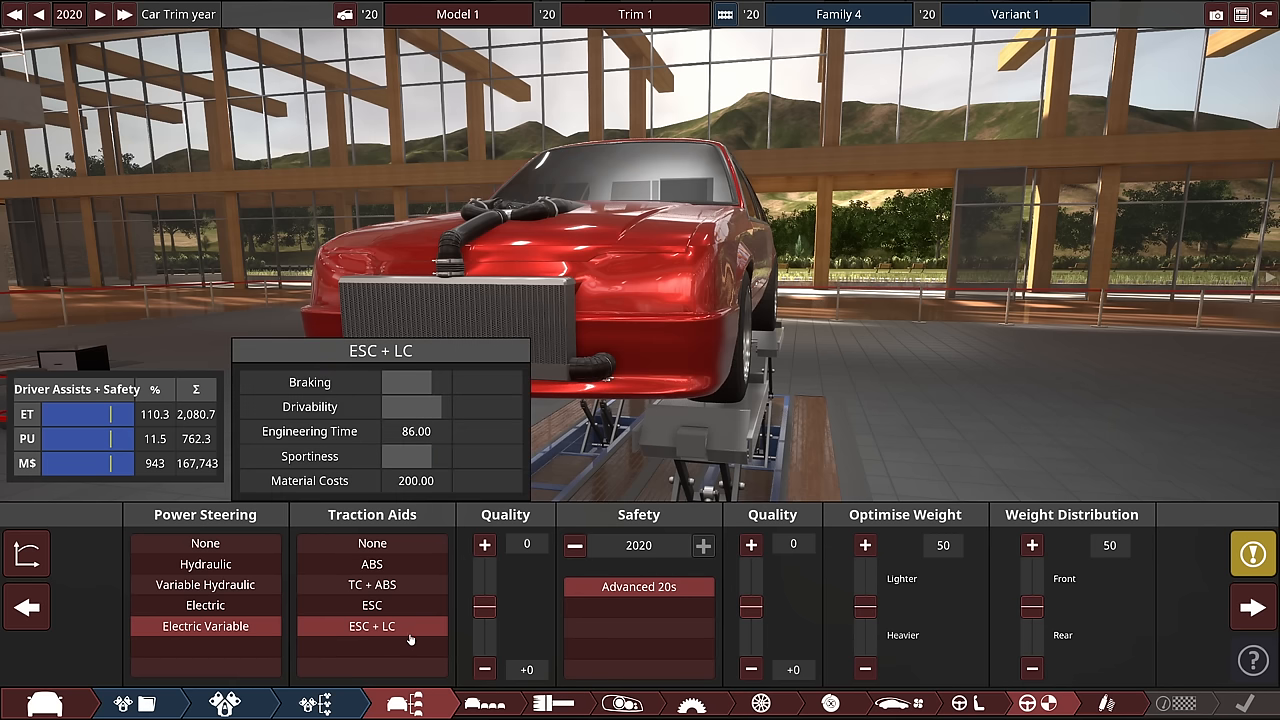
mouse_move(732, 372)
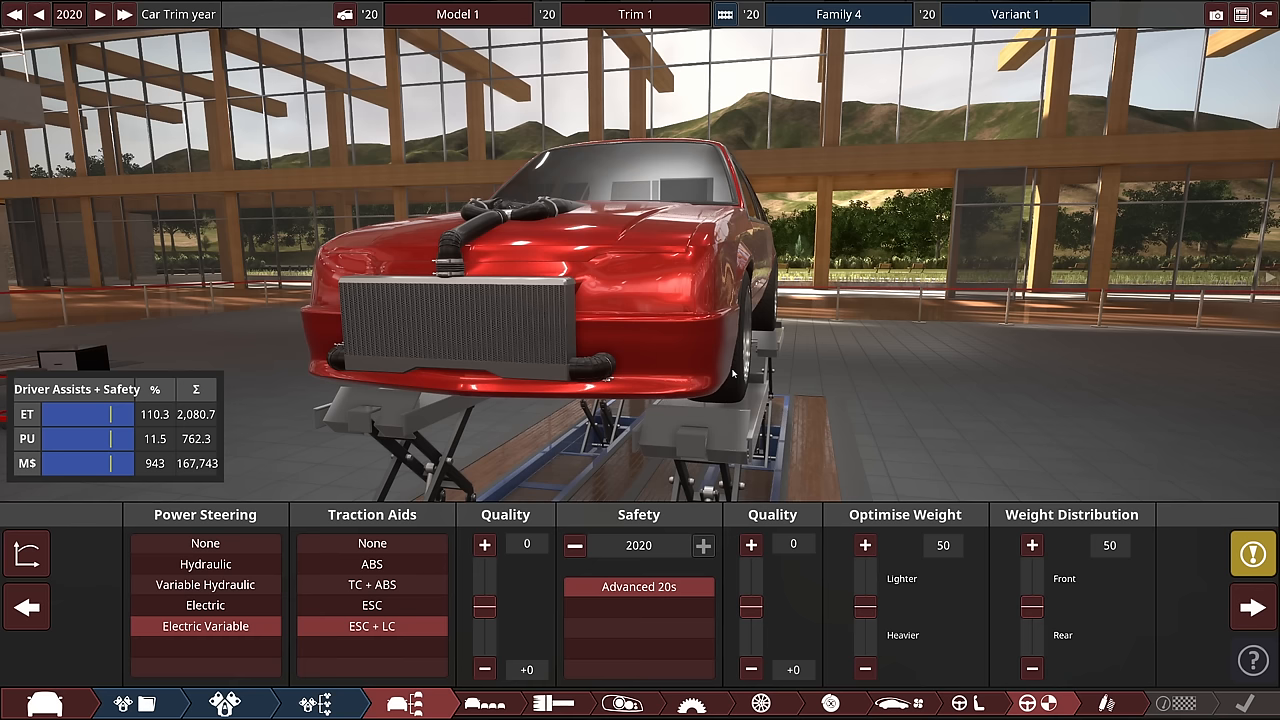
Step: Roll safety back to 1940s technology and lower safety quality
left_click(574, 544)
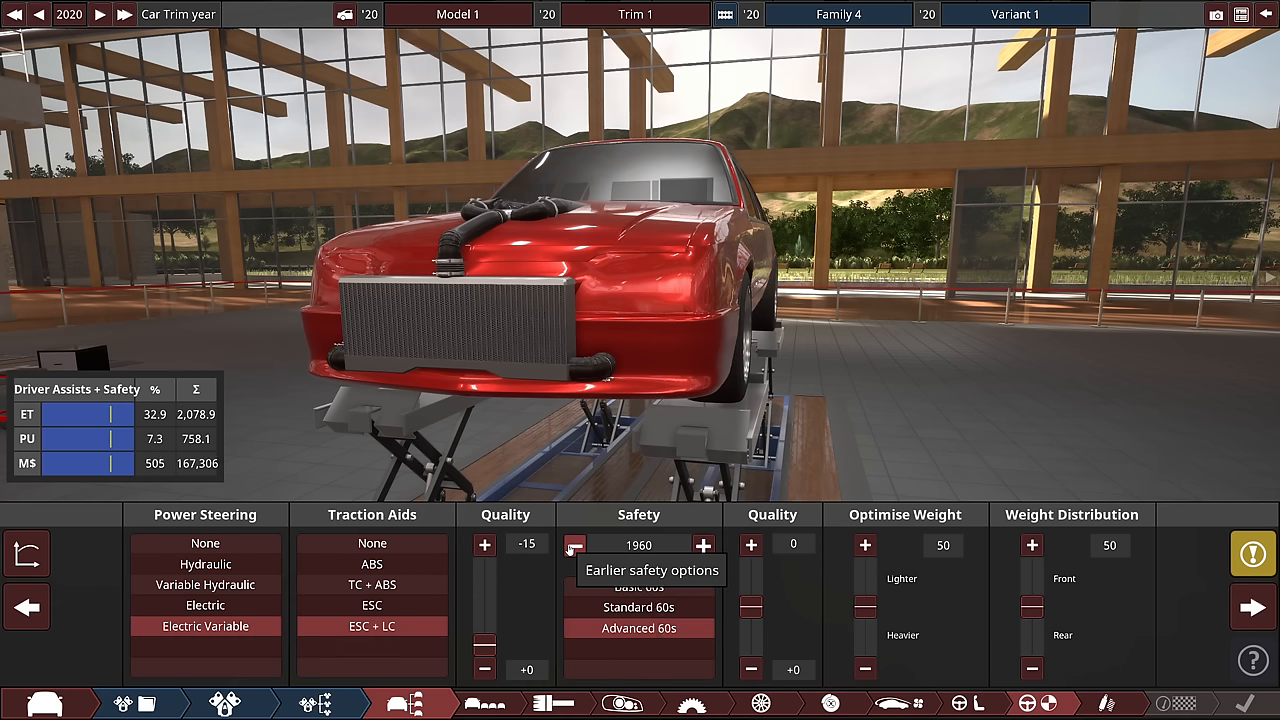
left_click(576, 544)
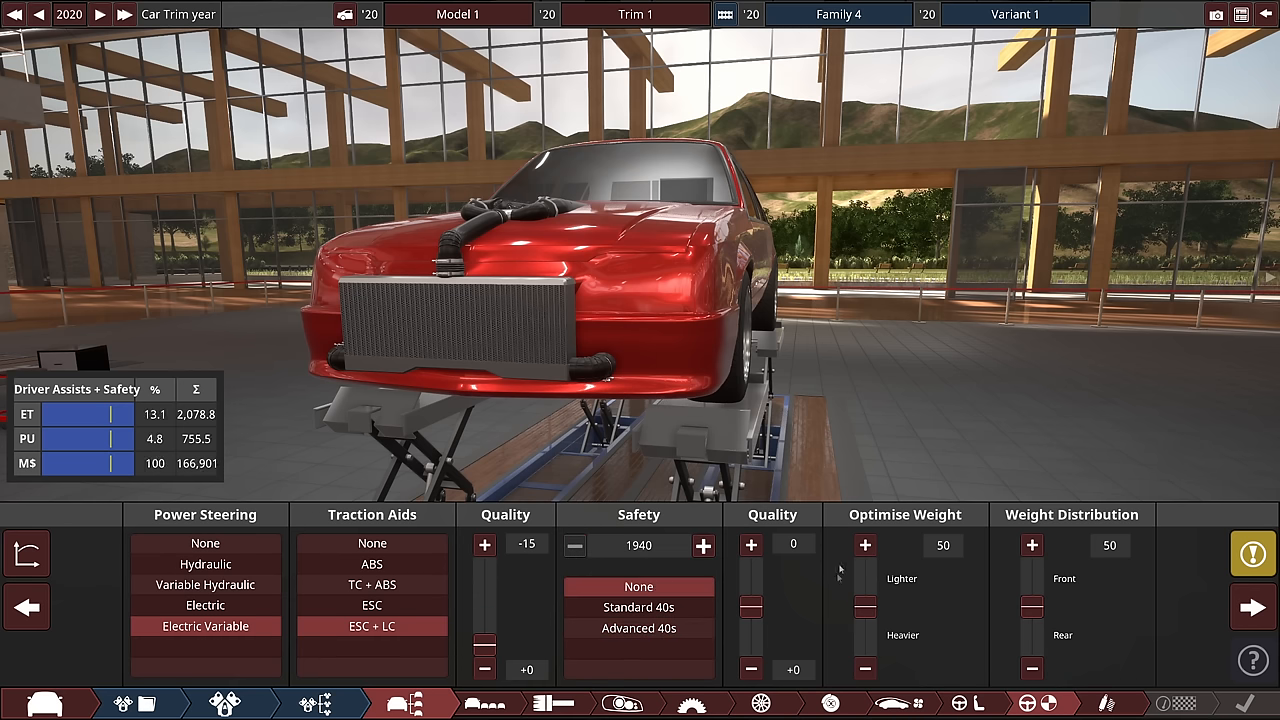
left_click(750, 544)
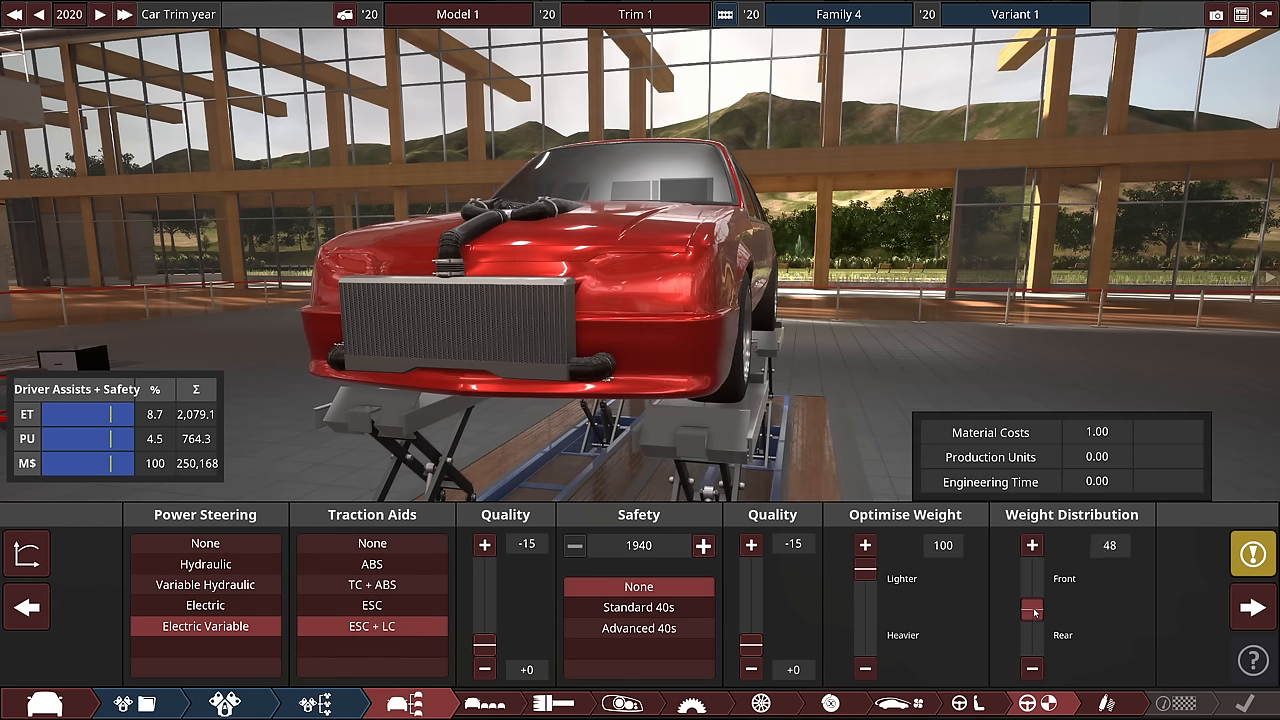
Step: Set the front-rear weight distribution to 40
left_click_drag(1030, 610, 1030, 636)
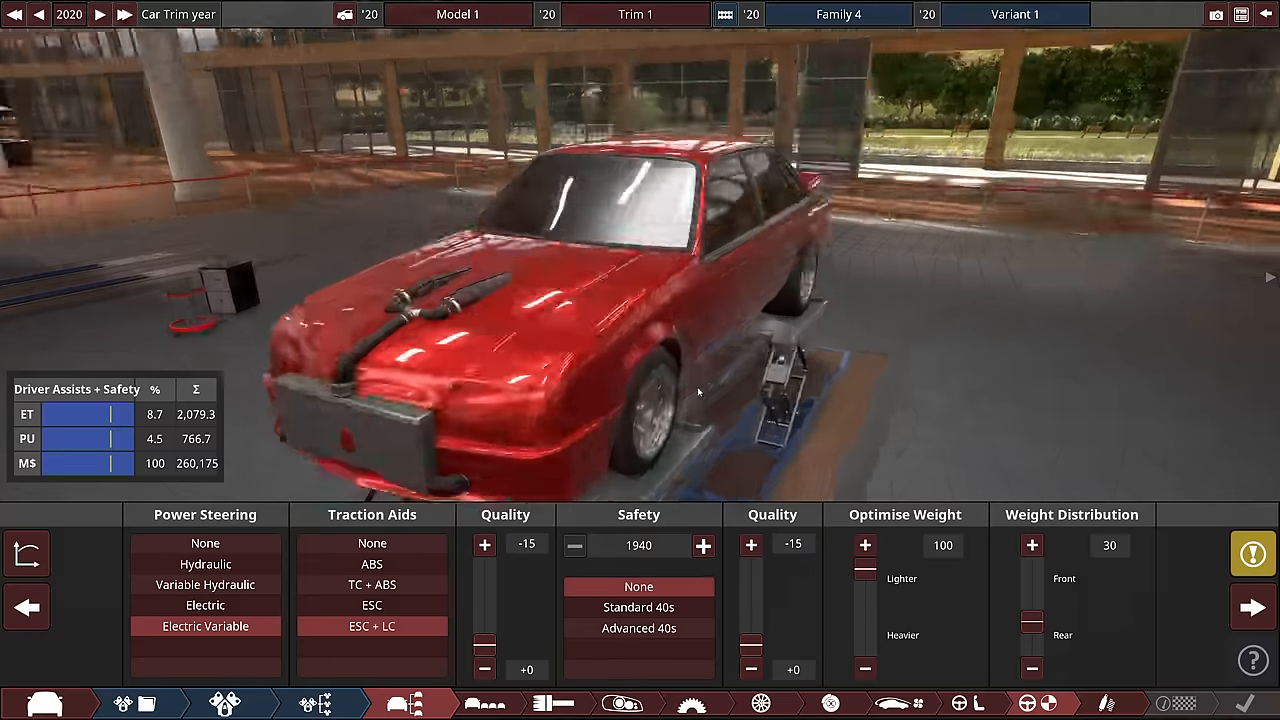
left_click_drag(1032, 580, 1032, 616)
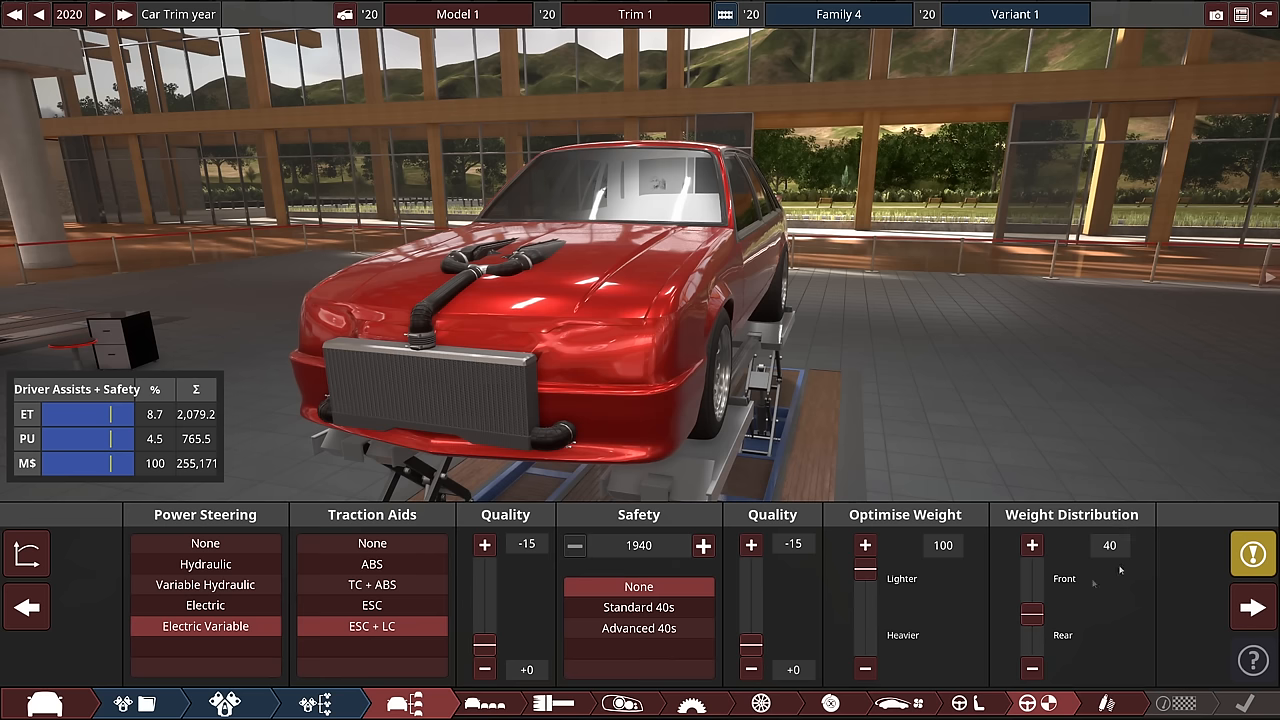
mouse_move(930, 416)
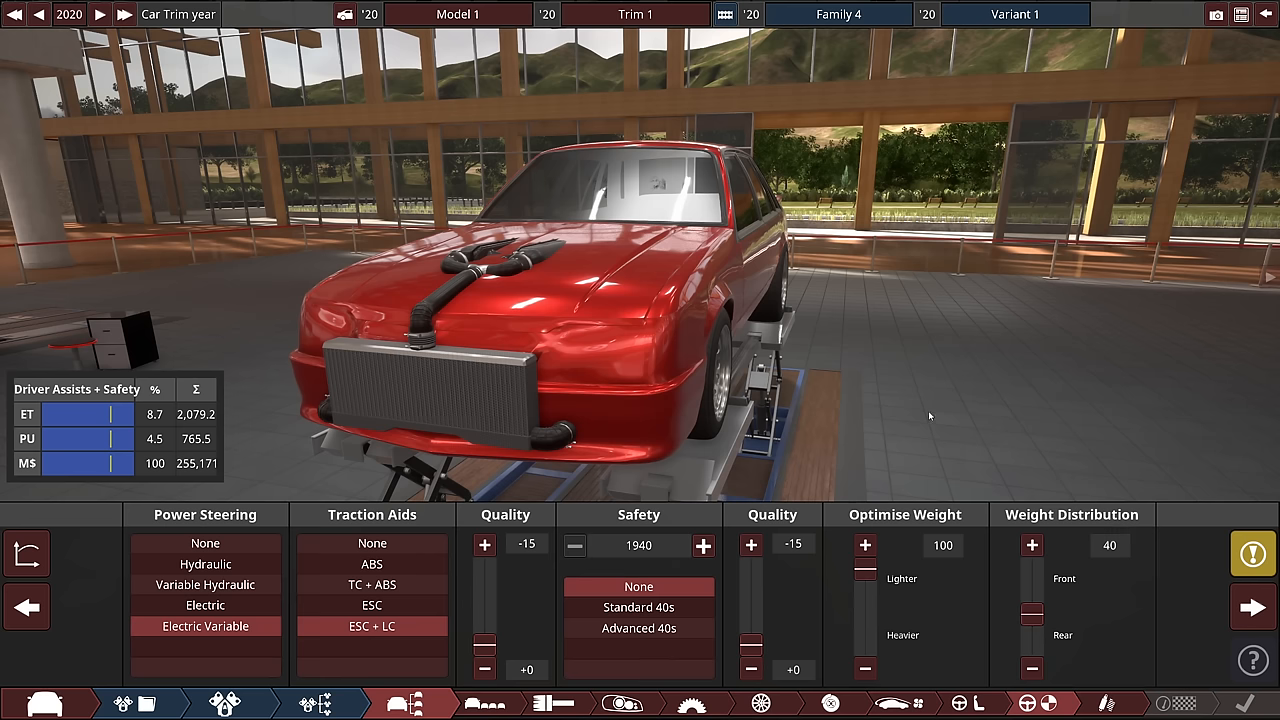
mouse_move(1252, 608)
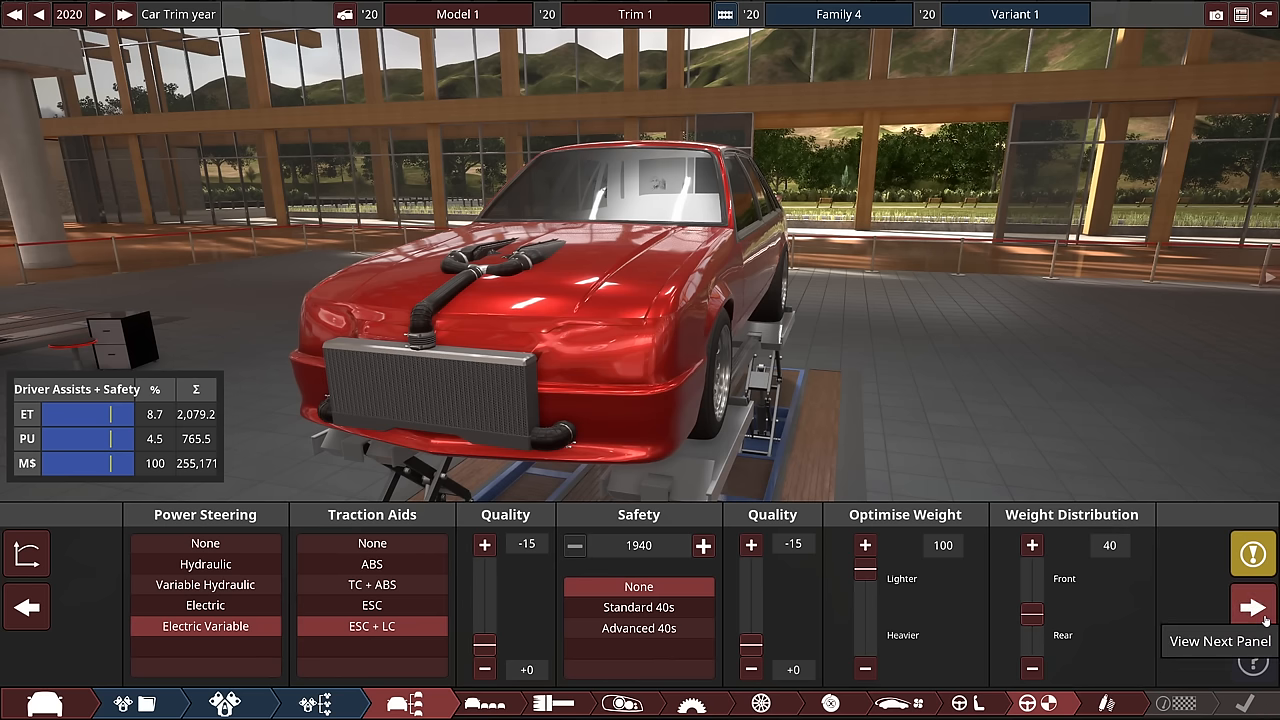
Step: In Suspension, choose active sport springs and gas mono-tube dampers
left_click(1252, 608)
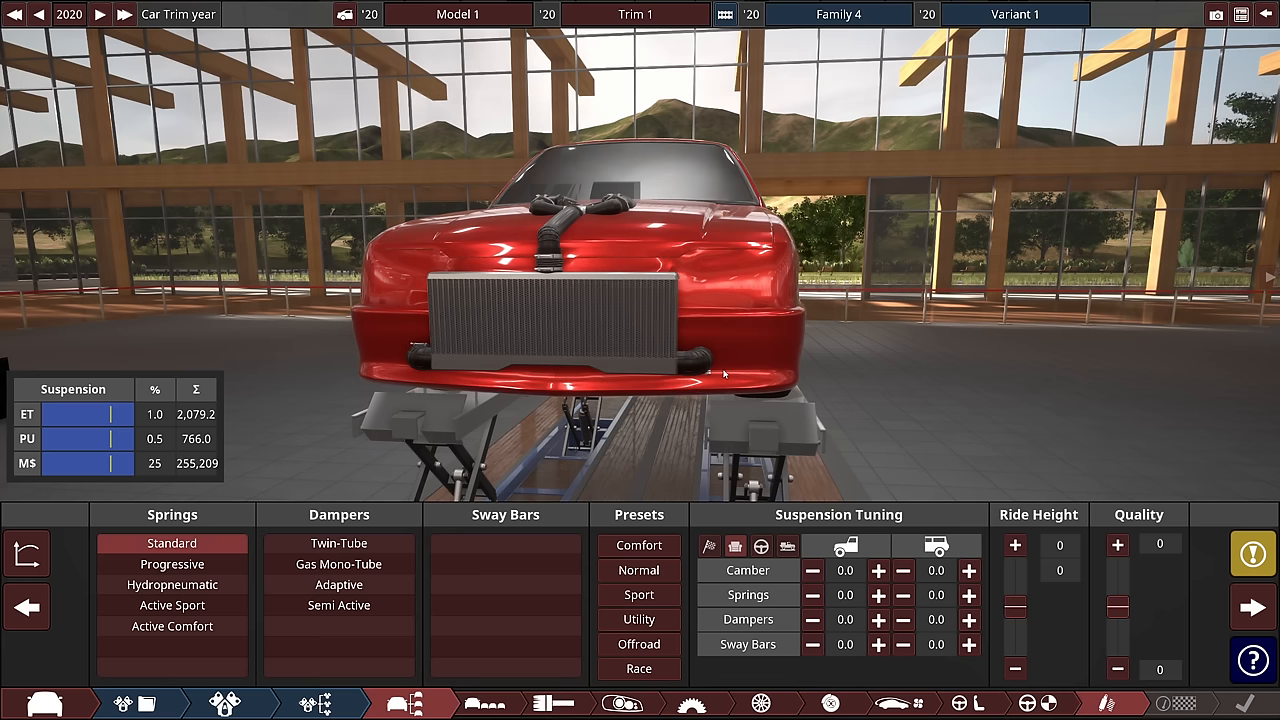
mouse_move(172, 544)
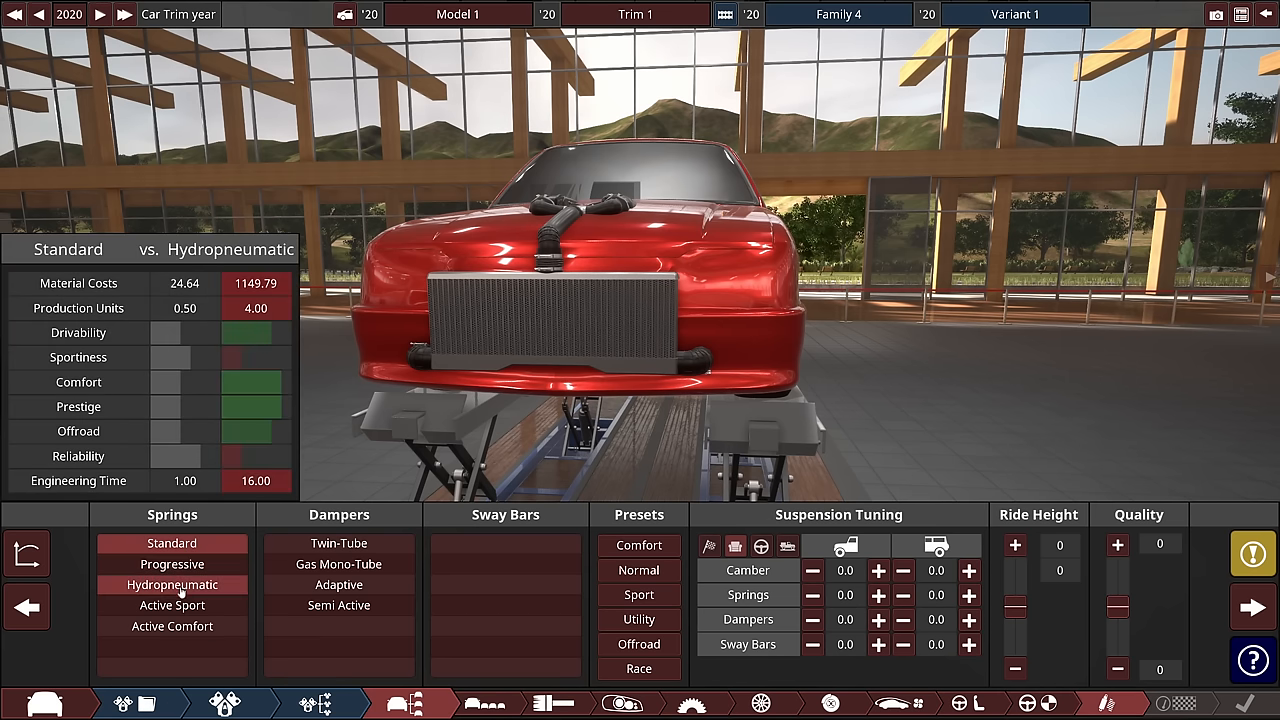
left_click(172, 604)
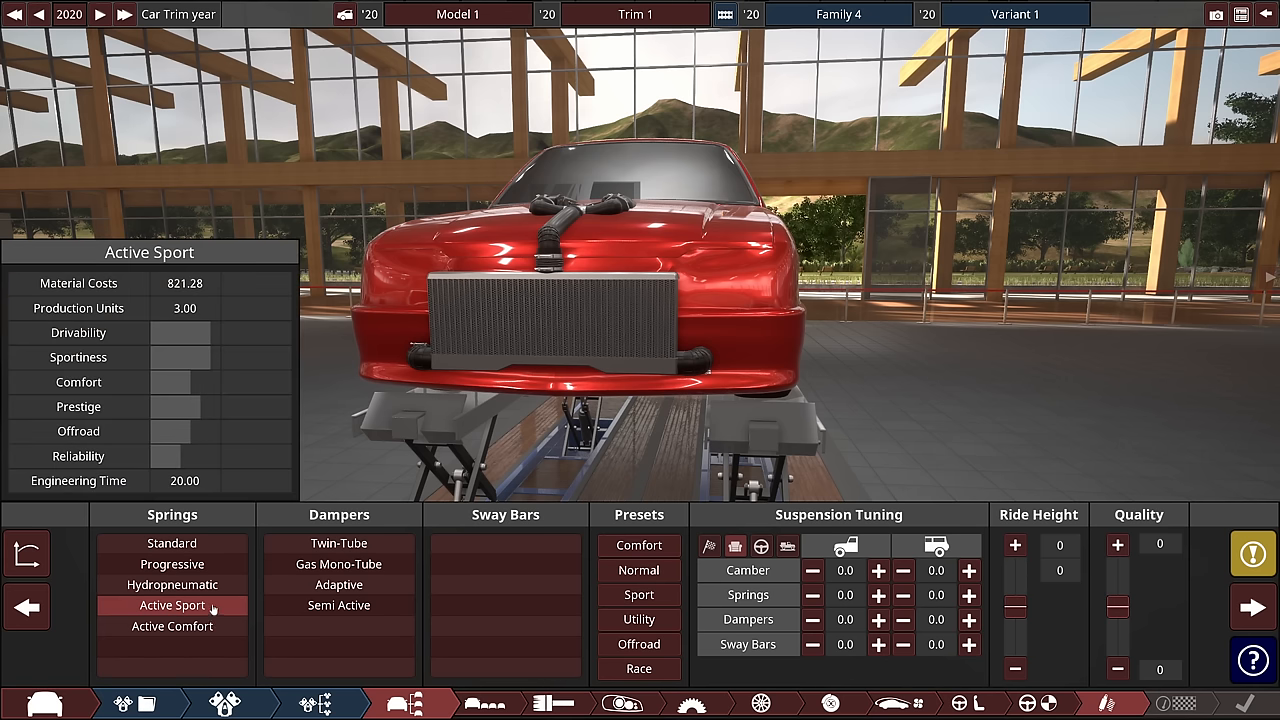
left_click(338, 564)
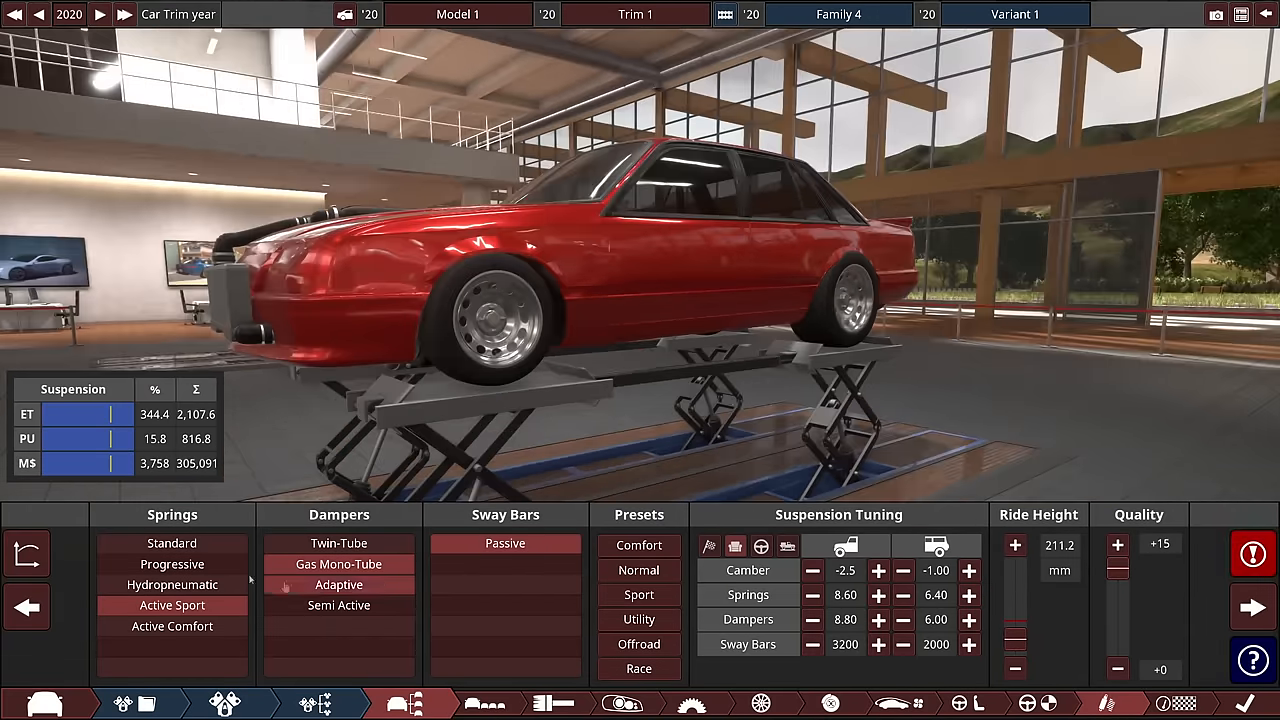
left_click(340, 564)
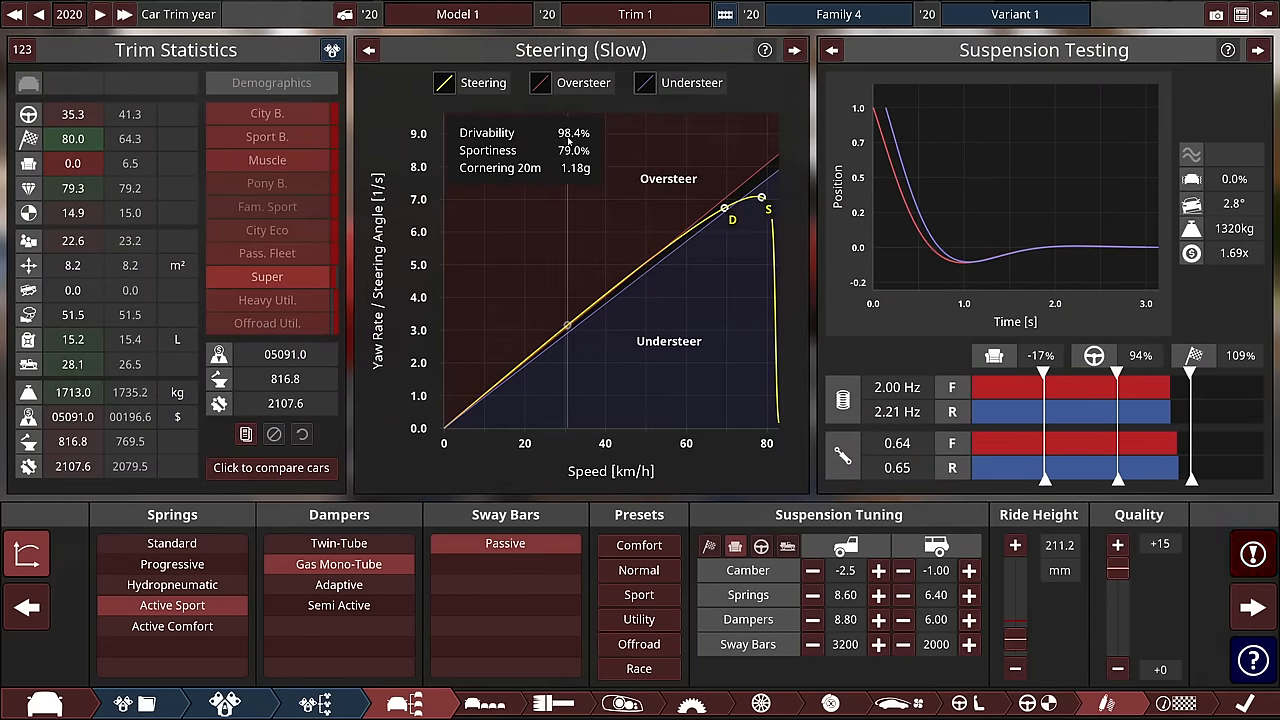
Step: Stiffen the rear dampers to 10.0 and adjust the rear spring stiffness
left_click(1252, 554)
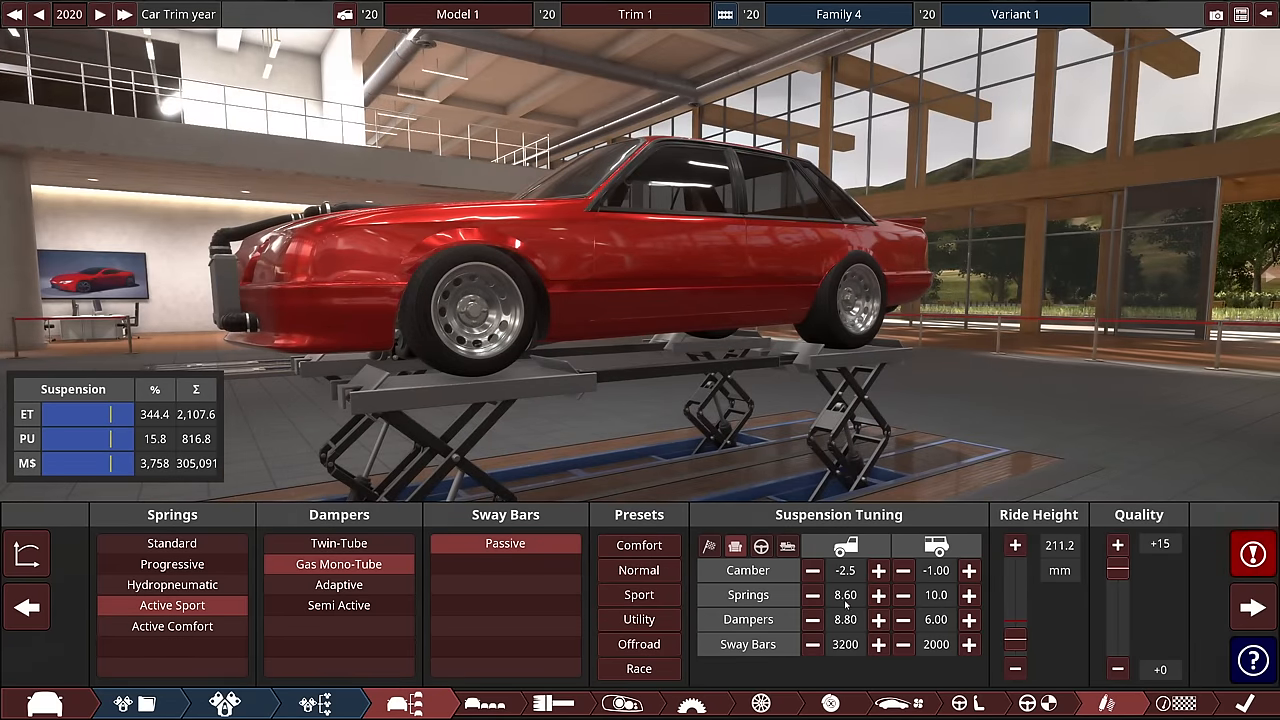
left_click(968, 620)
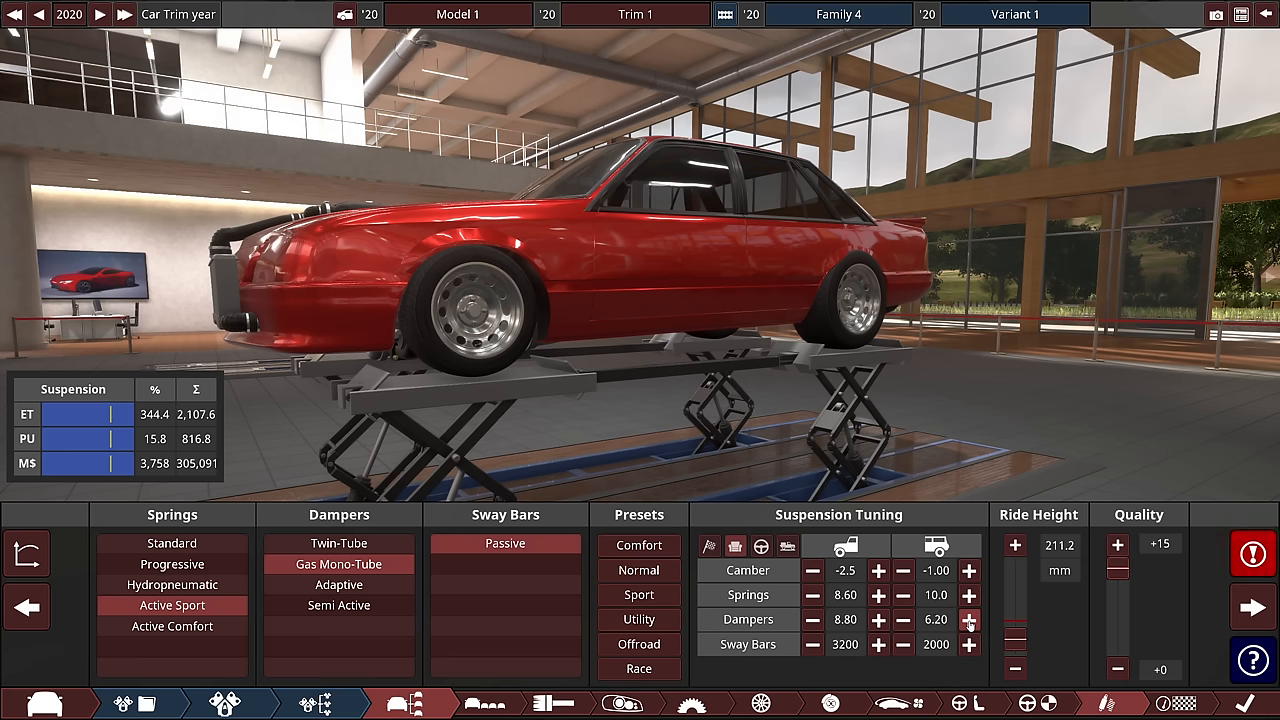
left_click(968, 620)
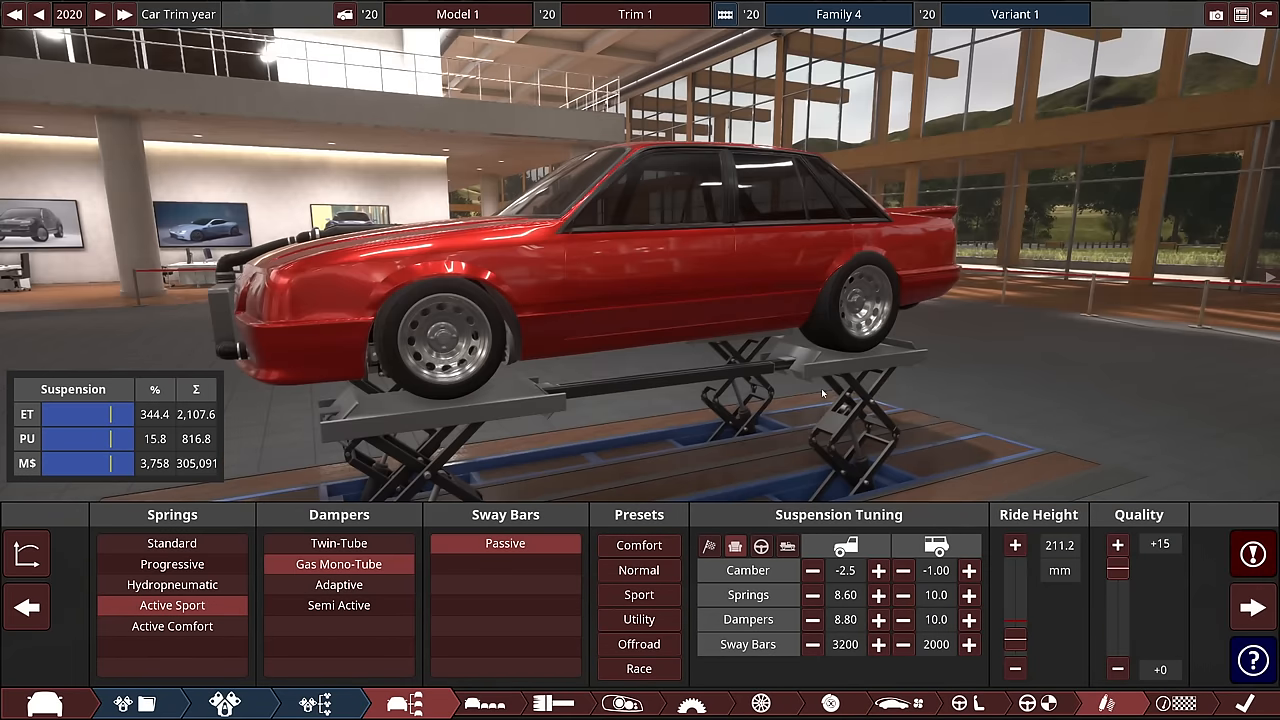
mouse_move(880, 400)
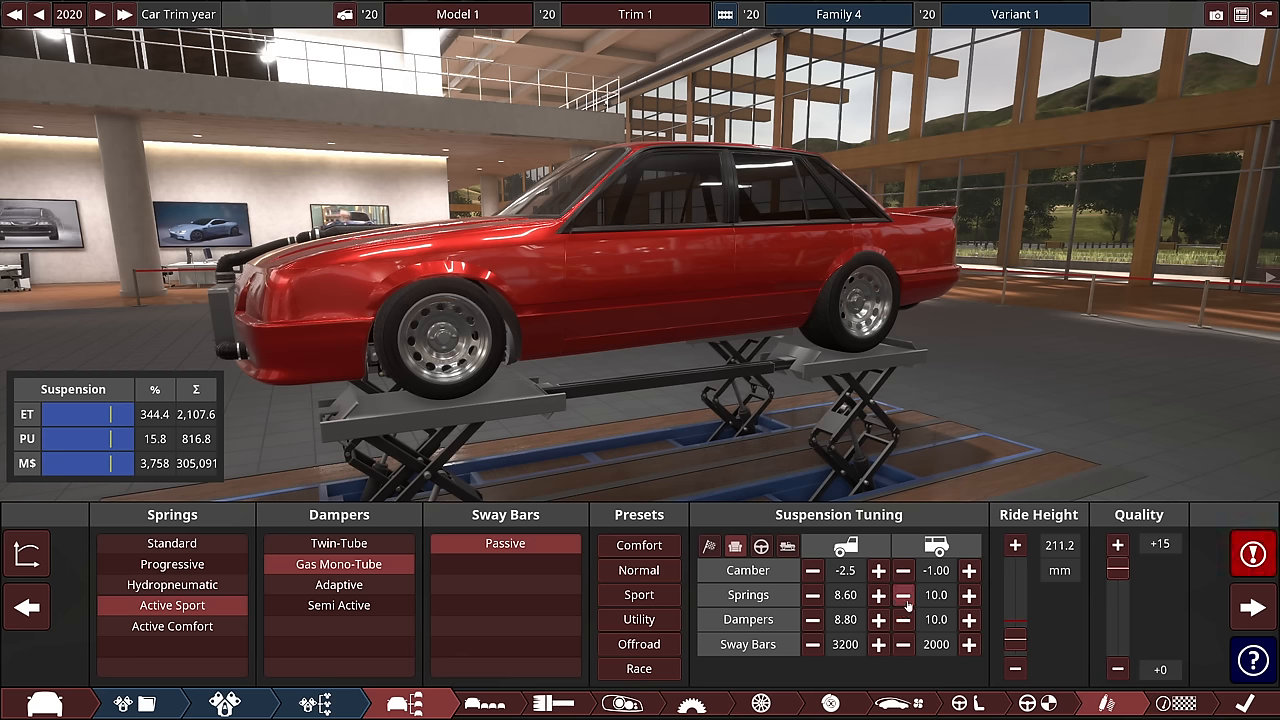
left_click(904, 596)
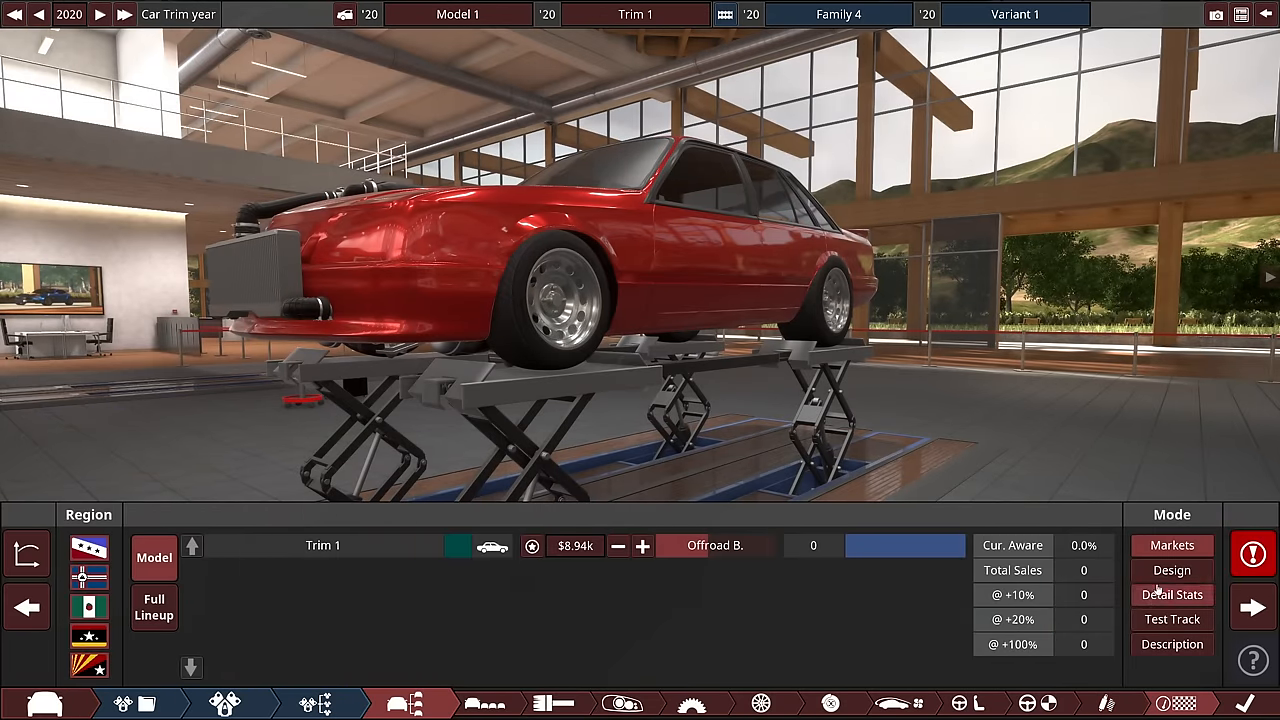
Step: Switch to the design overview showing the 6,408.6 hp AWD sedan's statistics
left_click(1172, 594)
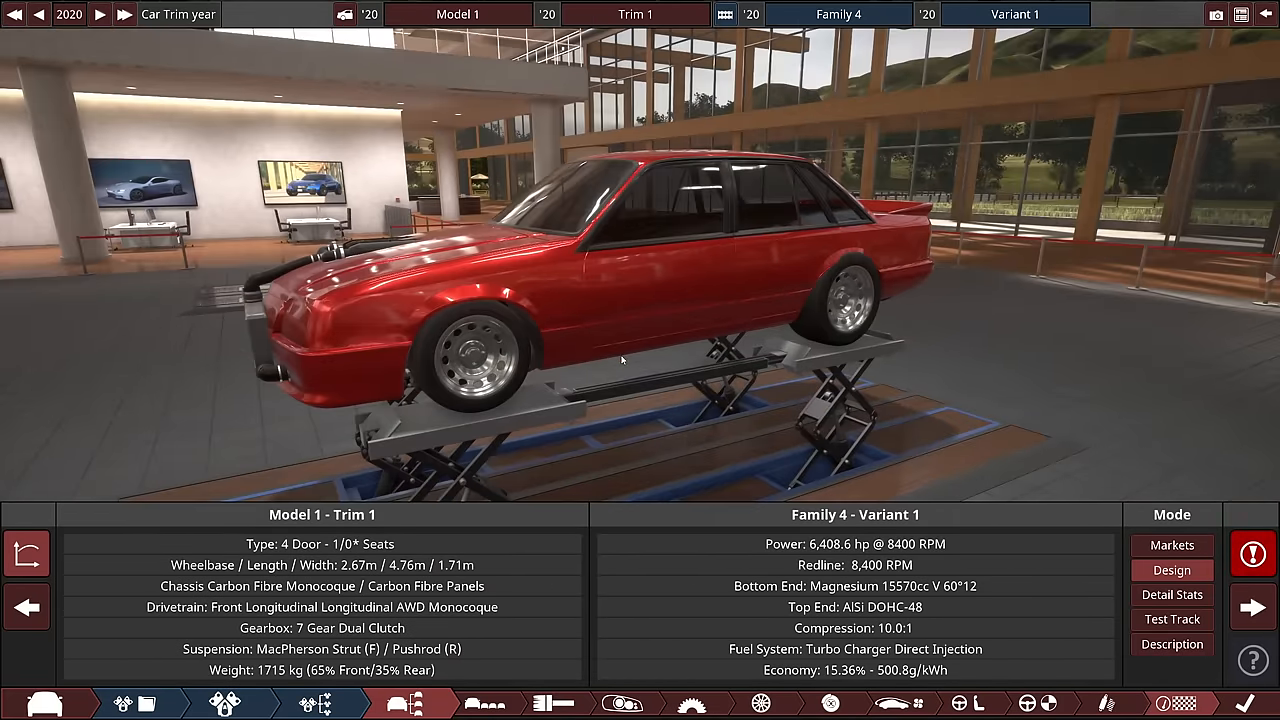
mouse_move(1240, 696)
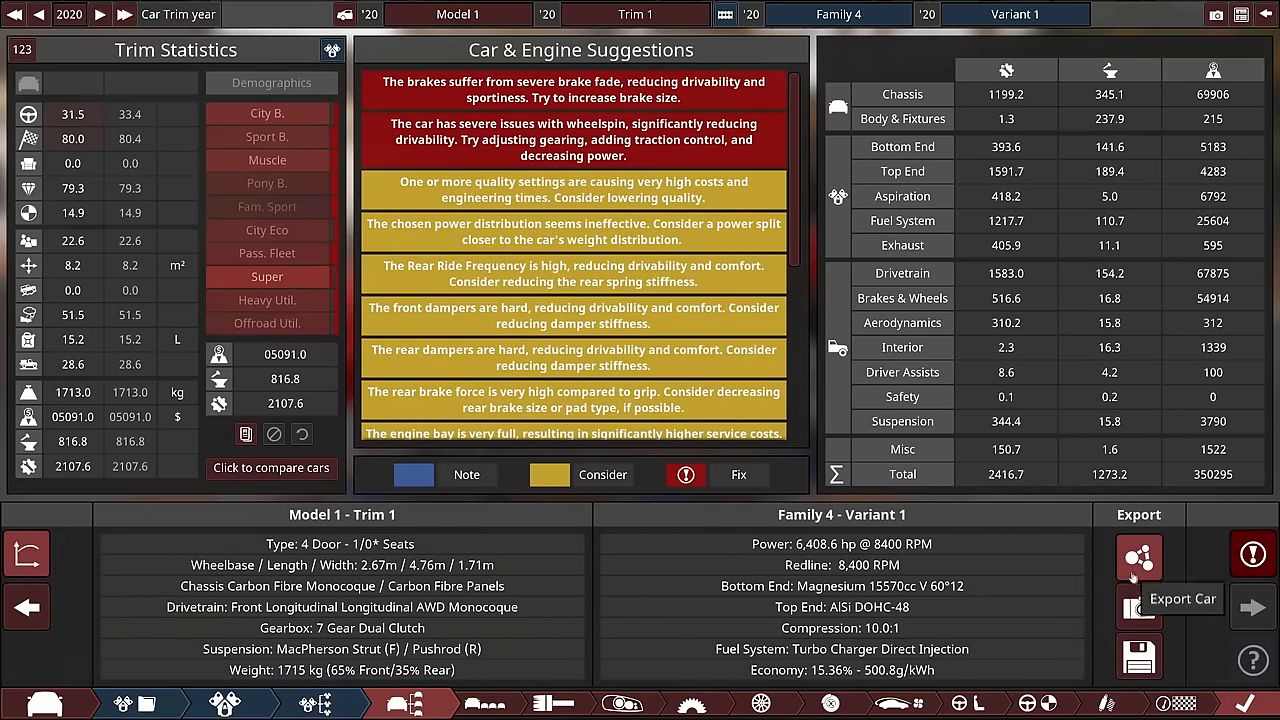
Step: Load the silver Opel GT Drag model to browse its exhaust tip fixtures
left_click(1138, 556)
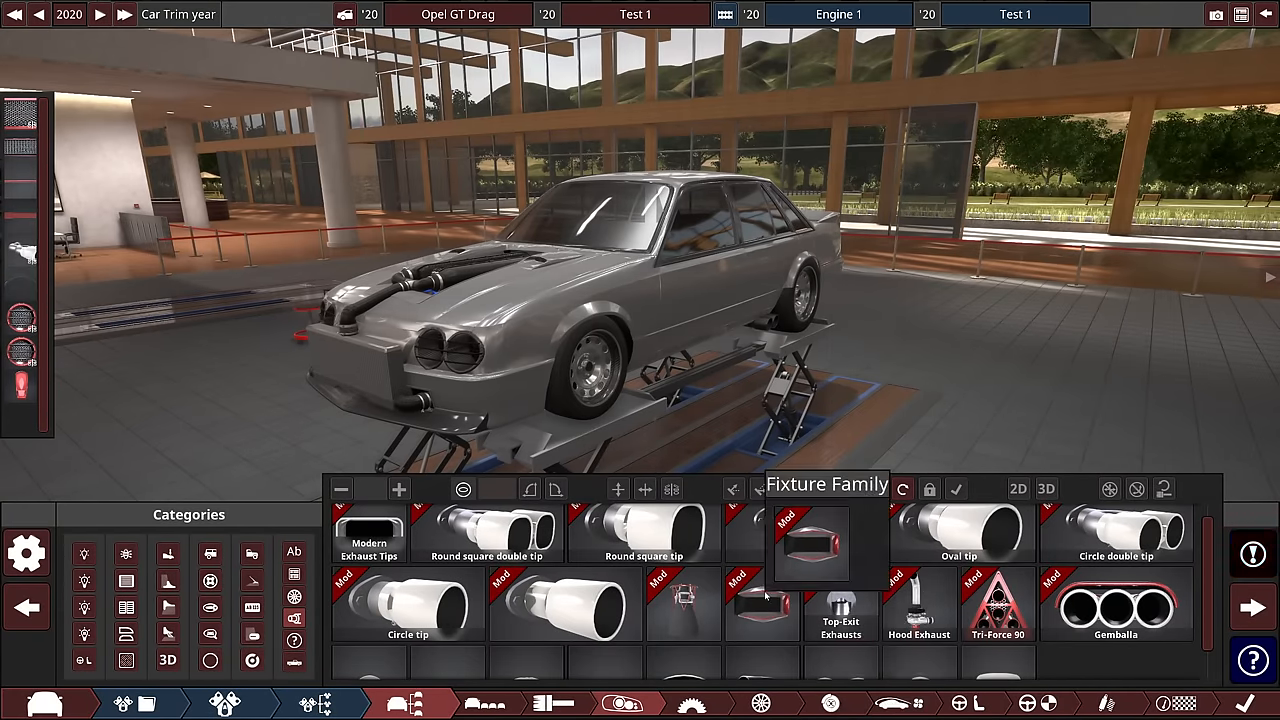
Step: View the Car & Engine Suggestions popup, then the Aero downforce and steering charts
left_click(1254, 556)
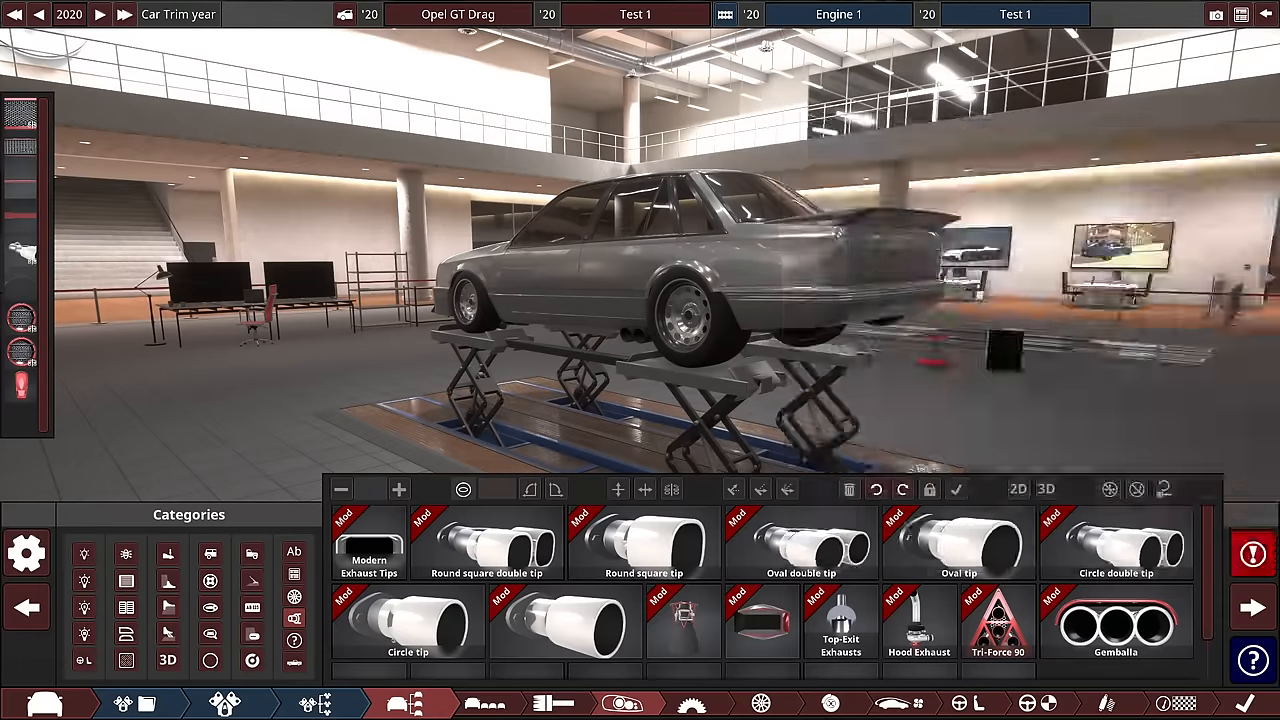
left_click(1252, 554)
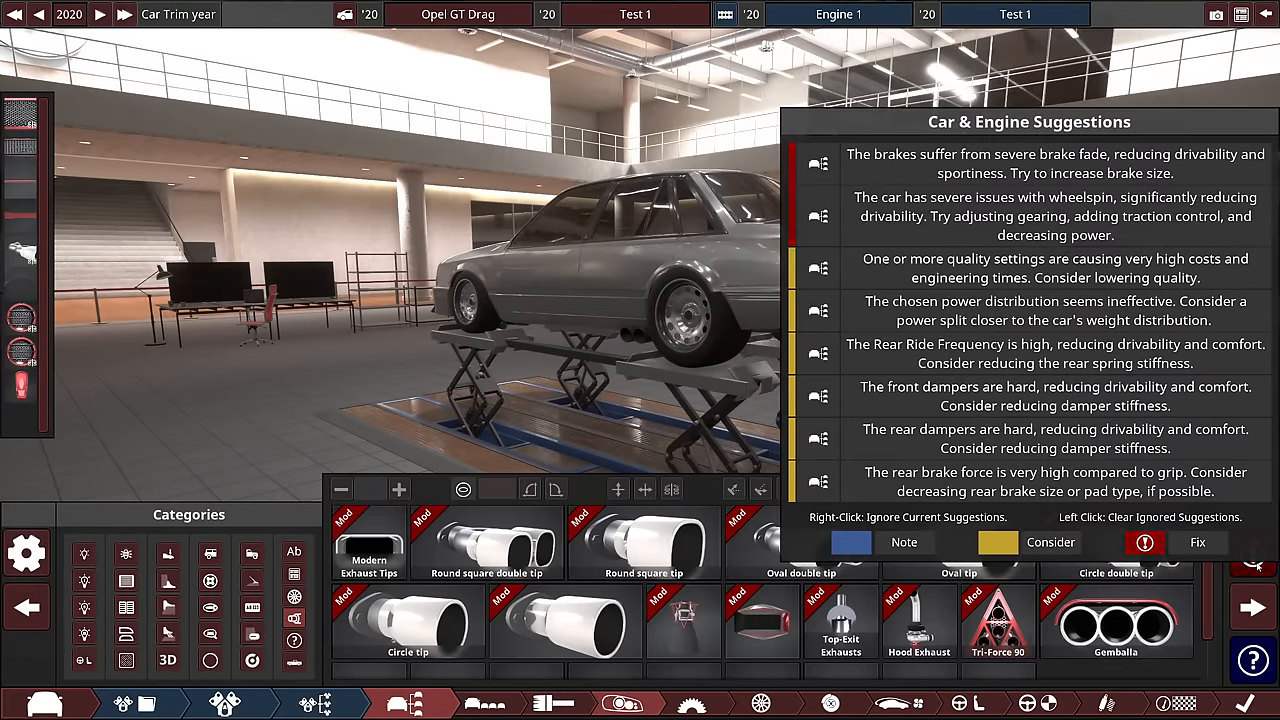
left_click(1252, 556)
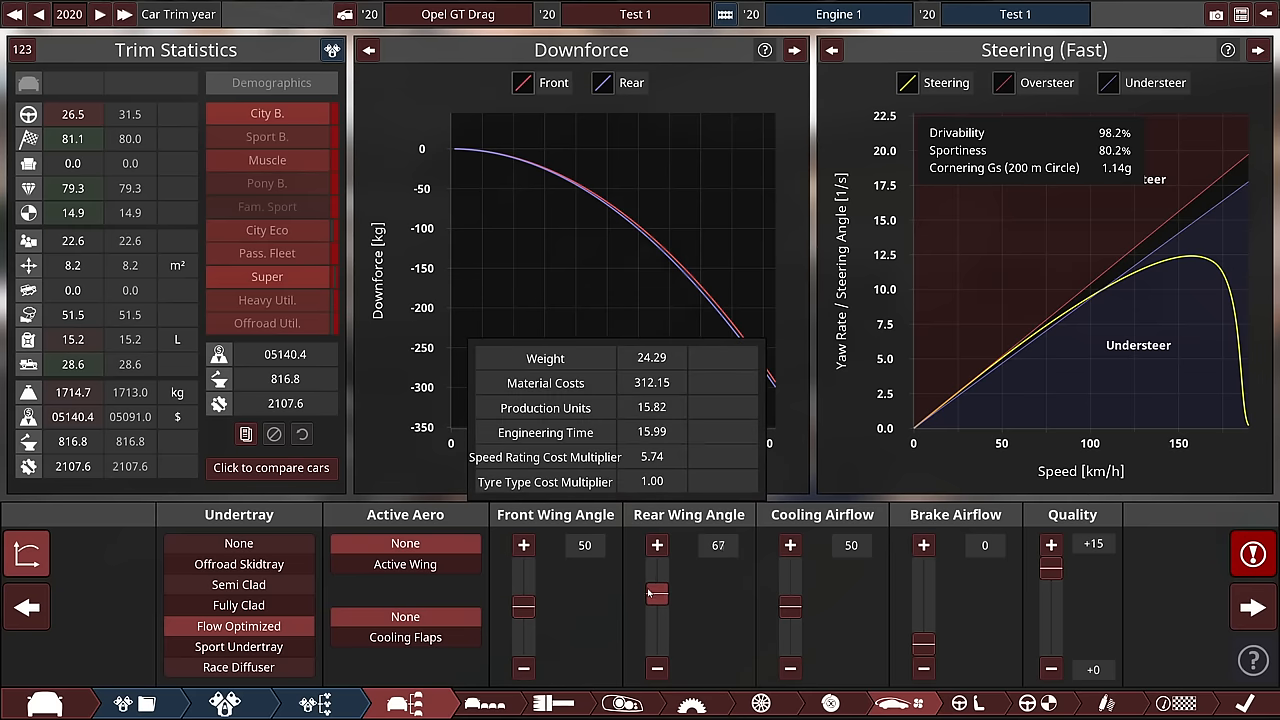
left_click(656, 544)
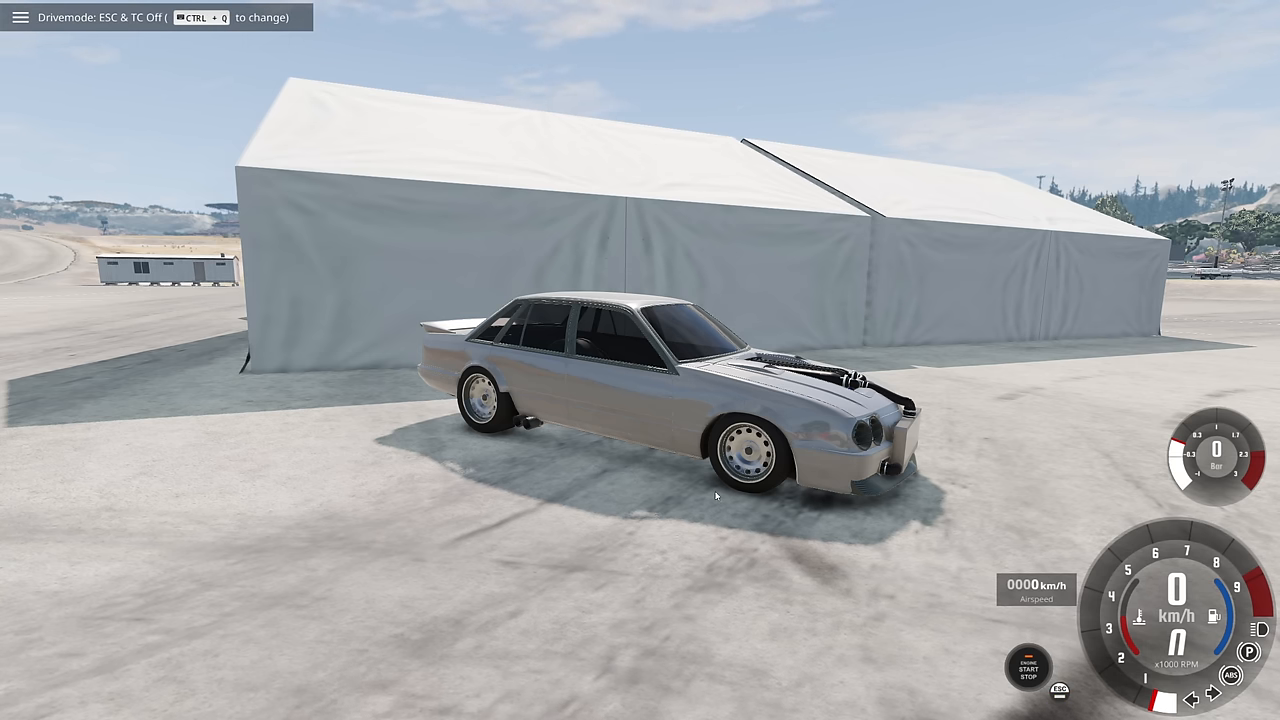
Step: Hold throttle across the parking lot and down the drag strip past 185 km/h
key("w")
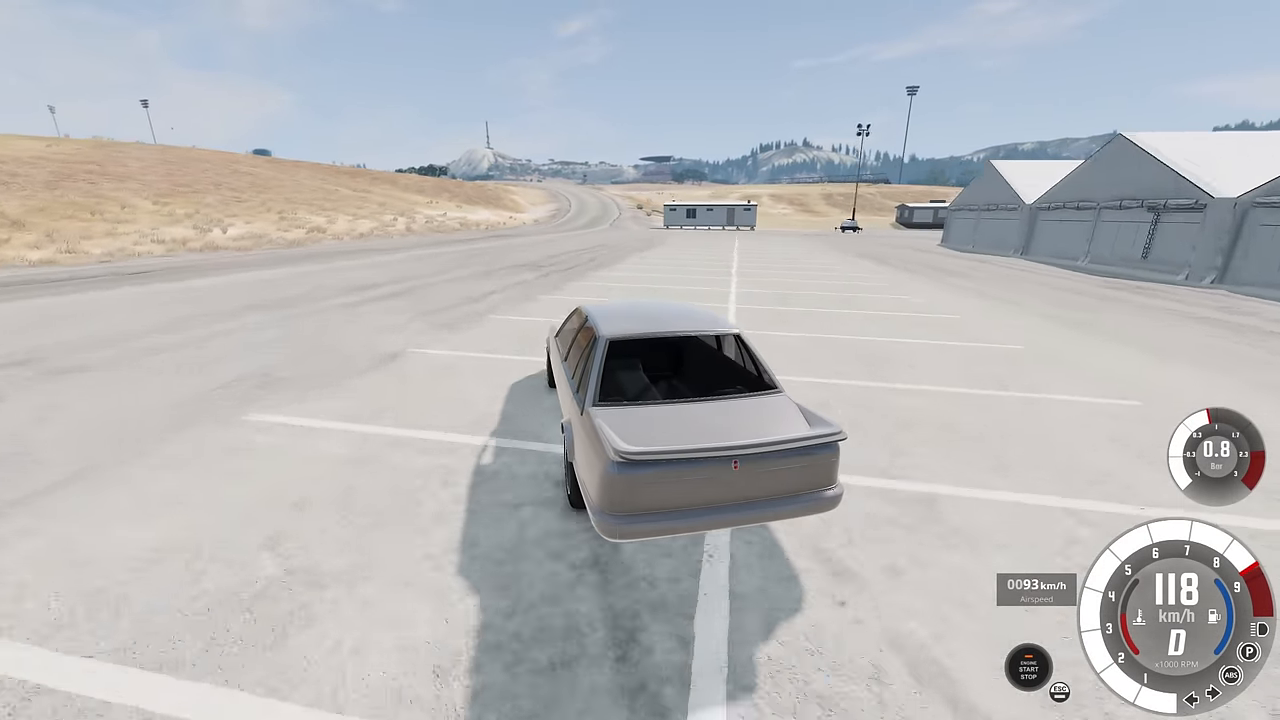
key("w")
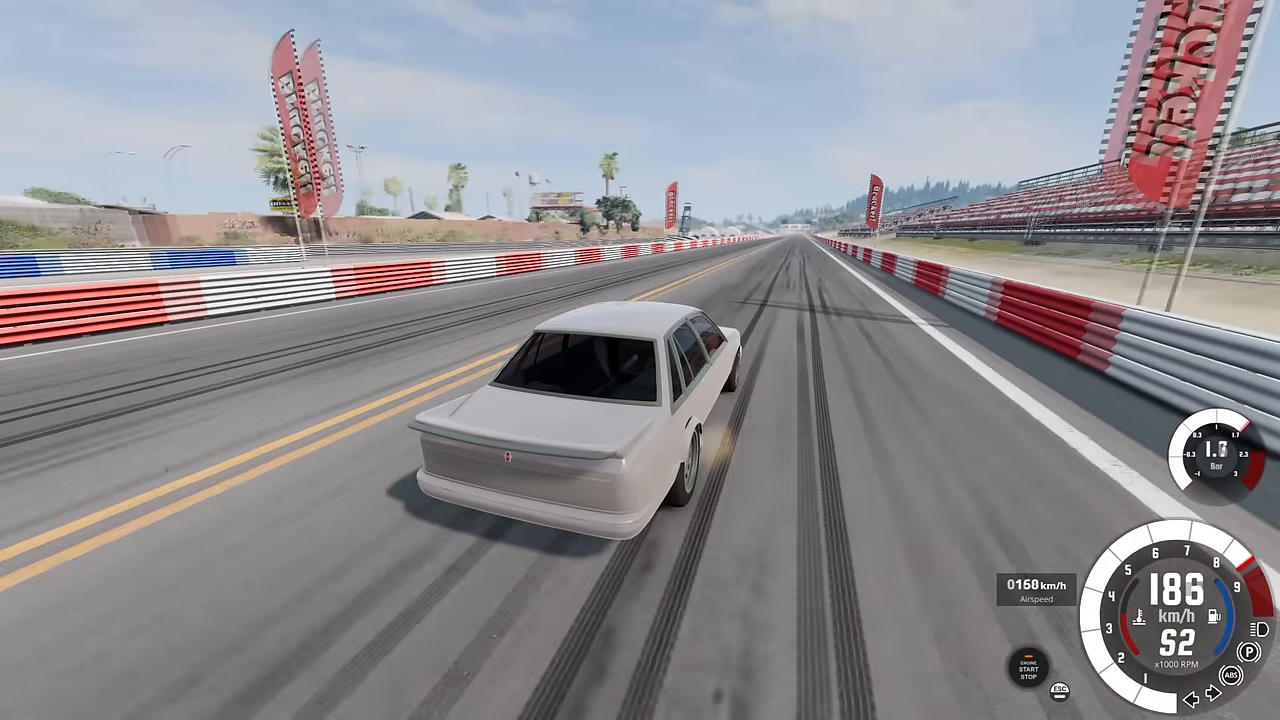
key("w")
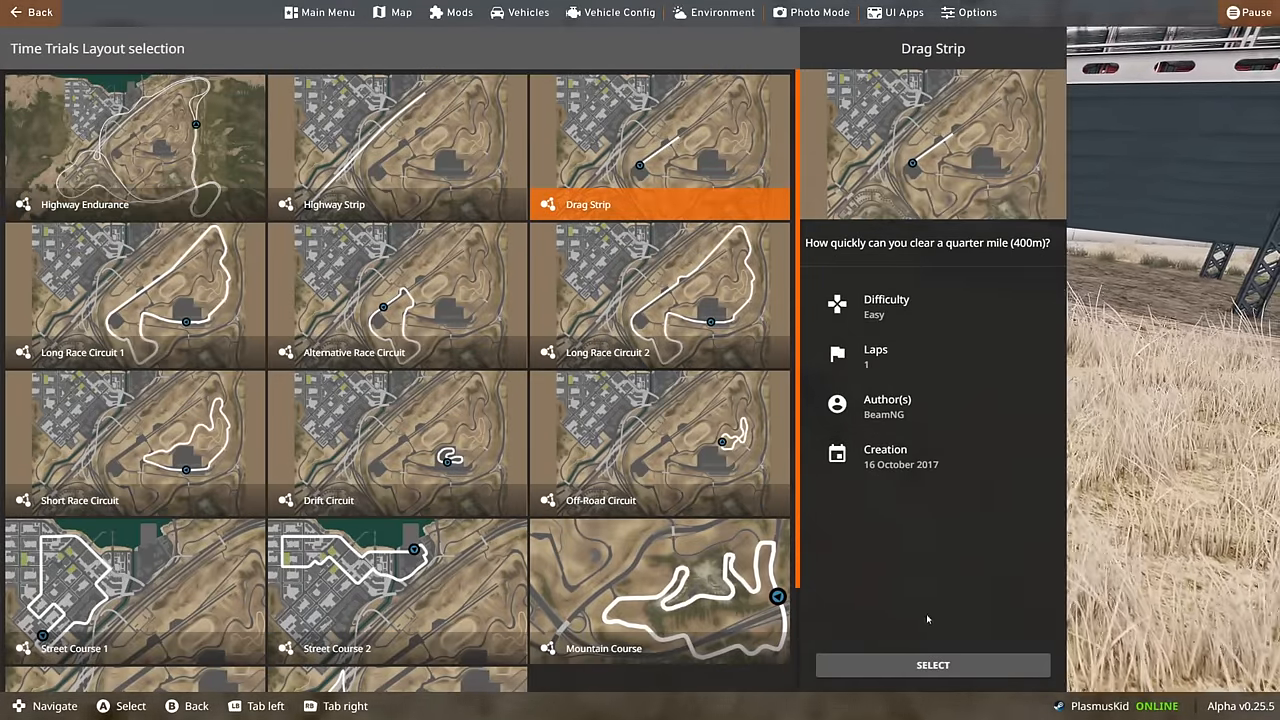
Step: Launch the Drag Strip time trial with the Opel GT Drag Test car
left_click(932, 664)
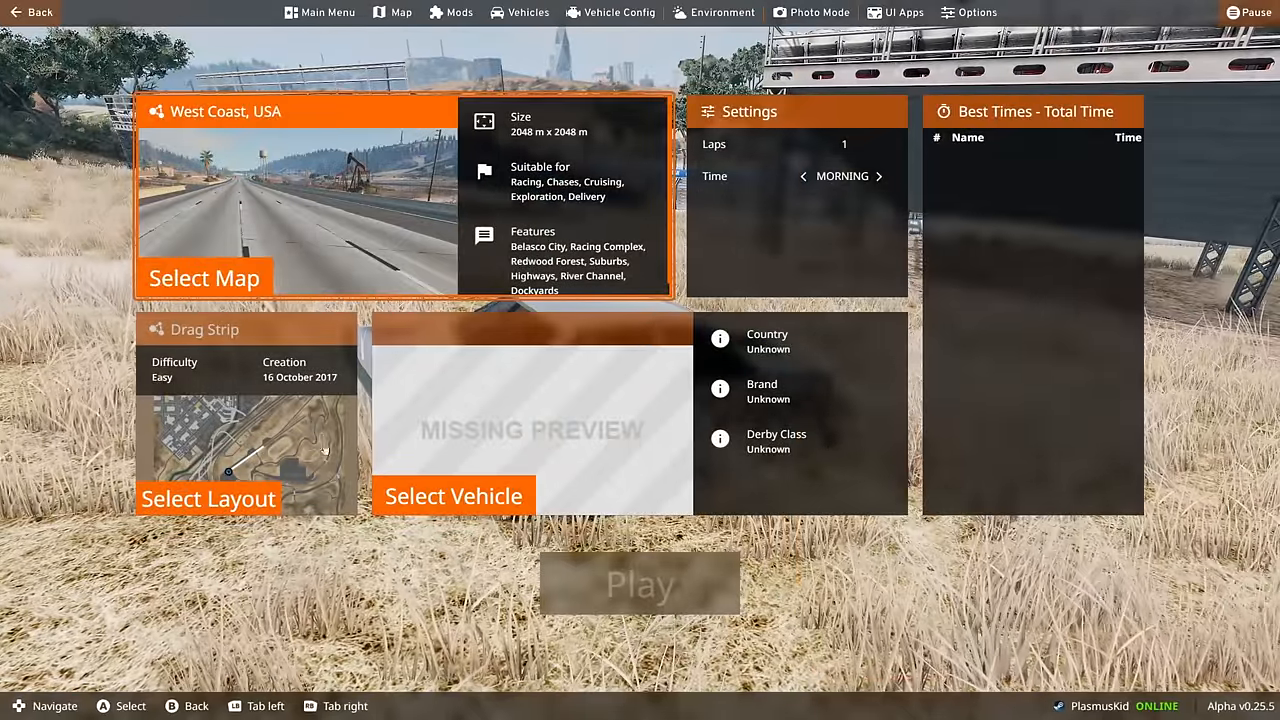
left_click(528, 12)
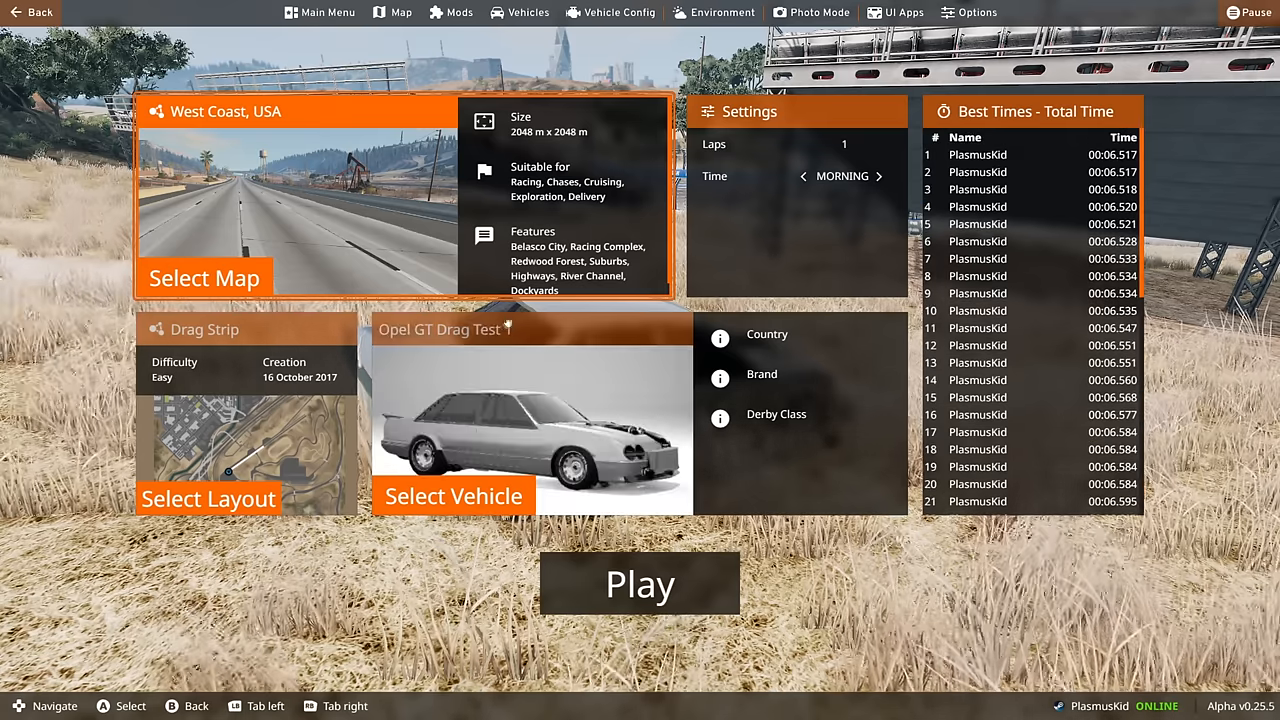
left_click(640, 584)
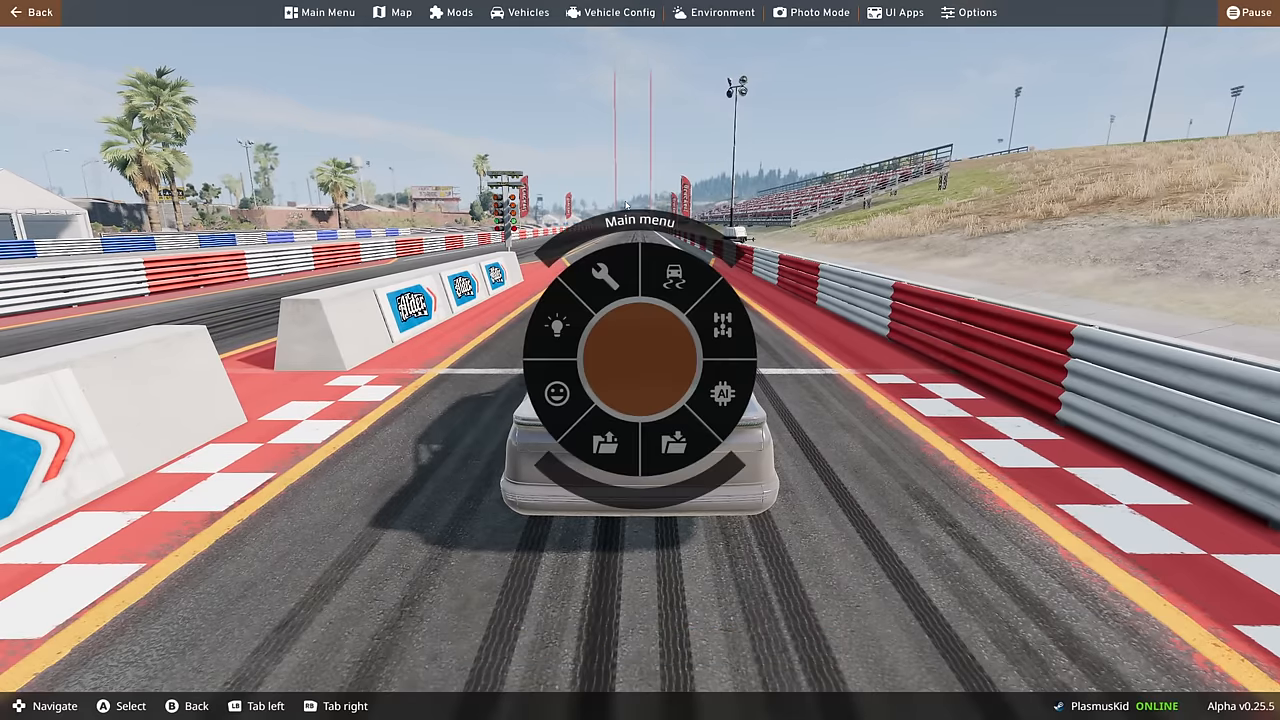
mouse_move(610, 12)
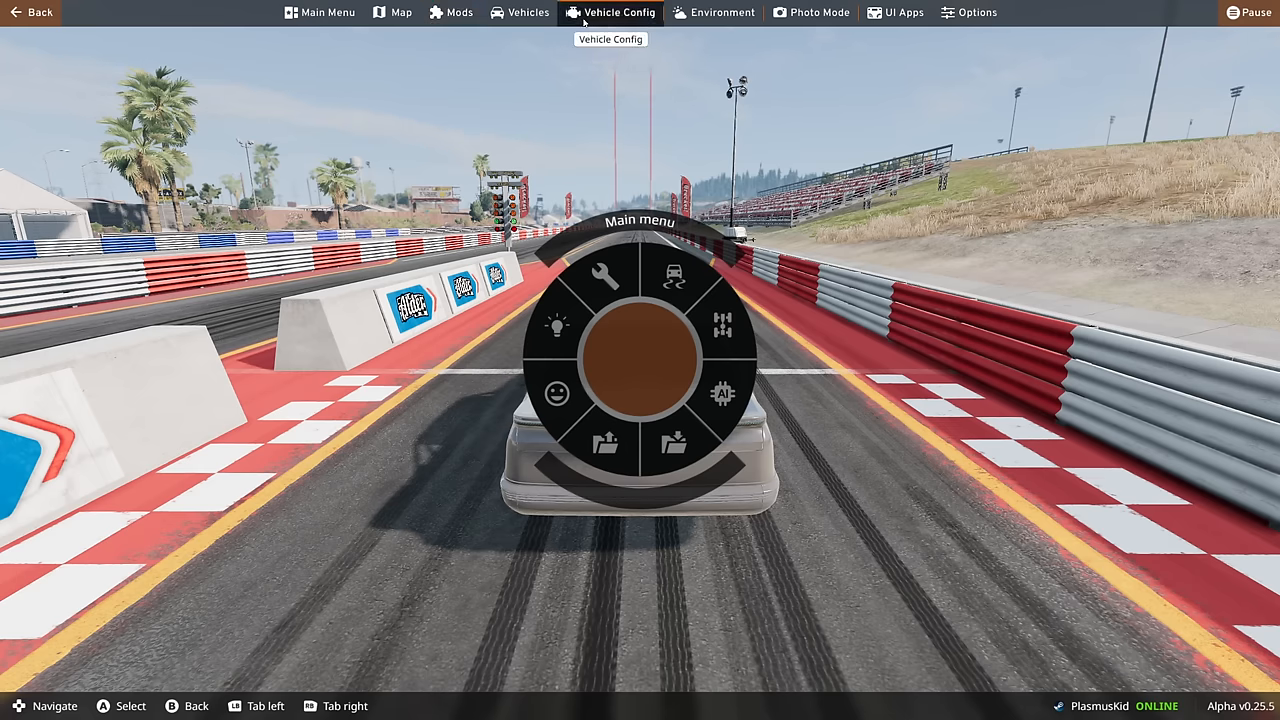
mouse_move(520, 164)
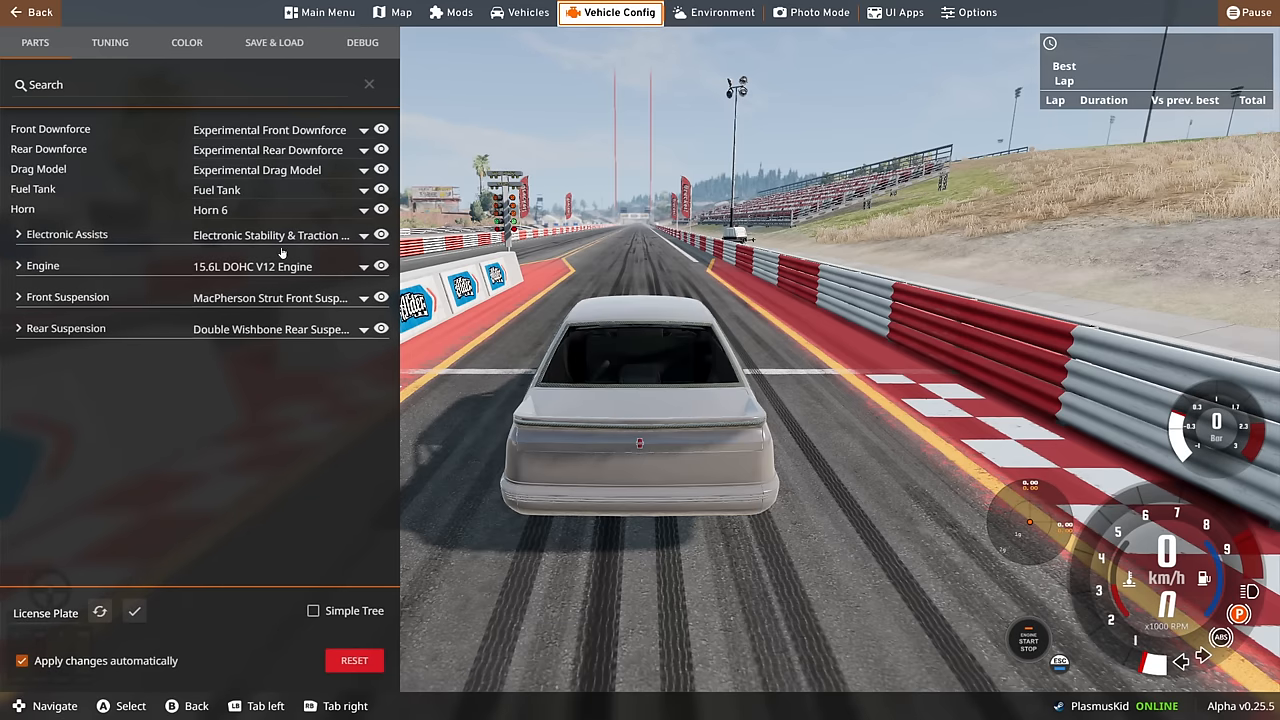
Step: In the Tuning settings, lower the initial fuel volume to 10 L
left_click(110, 42)
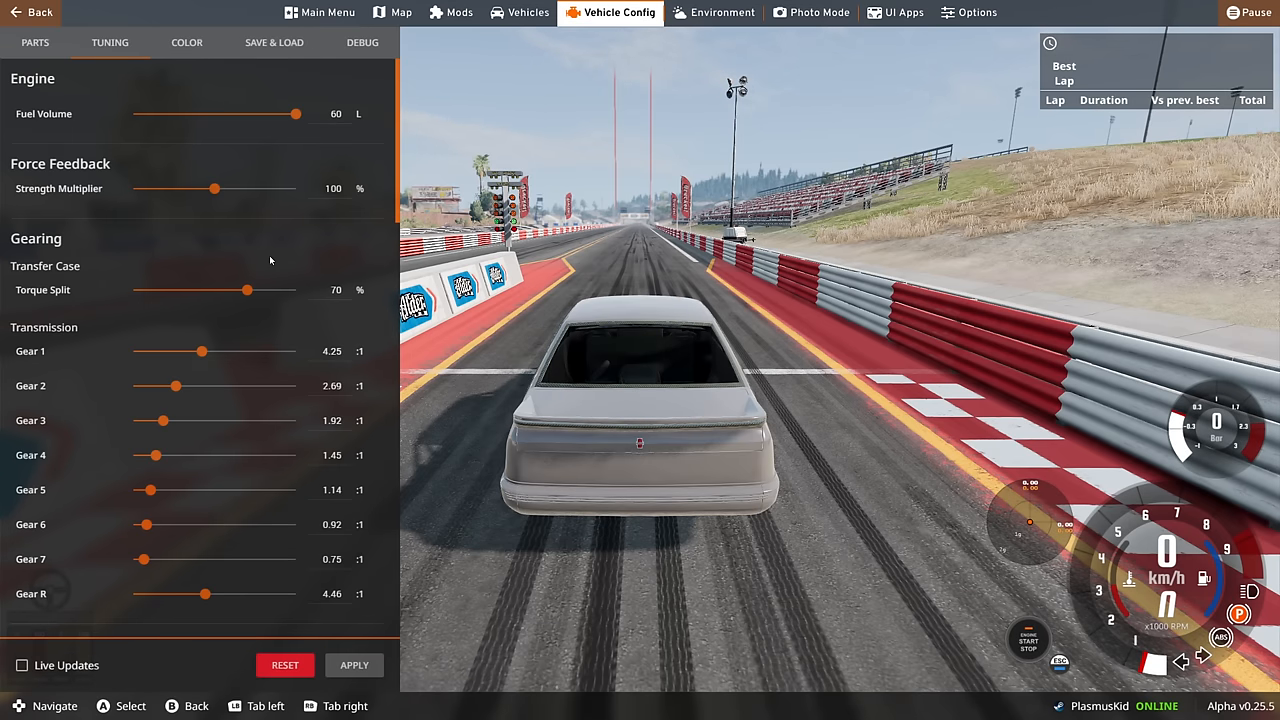
left_click_drag(300, 112, 200, 112)
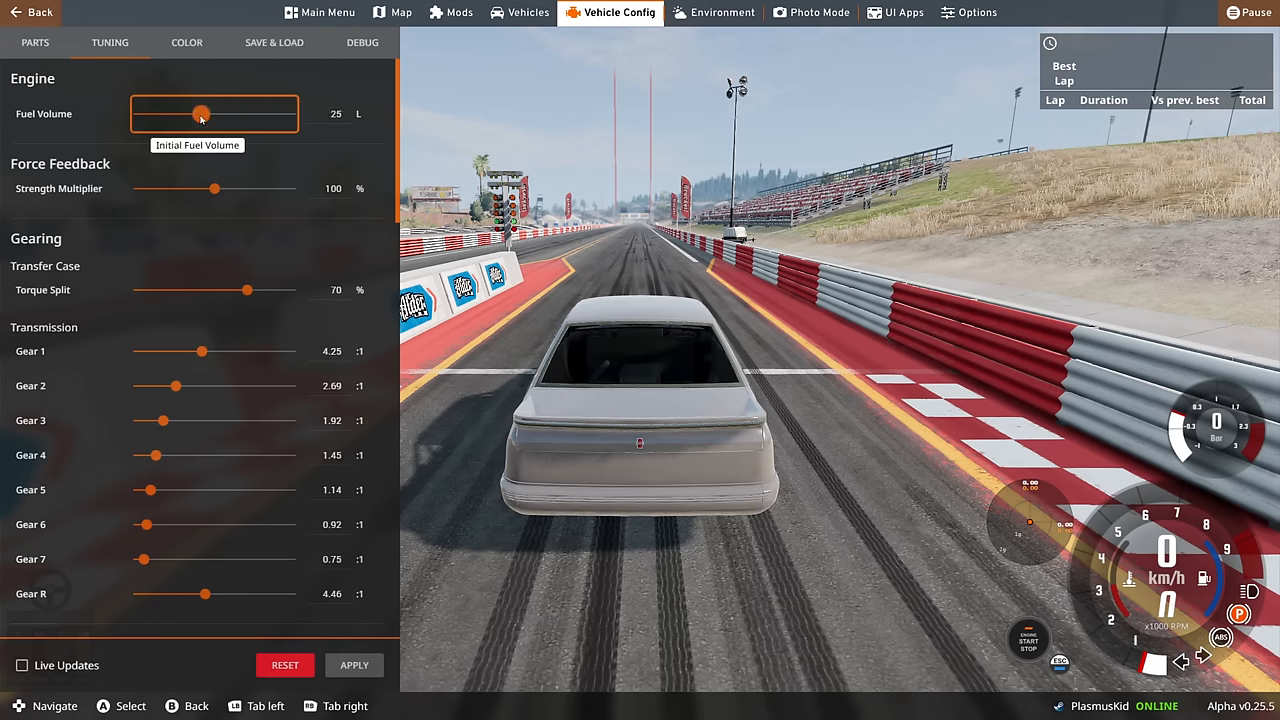
left_click_drag(200, 114, 180, 114)
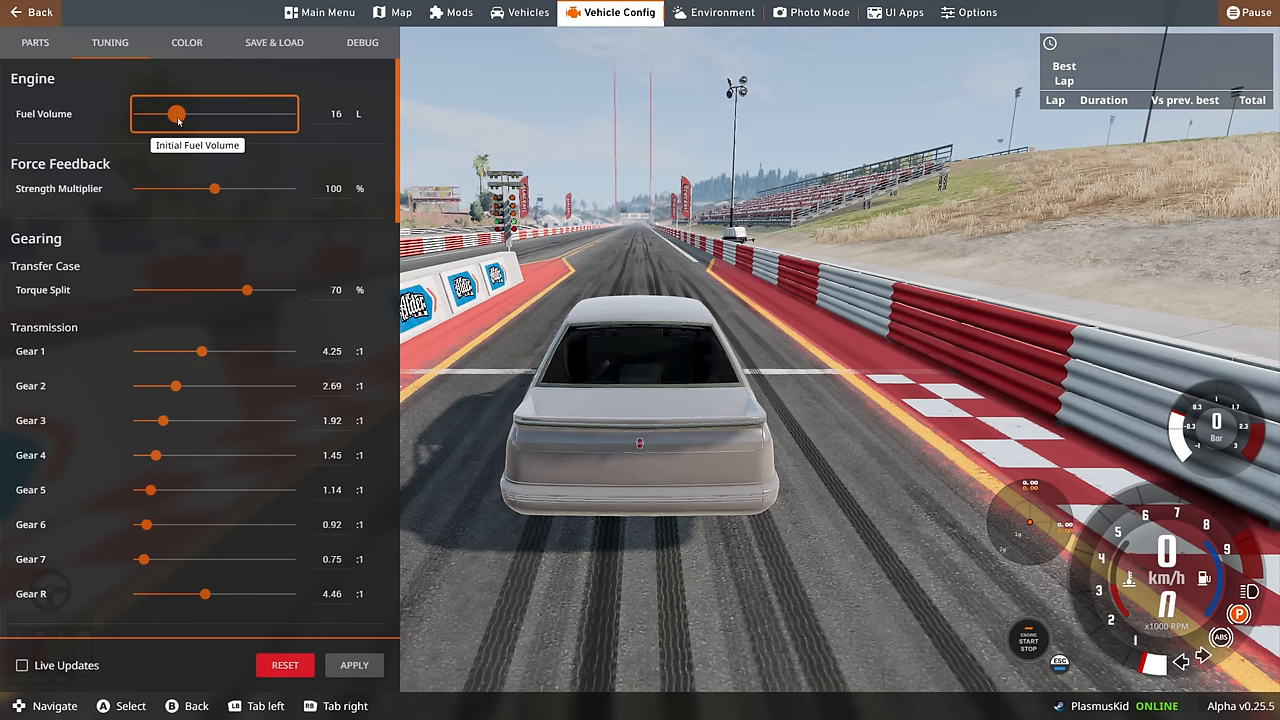
left_click_drag(178, 114, 172, 114)
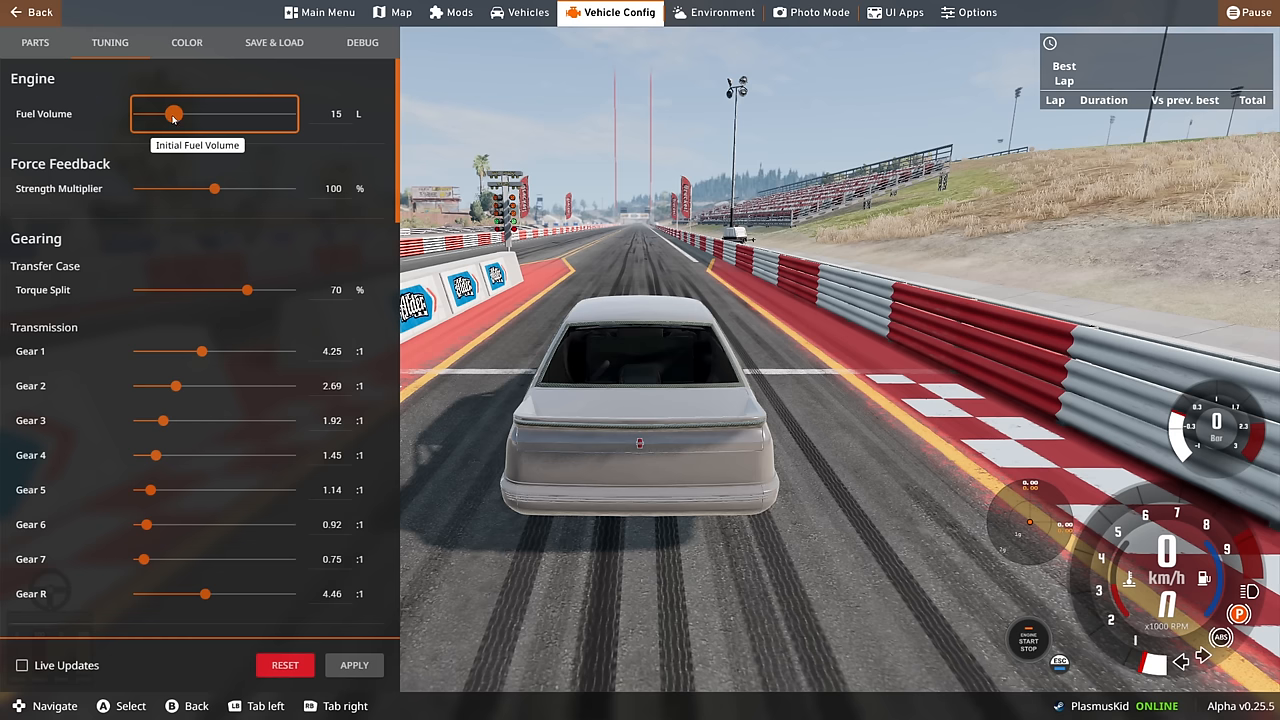
left_click_drag(172, 114, 164, 114)
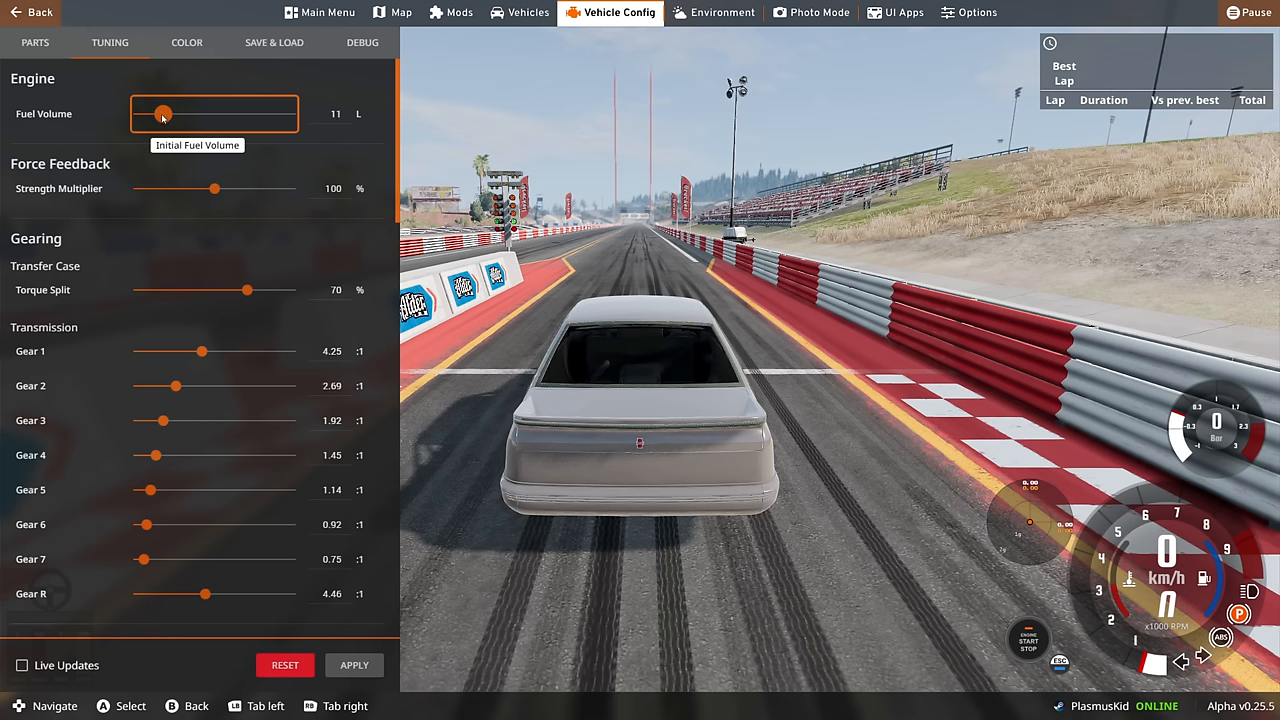
left_click_drag(164, 114, 156, 114)
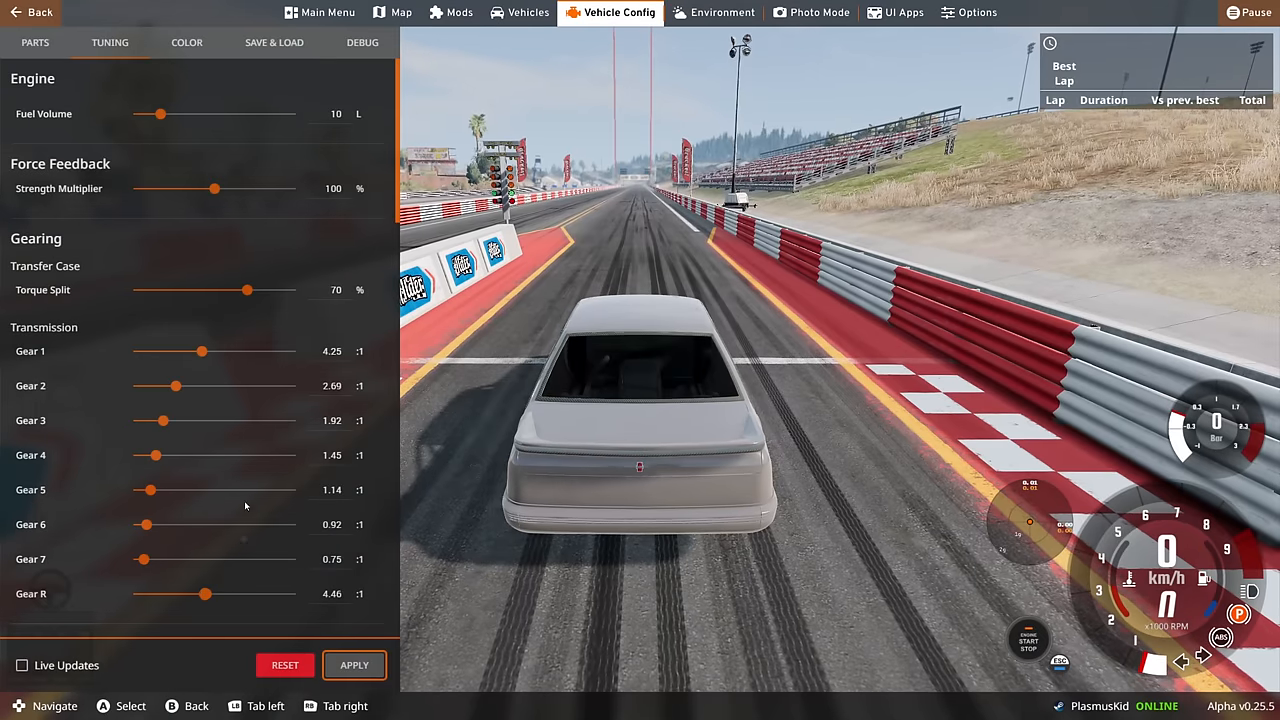
Step: Set front and rear tyre pressures to 19 PSI
scroll("down", 3)
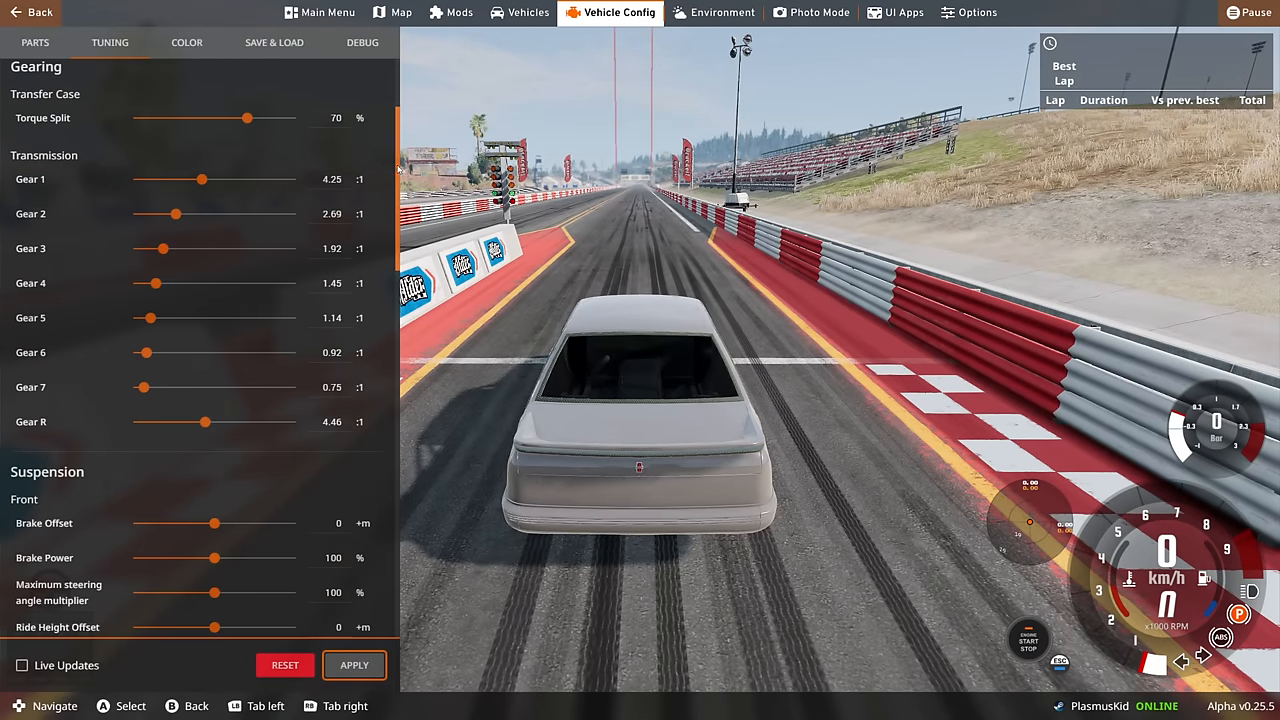
scroll("down", 3)
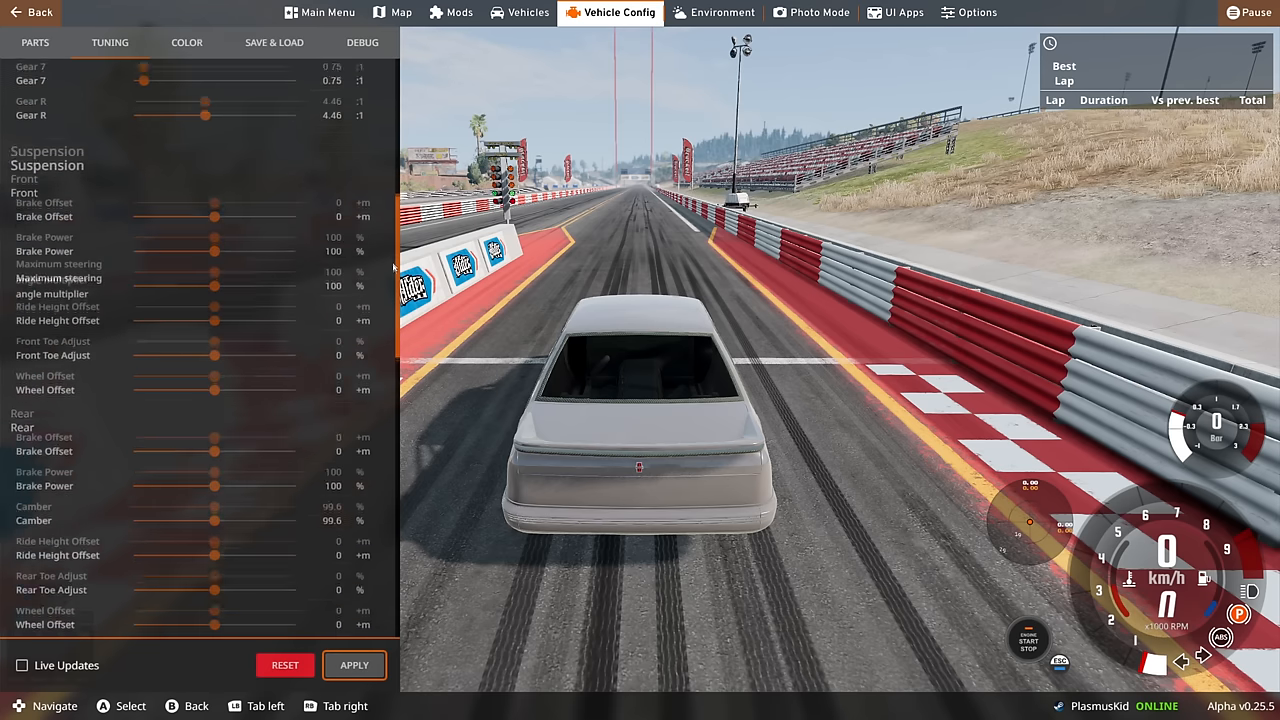
scroll("down", 3)
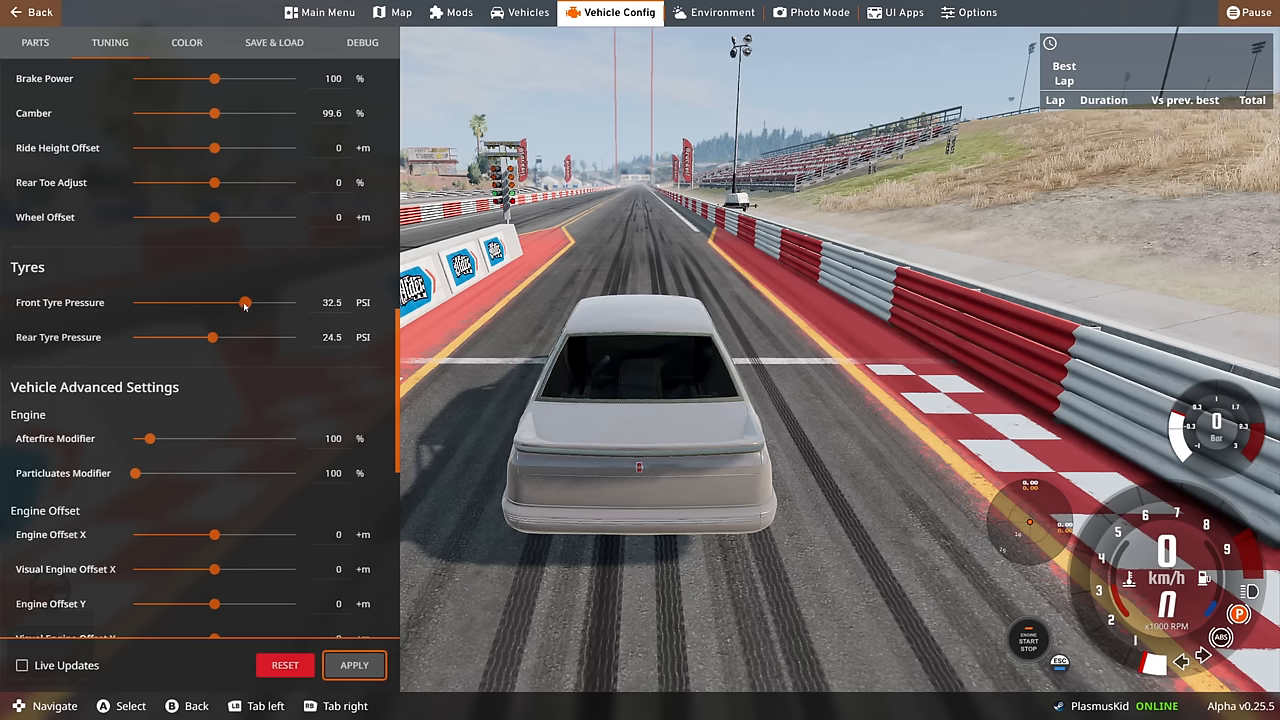
left_click_drag(244, 302, 192, 302)
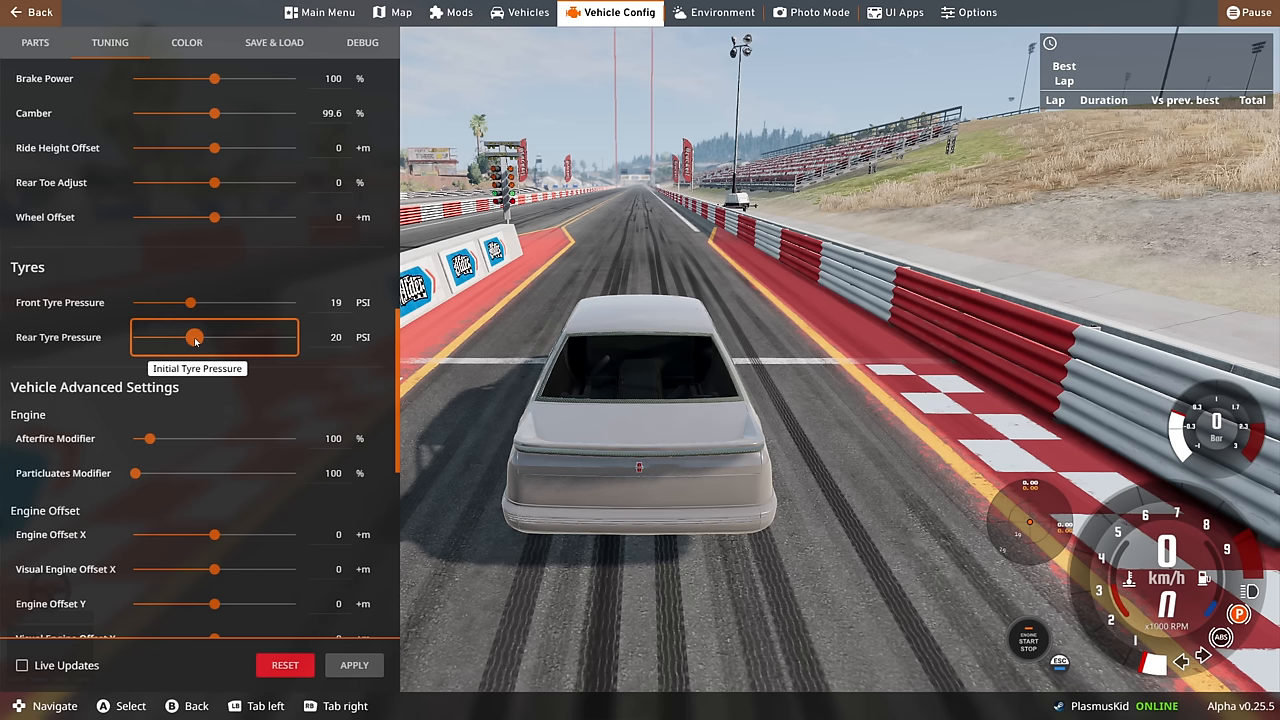
left_click_drag(196, 336, 192, 336)
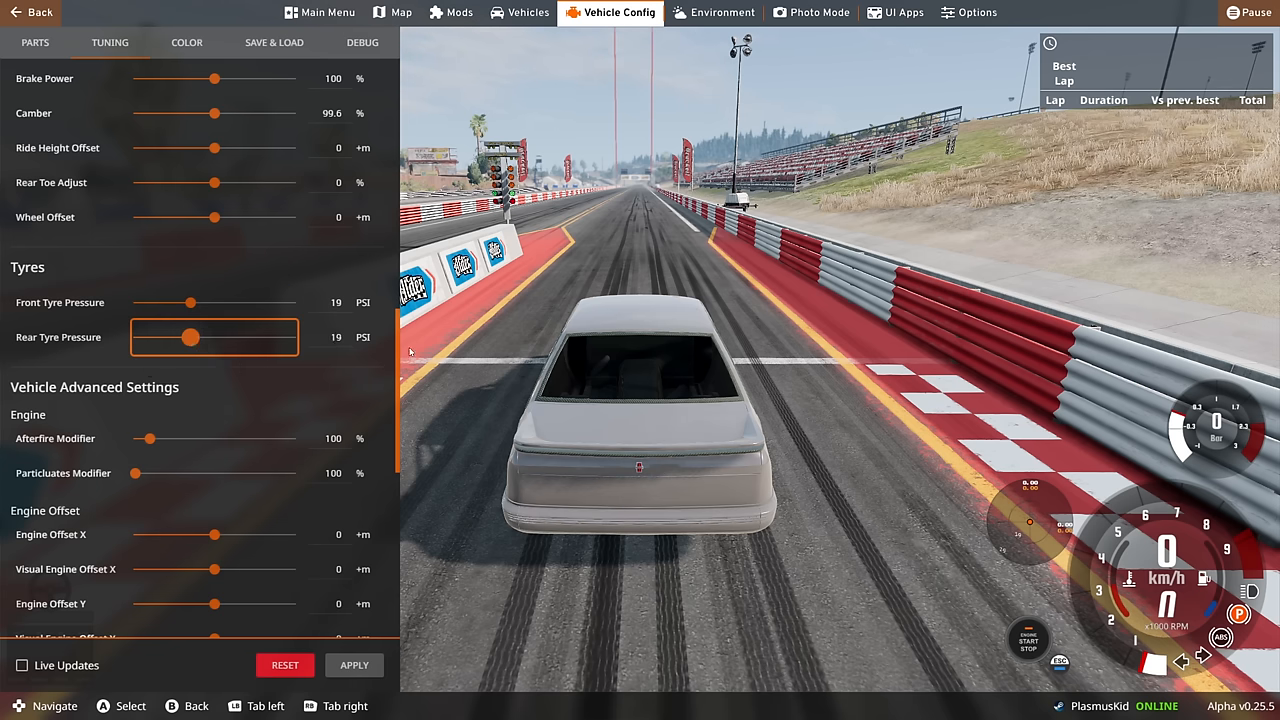
scroll("down", 3)
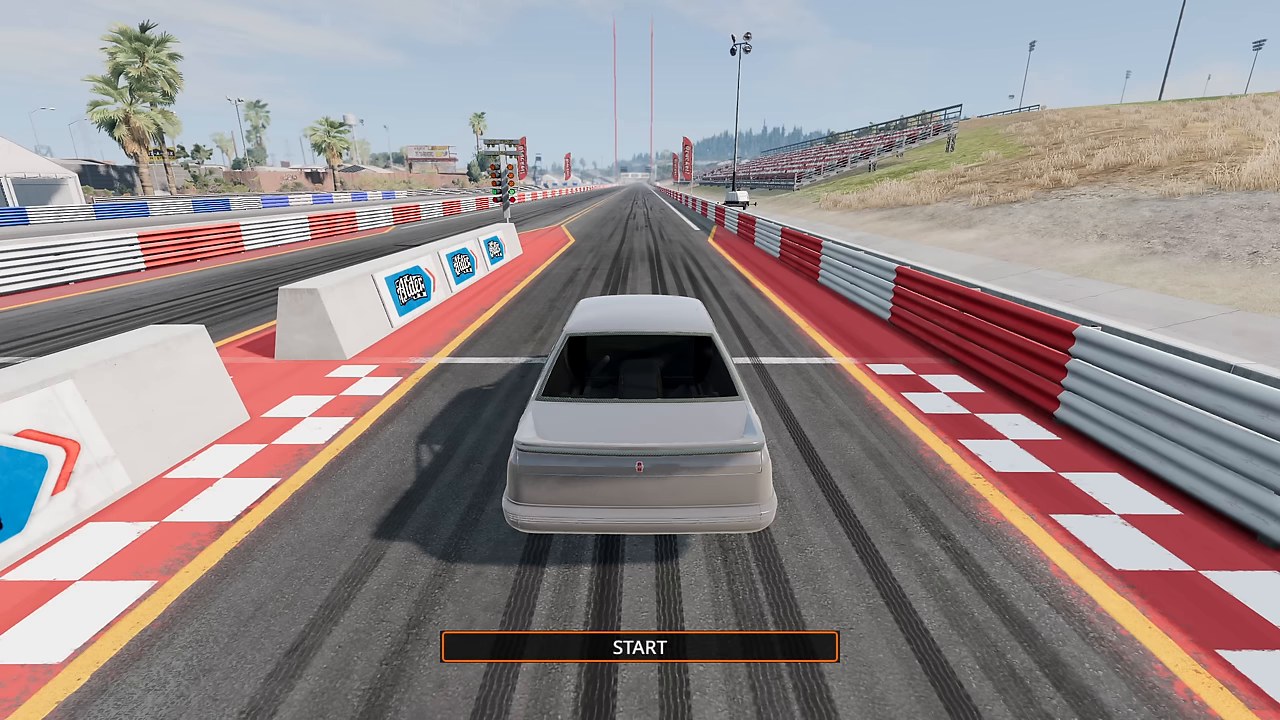
Step: Start the drag run that finishes in 6.949 s
left_click(640, 646)
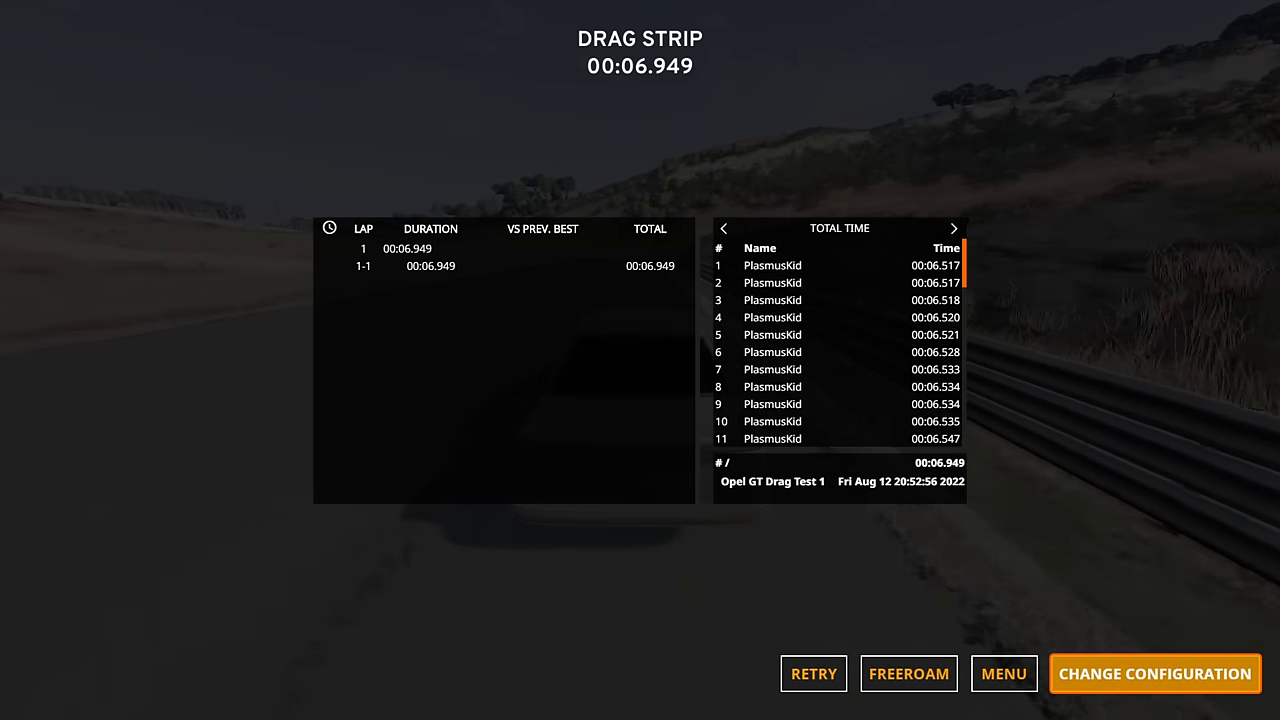
mouse_move(908, 672)
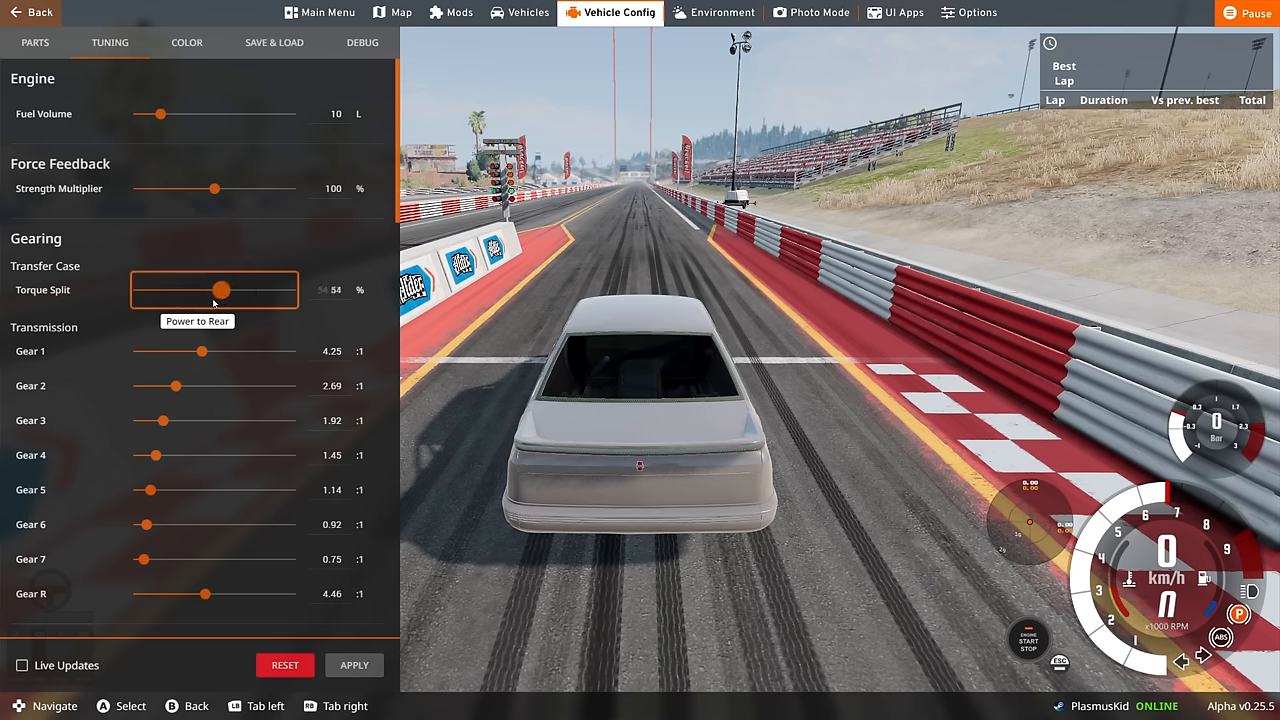
Step: Shift the torque split frontward to about 35%
left_click_drag(220, 290, 202, 290)
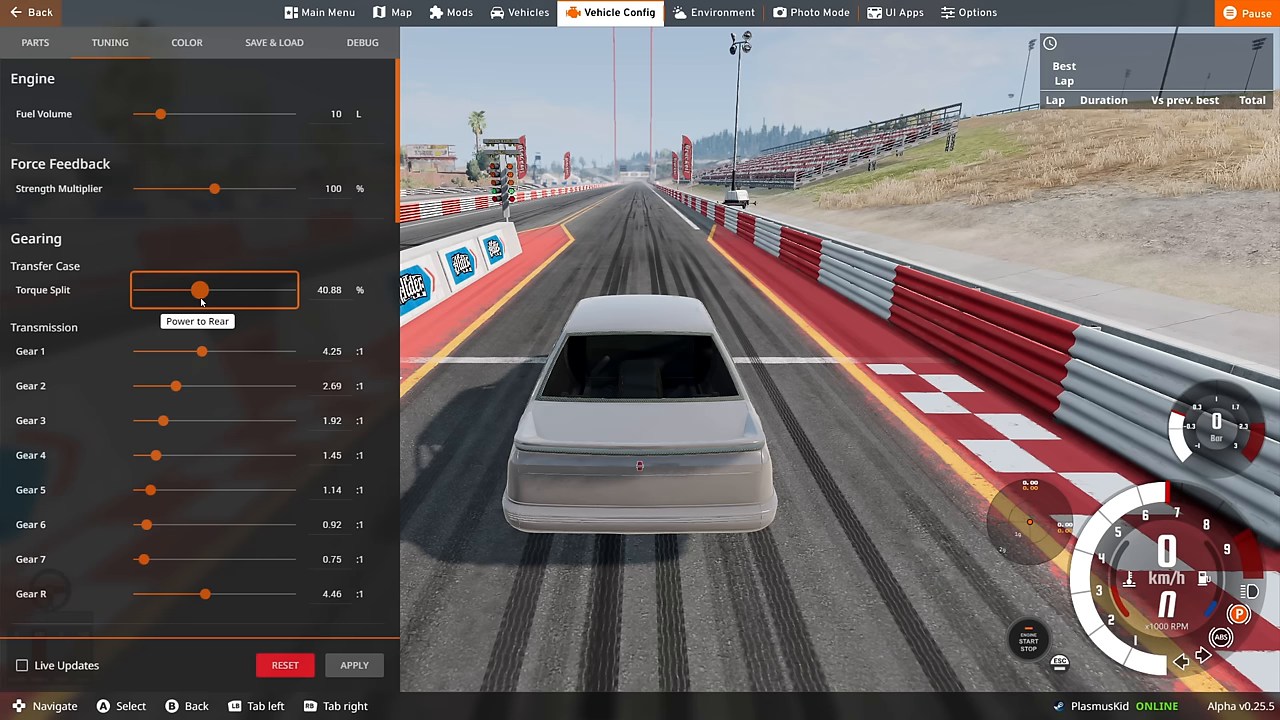
left_click_drag(202, 290, 192, 290)
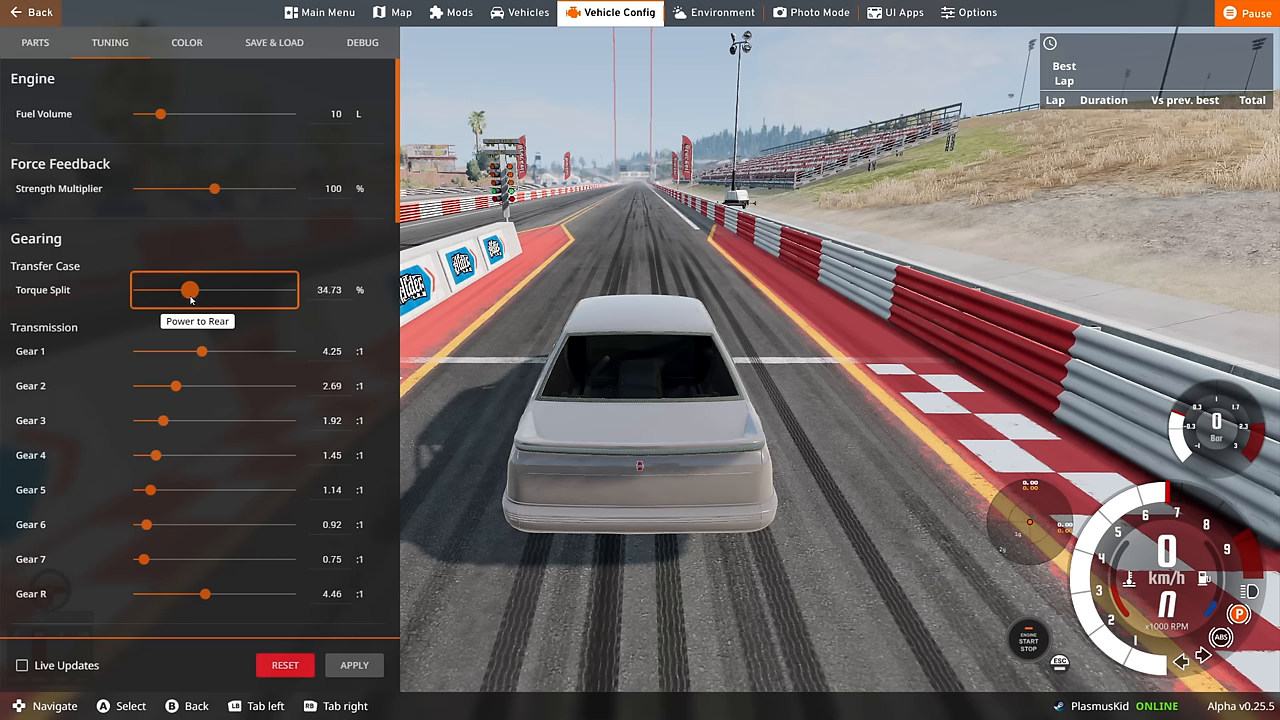
left_click_drag(192, 290, 180, 290)
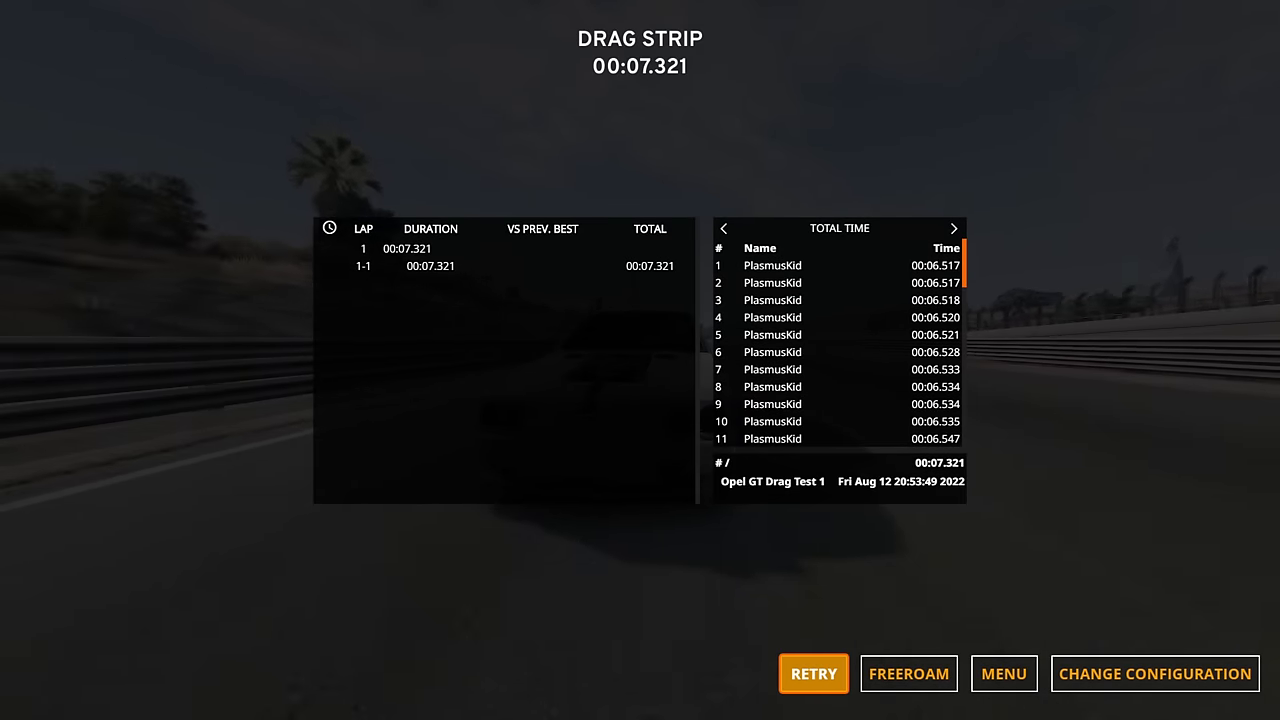
Step: Retry two slower runs around 7.2–7.3 s, then go back to Change Configuration
left_click(812, 672)
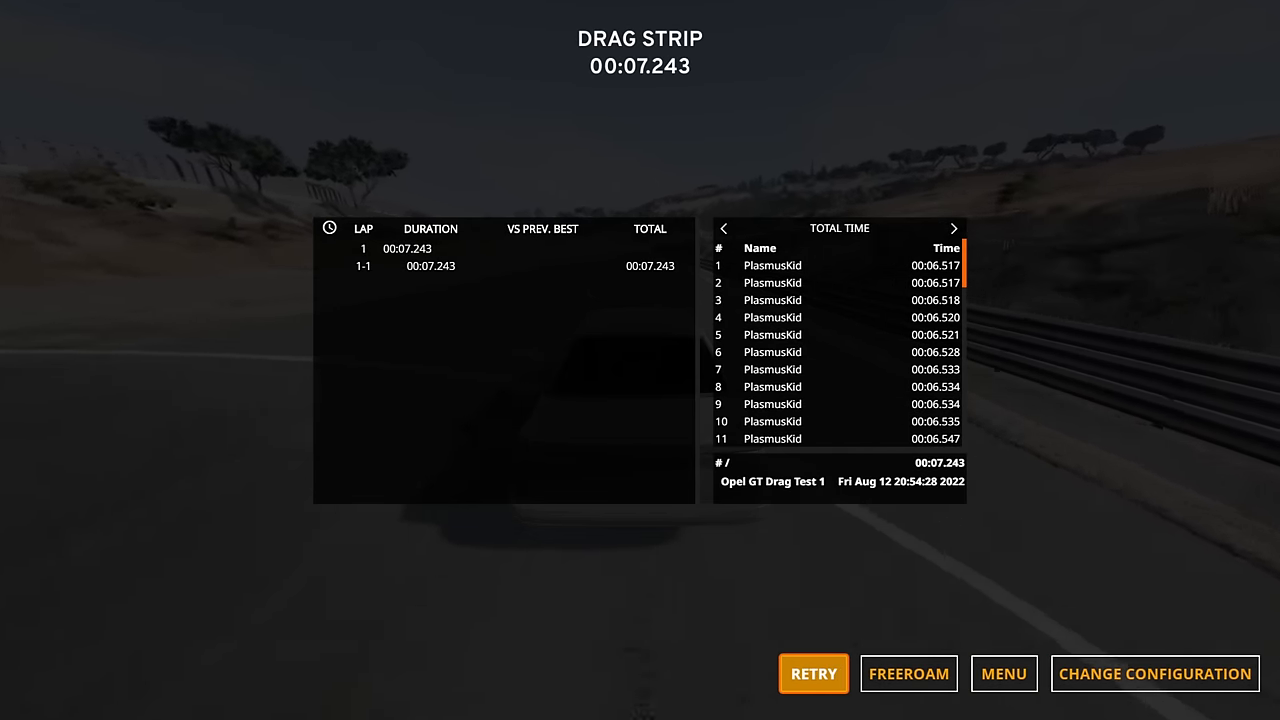
left_click(812, 672)
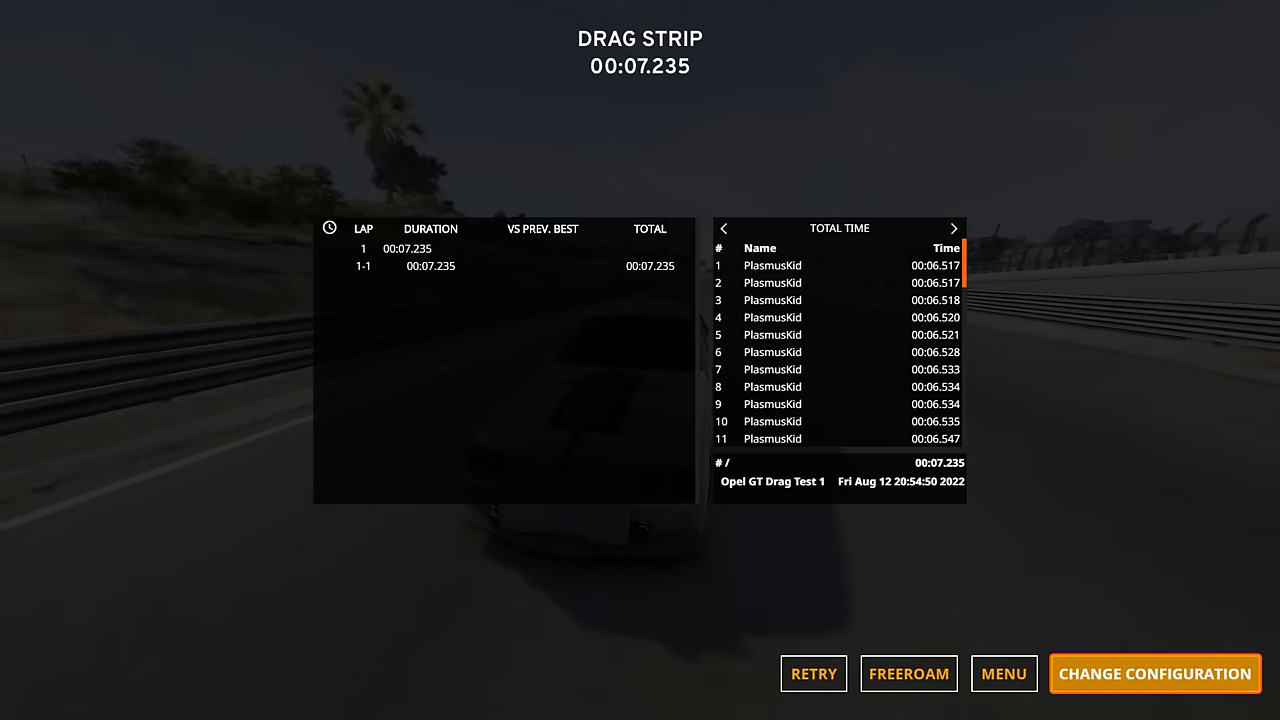
left_click(1154, 672)
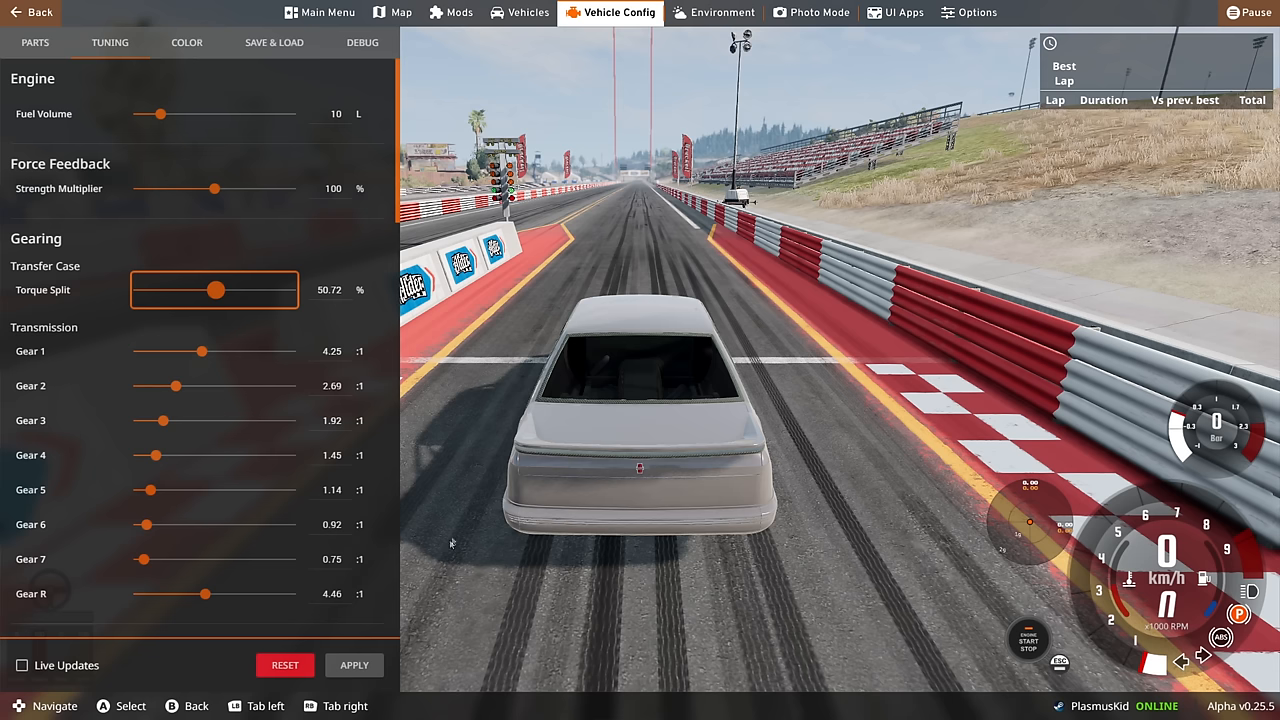
mouse_move(160, 114)
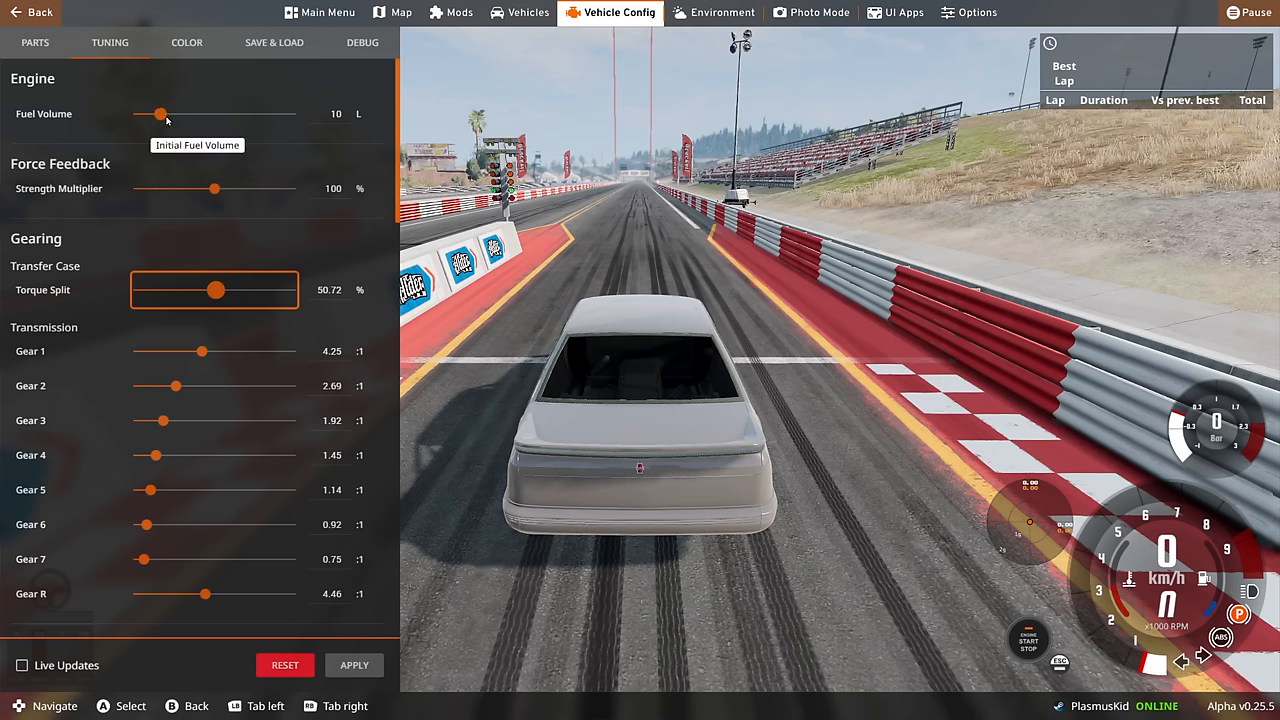
mouse_move(384, 176)
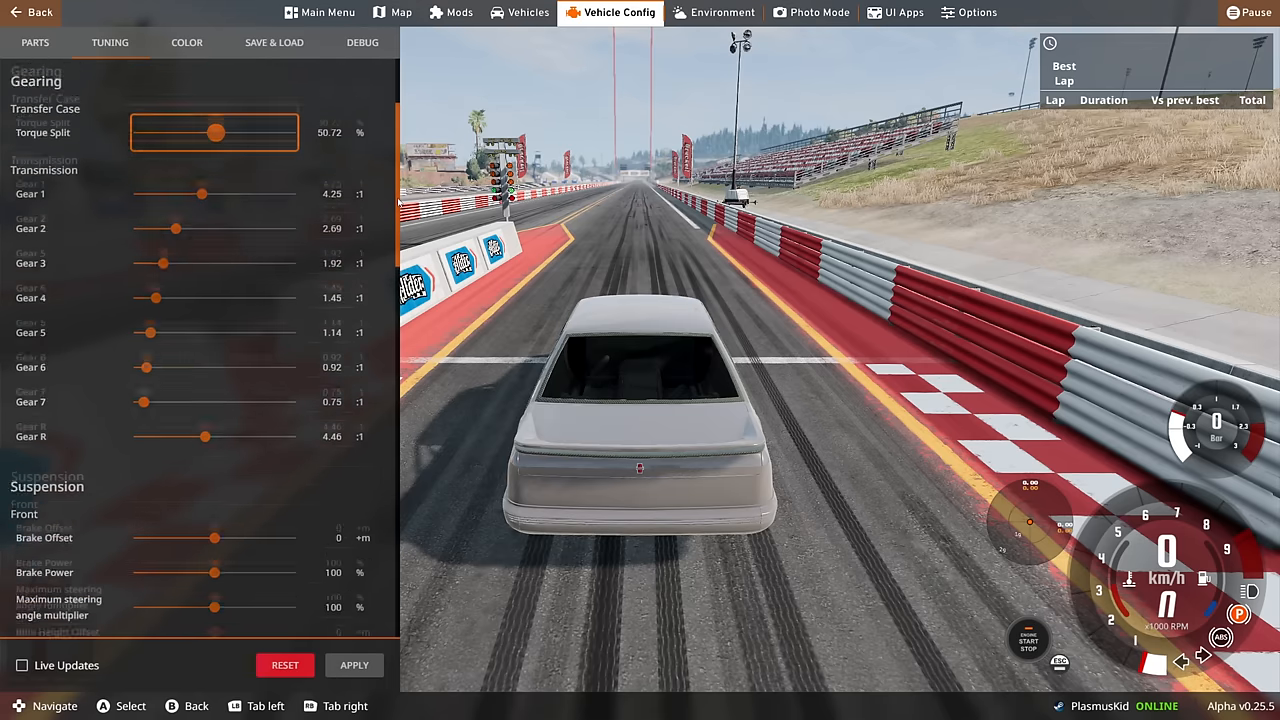
Step: Scroll through the gearing values with torque split at 50.72%
scroll("down", 3)
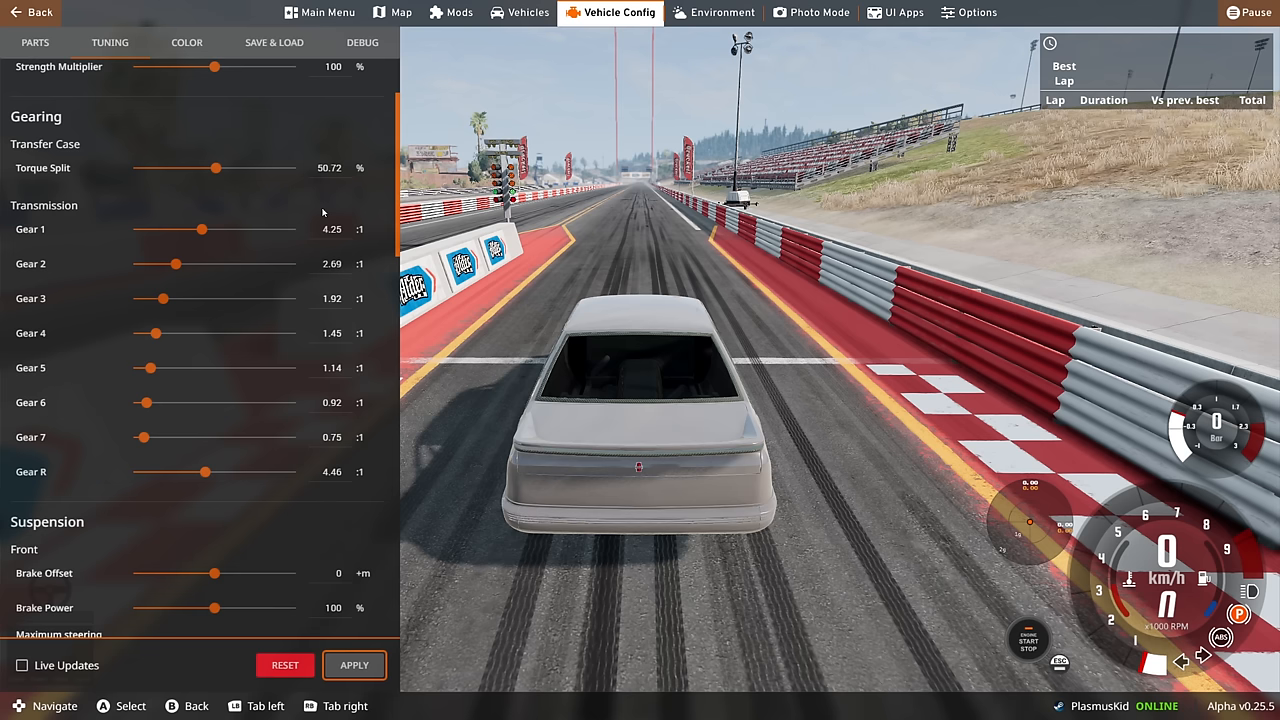
mouse_move(96, 104)
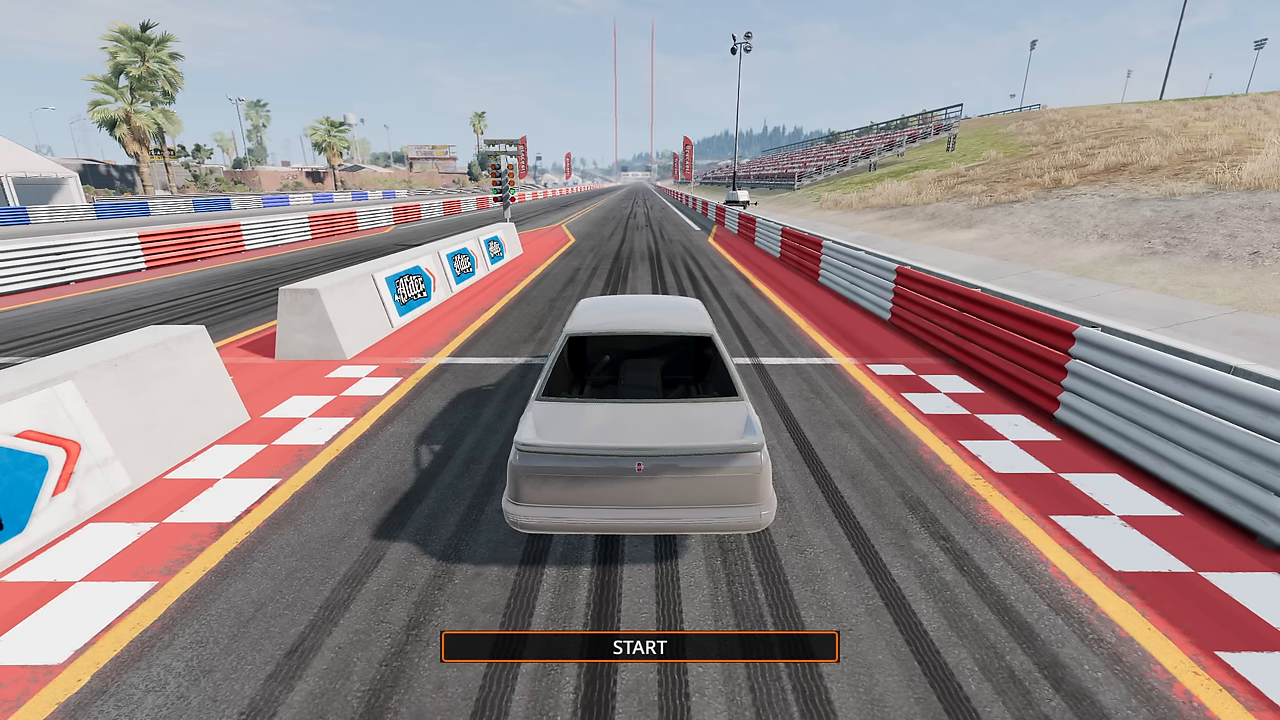
Step: Run for a 6.491 s local best, retry for 6.696 and 6.689 s, then reopen Vehicle Config
left_click(642, 646)
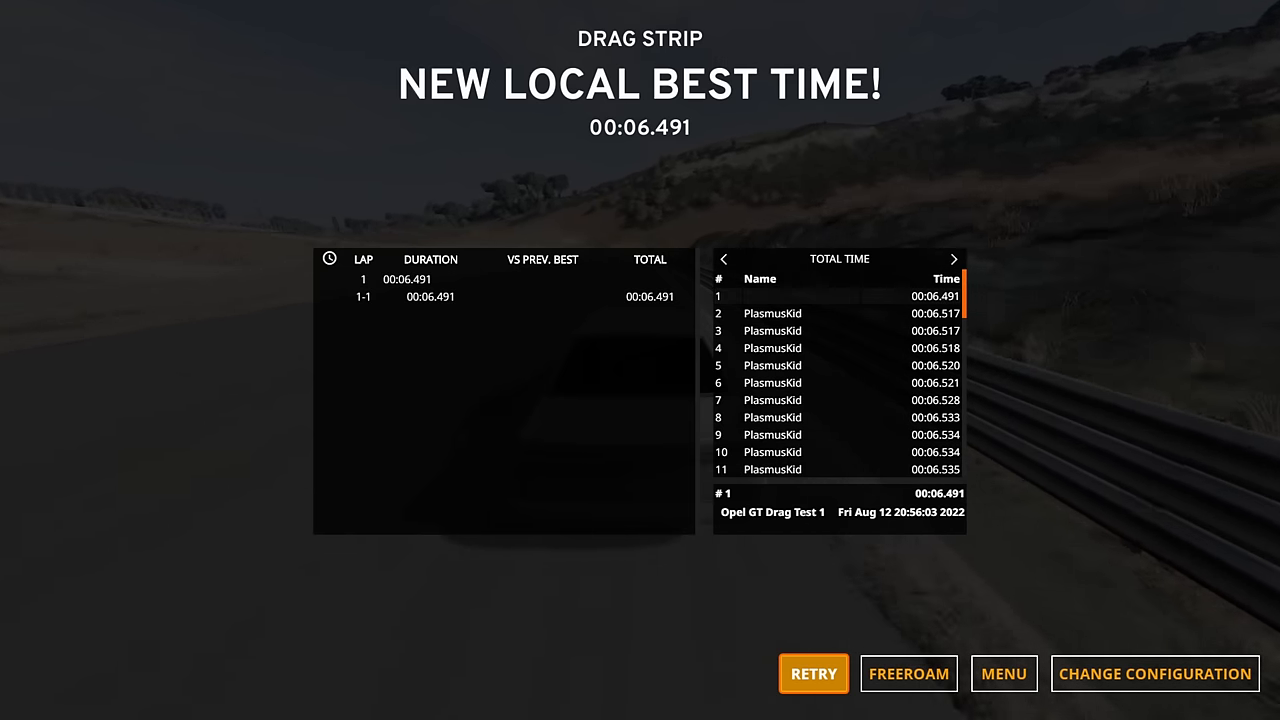
left_click(812, 672)
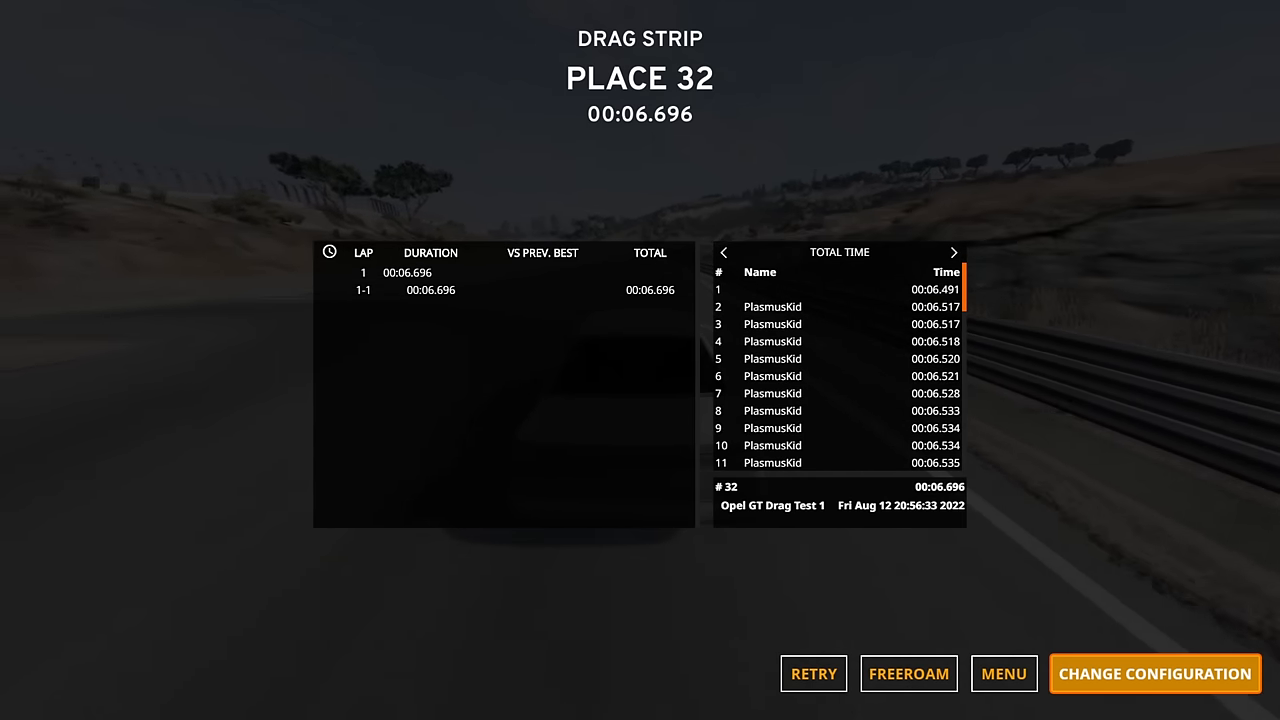
mouse_move(1004, 672)
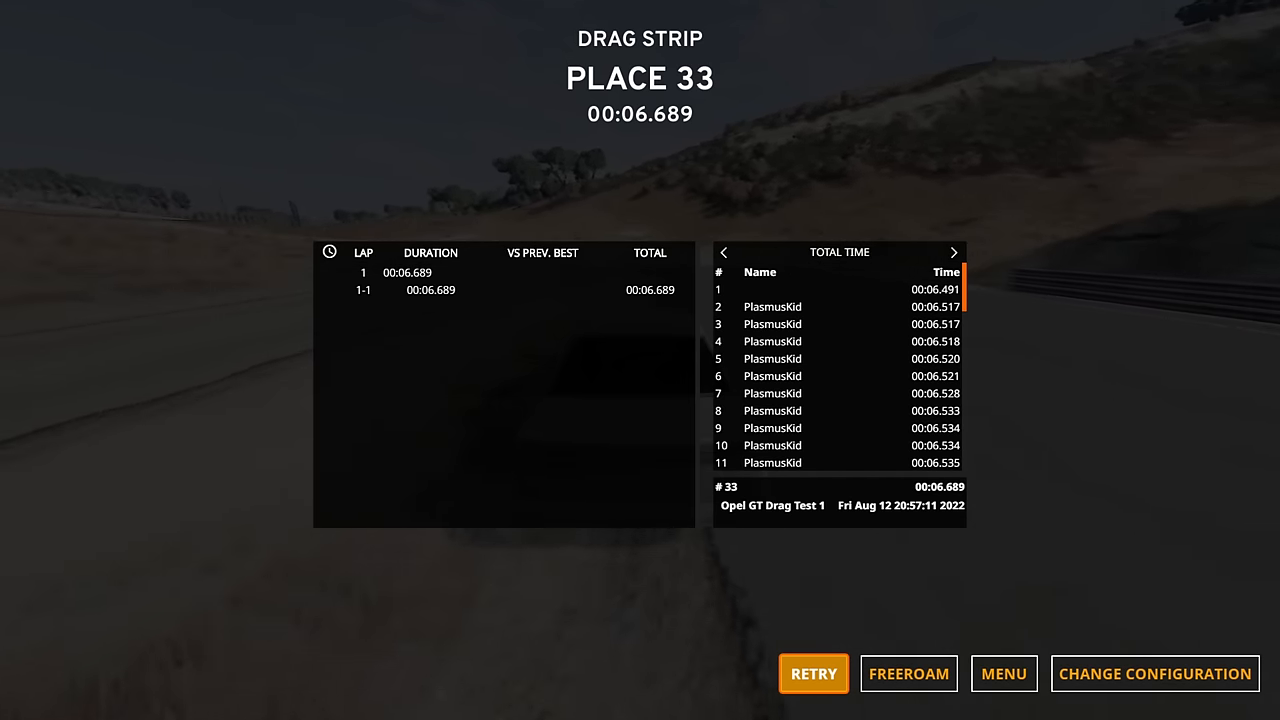
left_click(812, 672)
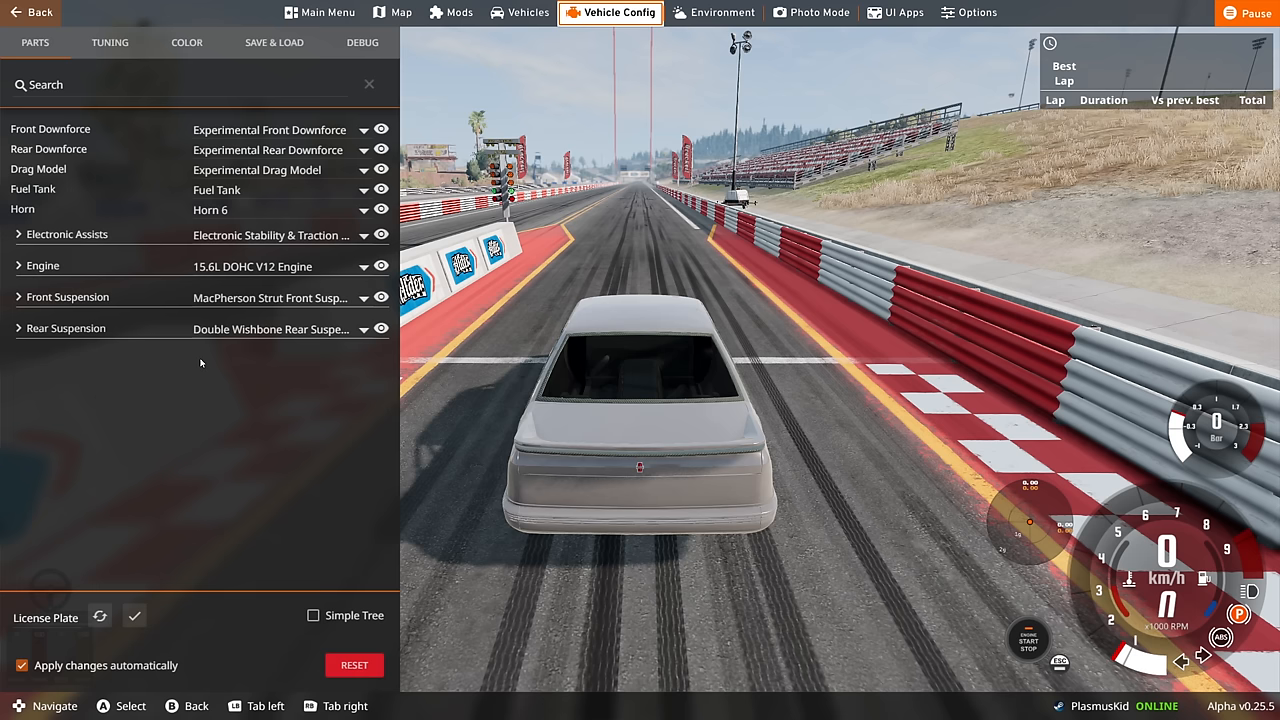
Step: In Tuning, shift the torque split rearward to about 58.5%
left_click(108, 42)
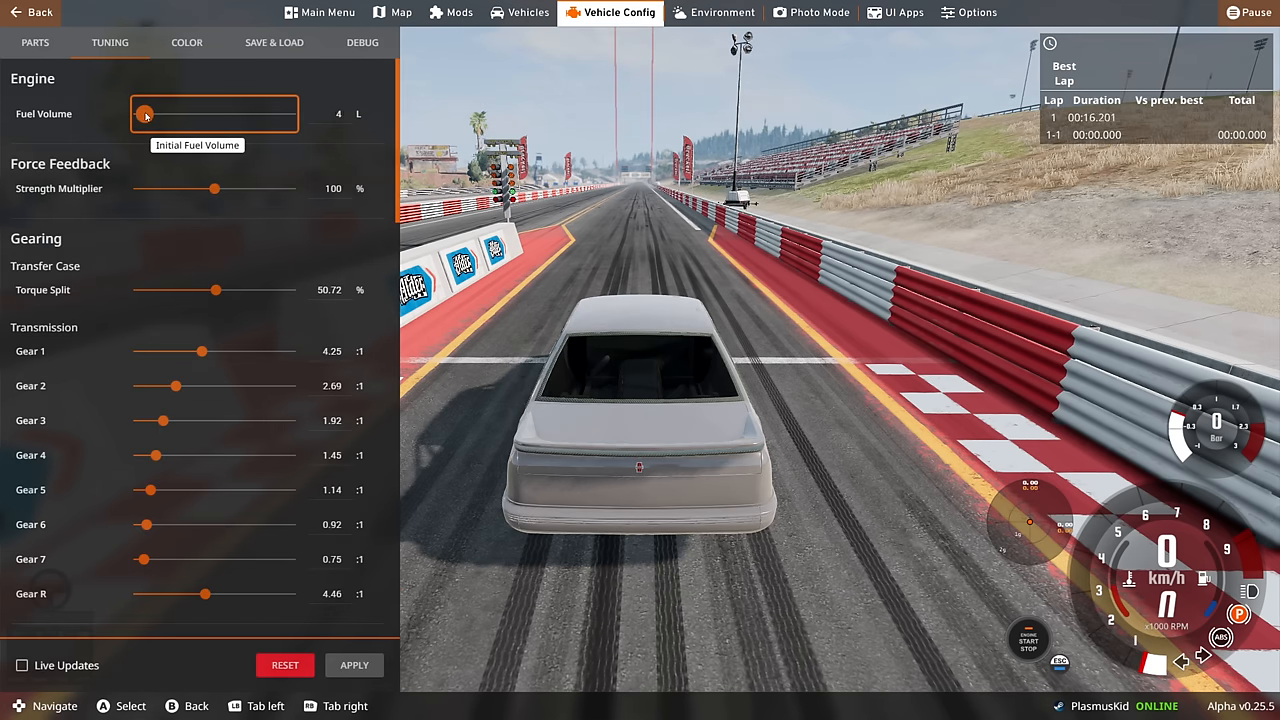
mouse_move(220, 296)
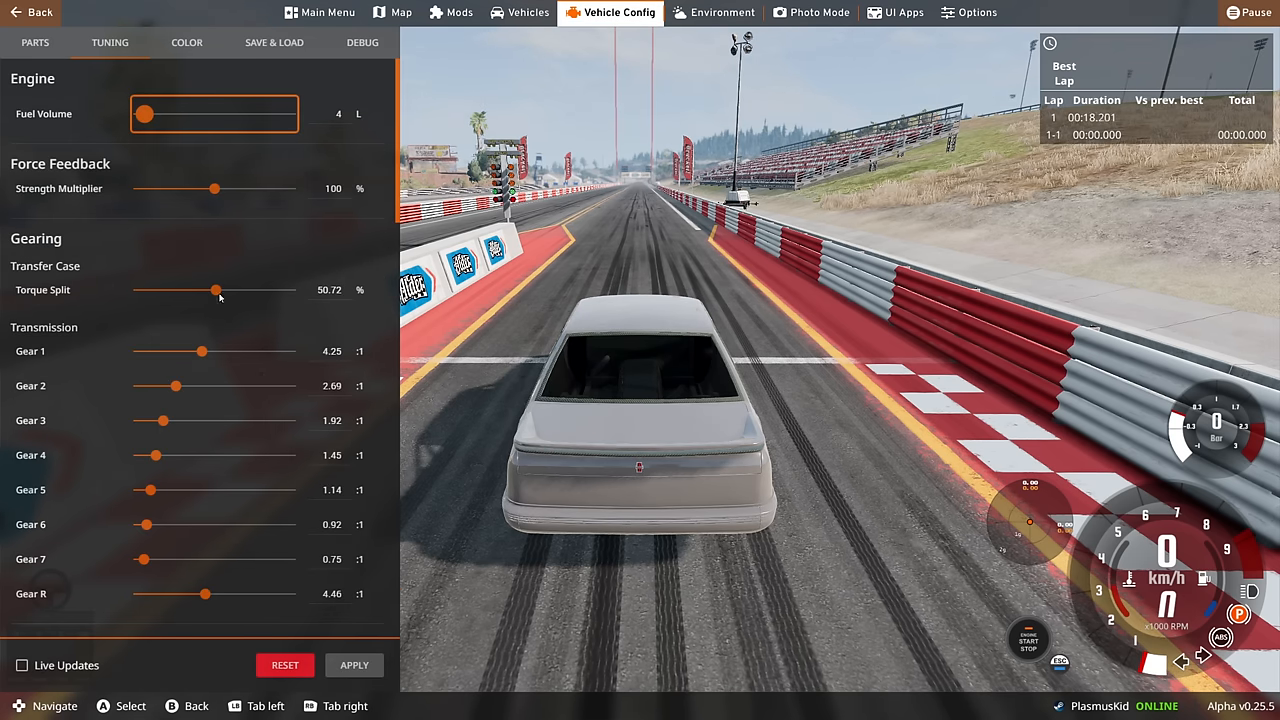
left_click_drag(214, 290, 230, 290)
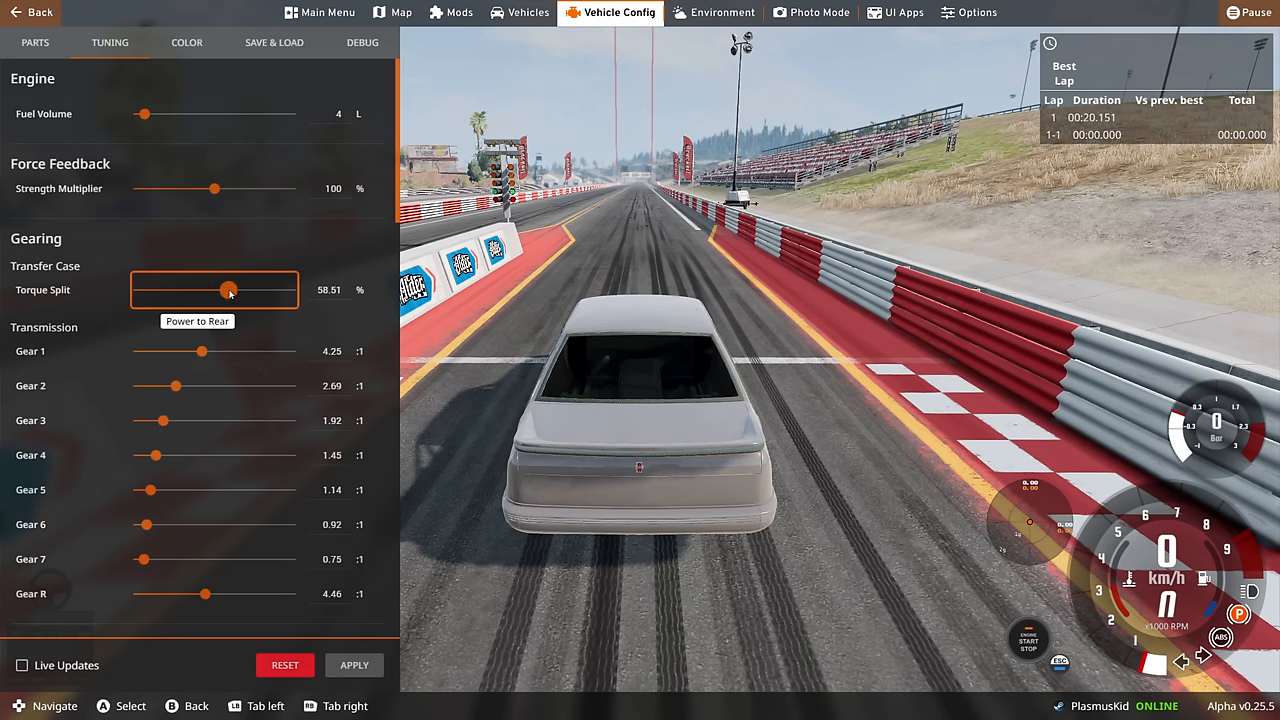
left_click_drag(230, 290, 232, 290)
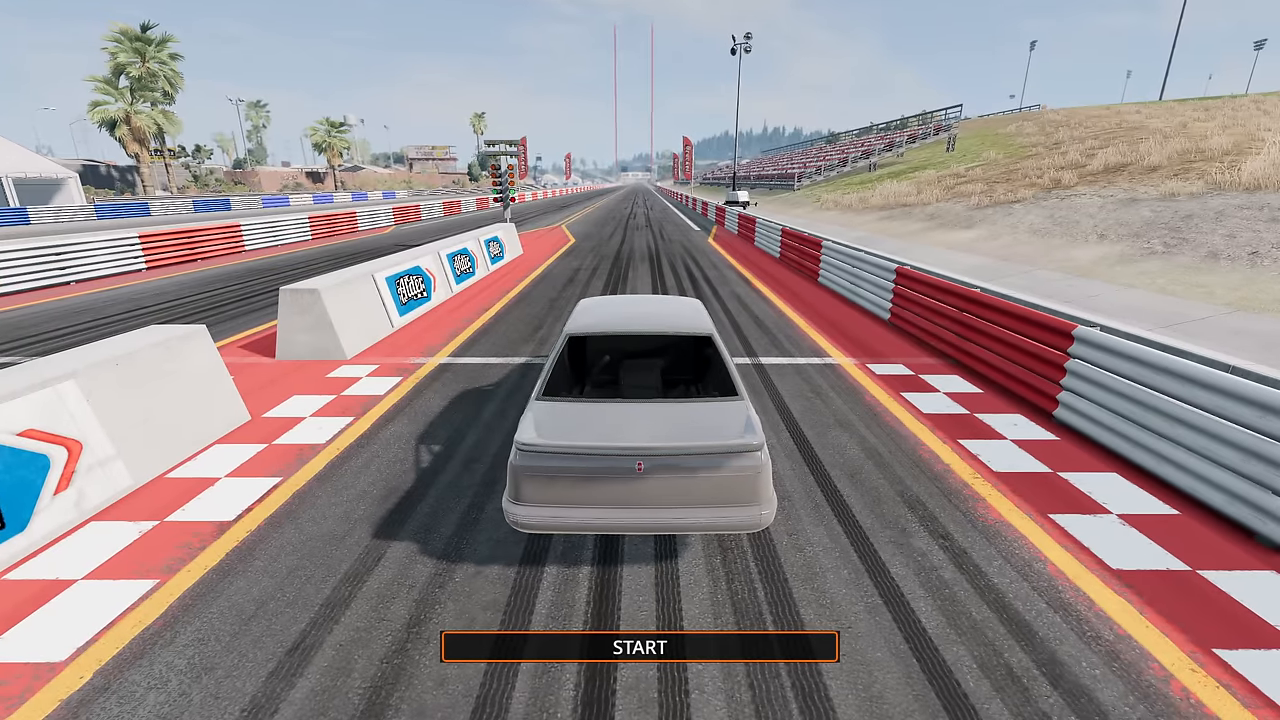
Step: Run the strip in 6.745 s for place 44, then leave the results to the menu
left_click(640, 644)
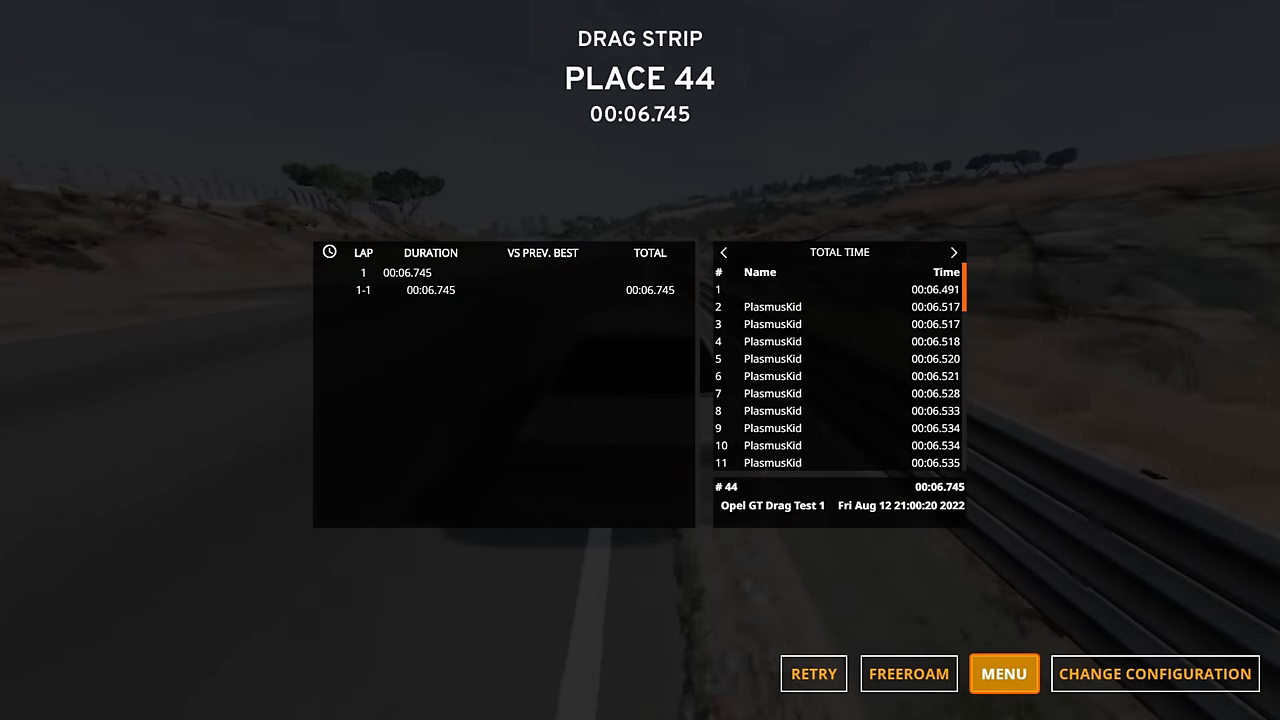
left_click(1004, 672)
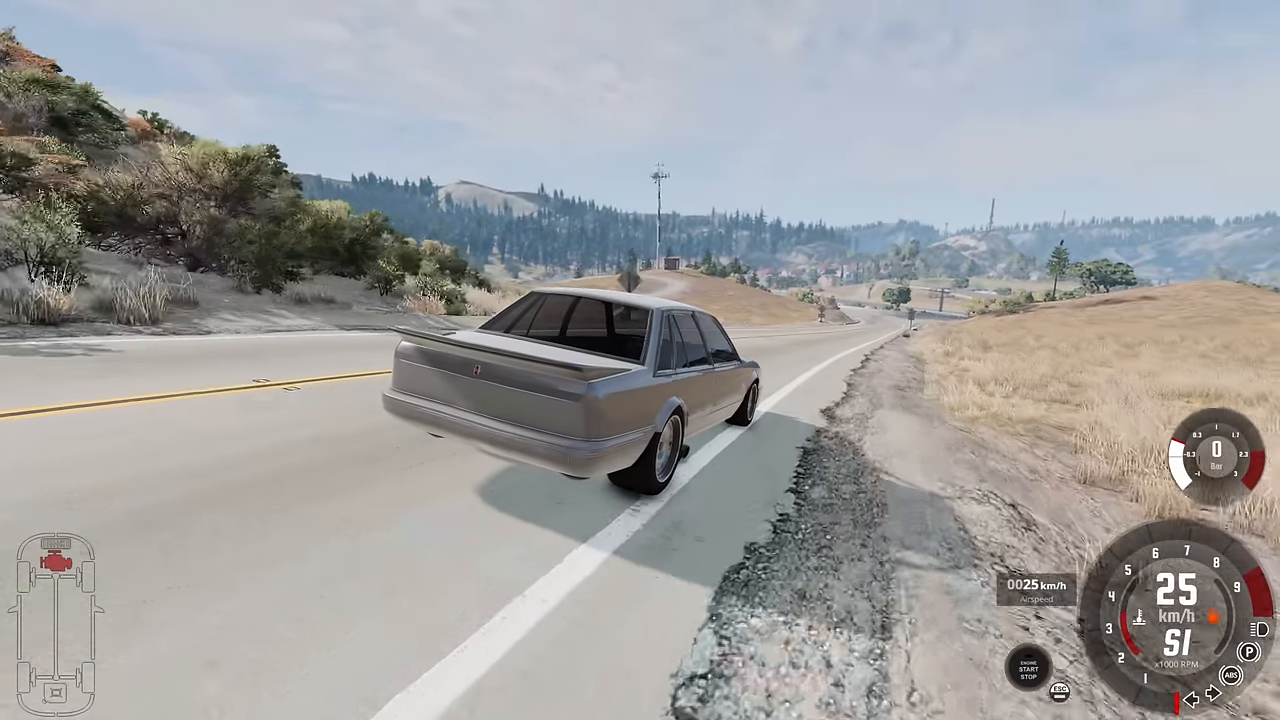
Step: Gently throttle the silver sedan along the hillside highway, building speed to about 39 km/h
key("w")
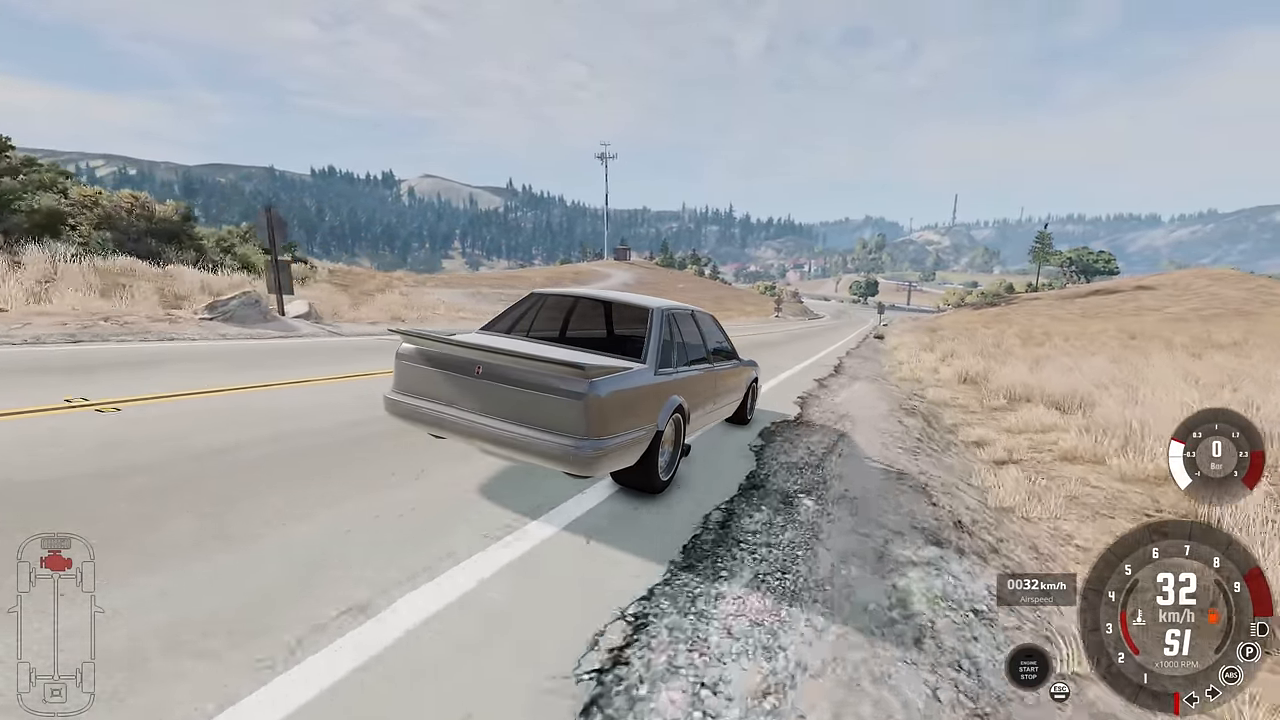
key("w")
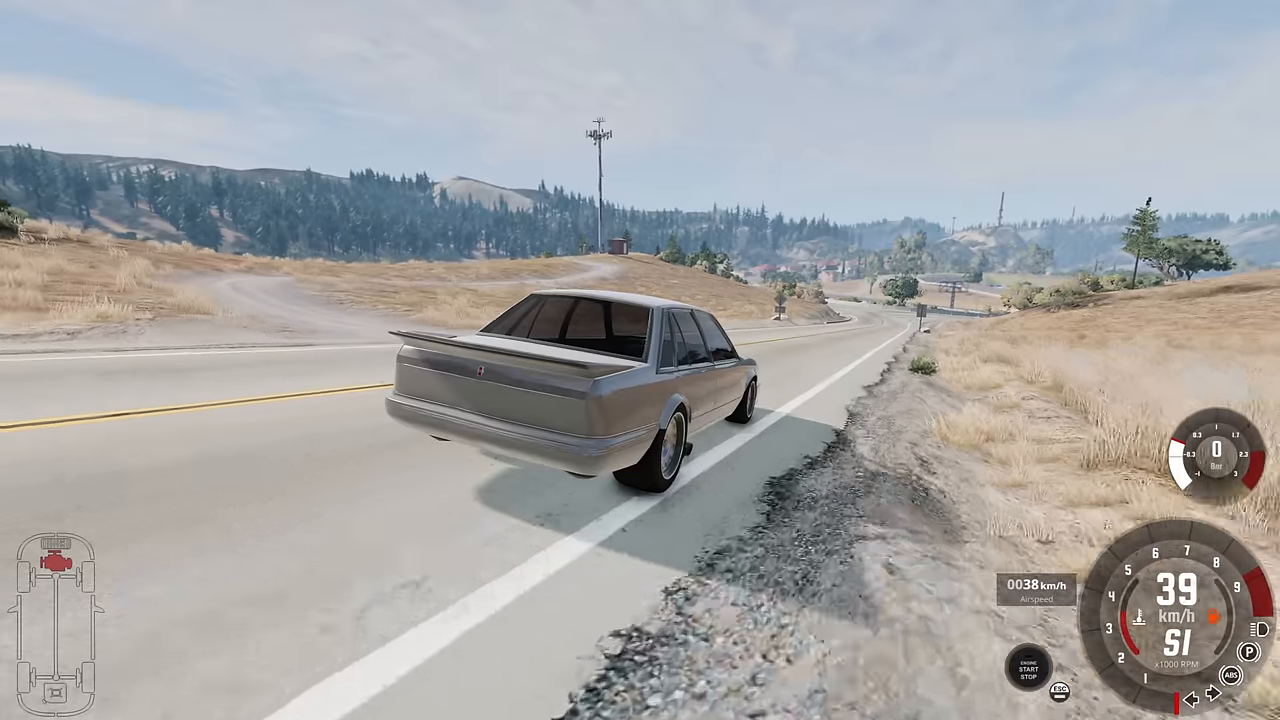